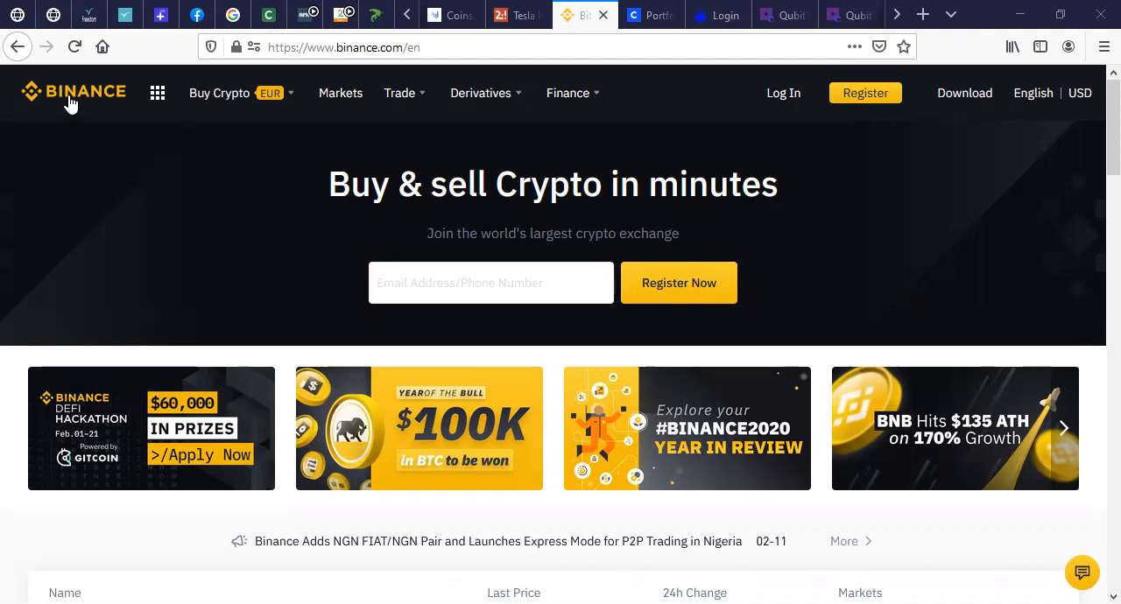
mouse_move(108, 175)
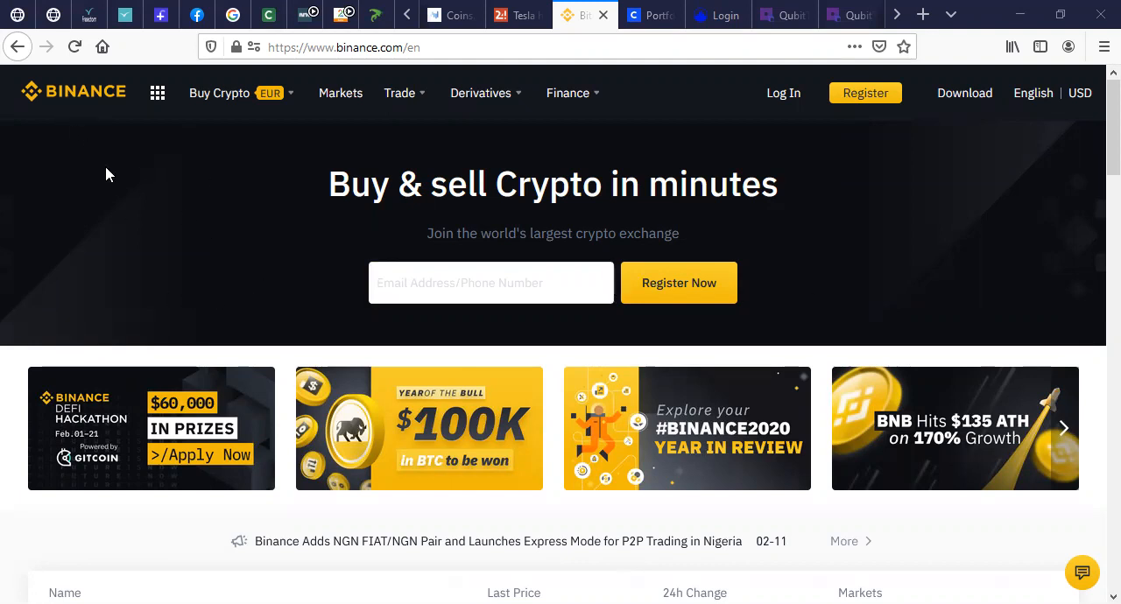
mouse_move(322, 130)
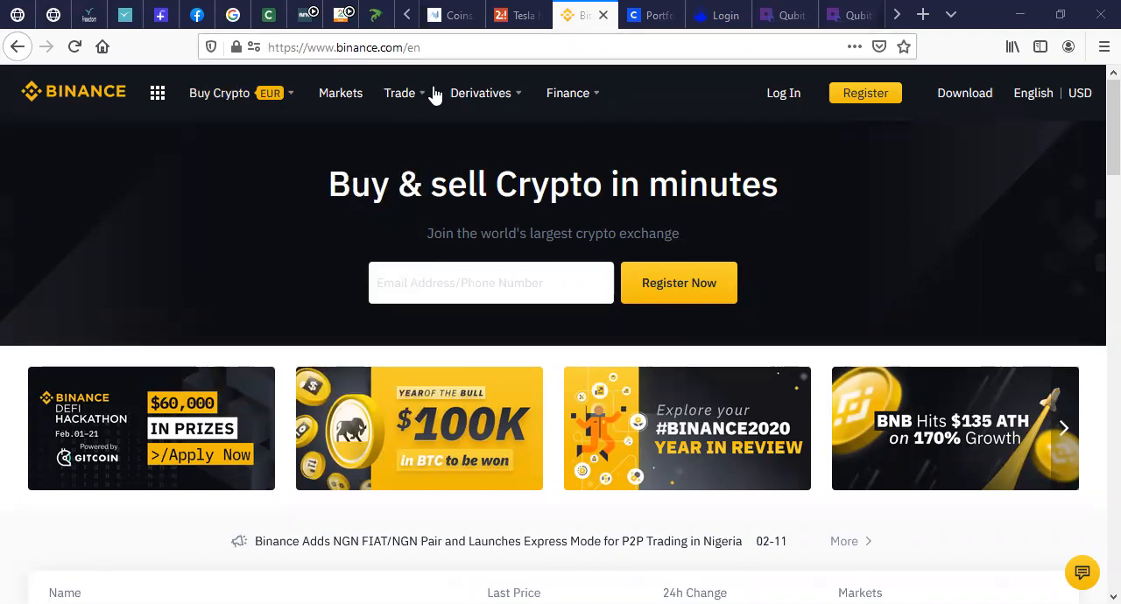
mouse_move(786, 200)
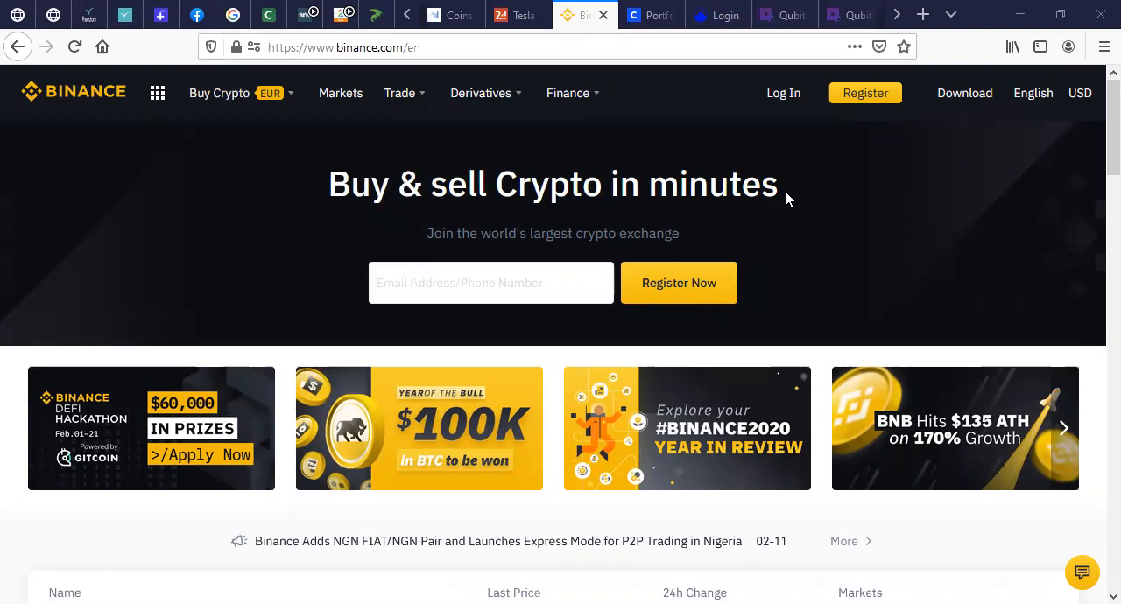
mouse_move(260, 147)
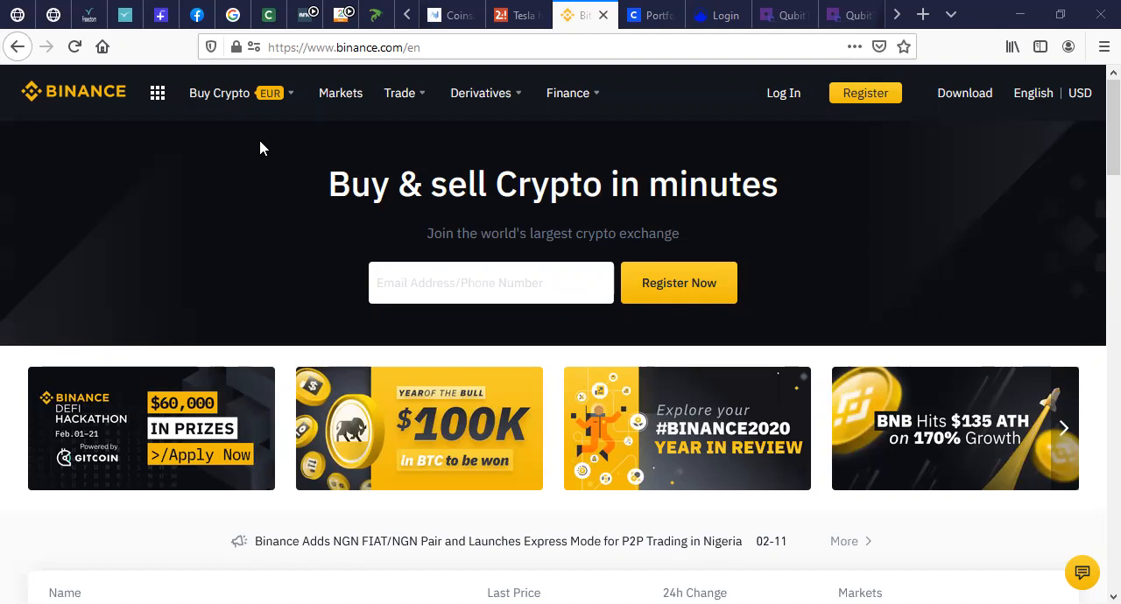
Step: Go to the Binance account sign-in page from the home page navigation bar
click(783, 93)
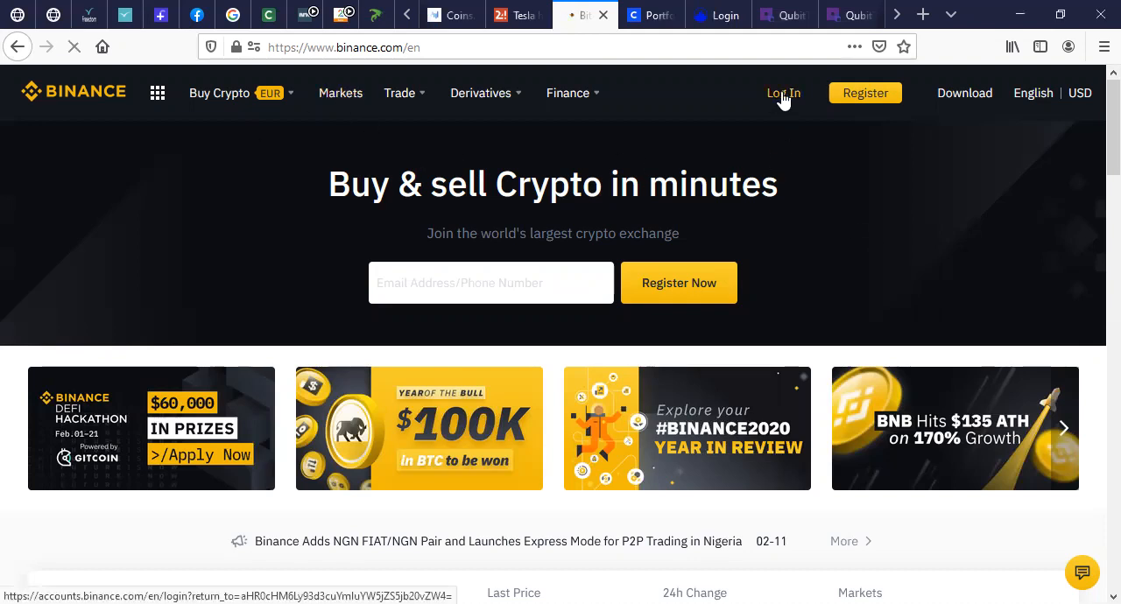
Step: Submit the saved sign-in details and pass the slide puzzle check
click(781, 93)
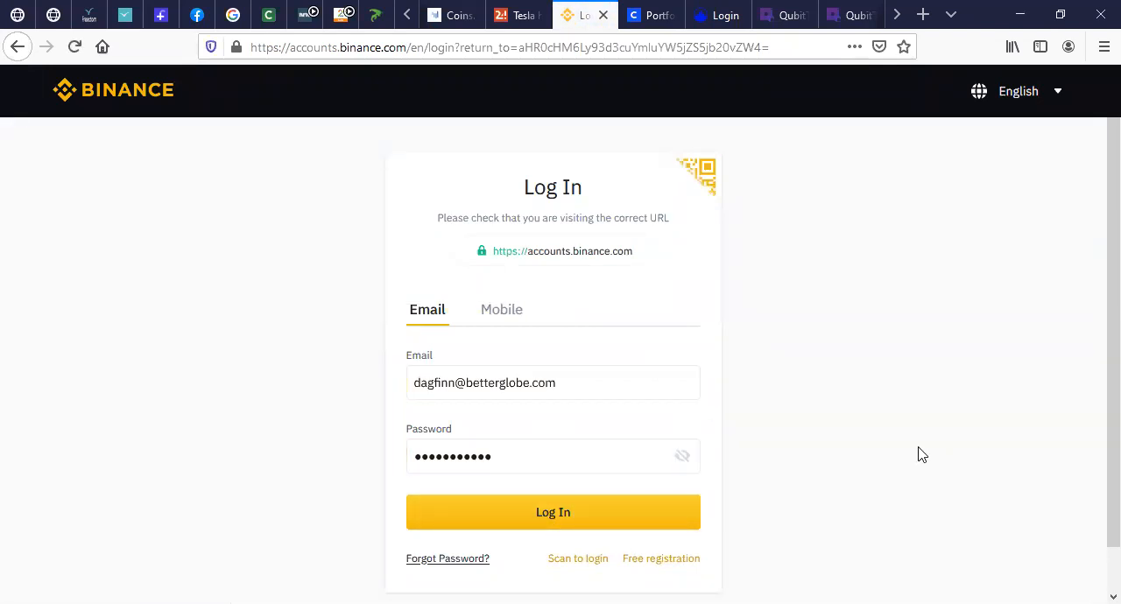
mouse_move(501, 312)
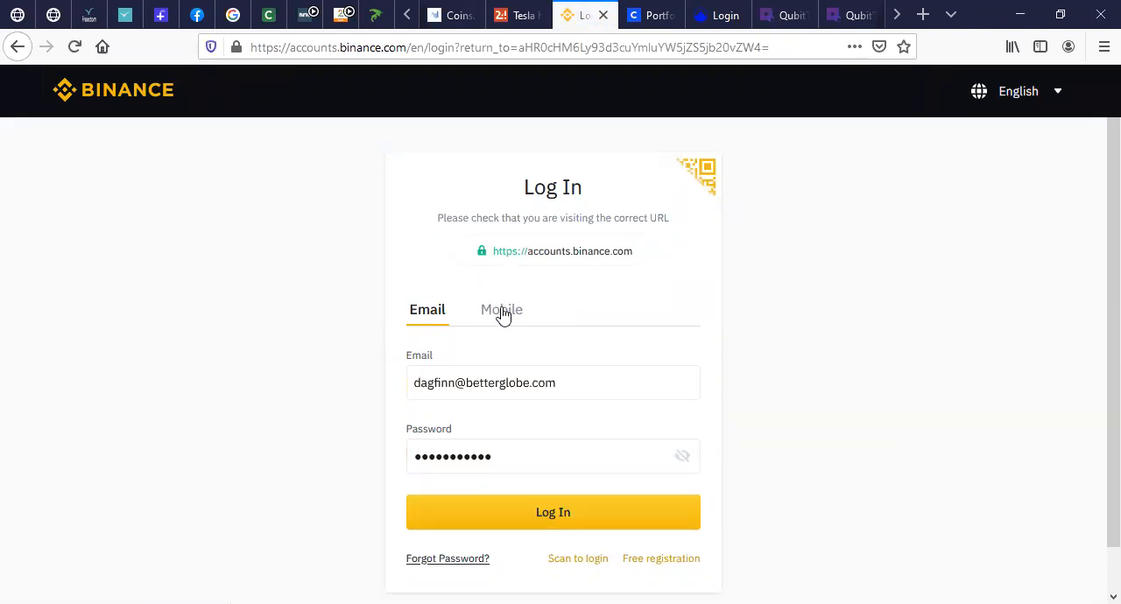
mouse_move(687, 329)
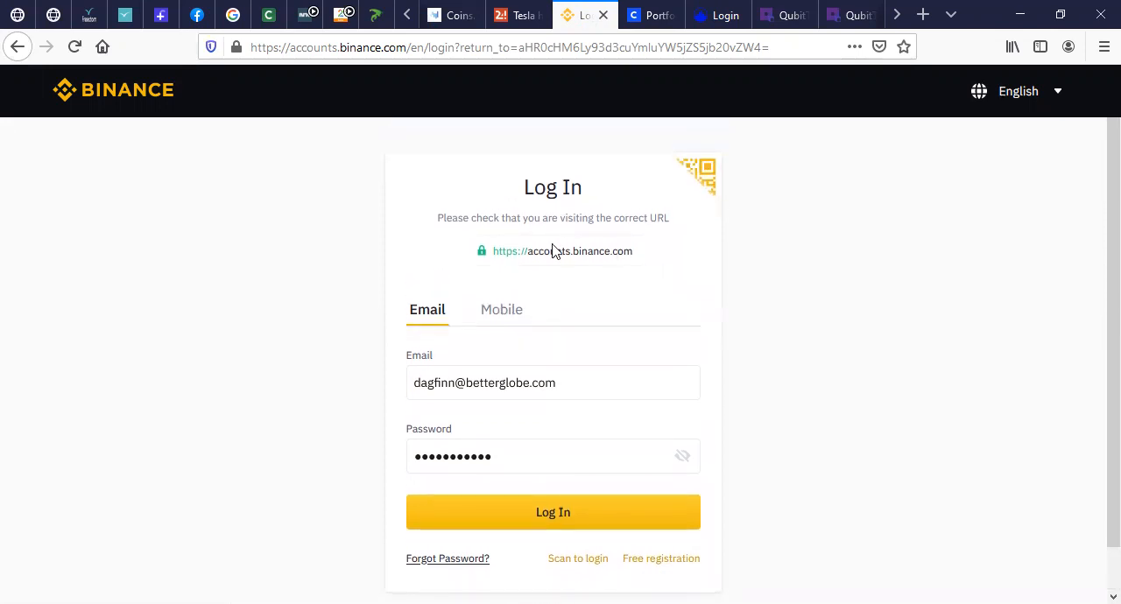
mouse_move(589, 250)
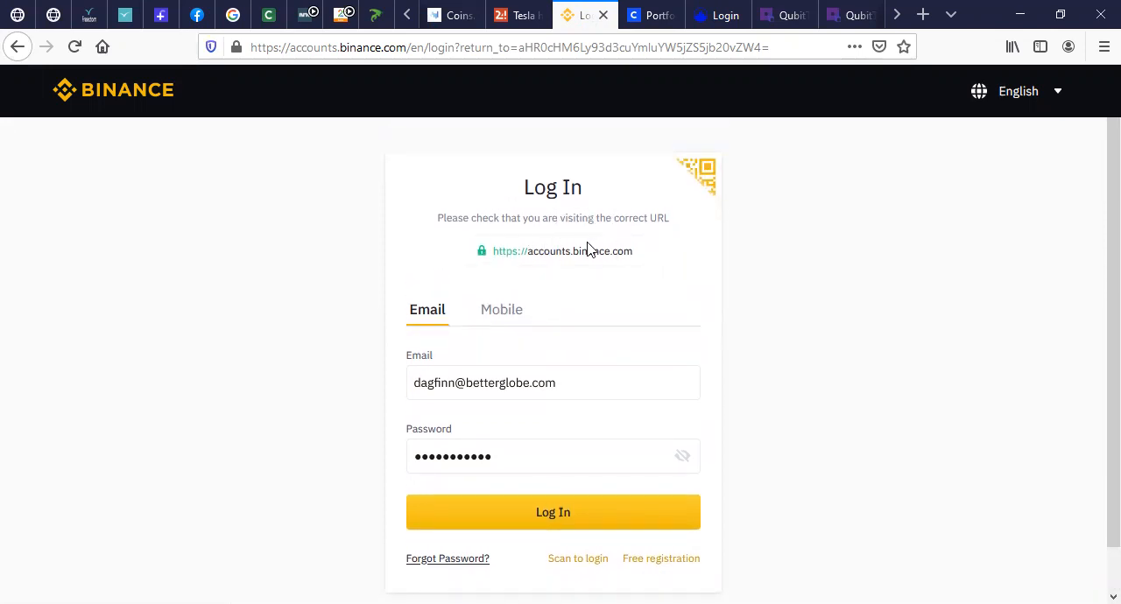
click(553, 381)
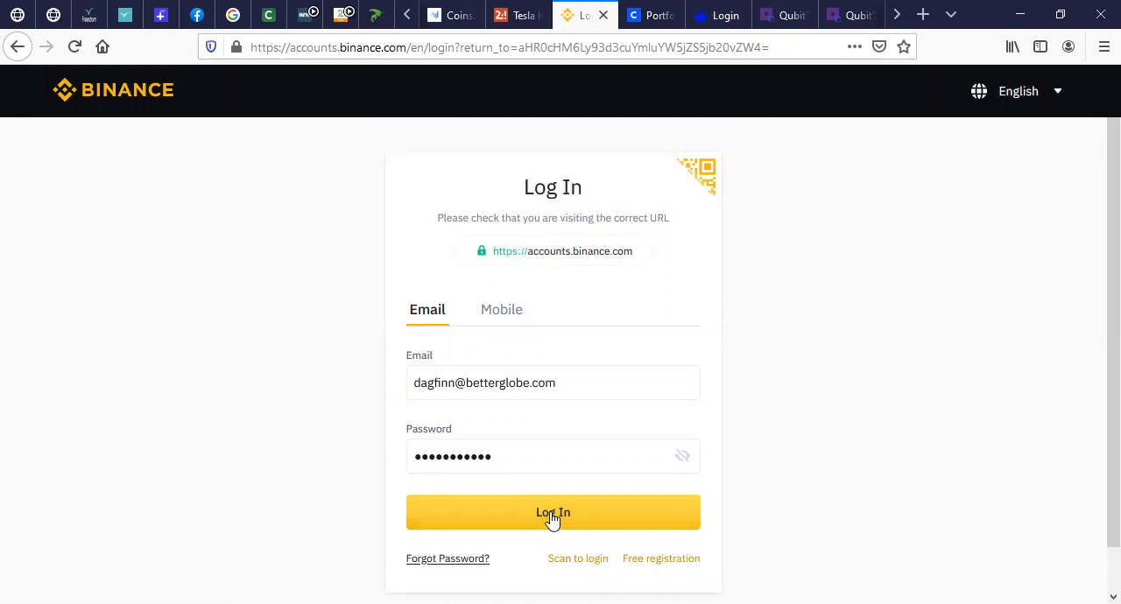
click(553, 511)
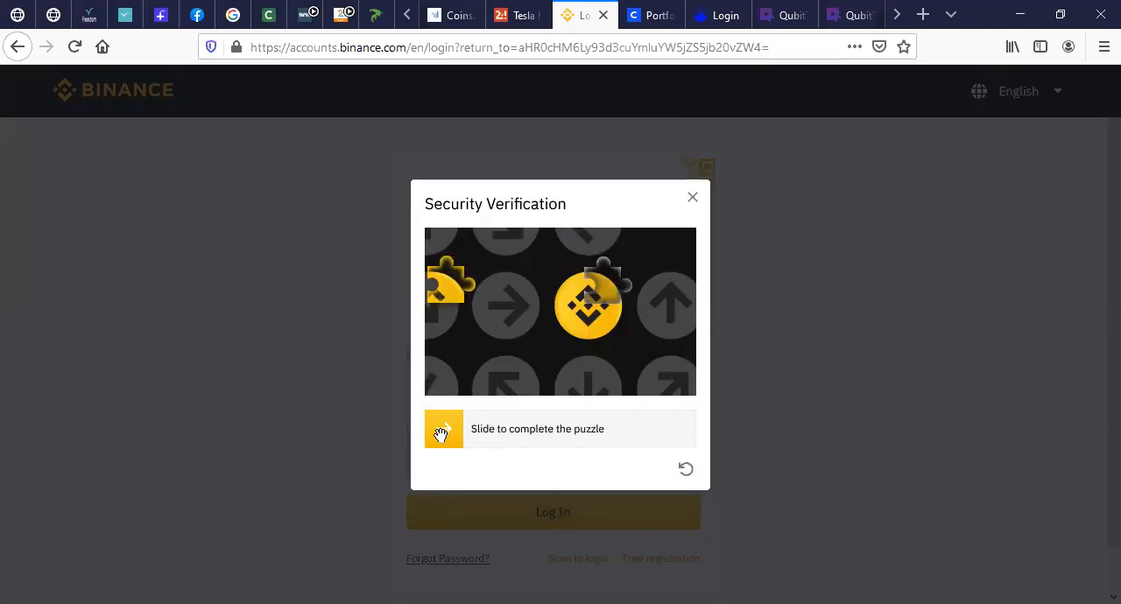
drag(441, 429, 609, 429)
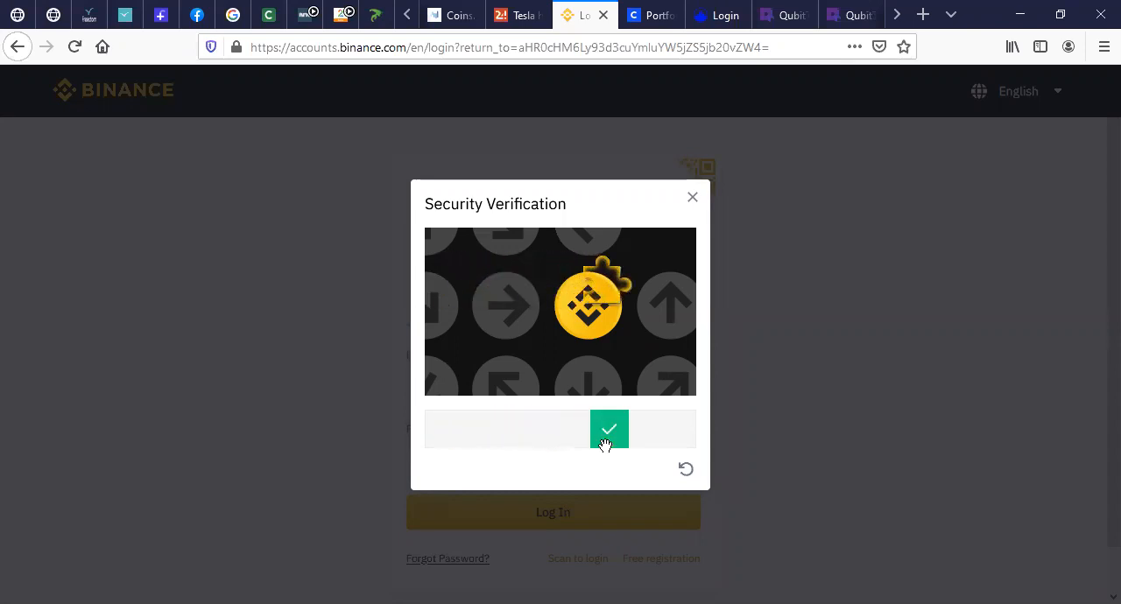
click(609, 429)
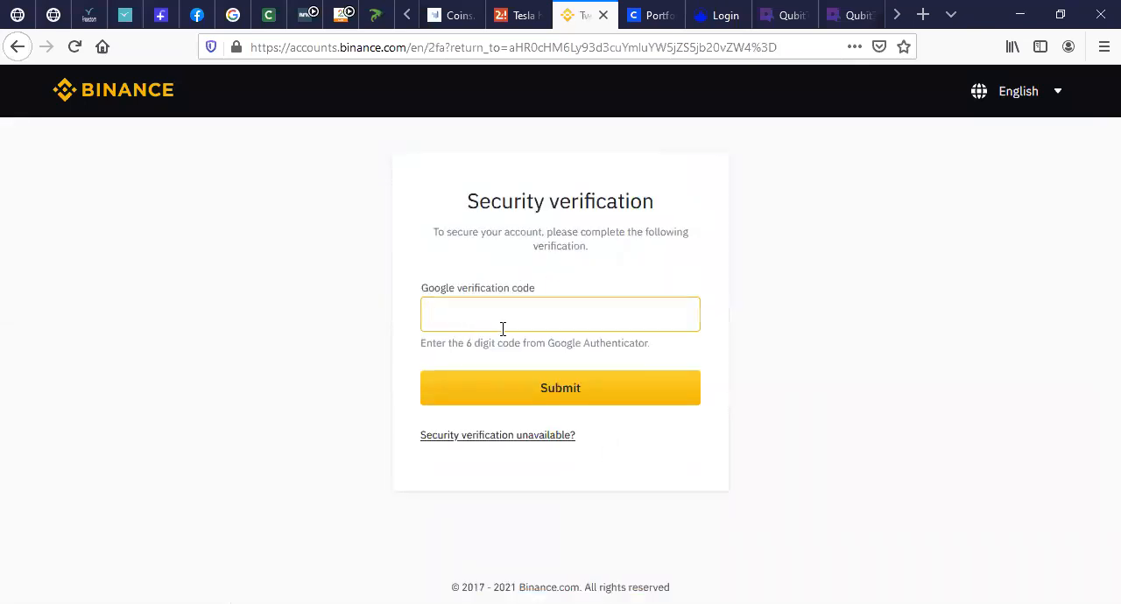
click(560, 313)
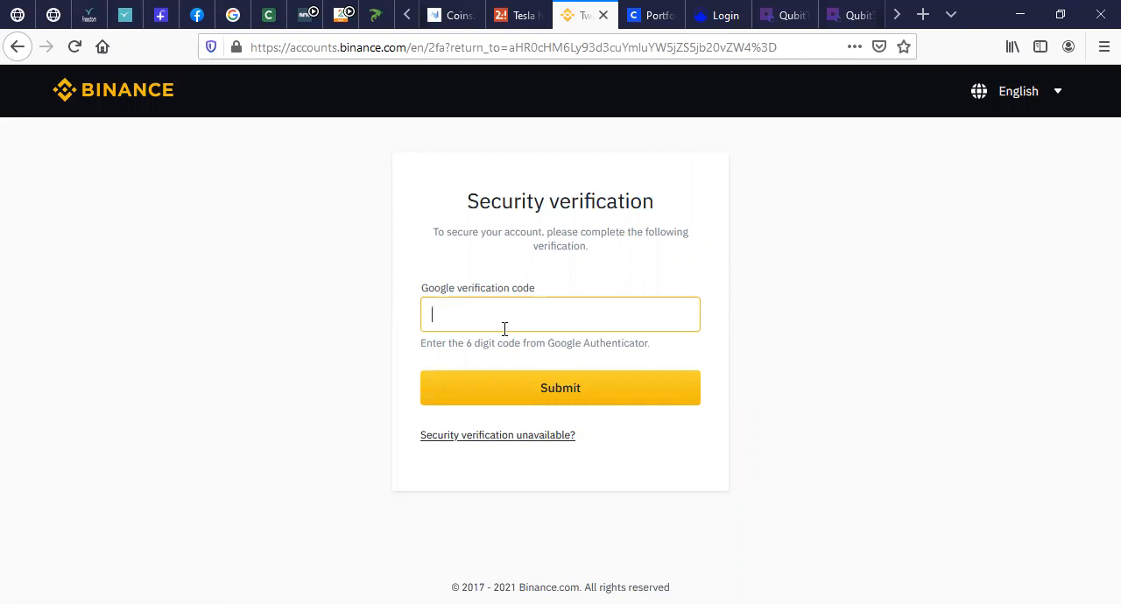
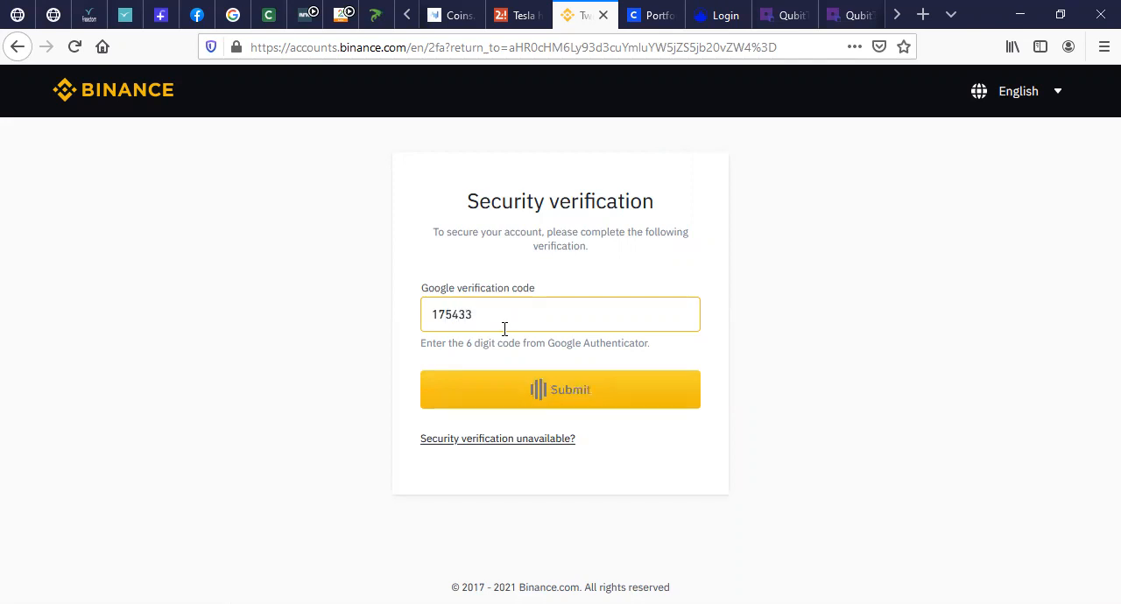
click(561, 388)
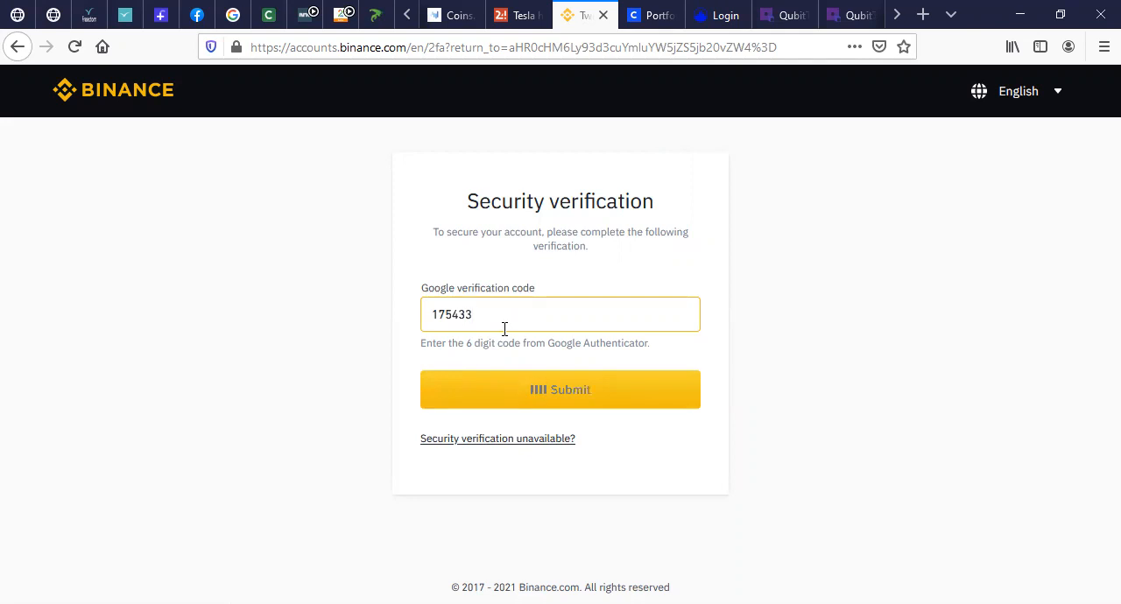
click(560, 388)
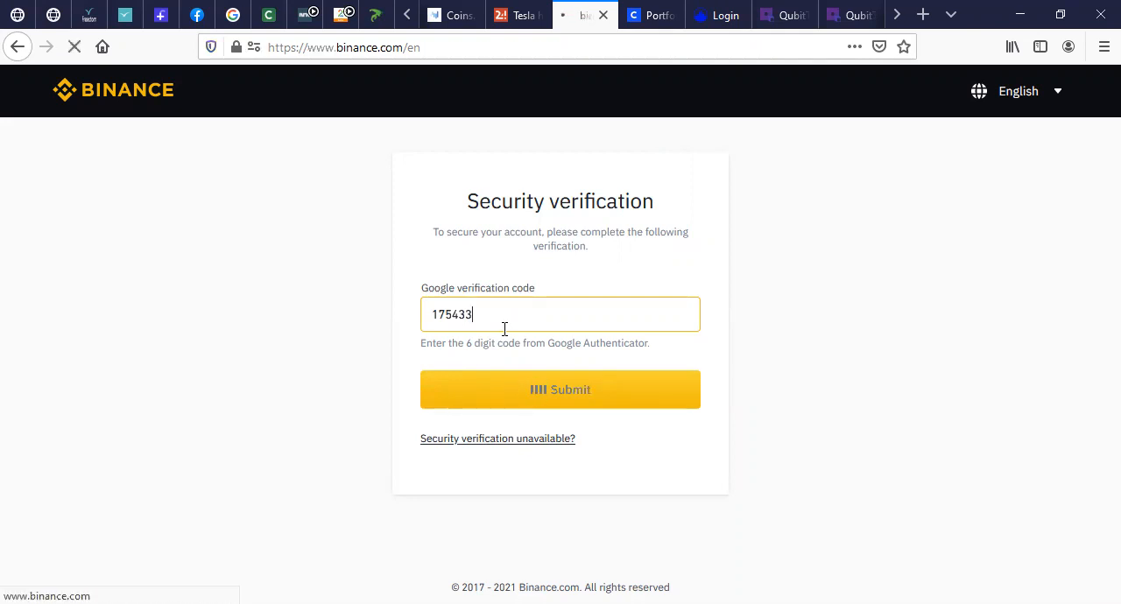
Step: Open the account's Basic Info settings from the profile icon in the top bar
click(560, 388)
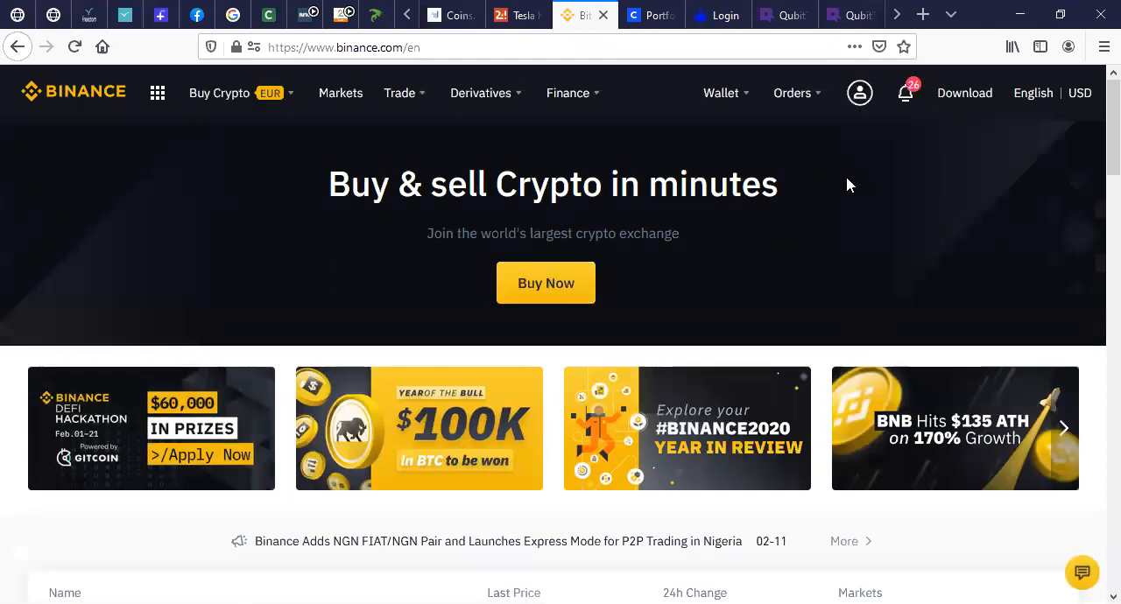
mouse_move(267, 291)
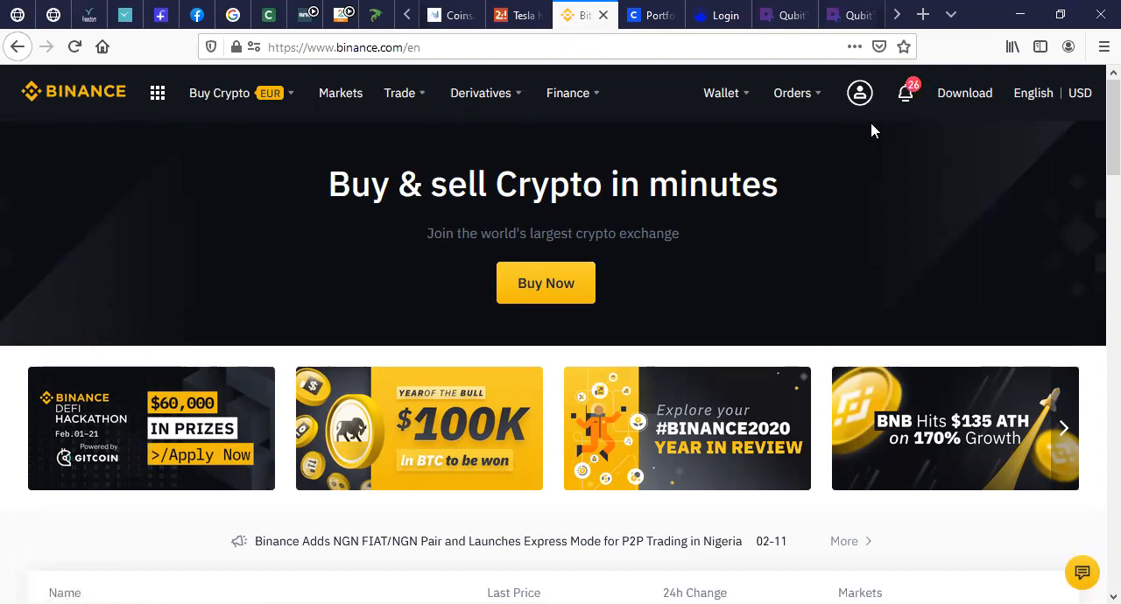
click(858, 93)
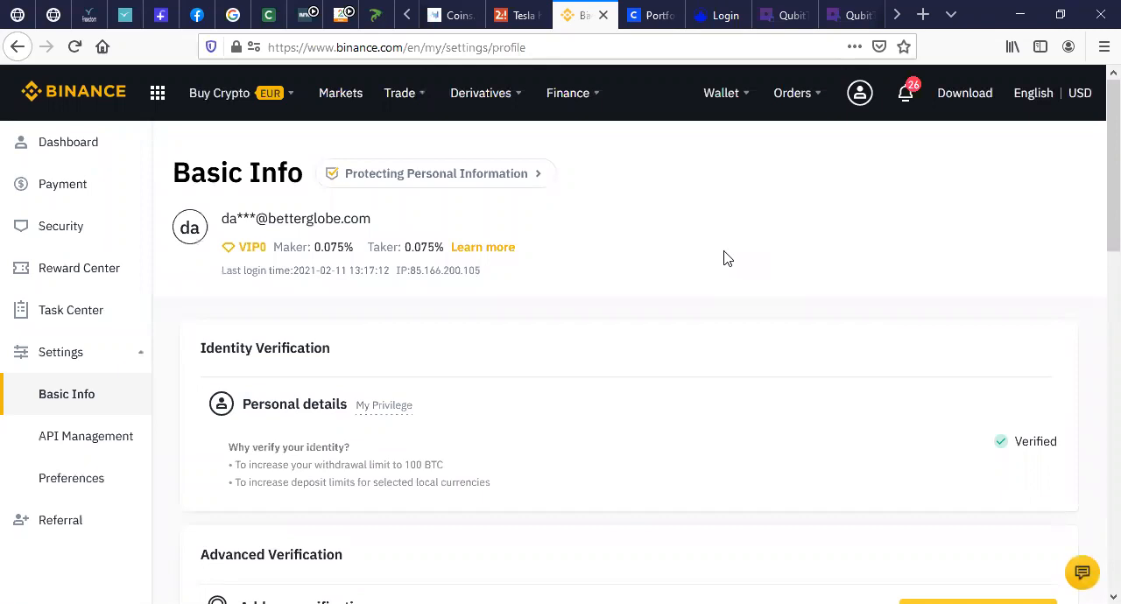
Step: Scroll through the Identity Verification and Advanced Verification sections, then return to the top
scroll(down, 3)
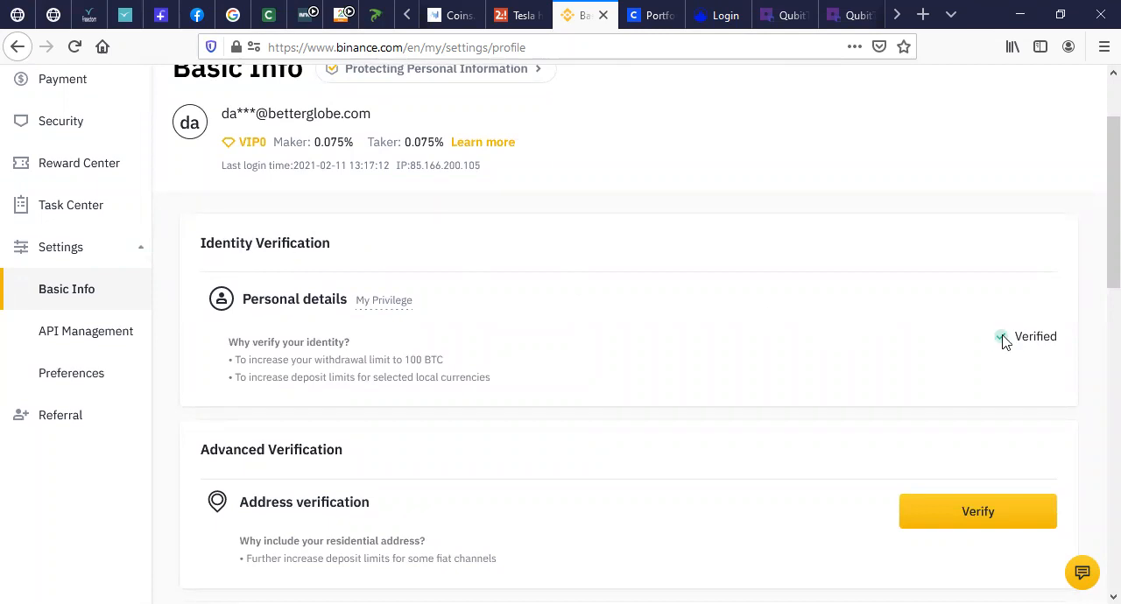
mouse_move(1014, 355)
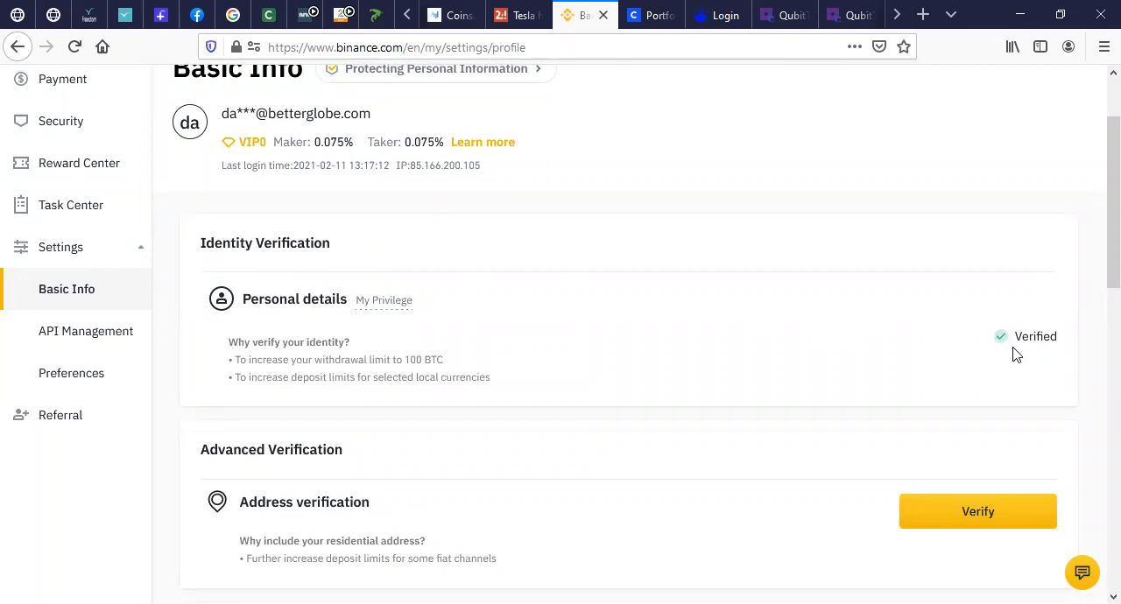
mouse_move(618, 347)
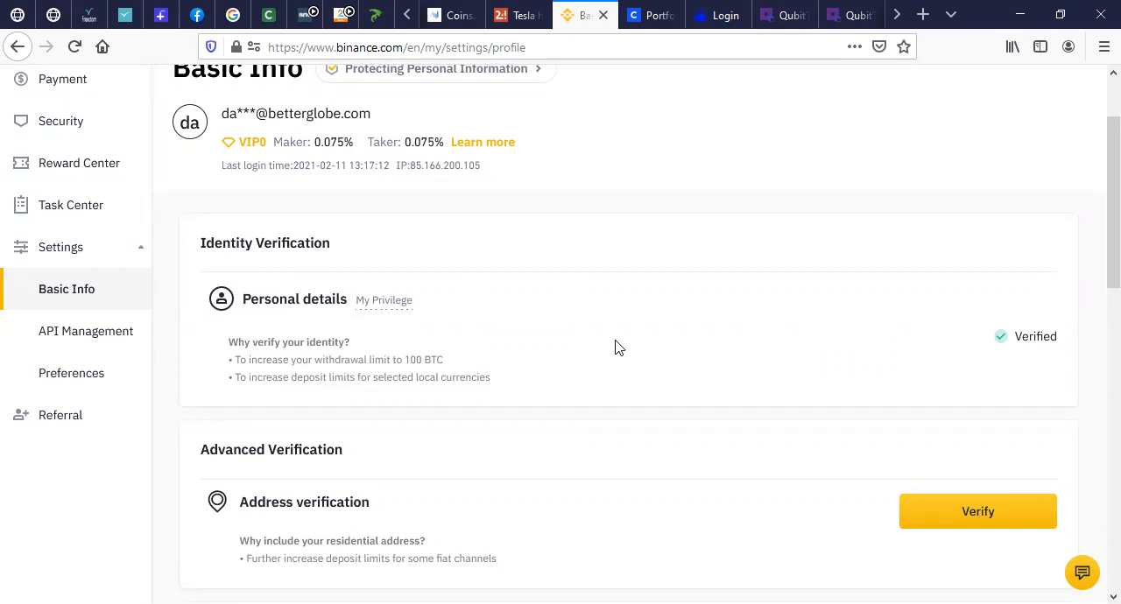
mouse_move(604, 322)
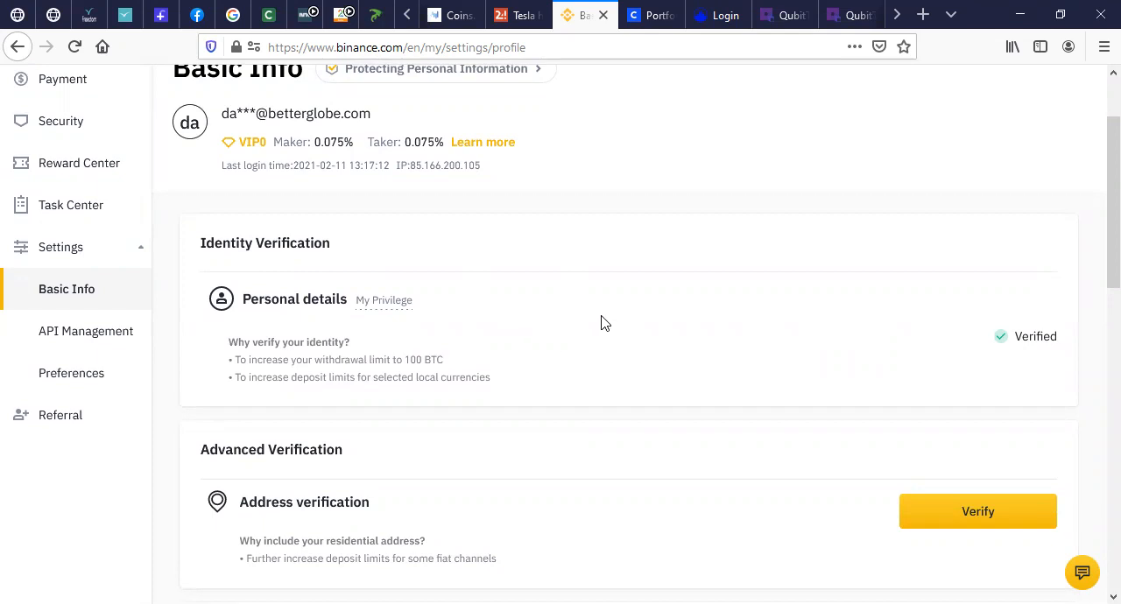
mouse_move(658, 336)
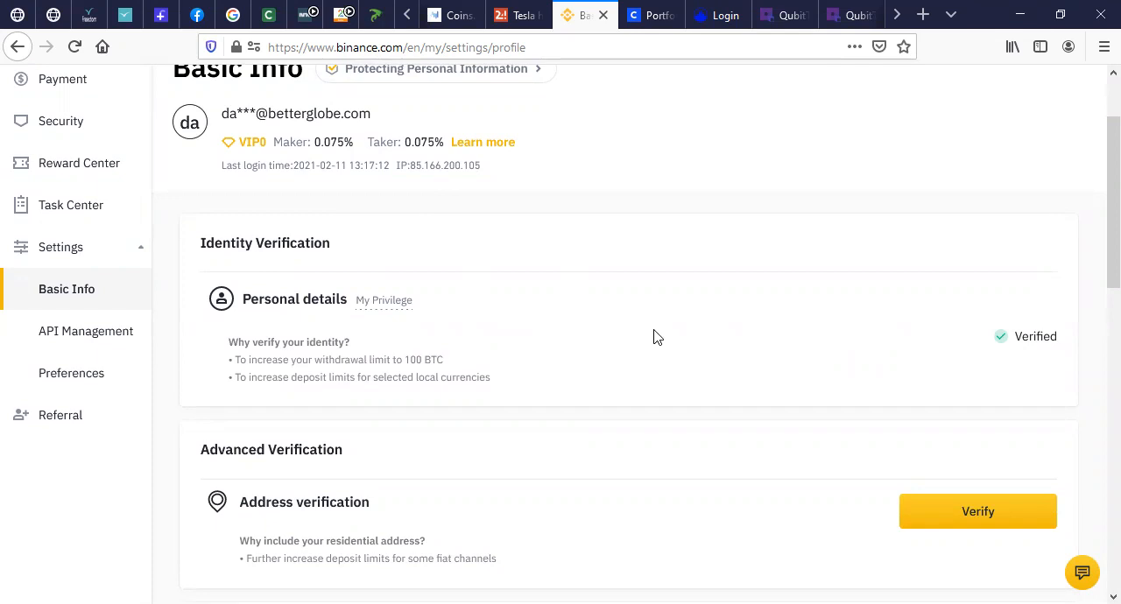
mouse_move(617, 326)
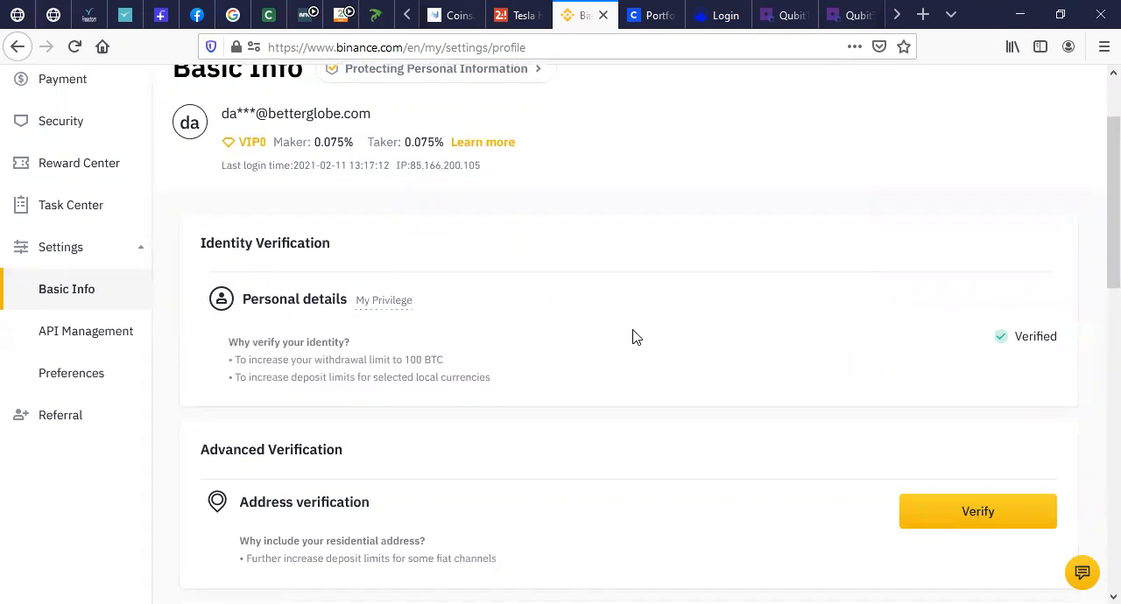
mouse_move(638, 380)
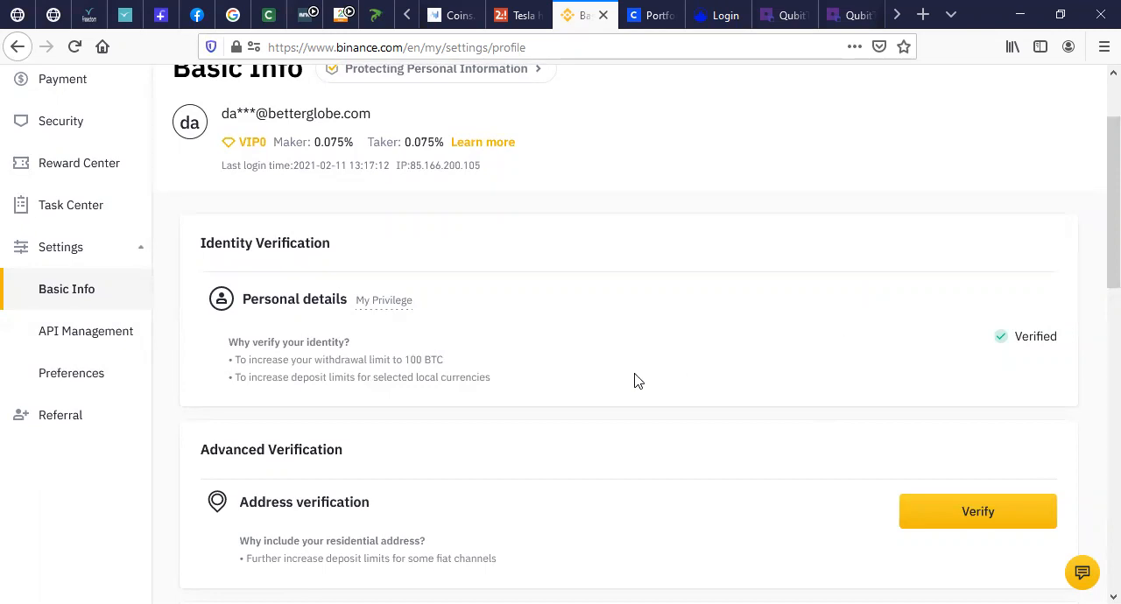
mouse_move(498, 334)
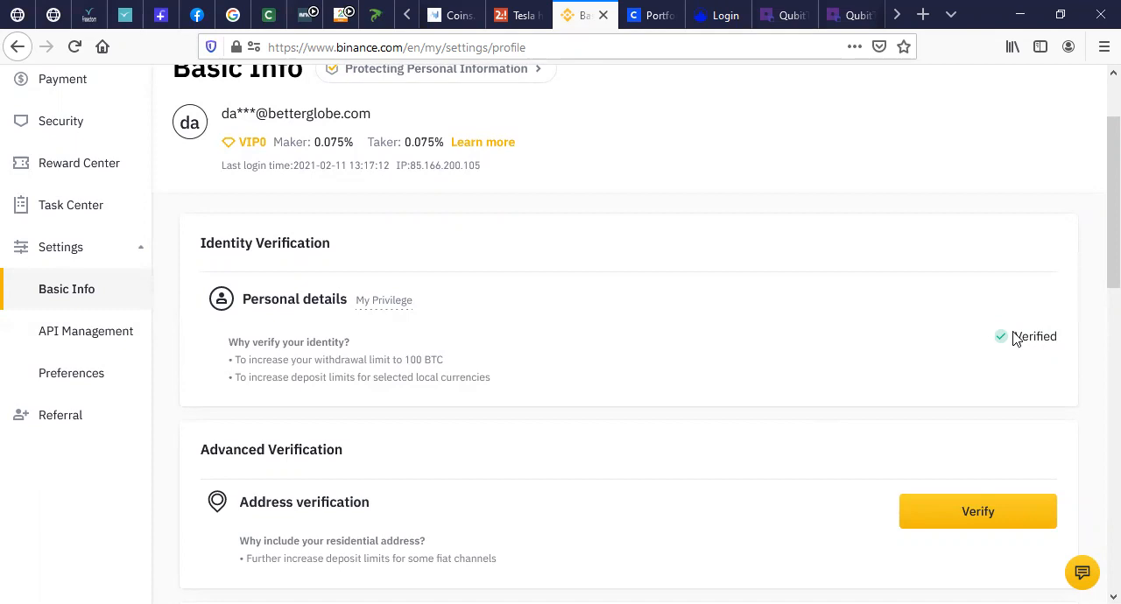
scroll(down, 3)
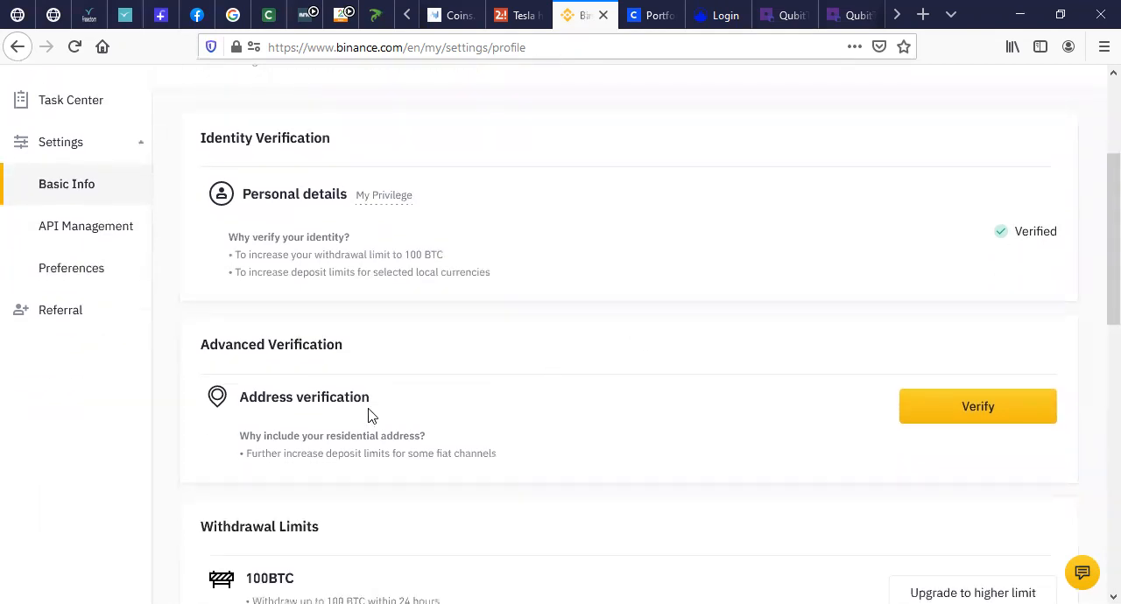
mouse_move(1005, 421)
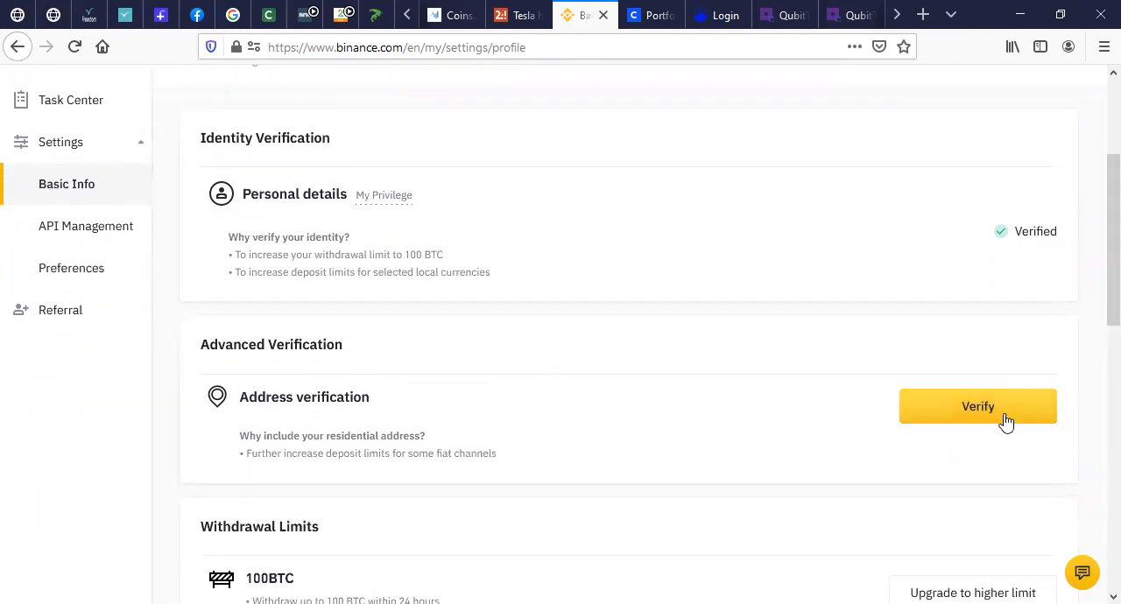
scroll(up, 3)
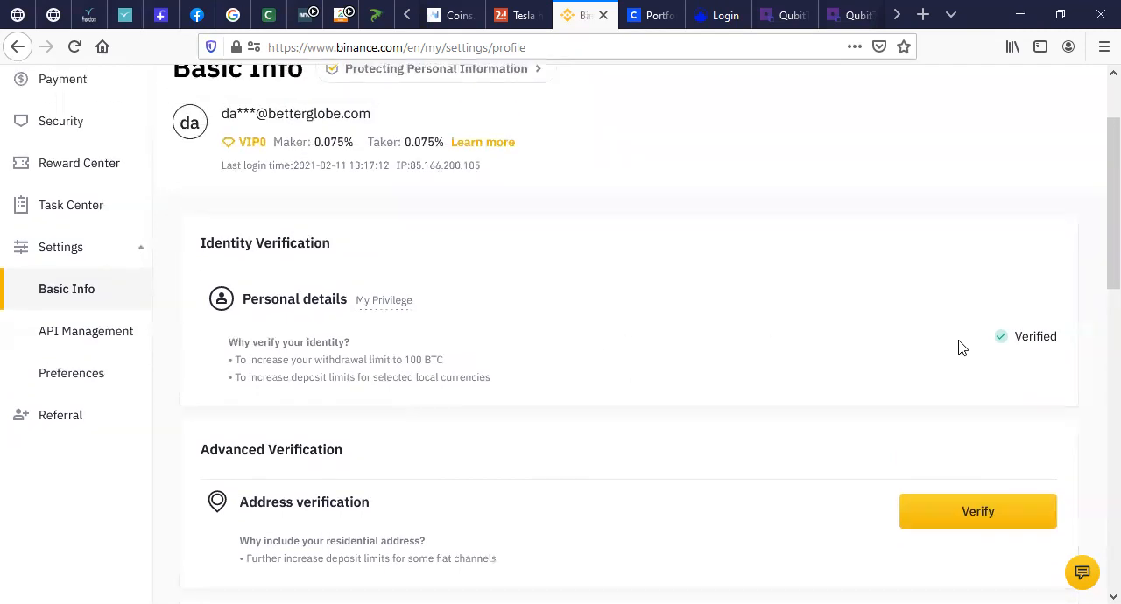
scroll(up, 3)
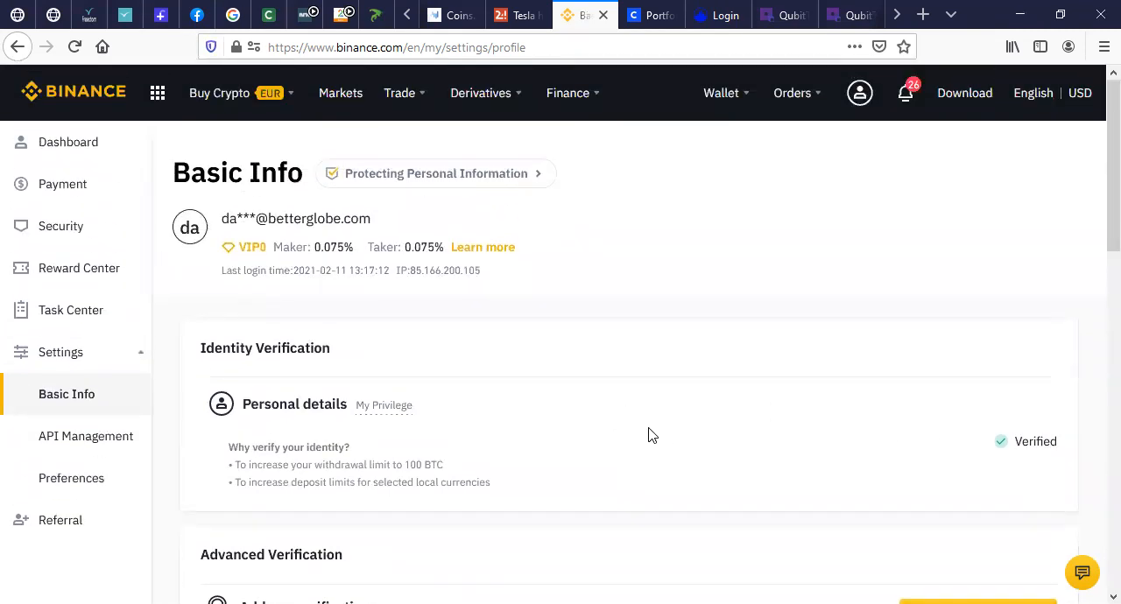
mouse_move(820, 302)
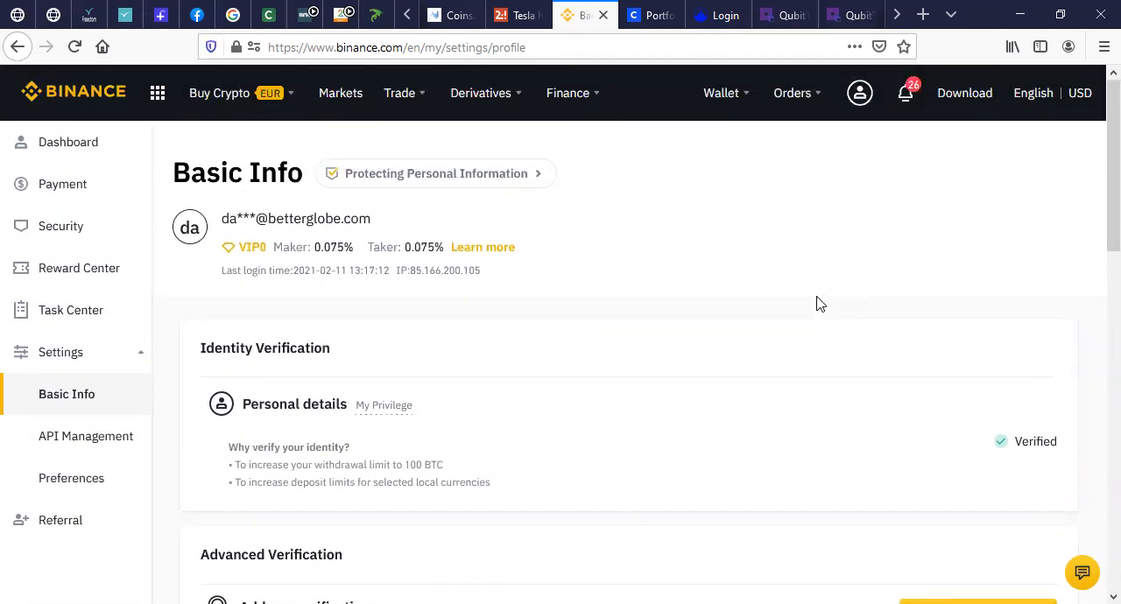
Step: Open the Fiat and Spot wallet from the Wallet menu
click(721, 93)
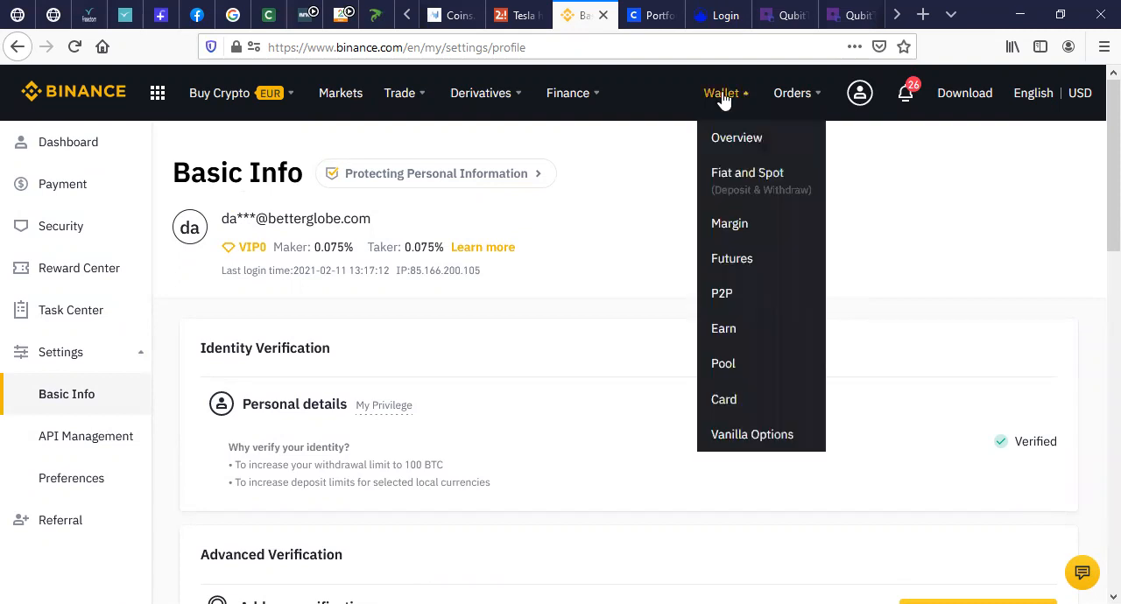
mouse_move(742, 182)
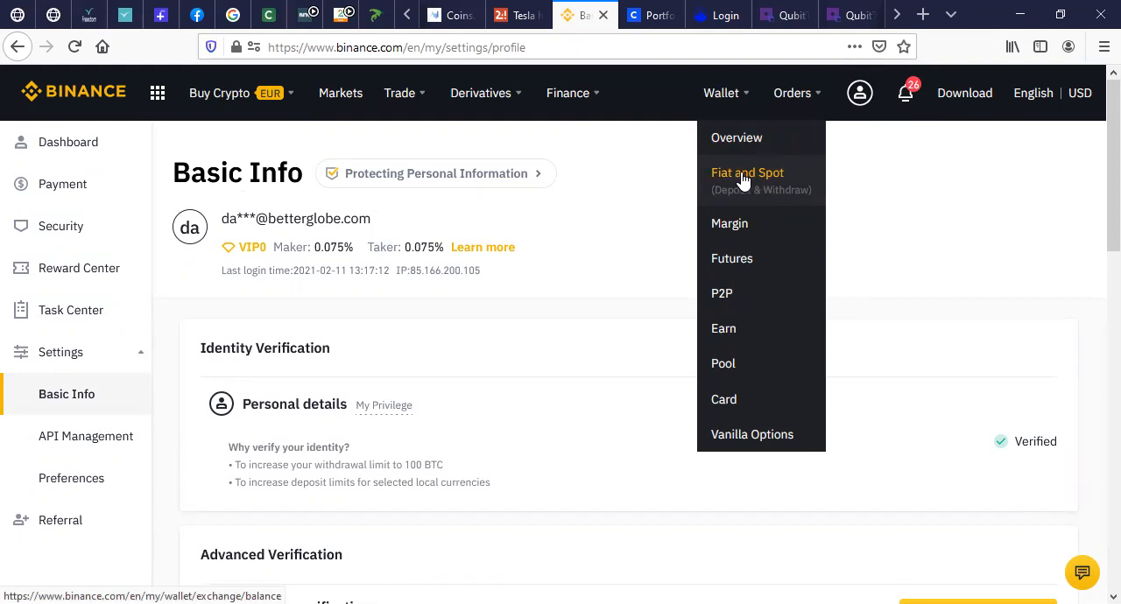
click(746, 172)
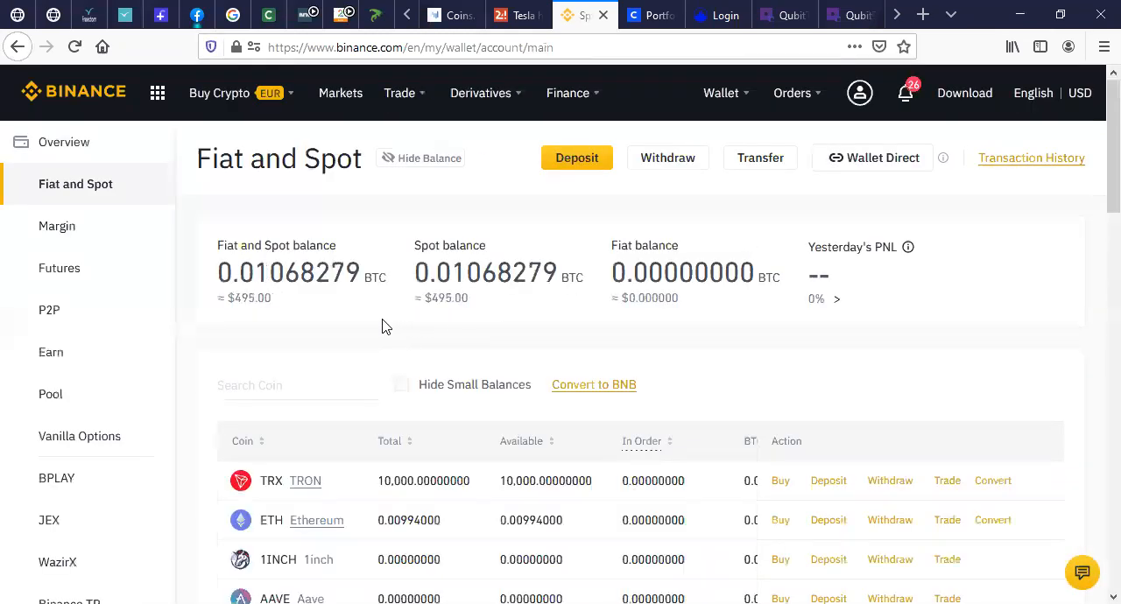
scroll(down, 3)
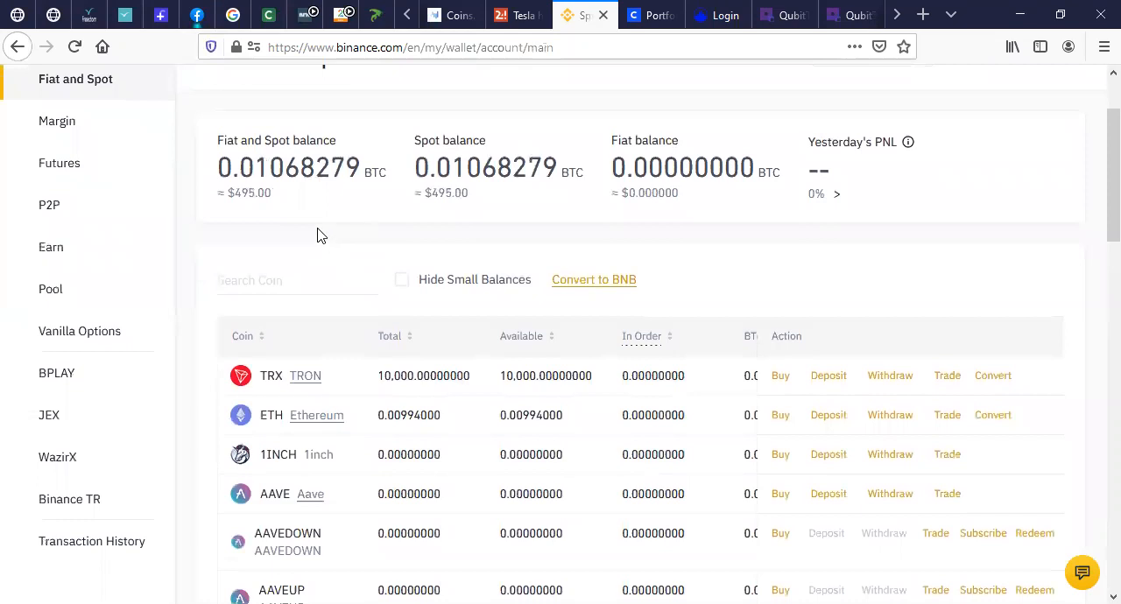
mouse_move(308, 228)
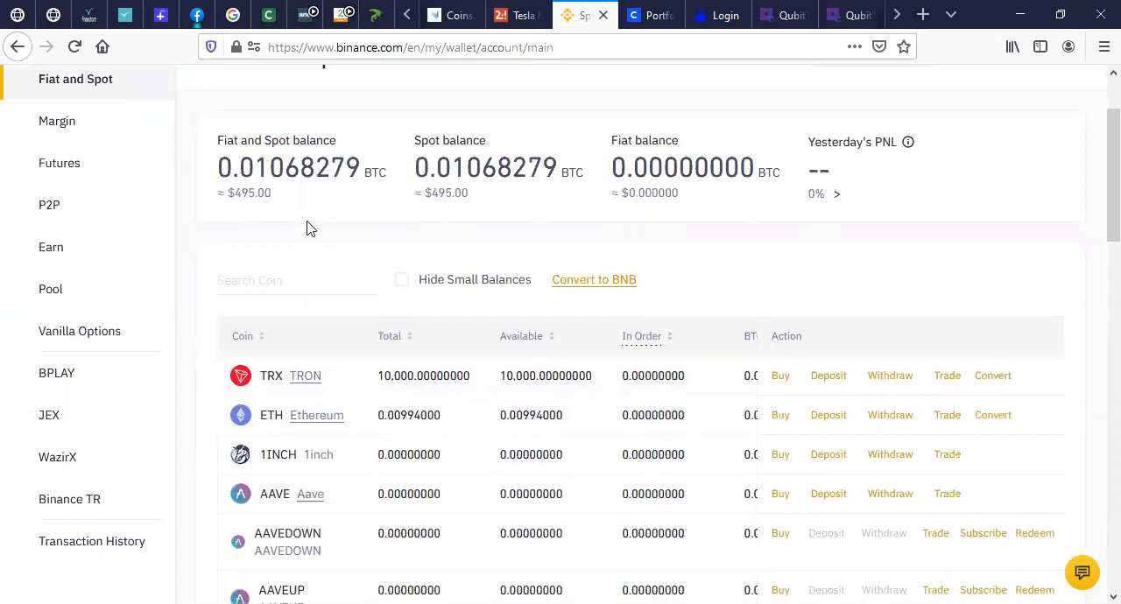
mouse_move(248, 394)
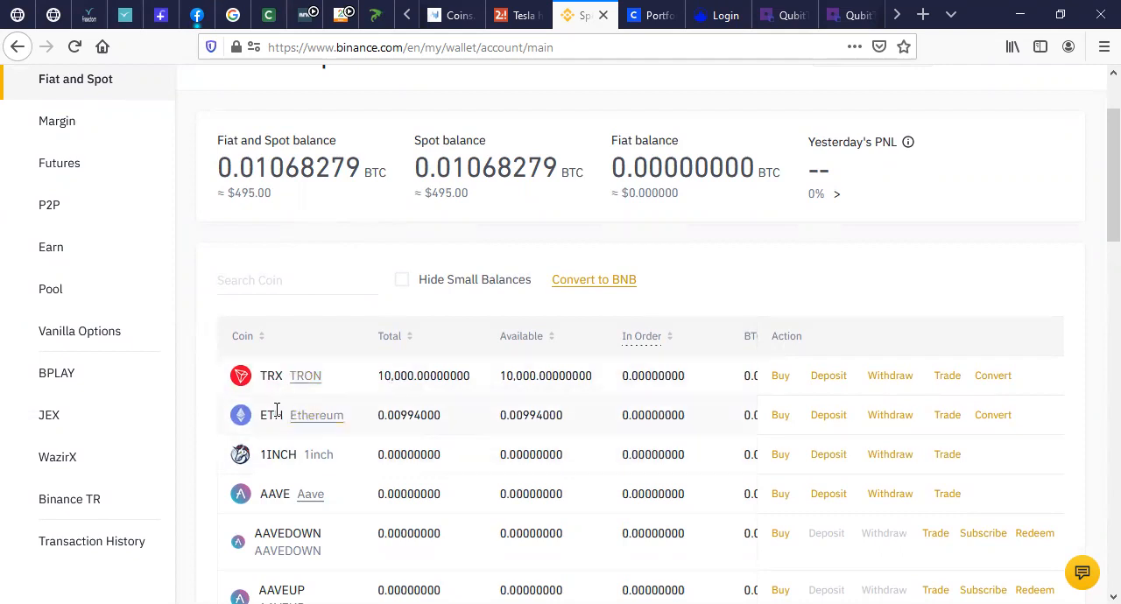
mouse_move(429, 359)
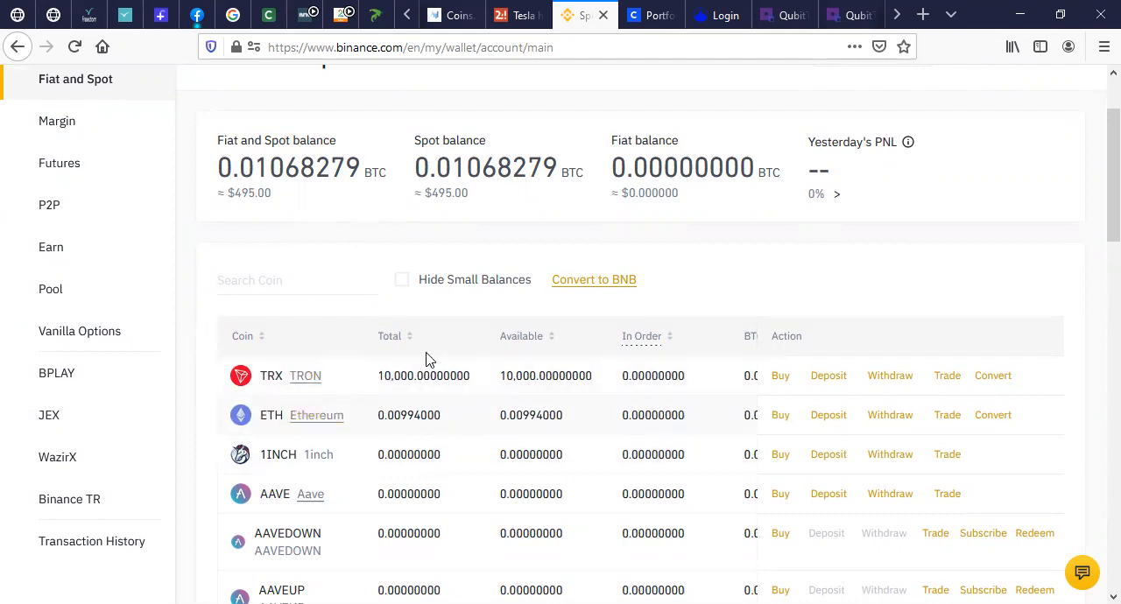
Step: Toggle Hide Small Balances on then off and scroll through the coin list
click(401, 280)
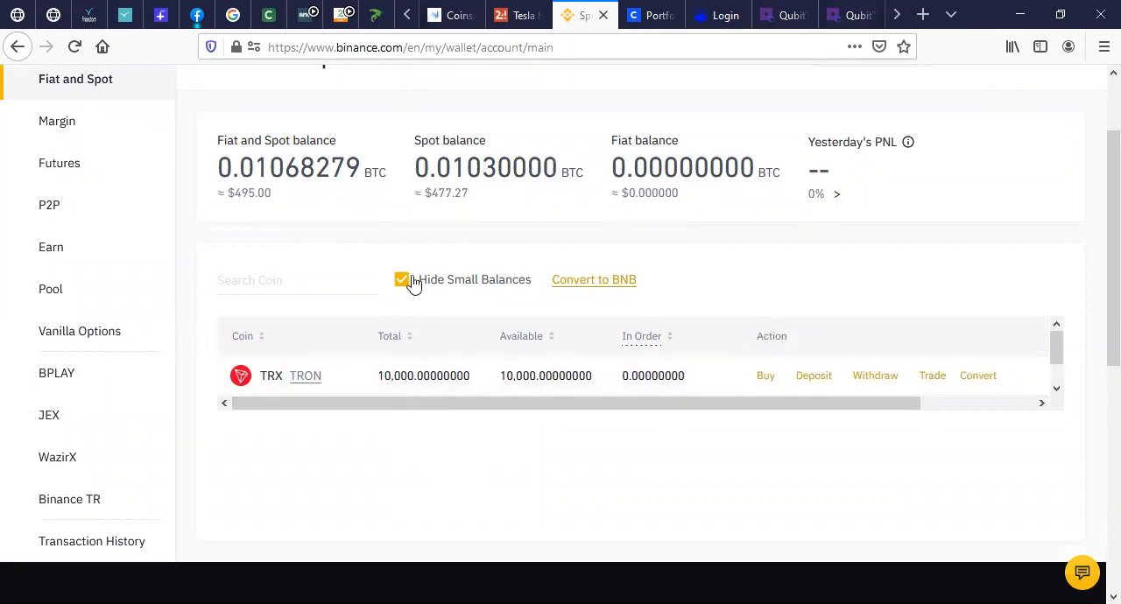
click(401, 280)
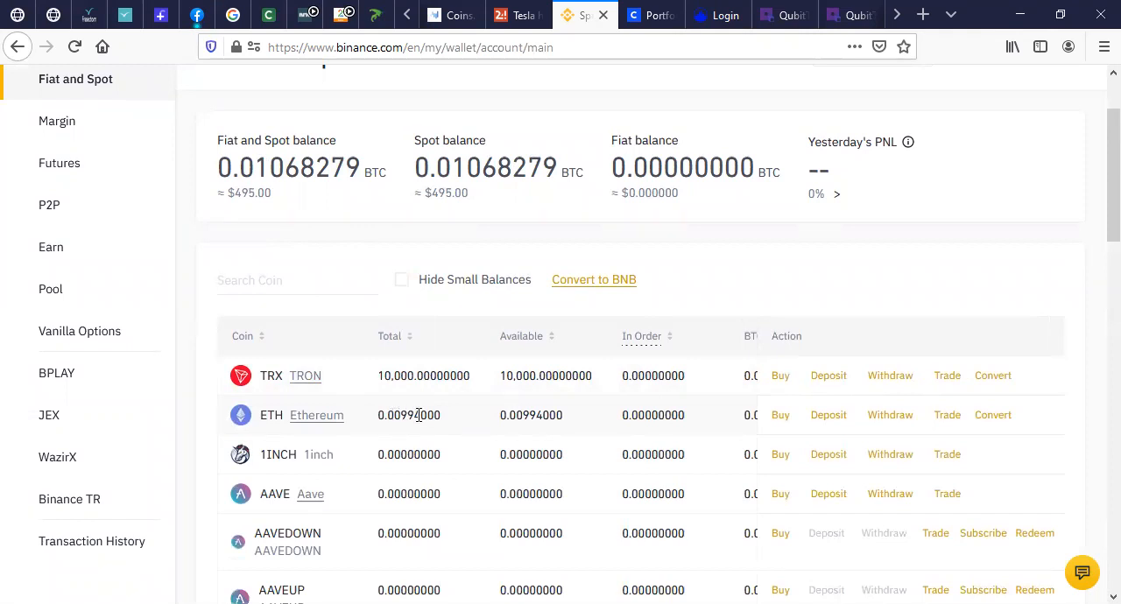
scroll(down, 3)
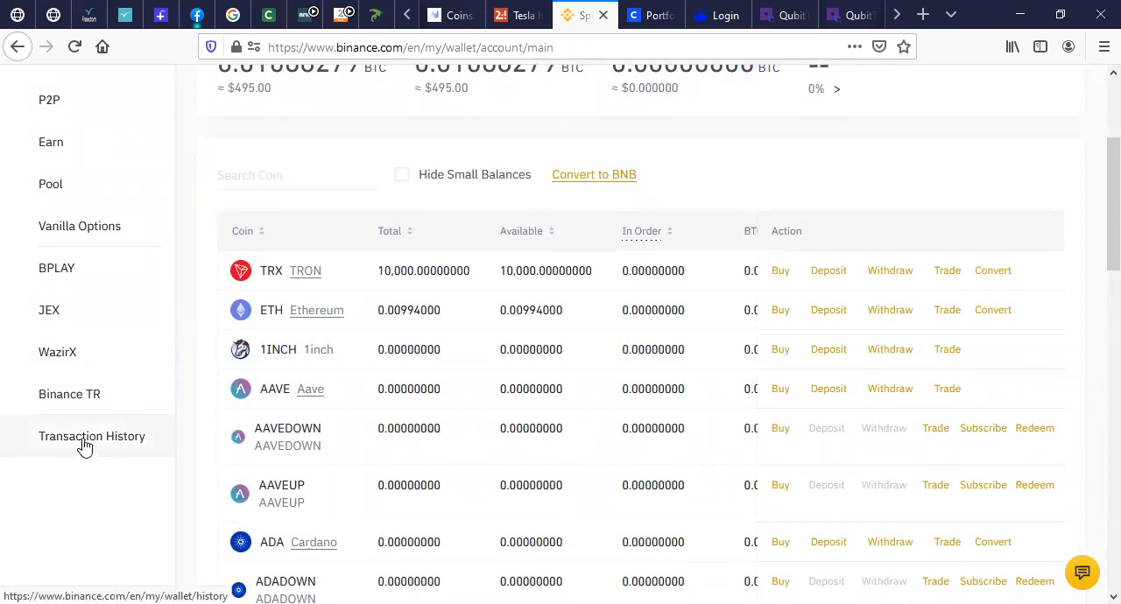
scroll(up, 3)
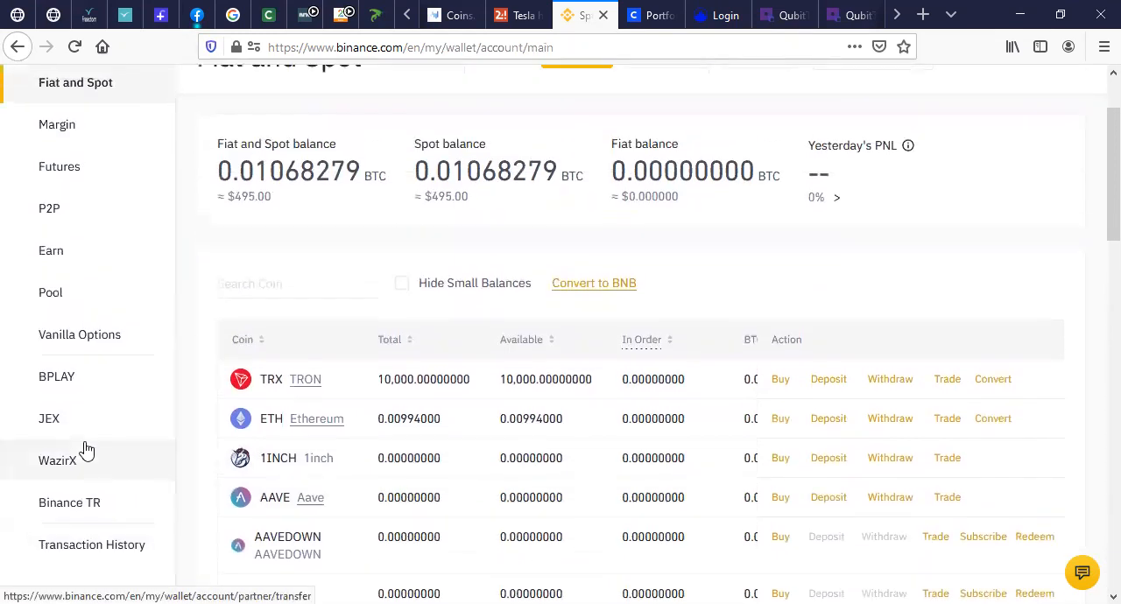
scroll(up, 3)
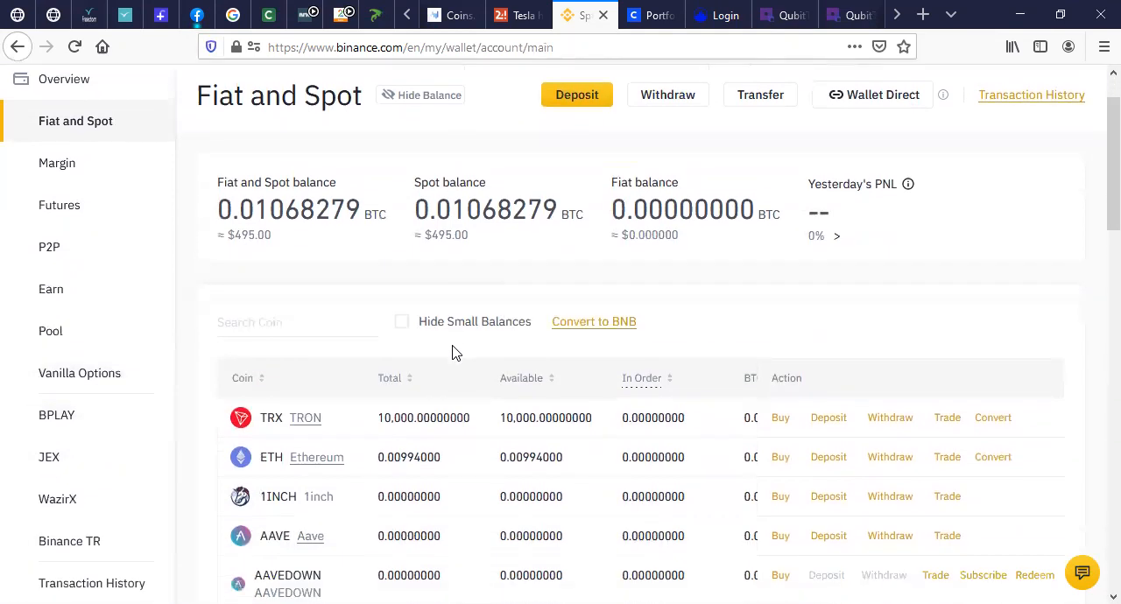
scroll(down, 3)
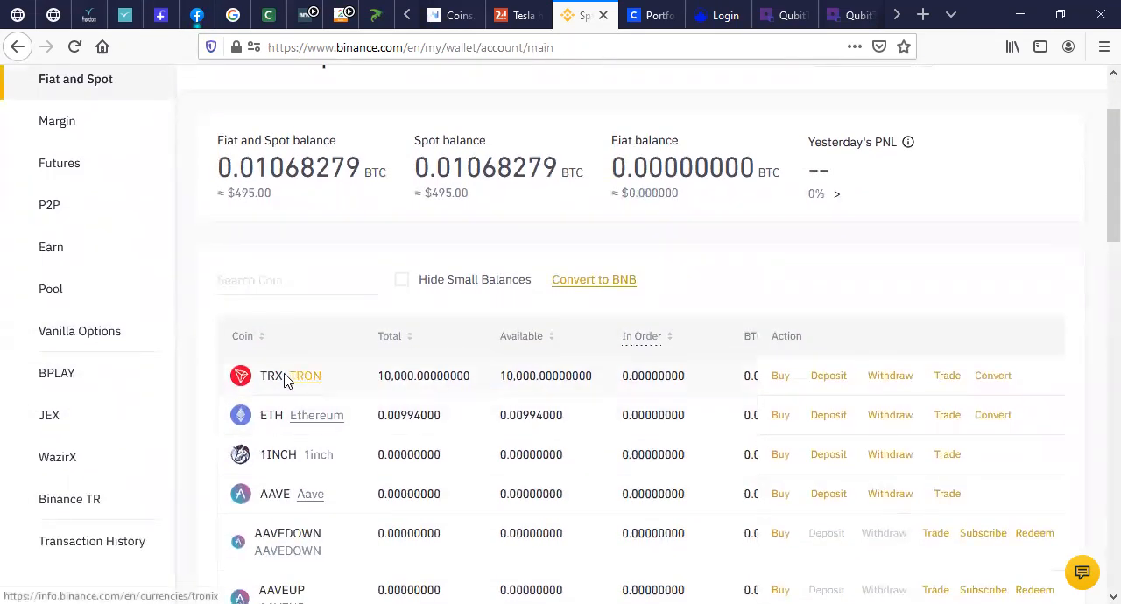
mouse_move(889, 374)
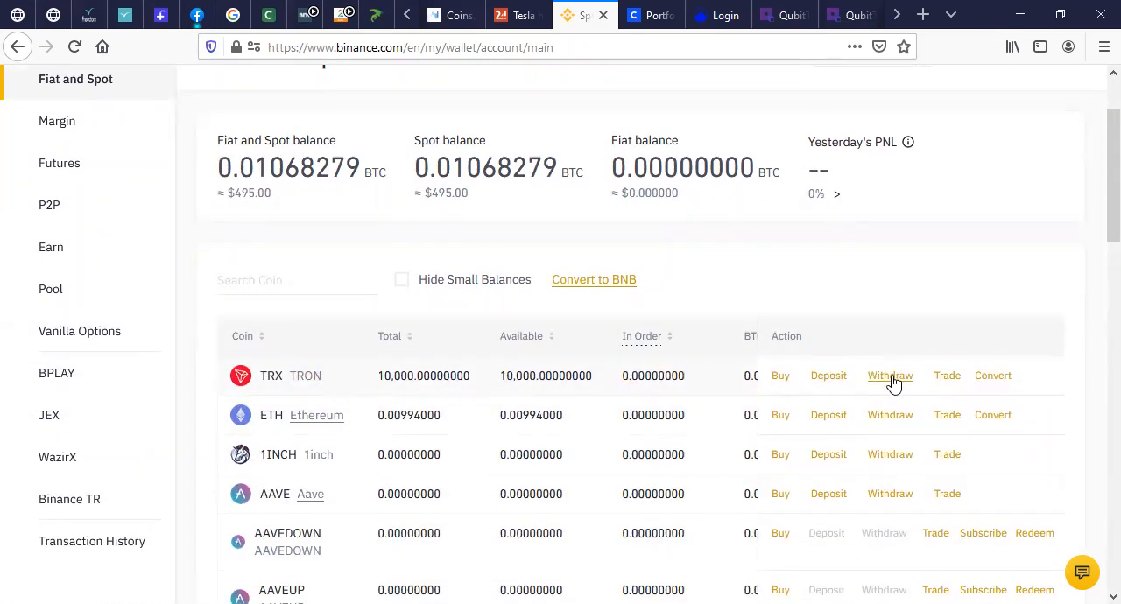
mouse_move(779, 375)
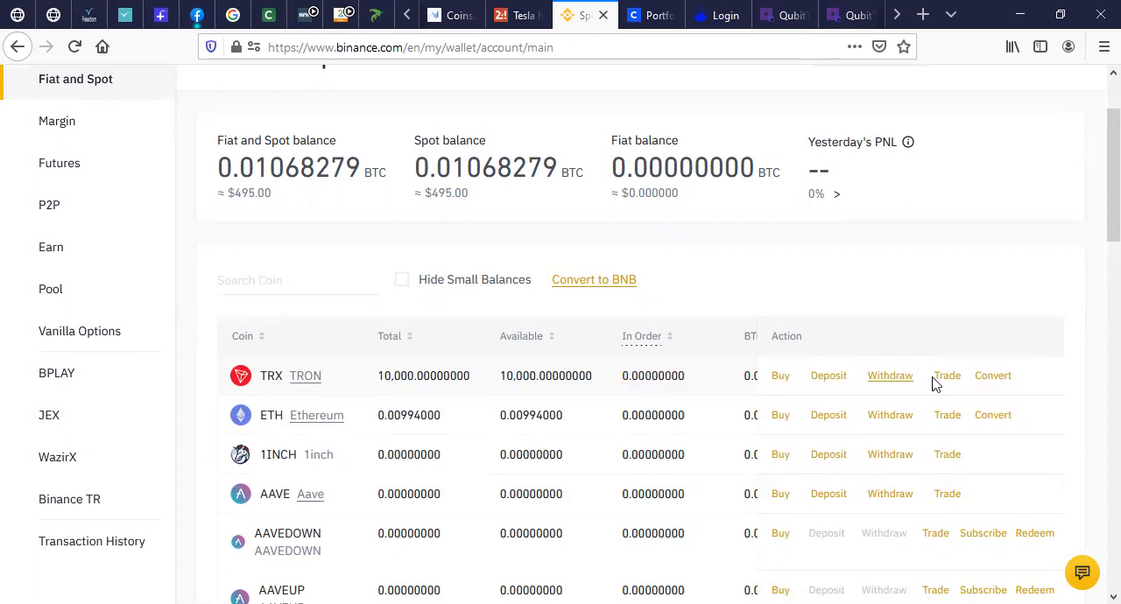
mouse_move(399, 419)
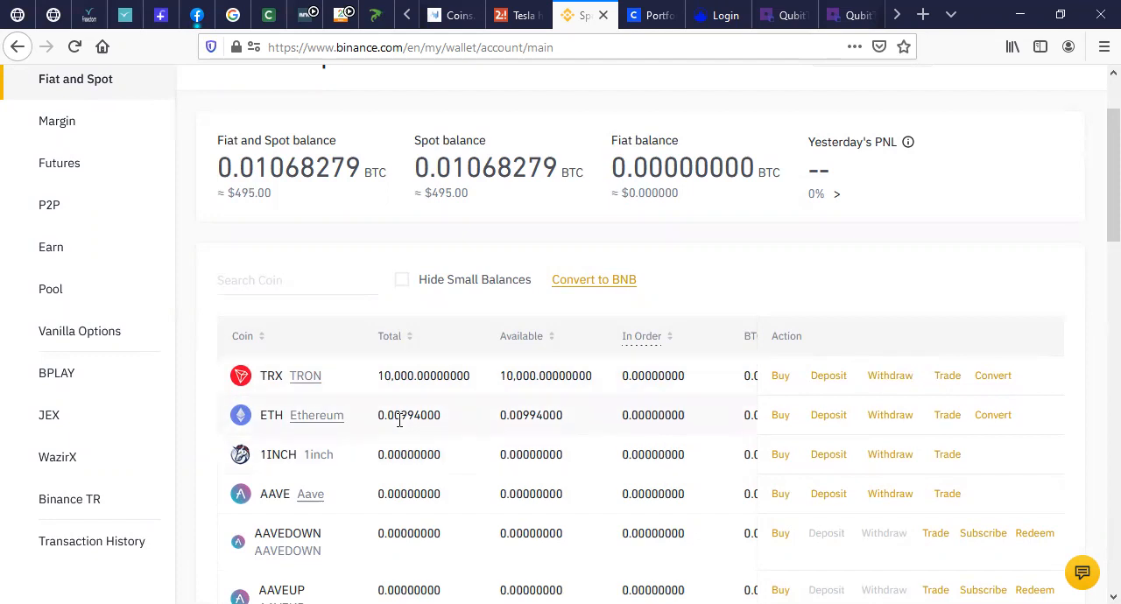
scroll(down, 3)
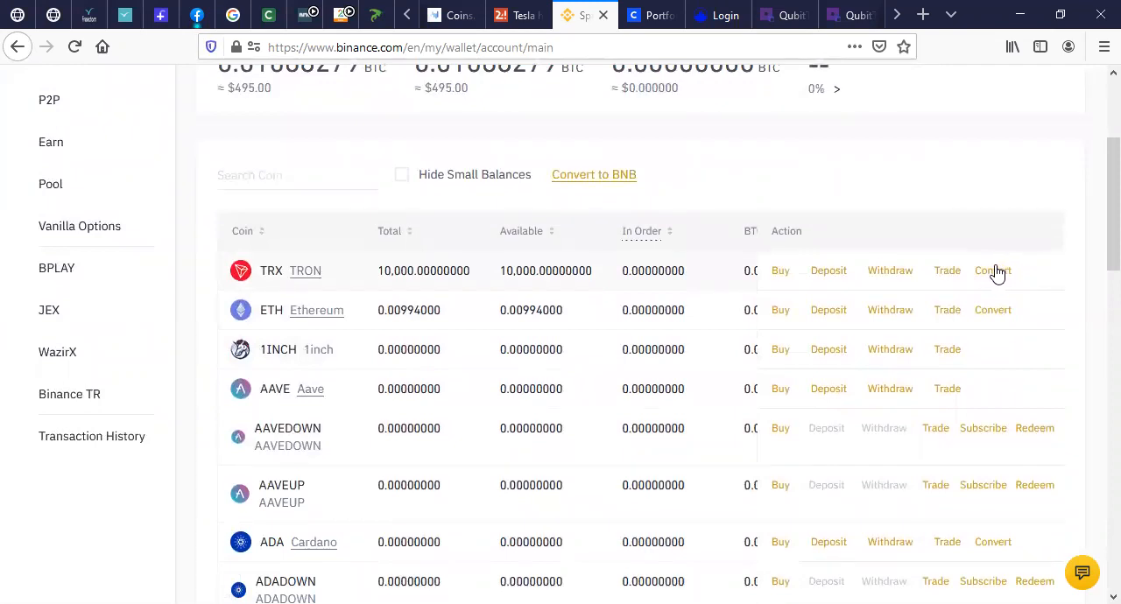
Step: Start converting the TRX holding, searching 'tr' and choosing TRX as the source coin
click(991, 269)
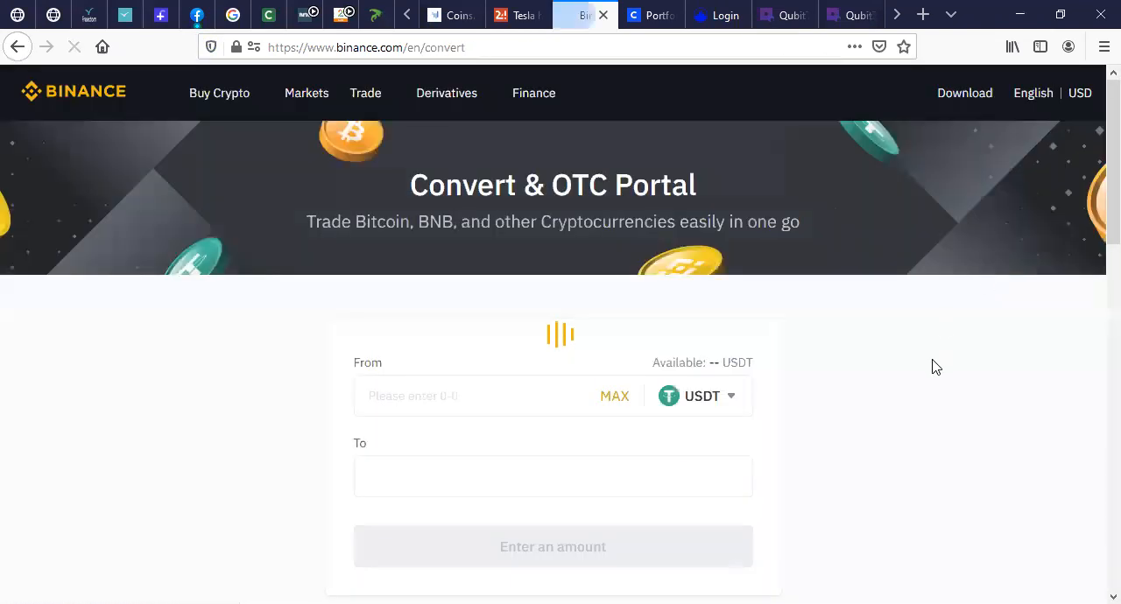
click(697, 395)
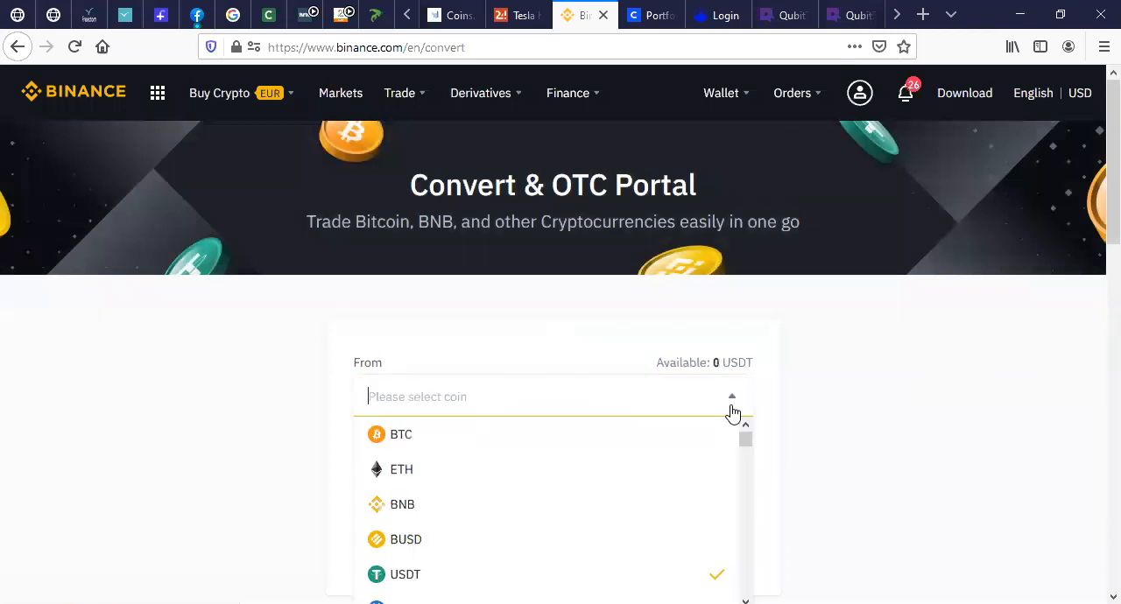
scroll(down, 3)
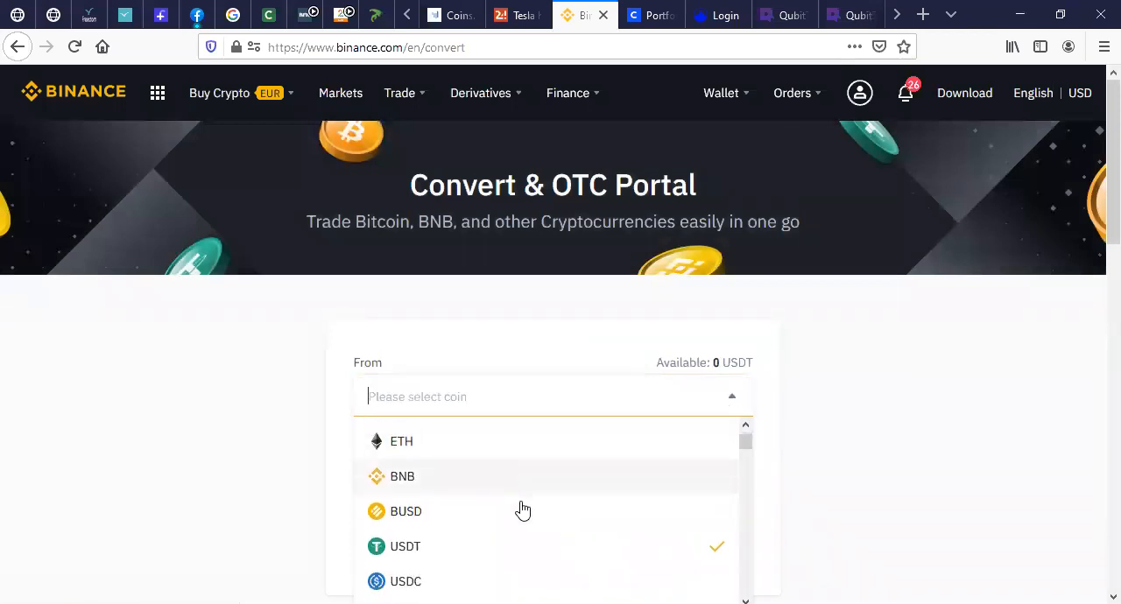
text(tr)
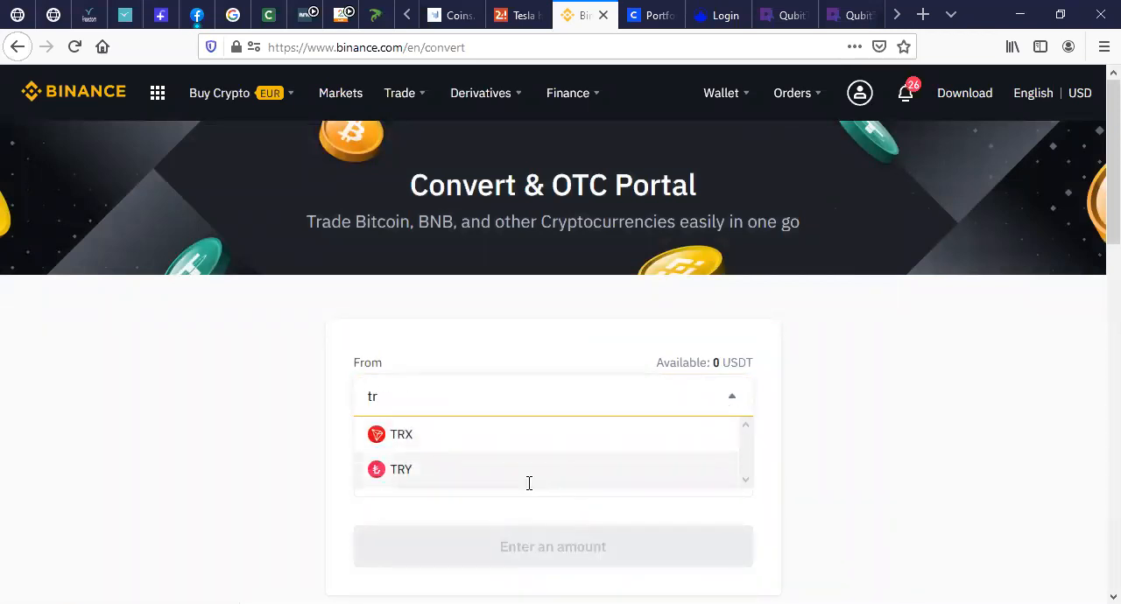
click(400, 435)
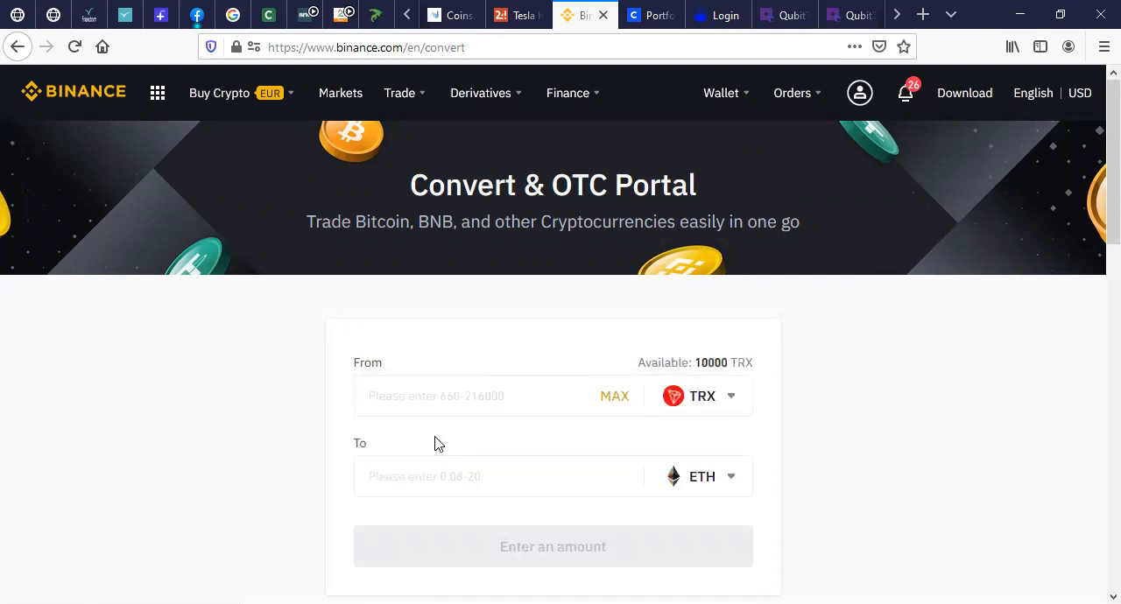
scroll(down, 3)
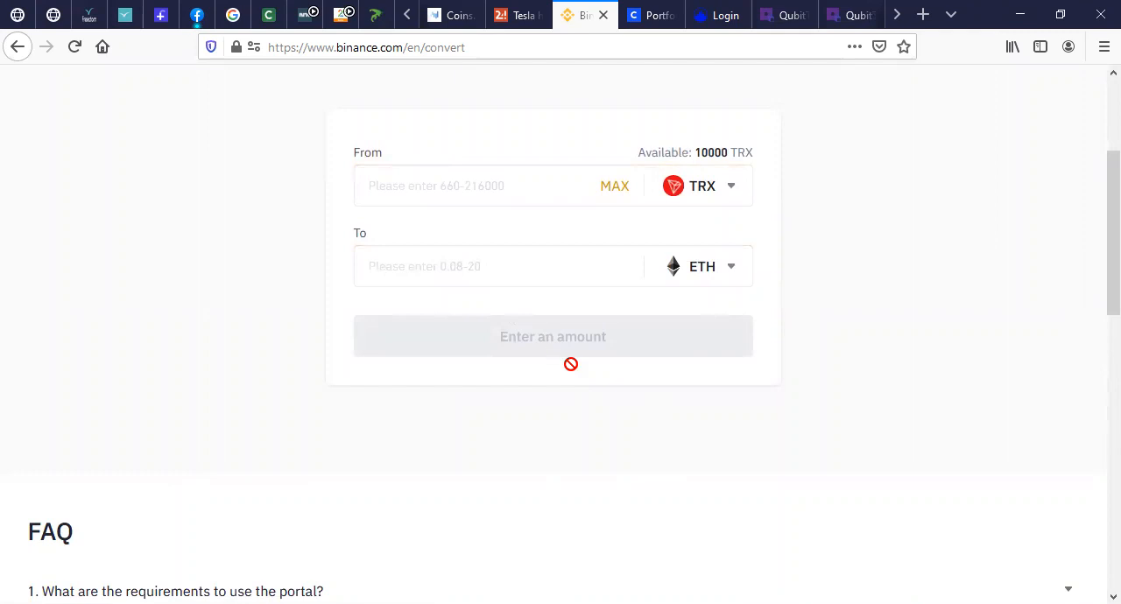
scroll(up, 3)
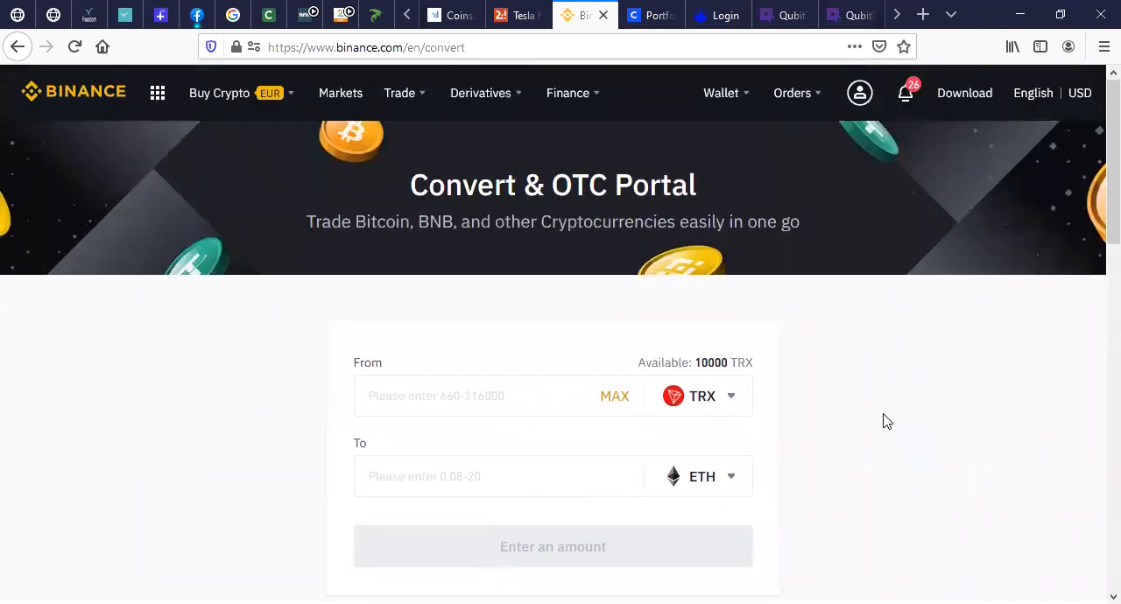
click(17, 47)
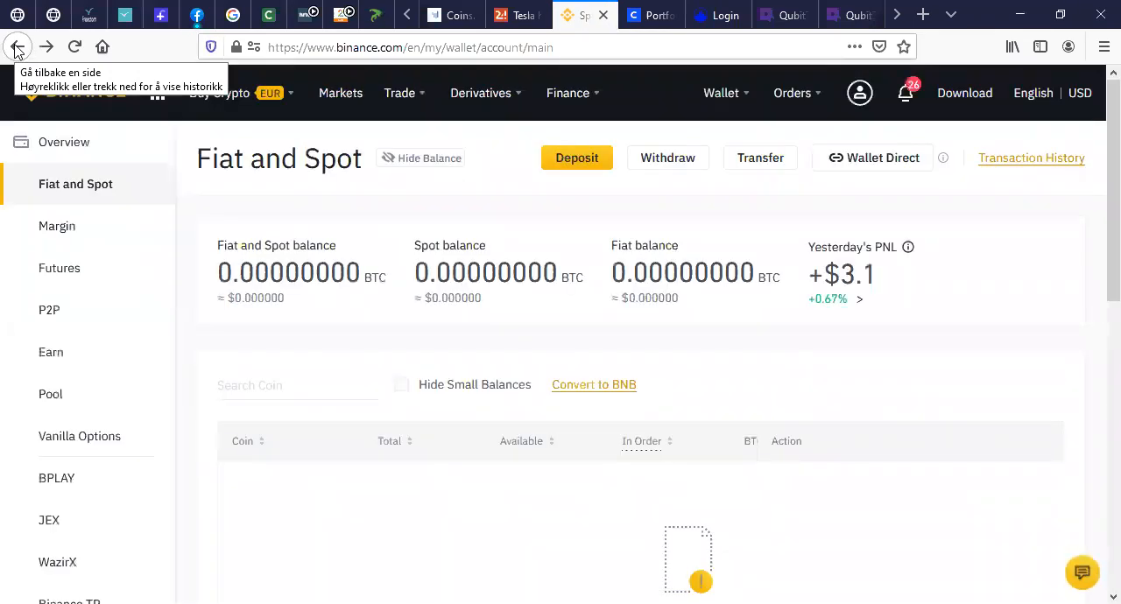
Step: Scroll down to the spot wallet's coin balance table listing TRX and ETH
scroll(down, 3)
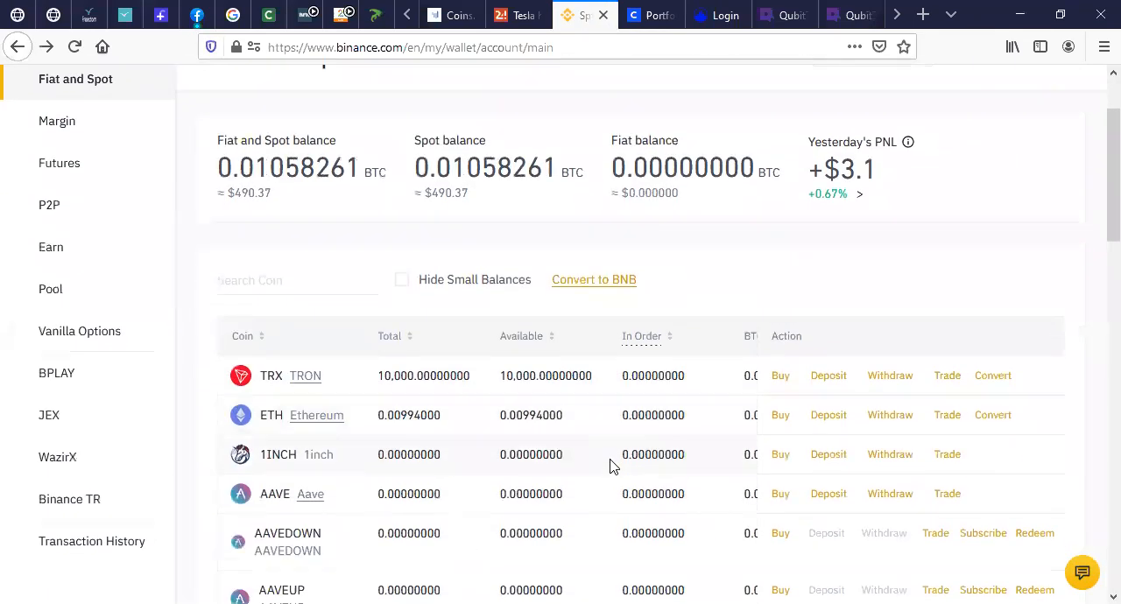
mouse_move(298, 375)
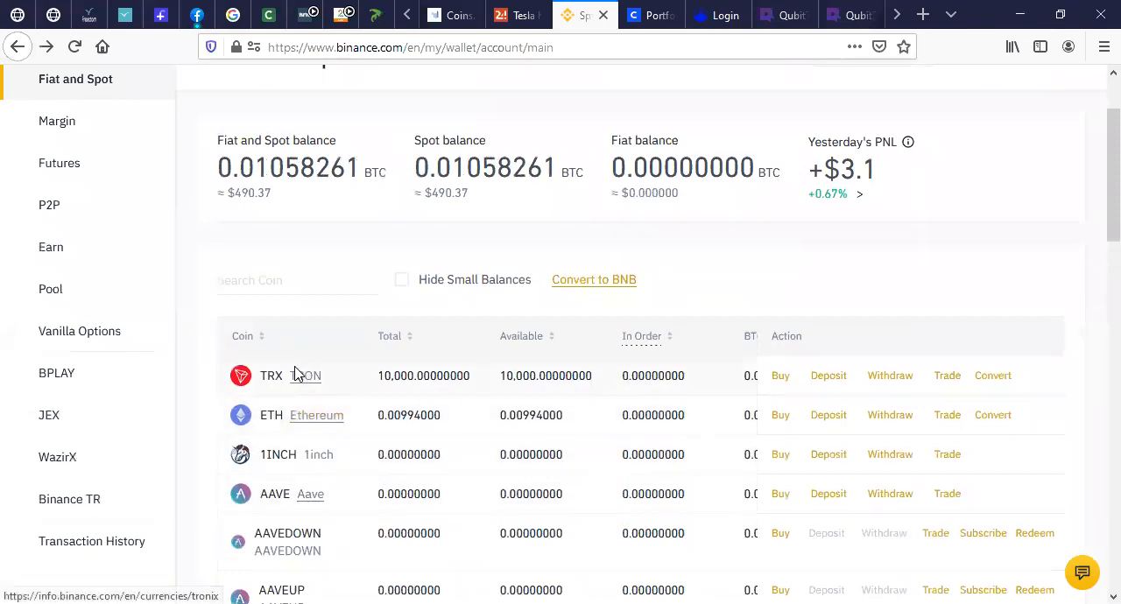
mouse_move(871, 411)
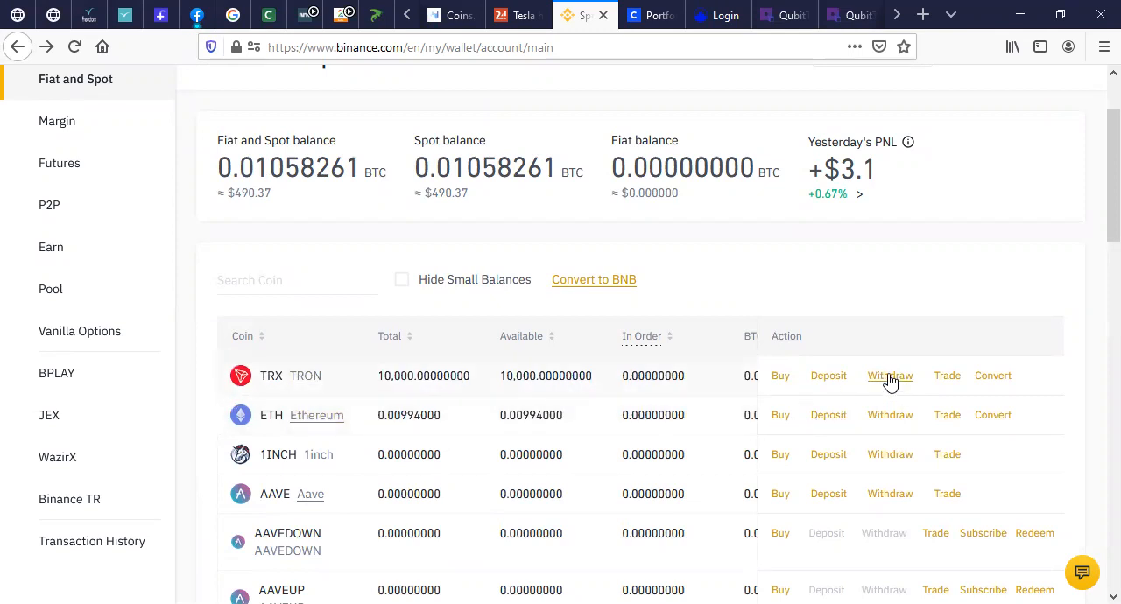
Step: Open the TRX withdrawal form and look over the coin, recipient address, network and amount fields
click(889, 375)
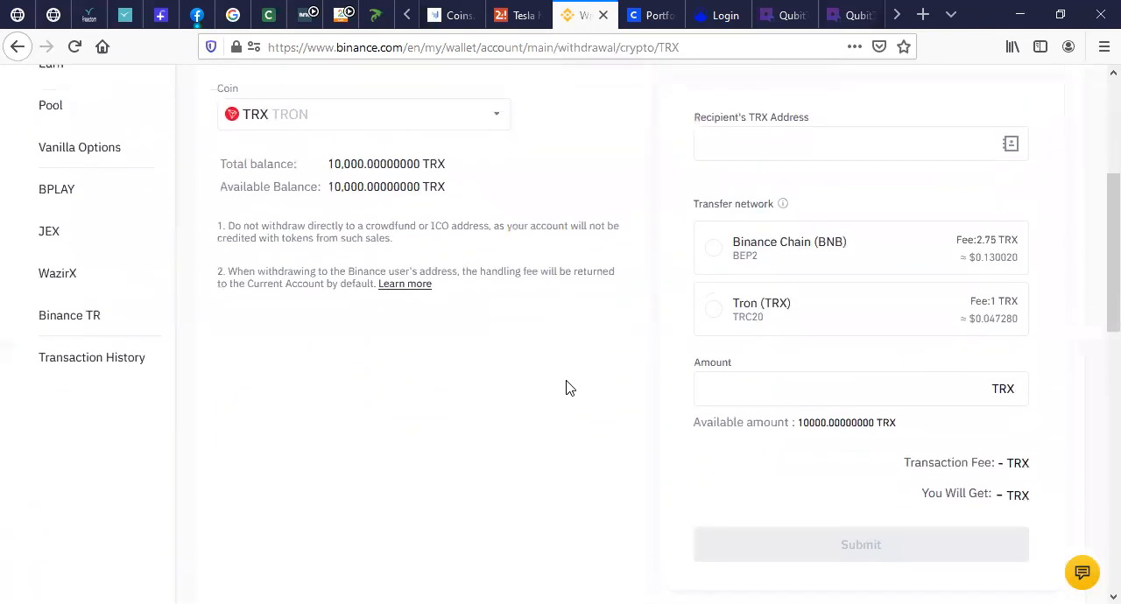
scroll(up, 3)
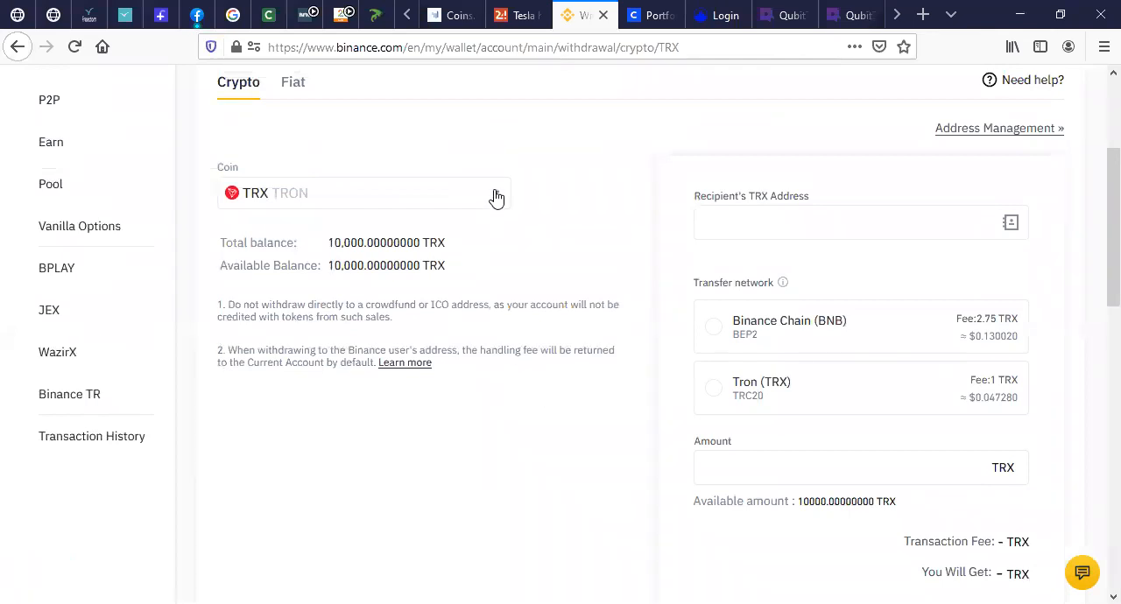
click(362, 193)
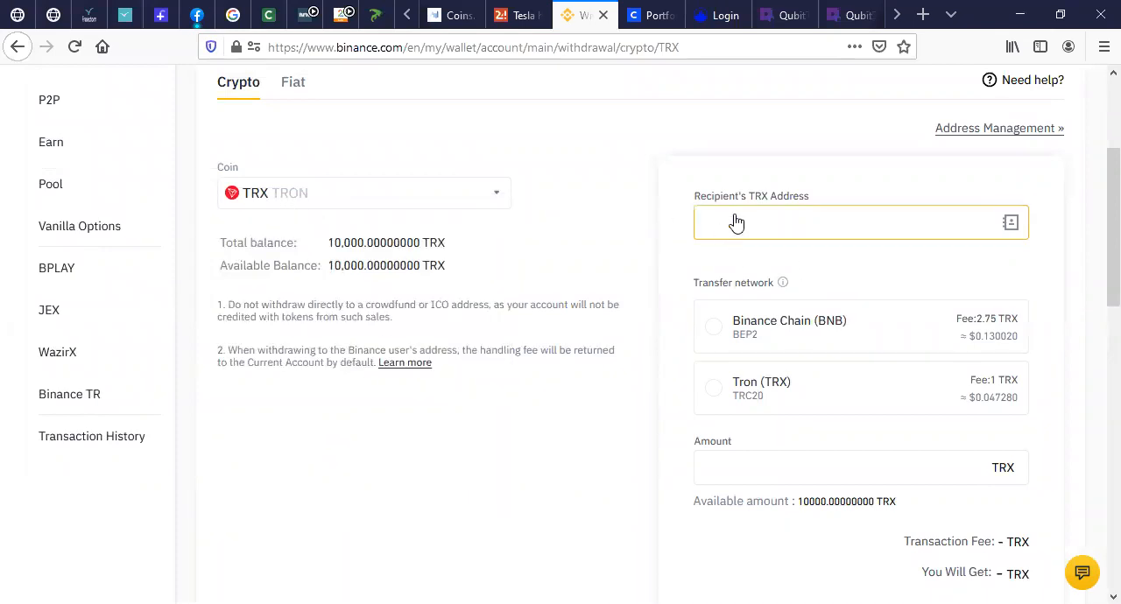
click(860, 220)
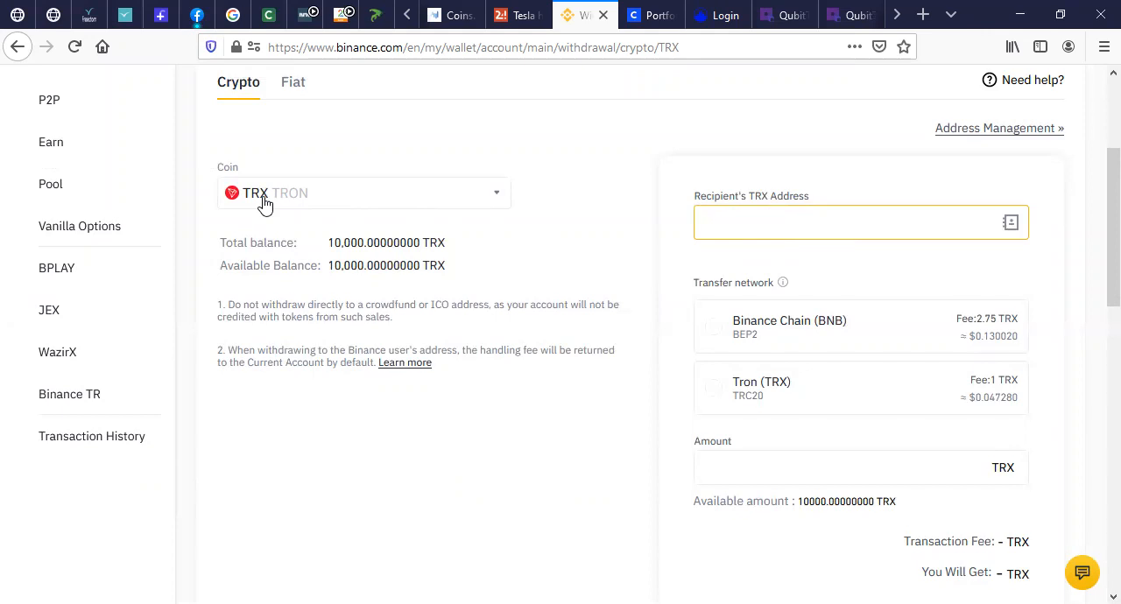
mouse_move(855, 310)
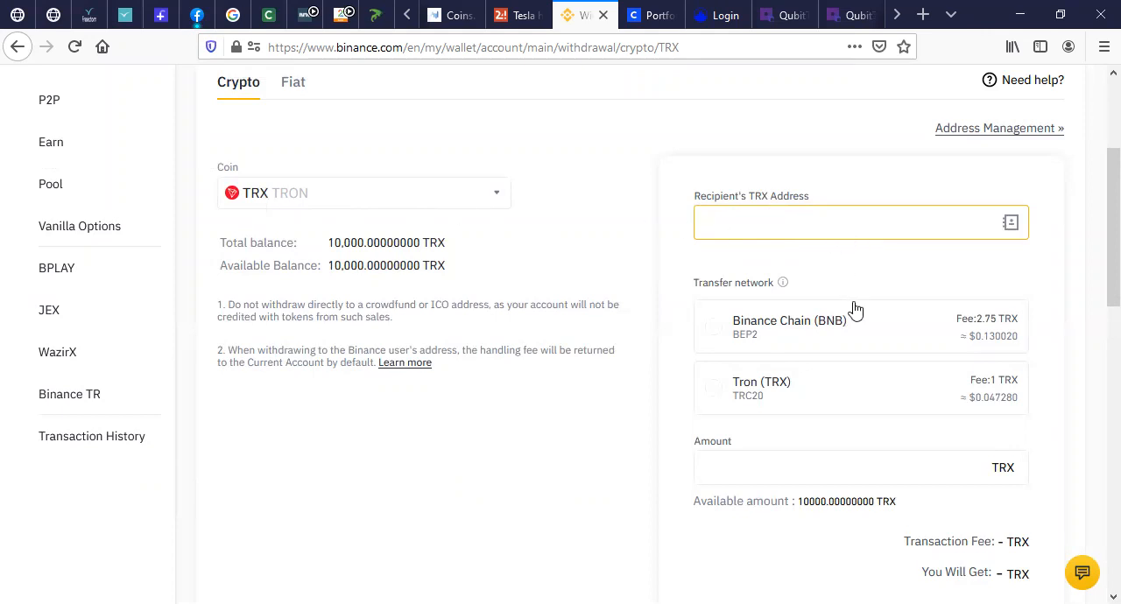
scroll(down, 3)
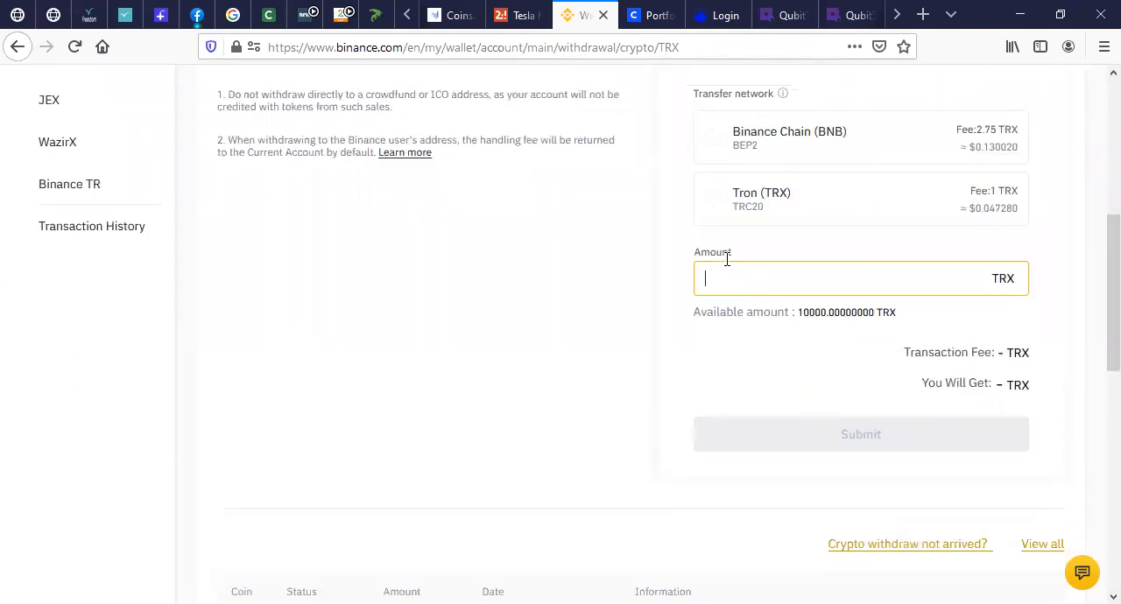
mouse_move(487, 388)
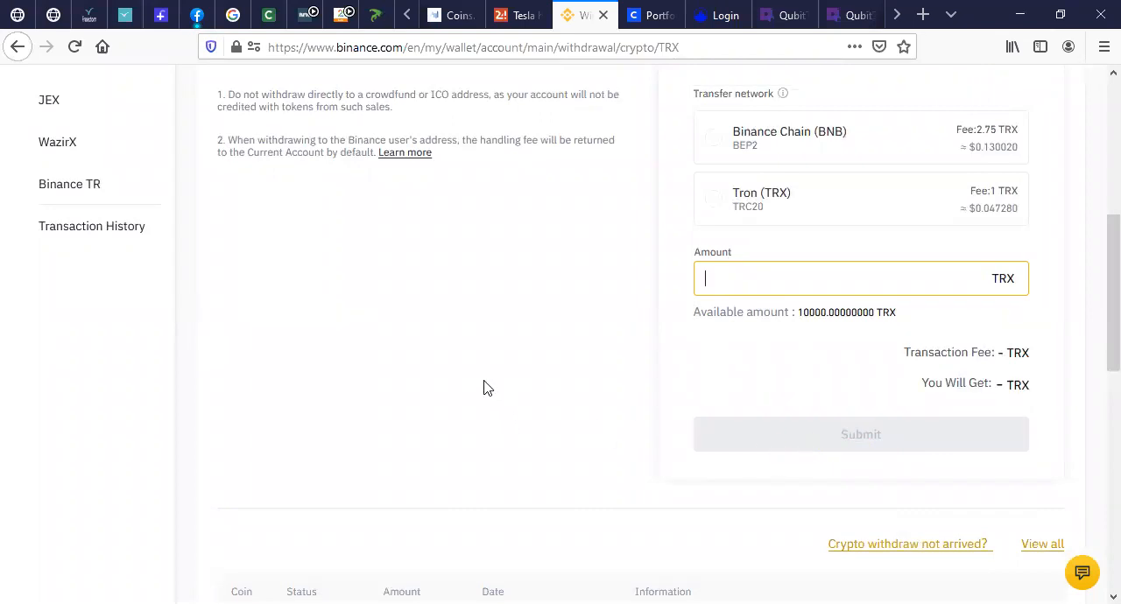
scroll(up, 3)
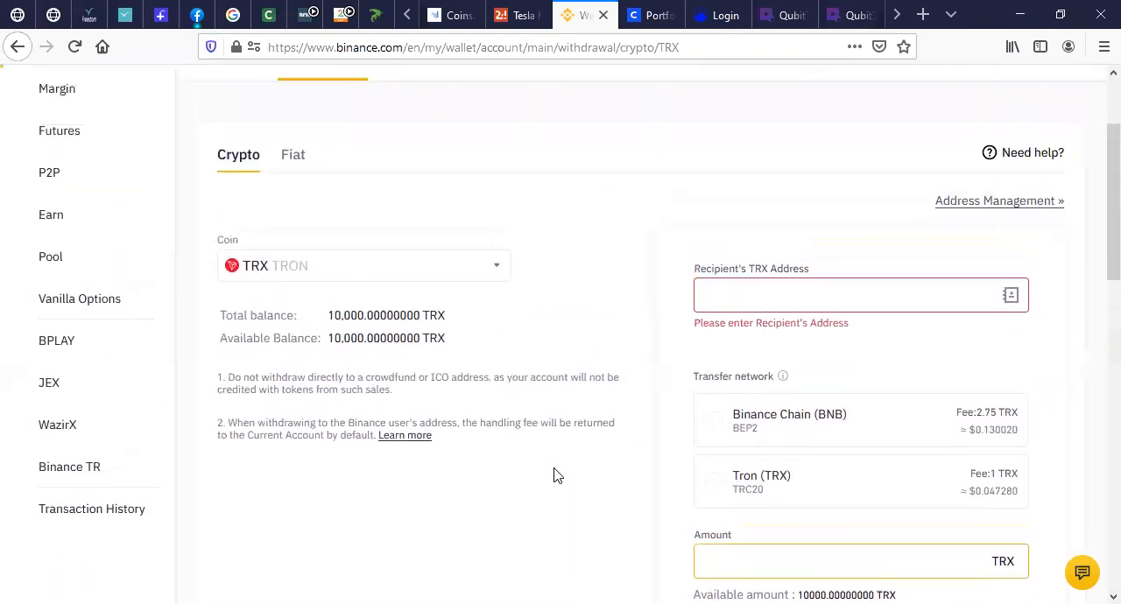
scroll(up, 3)
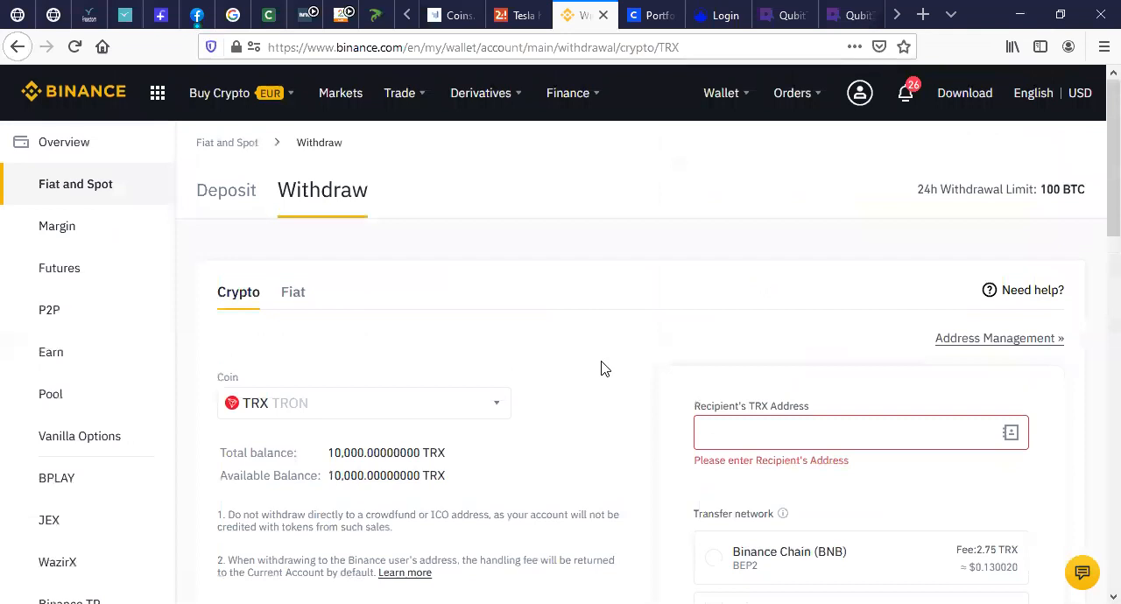
scroll(down, 3)
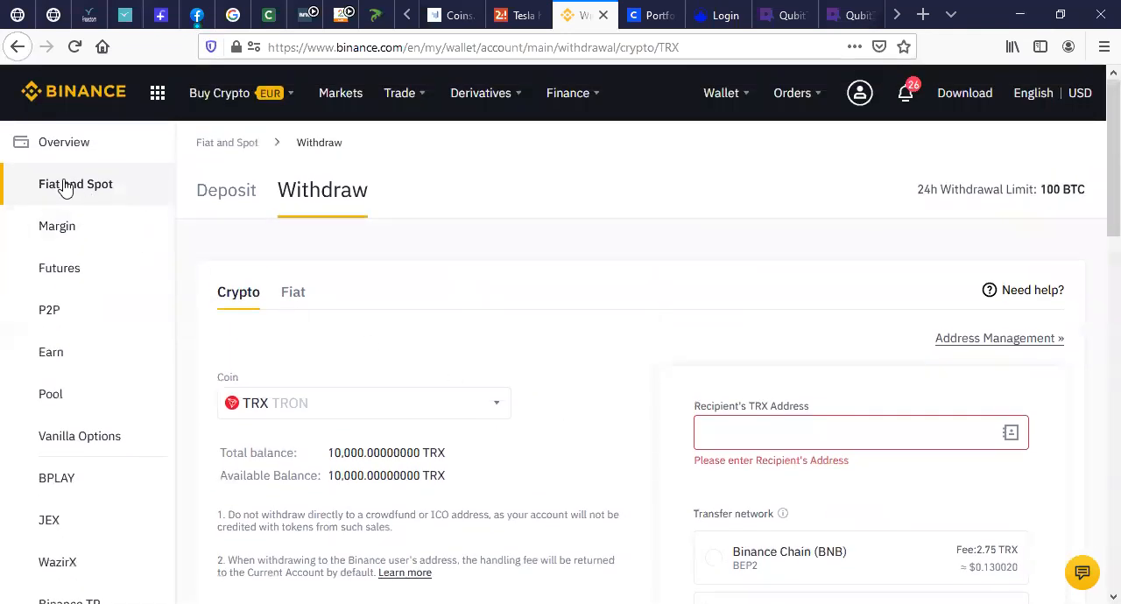
Step: Return to the Fiat and Spot wallet overview from the left sidebar
click(75, 184)
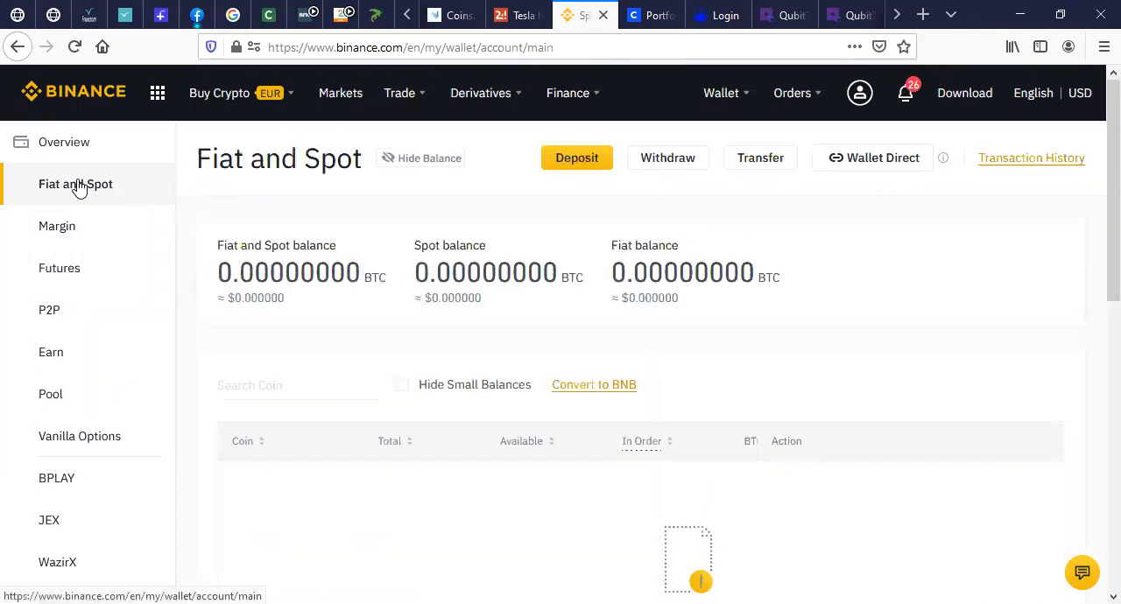
click(722, 92)
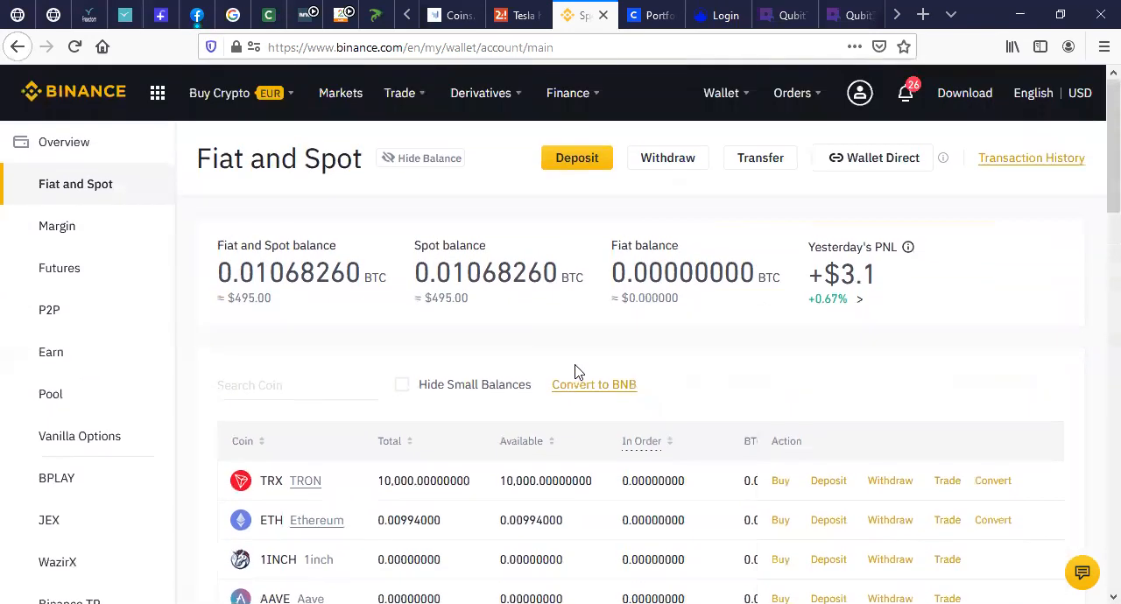
mouse_move(406, 231)
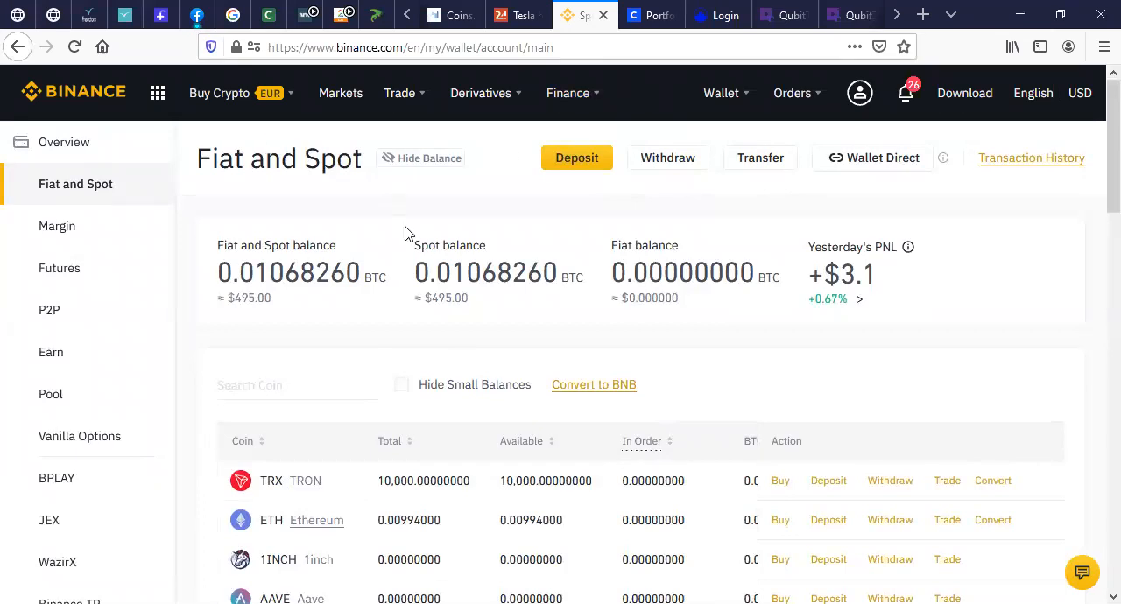
mouse_move(662, 123)
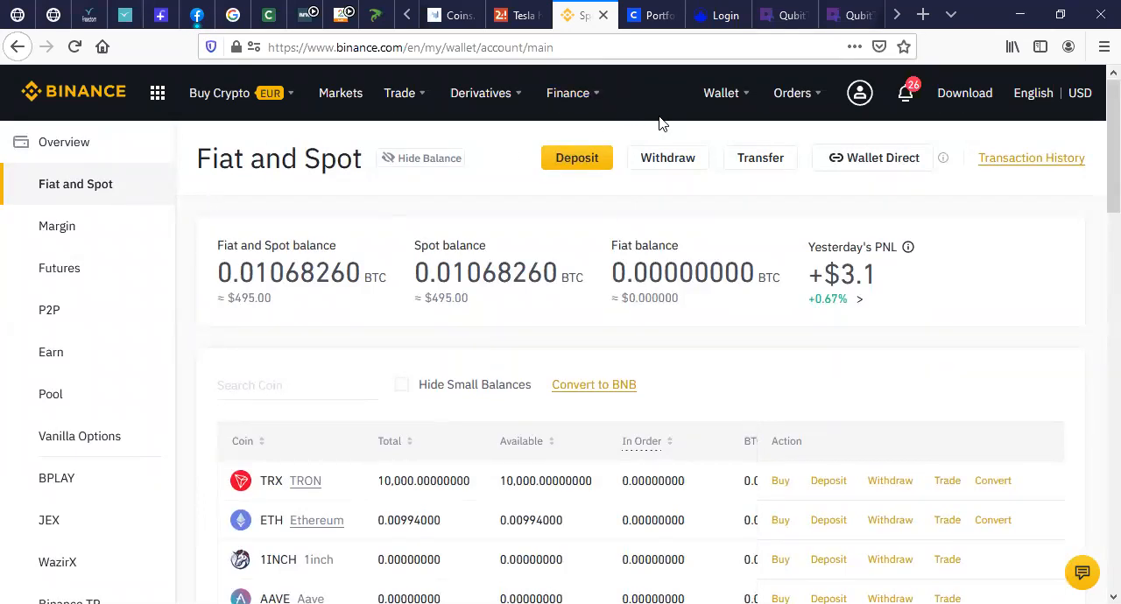
Step: Open Buy Crypto and choose credit or debit card as the payment method
click(219, 93)
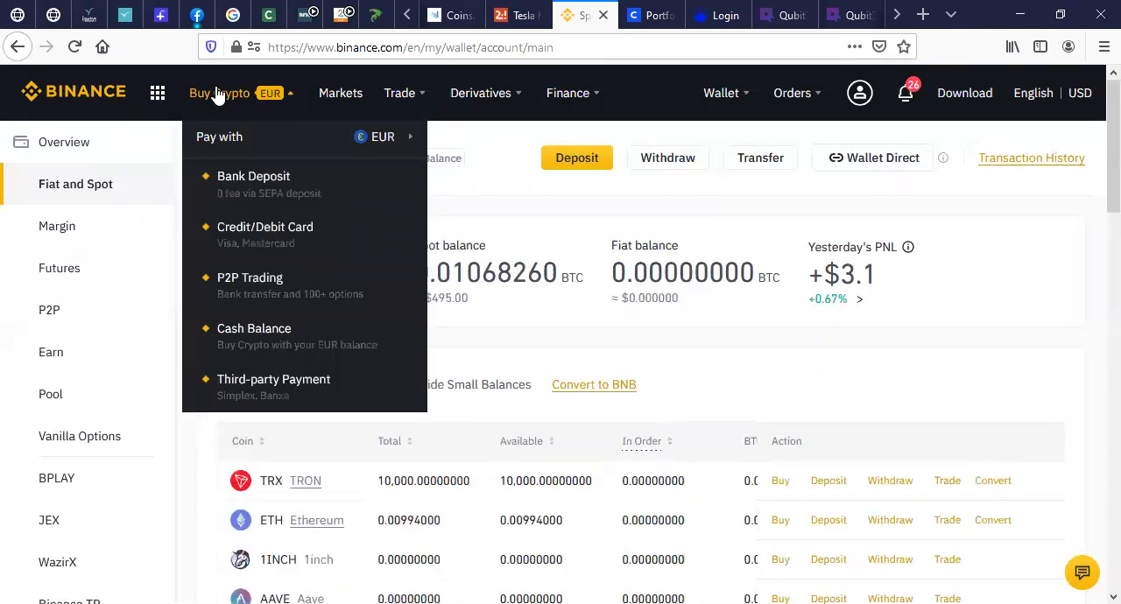
mouse_move(252, 176)
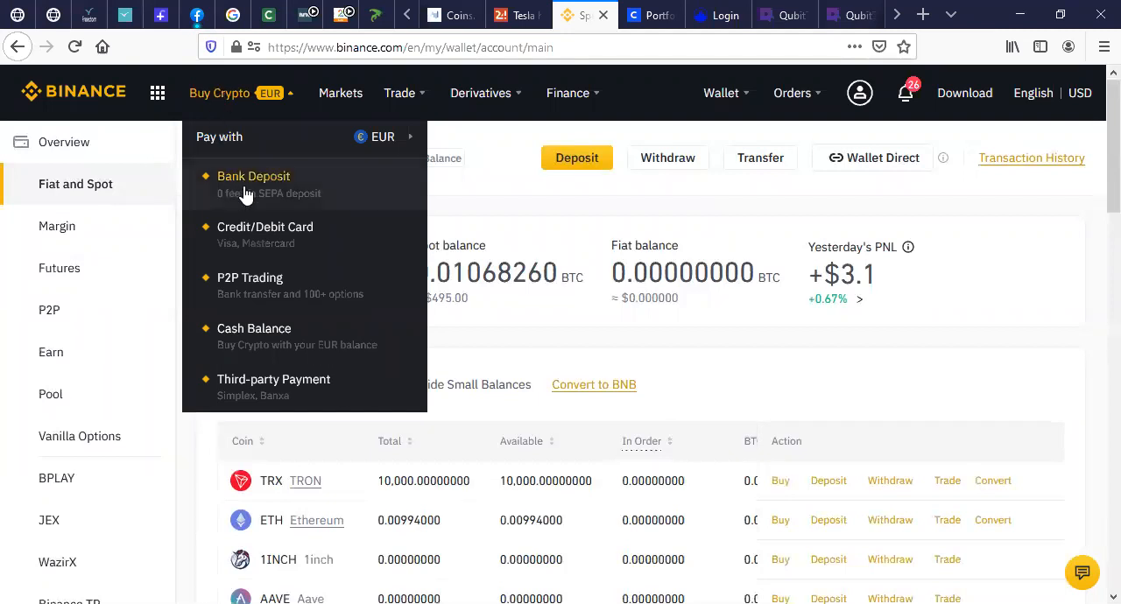
mouse_move(264, 228)
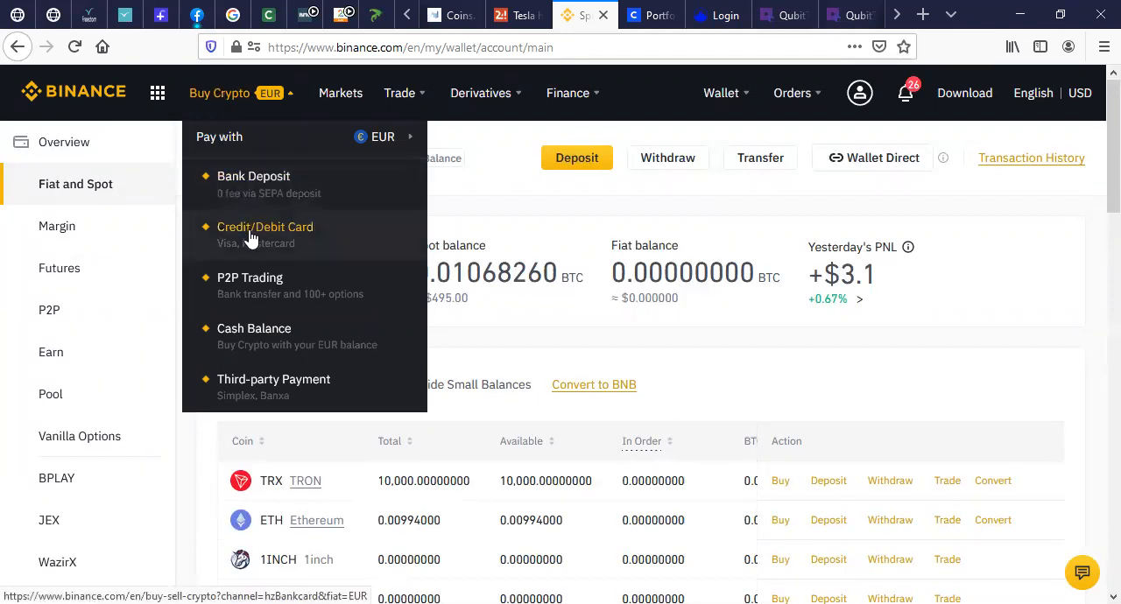
mouse_move(273, 378)
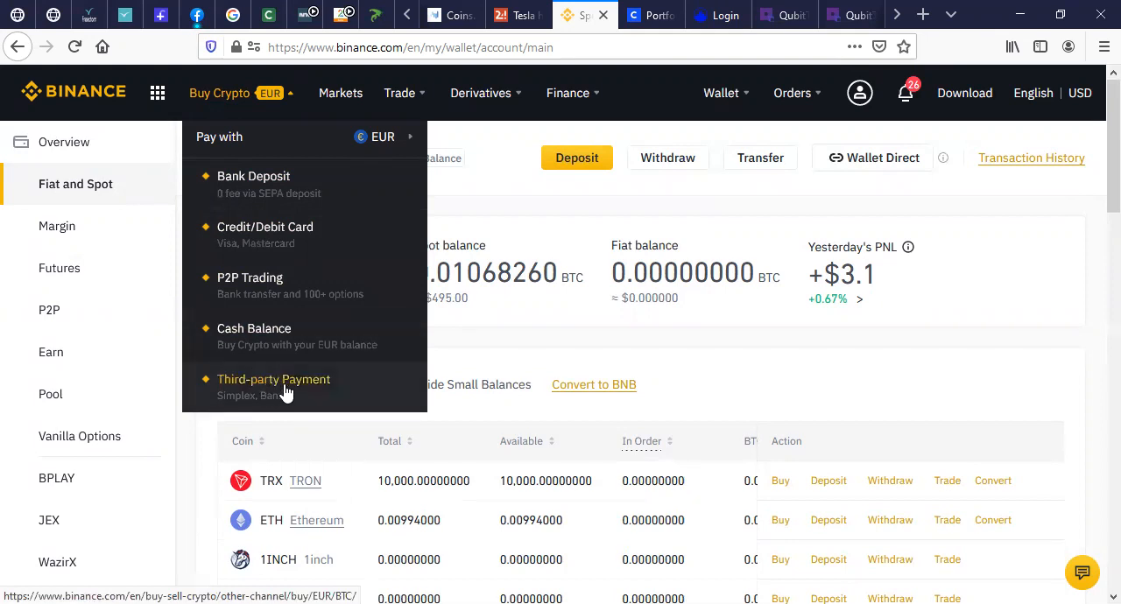
mouse_move(264, 228)
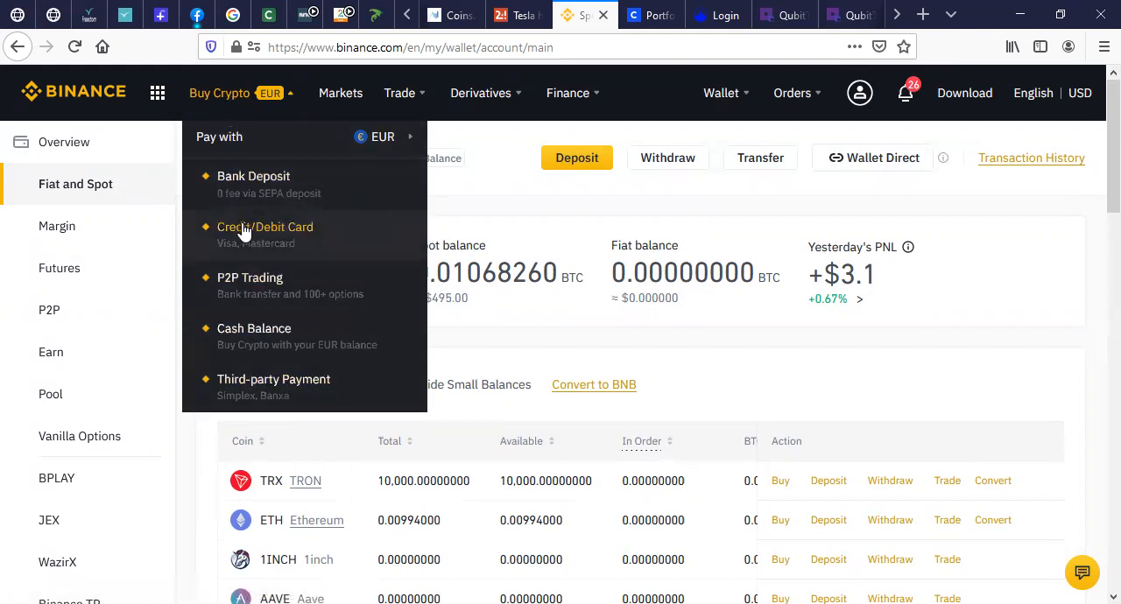
click(265, 228)
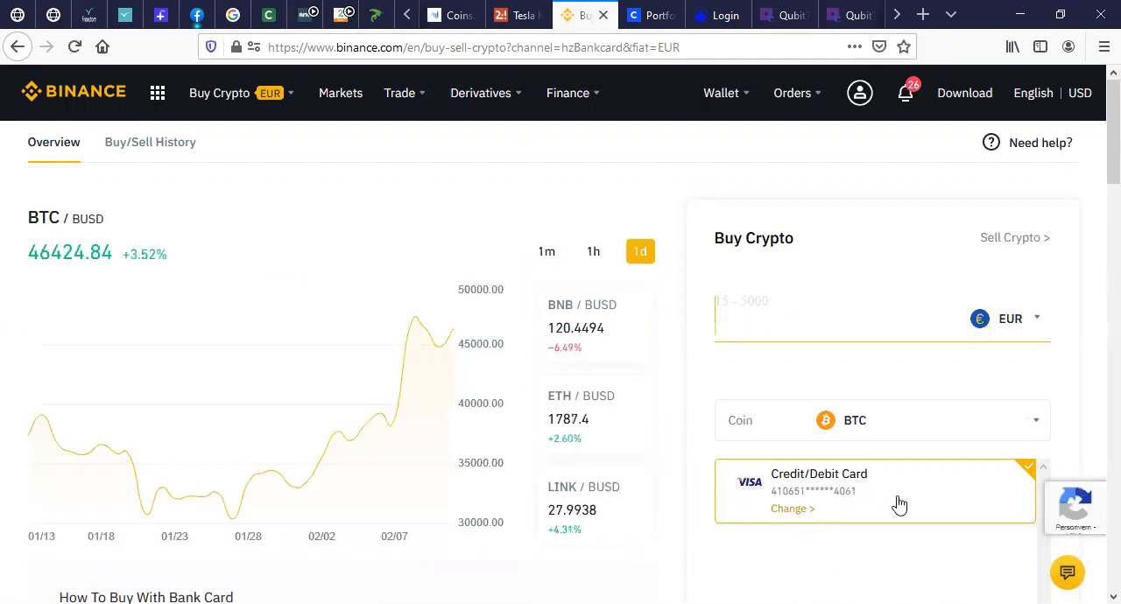
mouse_move(942, 501)
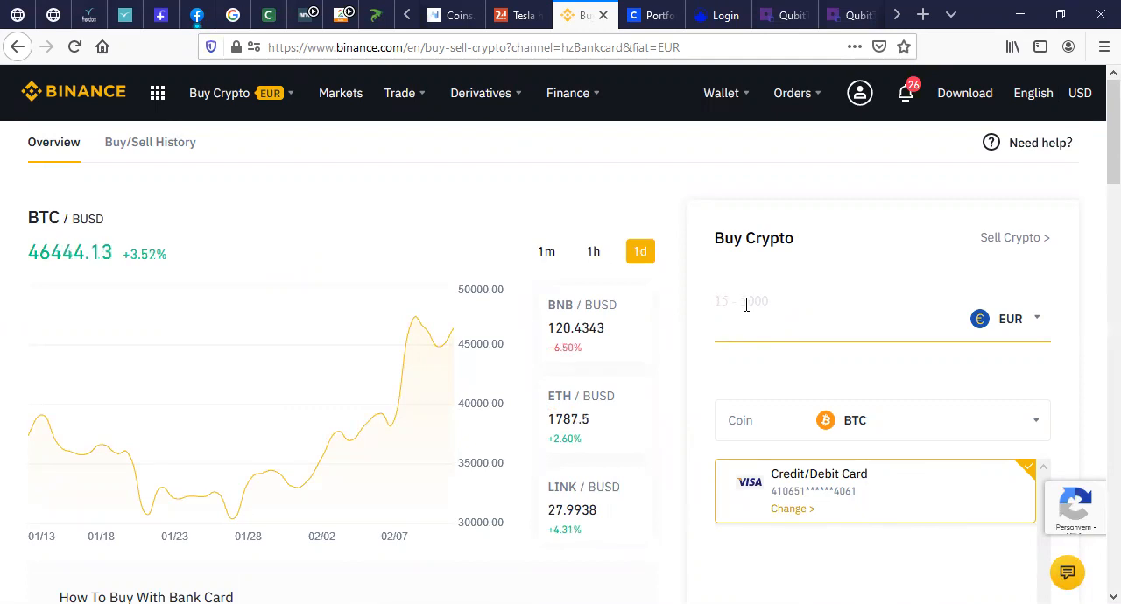
Step: Enter an amount of 100 and switch the coin to buy to ETH
text(100)
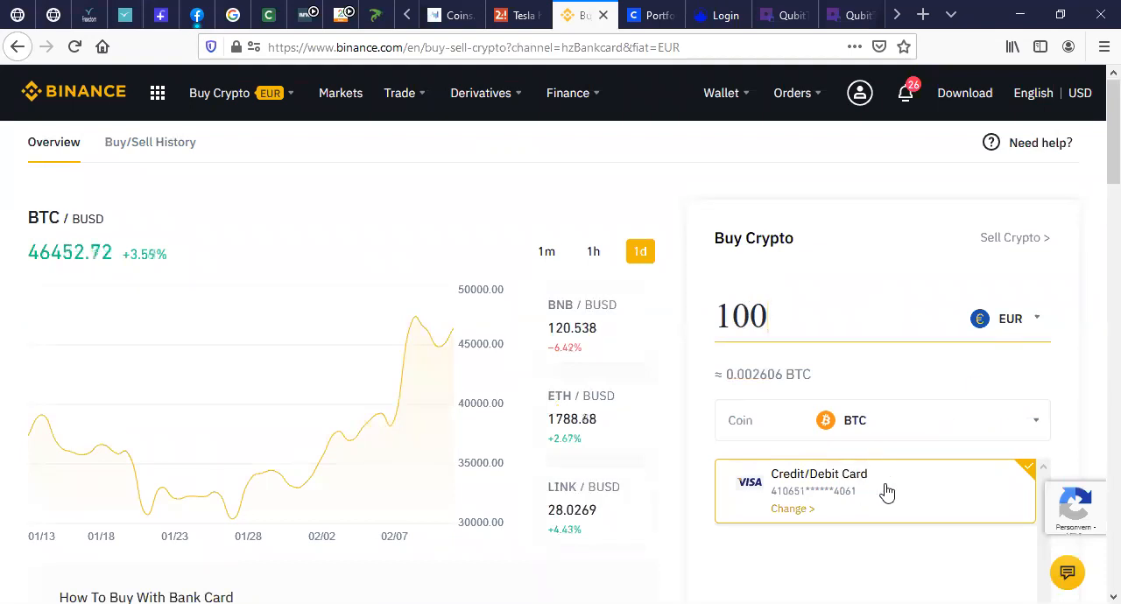
scroll(down, 3)
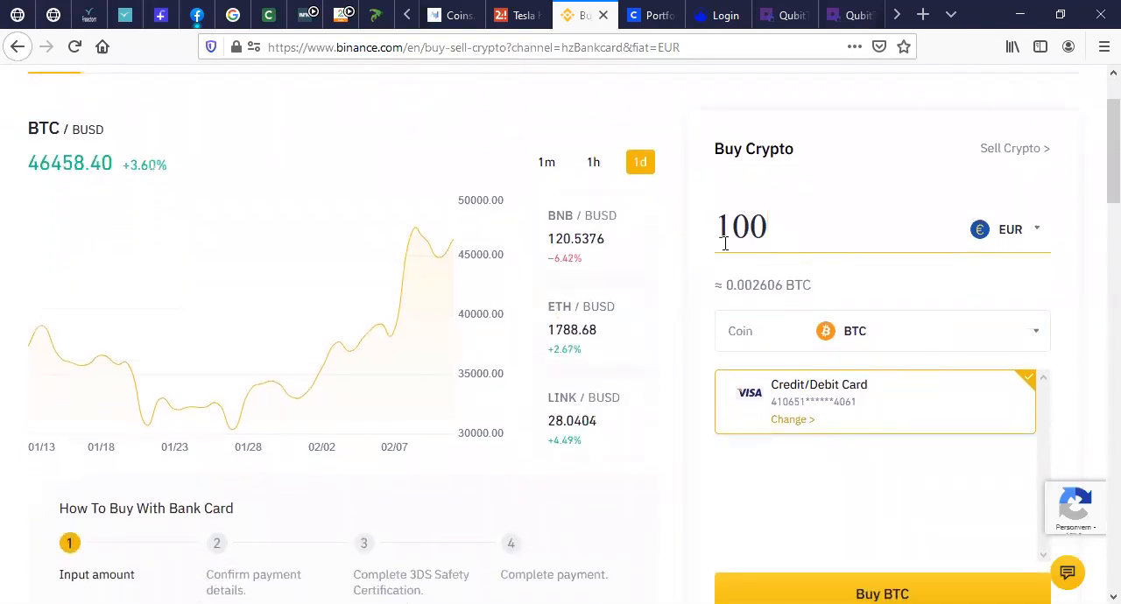
click(1036, 331)
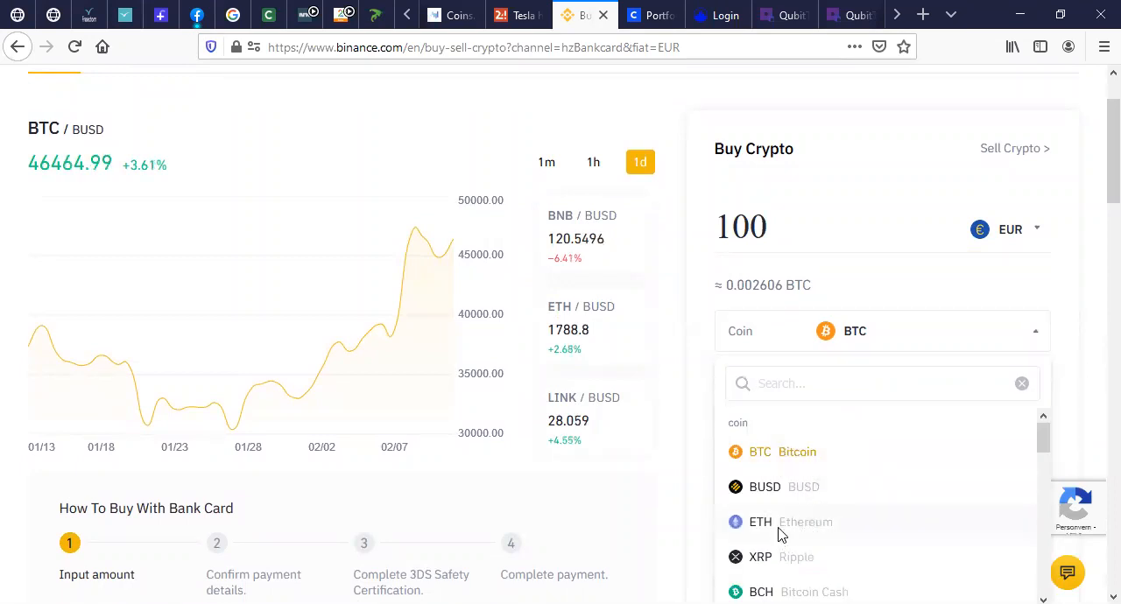
click(760, 522)
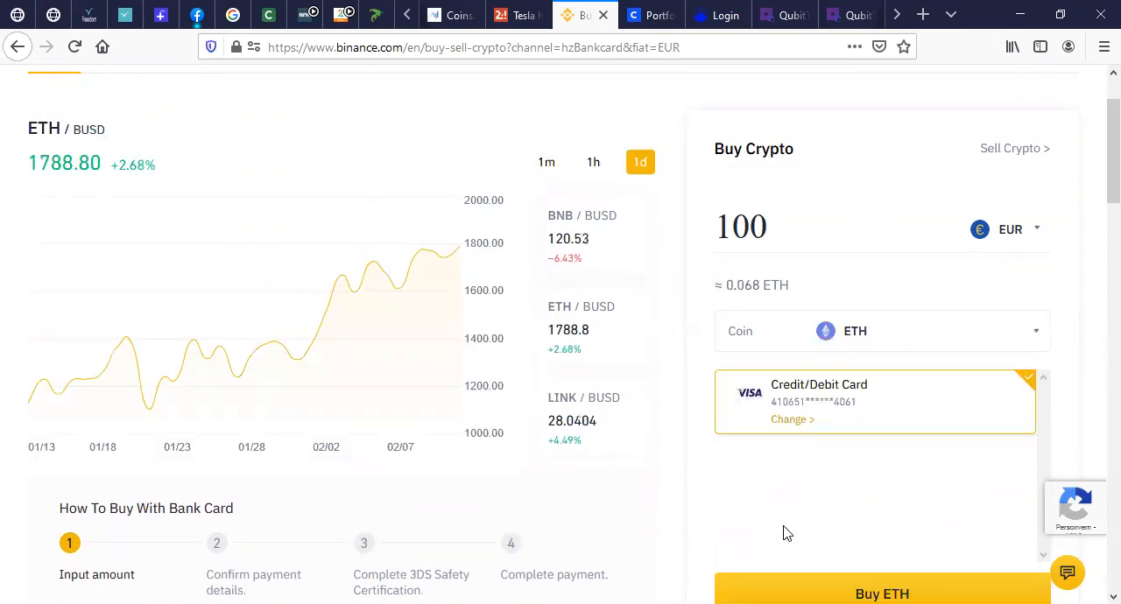
Step: Set the paying currency to EUR Euro, giving about 0.068 ETH with the saved card
scroll(down, 3)
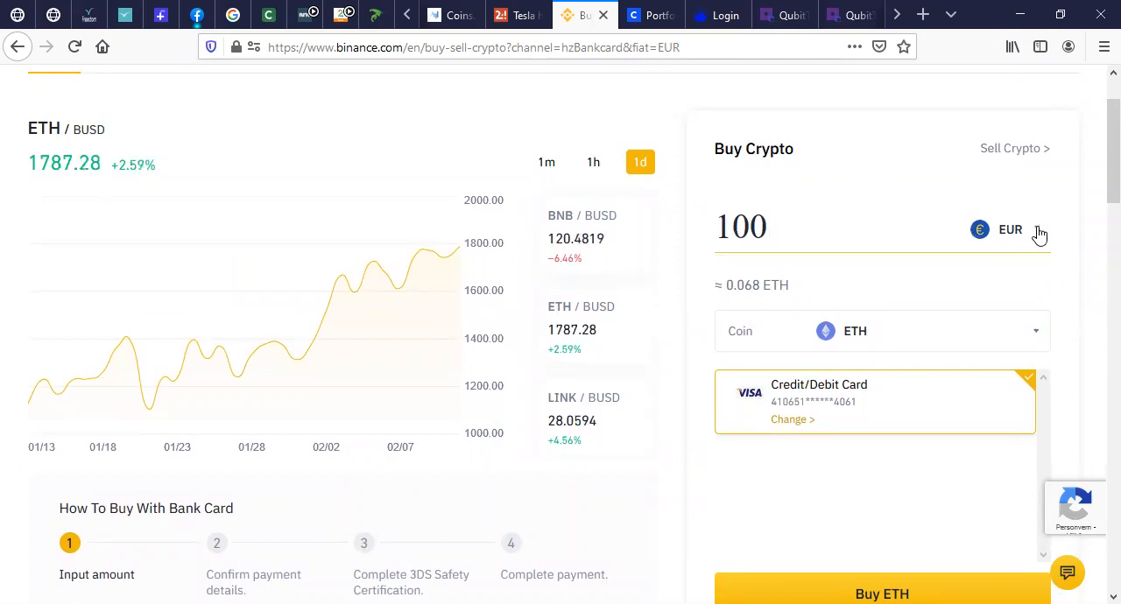
click(1036, 229)
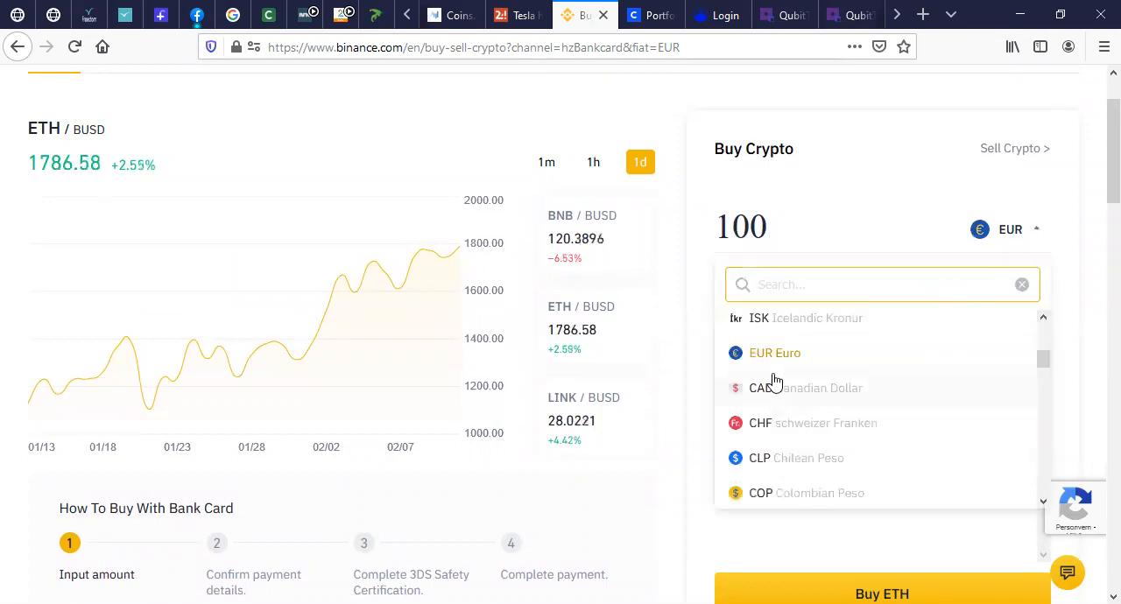
click(773, 354)
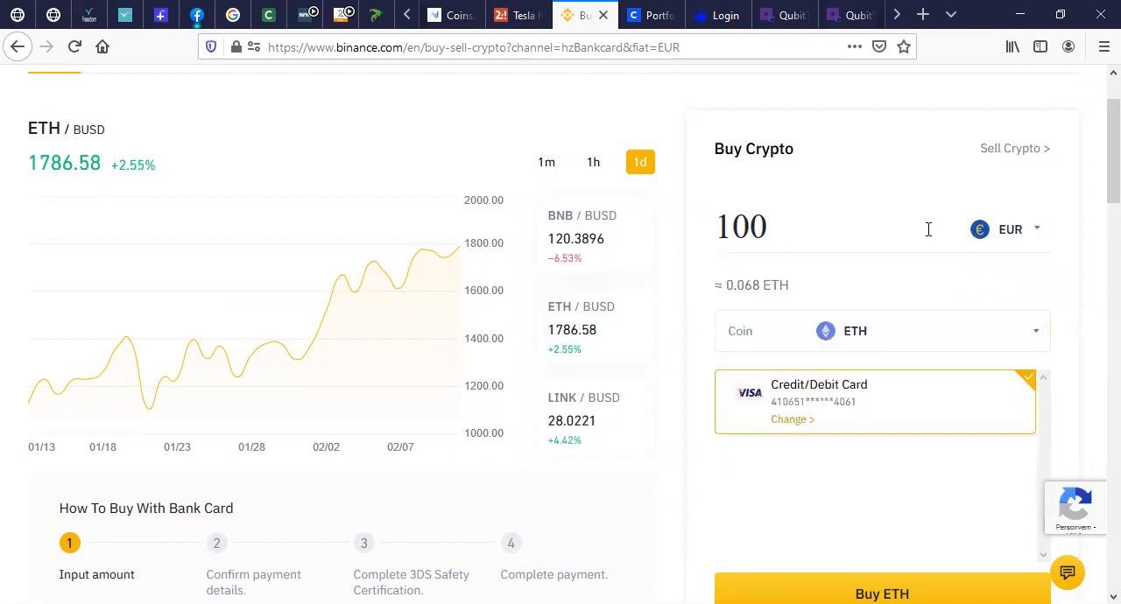
scroll(down, 3)
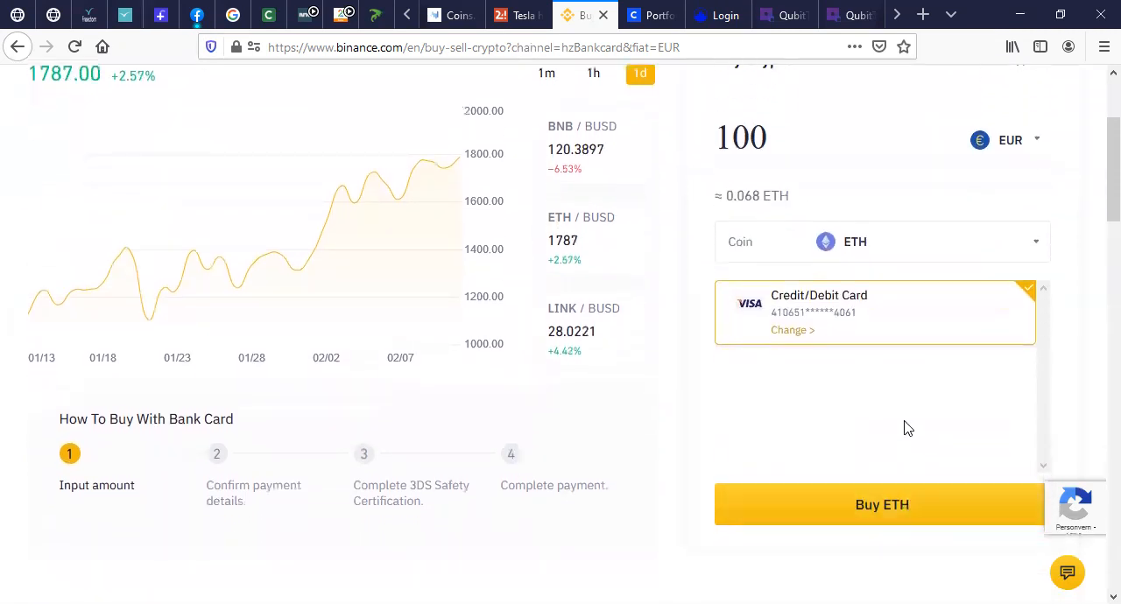
mouse_move(907, 504)
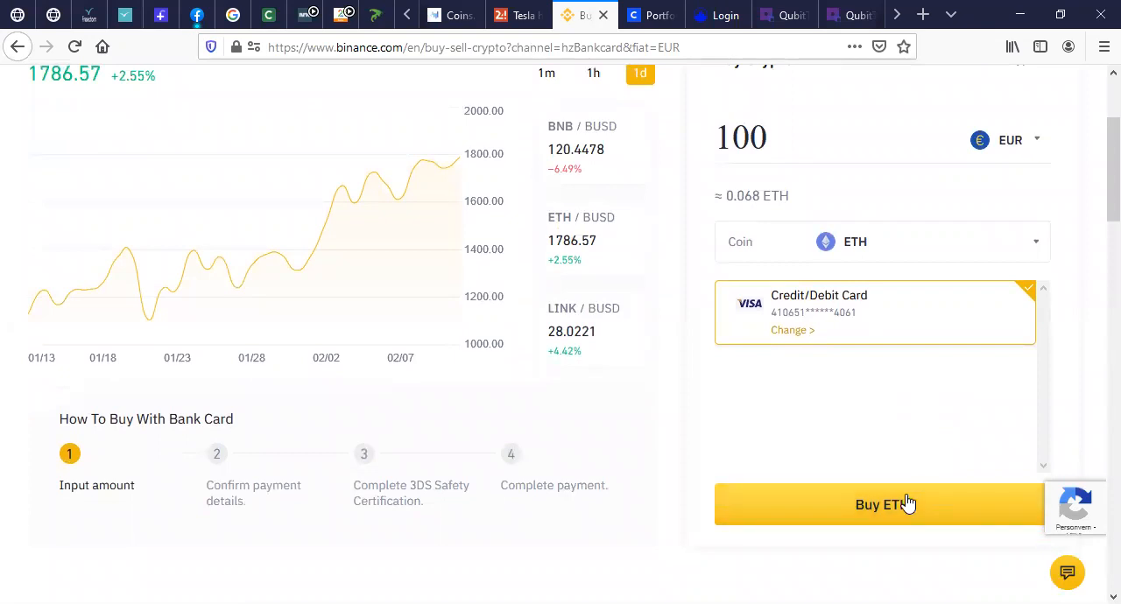
mouse_move(832, 421)
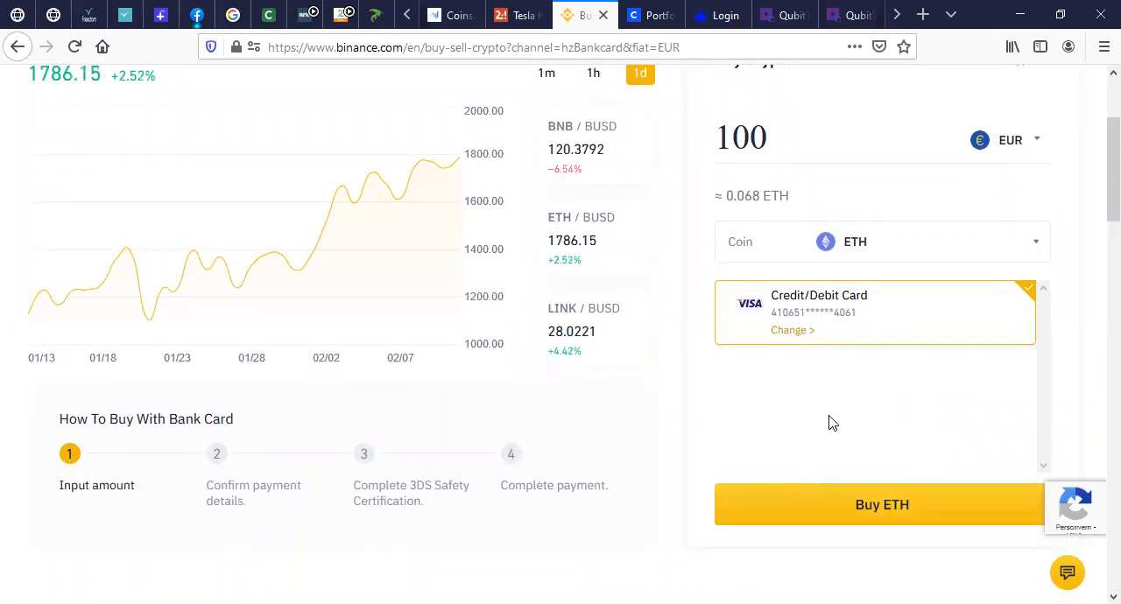
mouse_move(896, 305)
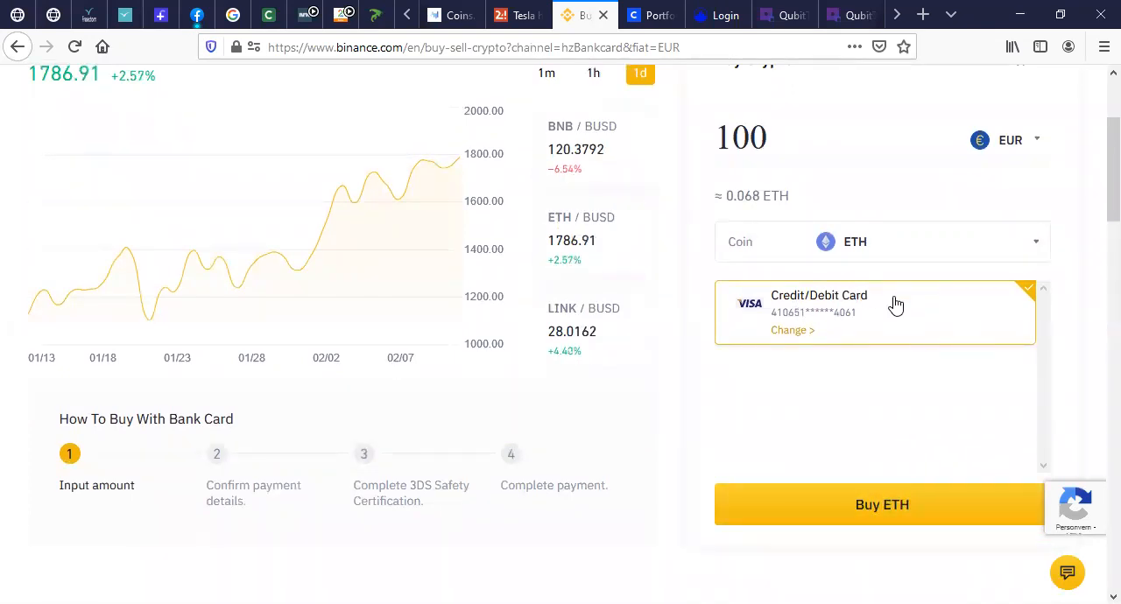
mouse_move(889, 415)
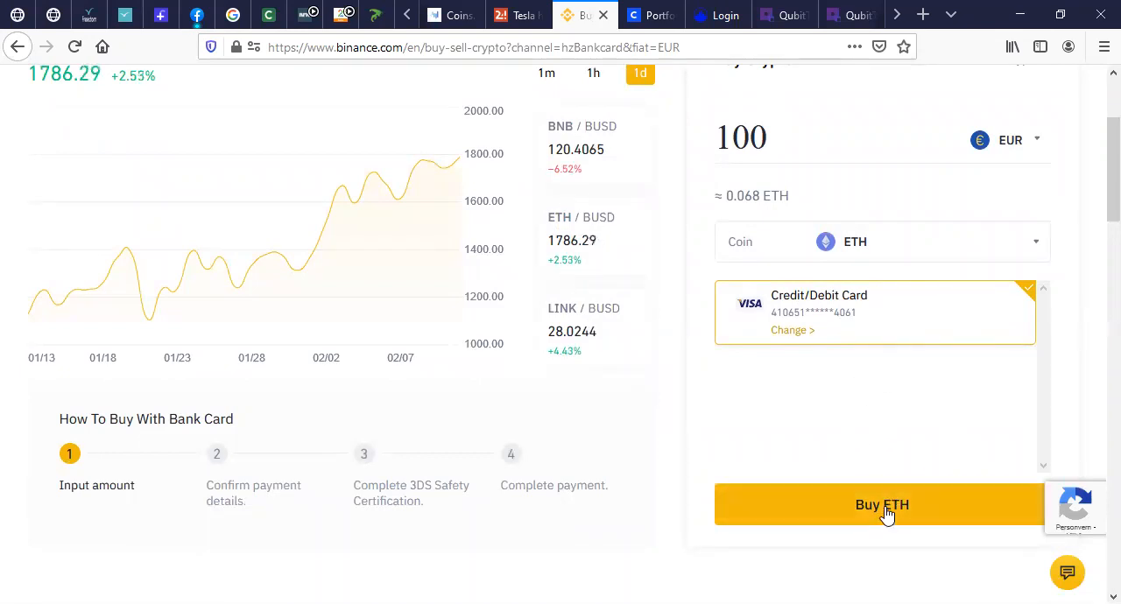
Step: Review the Confirm Order summary and confirm buying 0.0663 ETH for 100 EUR
click(881, 505)
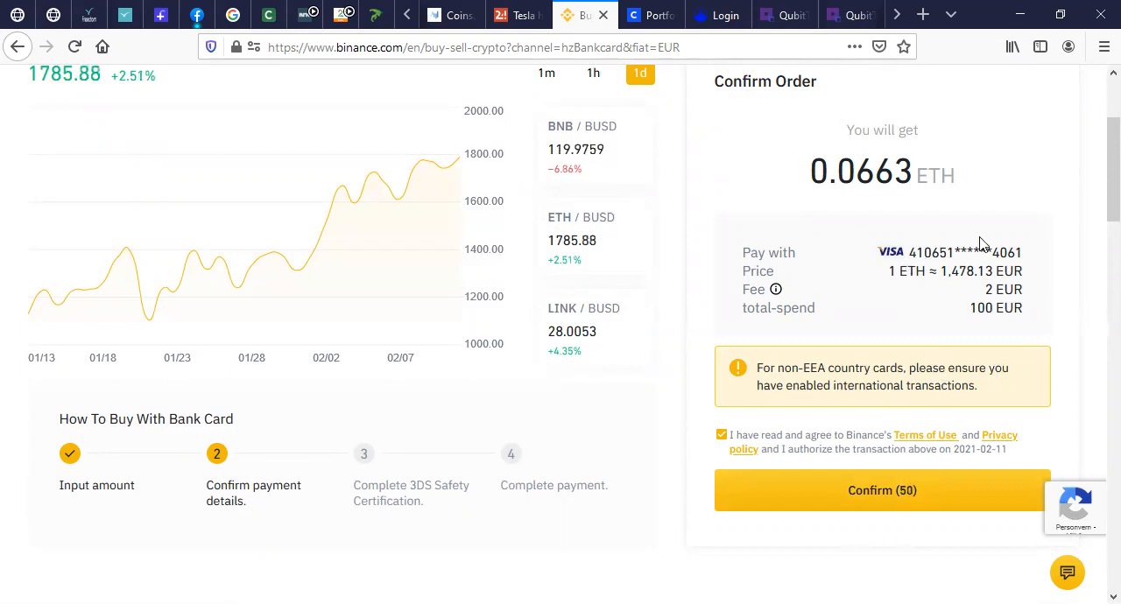
mouse_move(882, 527)
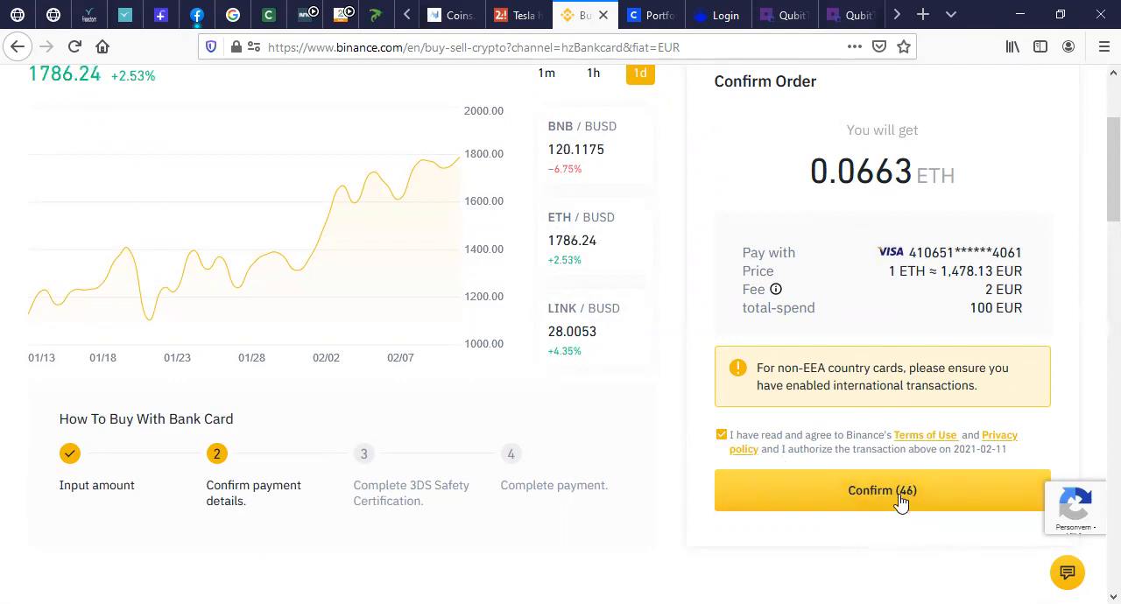
mouse_move(883, 523)
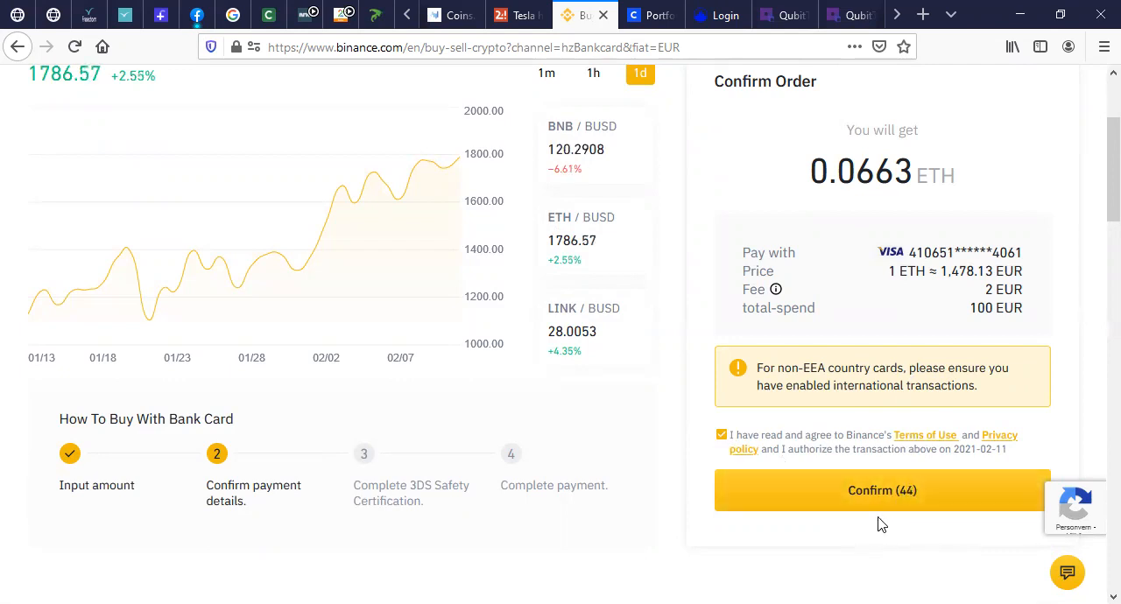
click(882, 490)
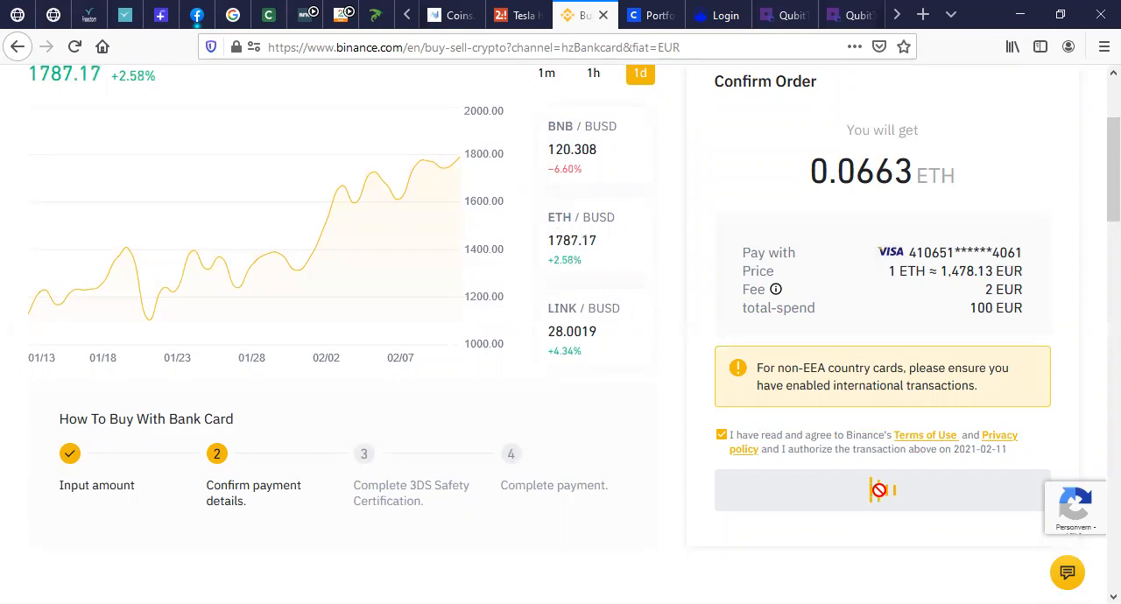
click(881, 490)
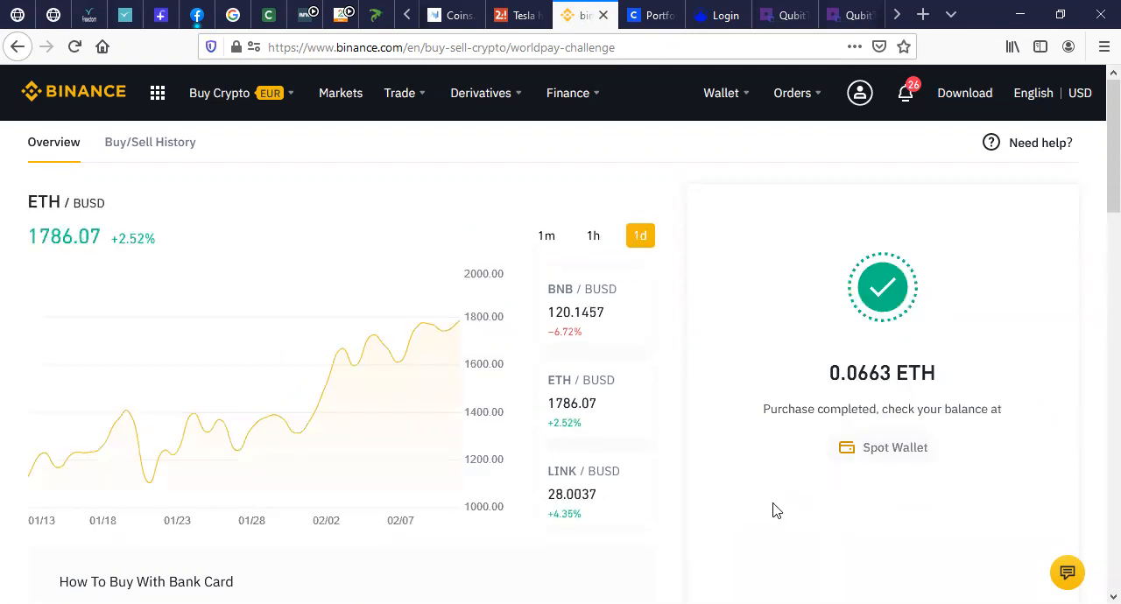
mouse_move(637, 147)
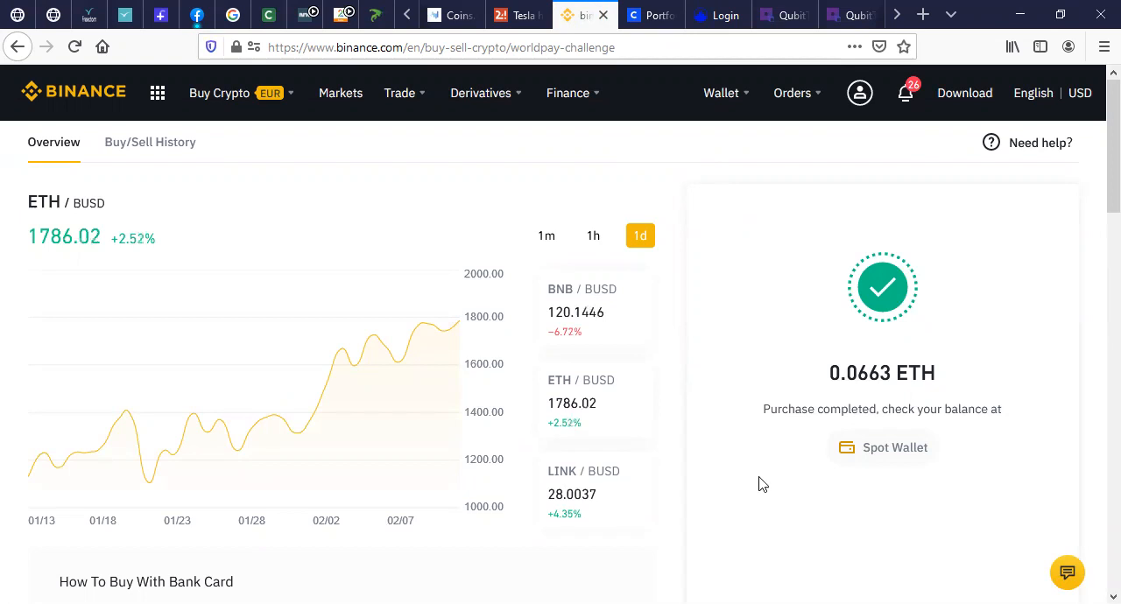
mouse_move(884, 284)
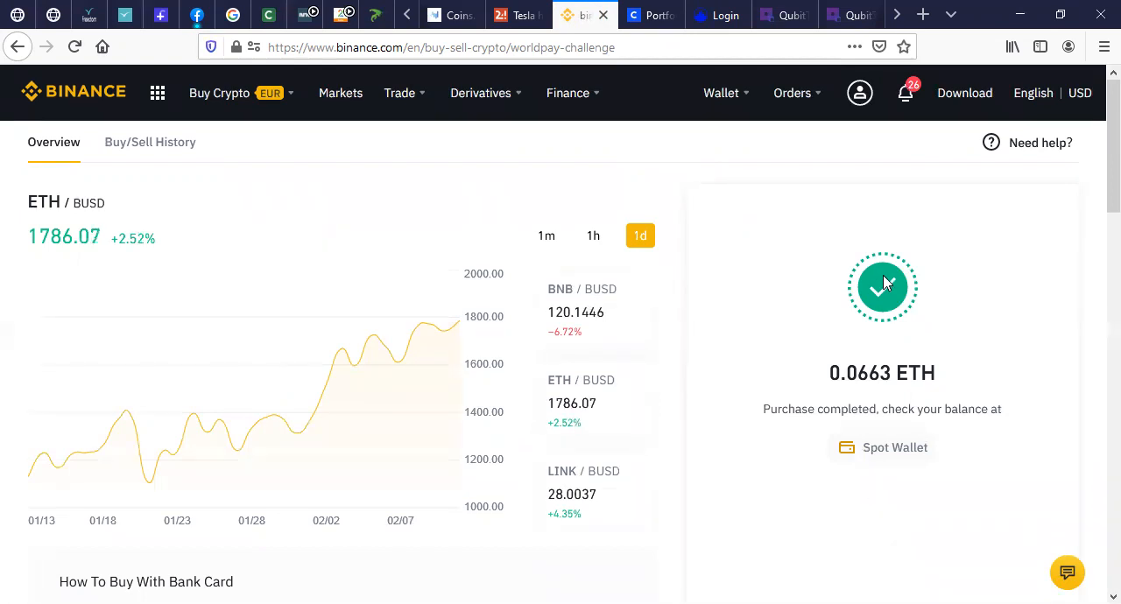
Step: From the Purchase completed screen, go to the Fiat and Spot wallet
scroll(down, 3)
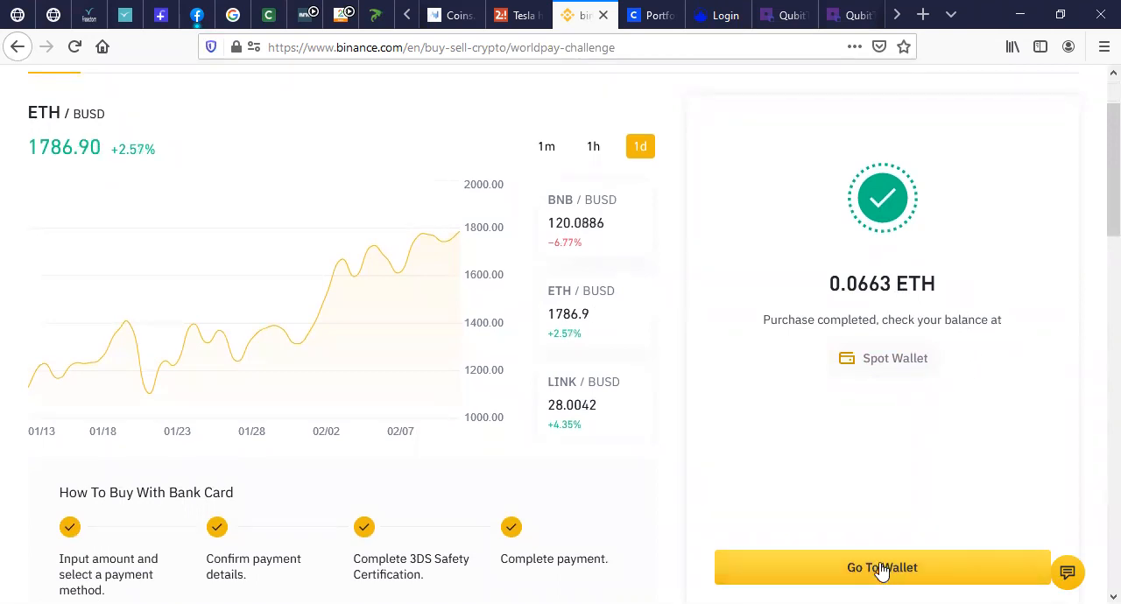
click(882, 568)
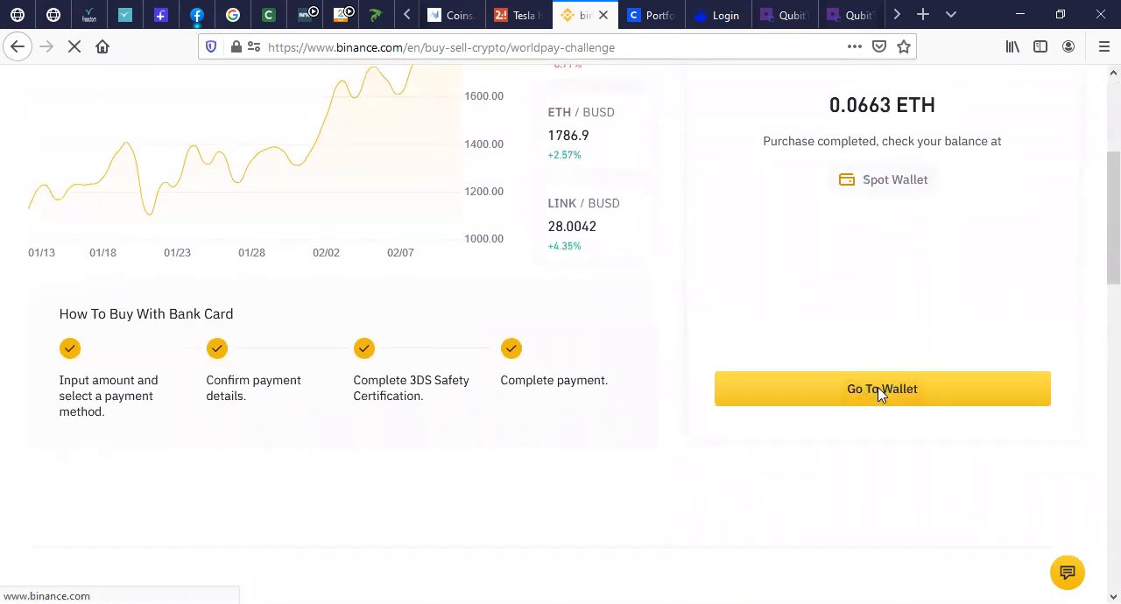
click(881, 388)
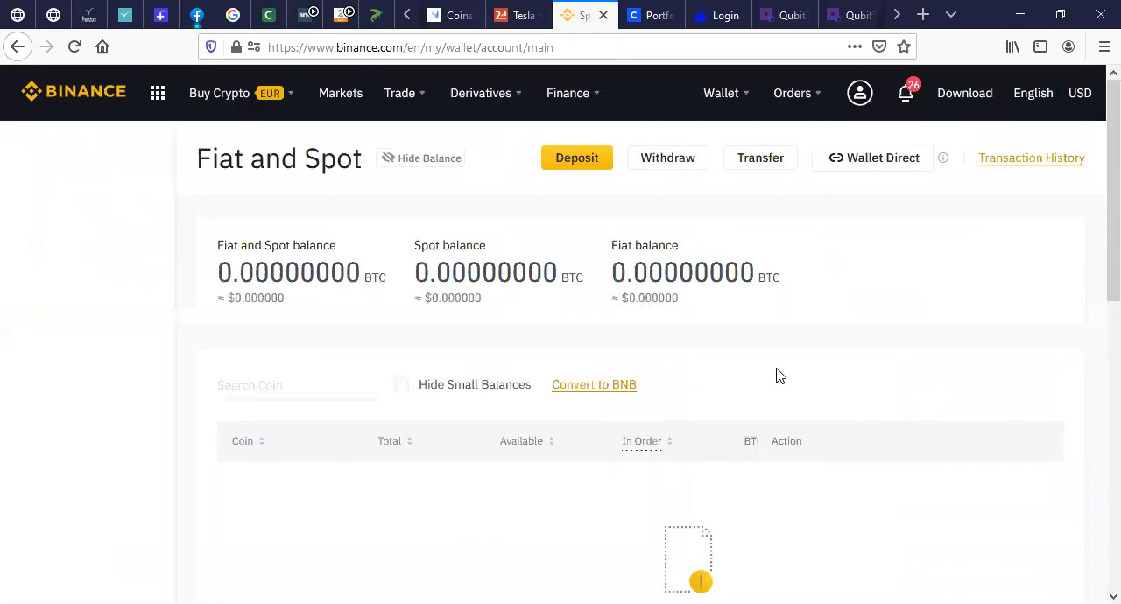
Step: Browse the coin balance table showing 0.07624 ETH and 10,000 TRX, then head to transaction history
scroll(down, 3)
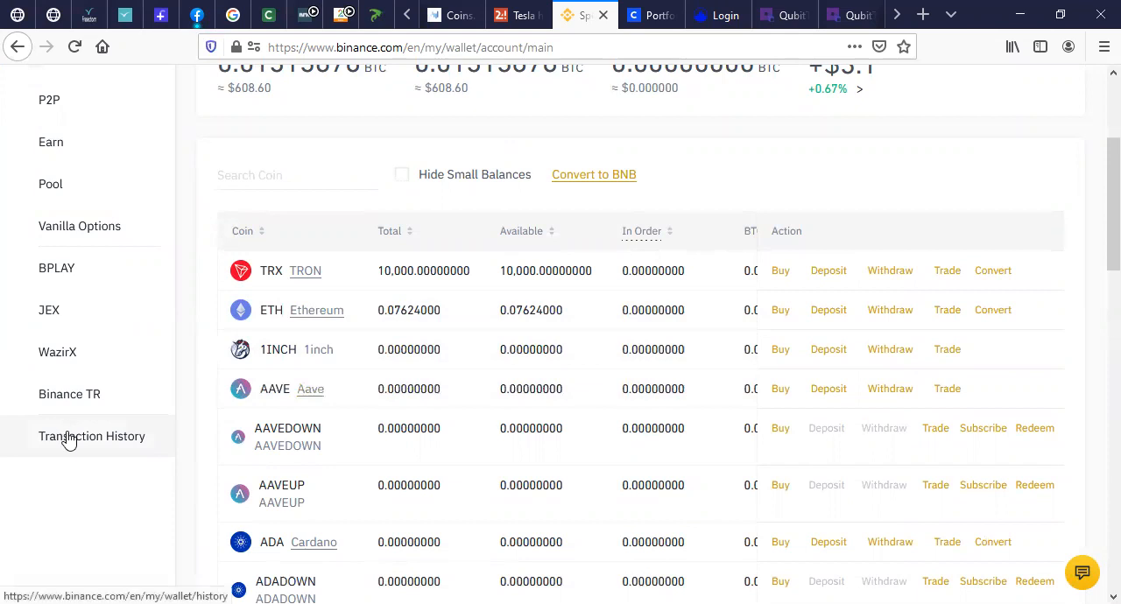
click(91, 436)
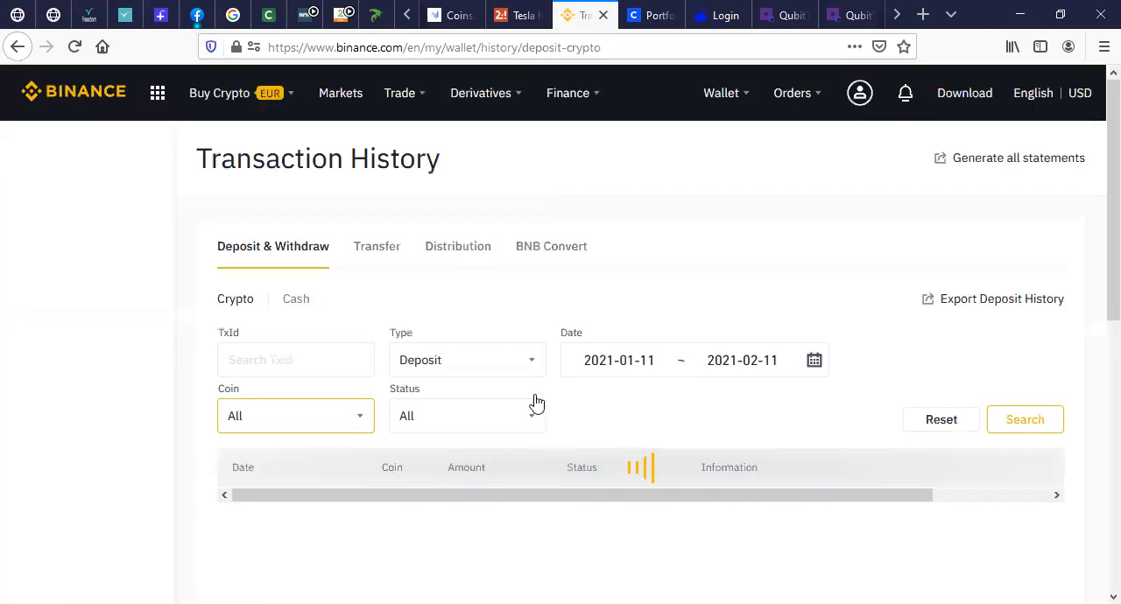
Step: View the Deposit & Withdraw crypto records in Transaction History
scroll(down, 3)
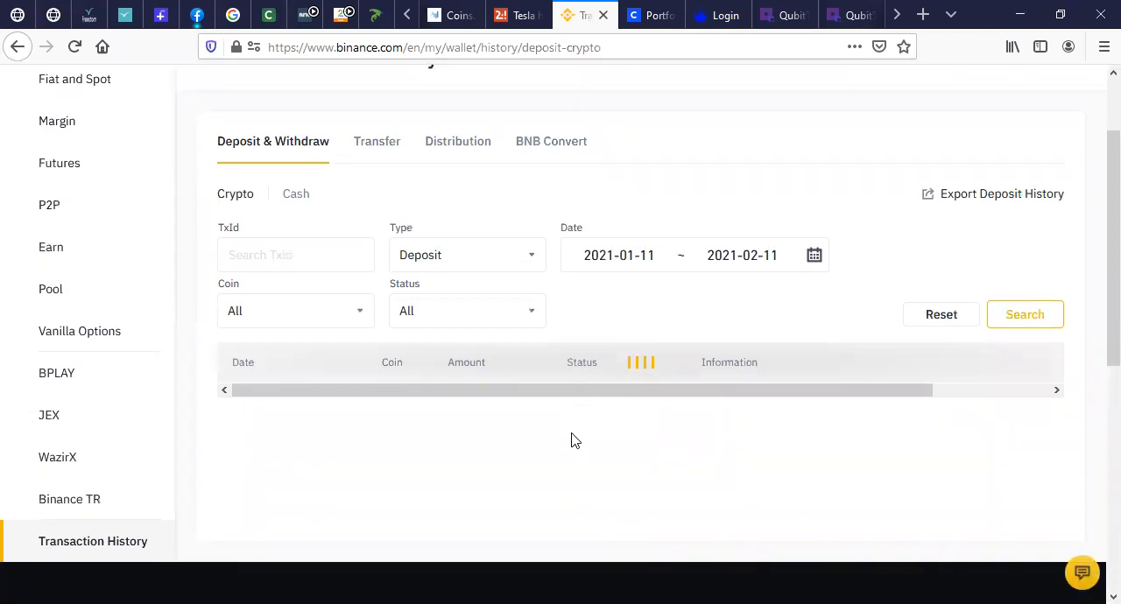
click(1024, 314)
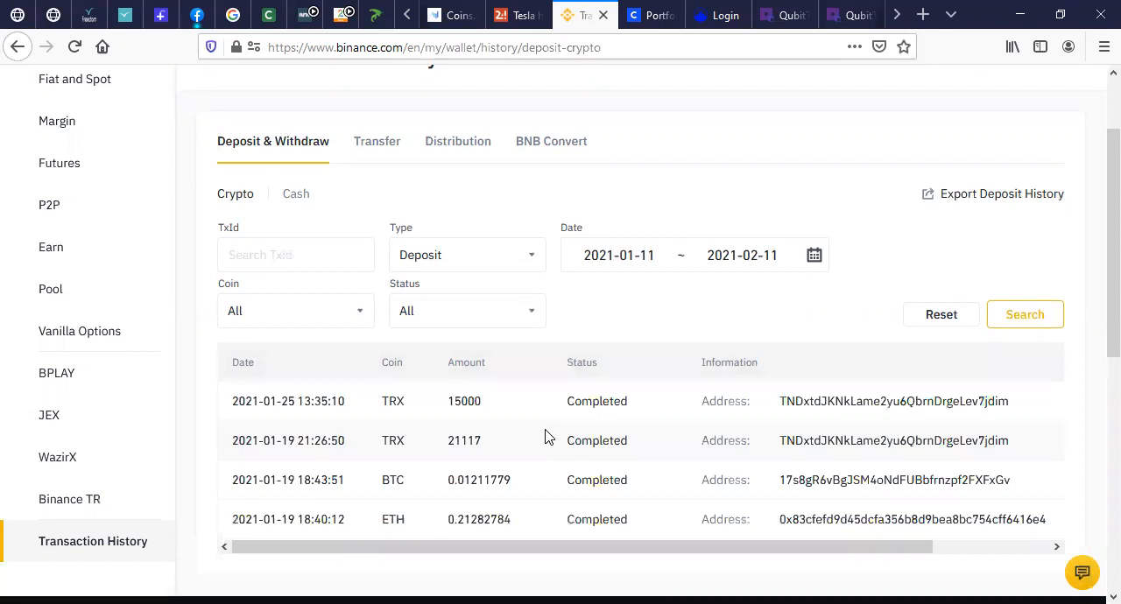
scroll(down, 3)
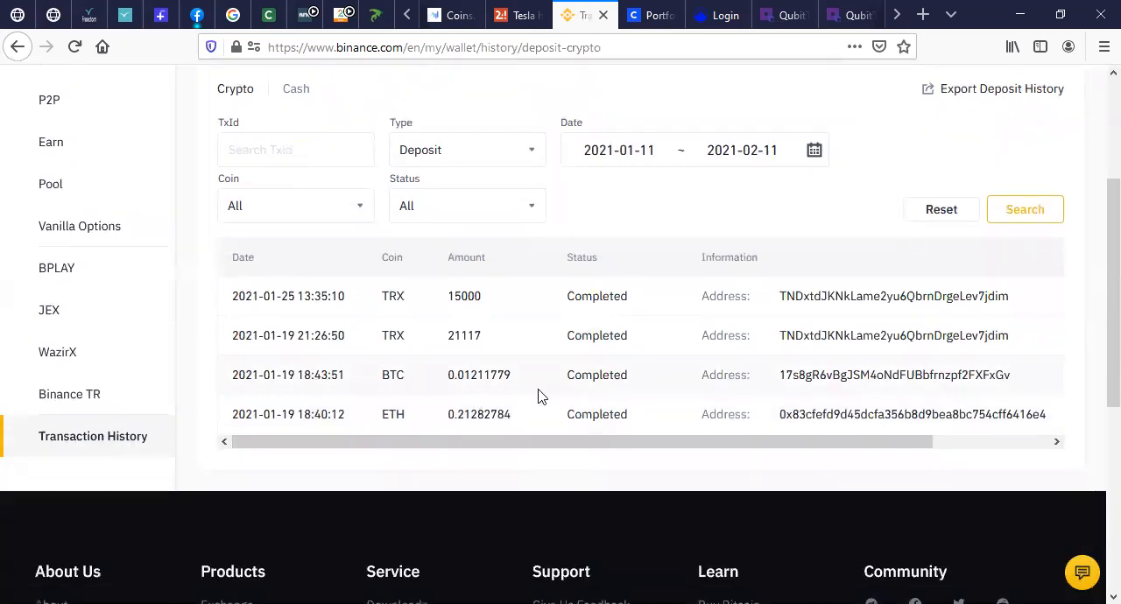
scroll(up, 3)
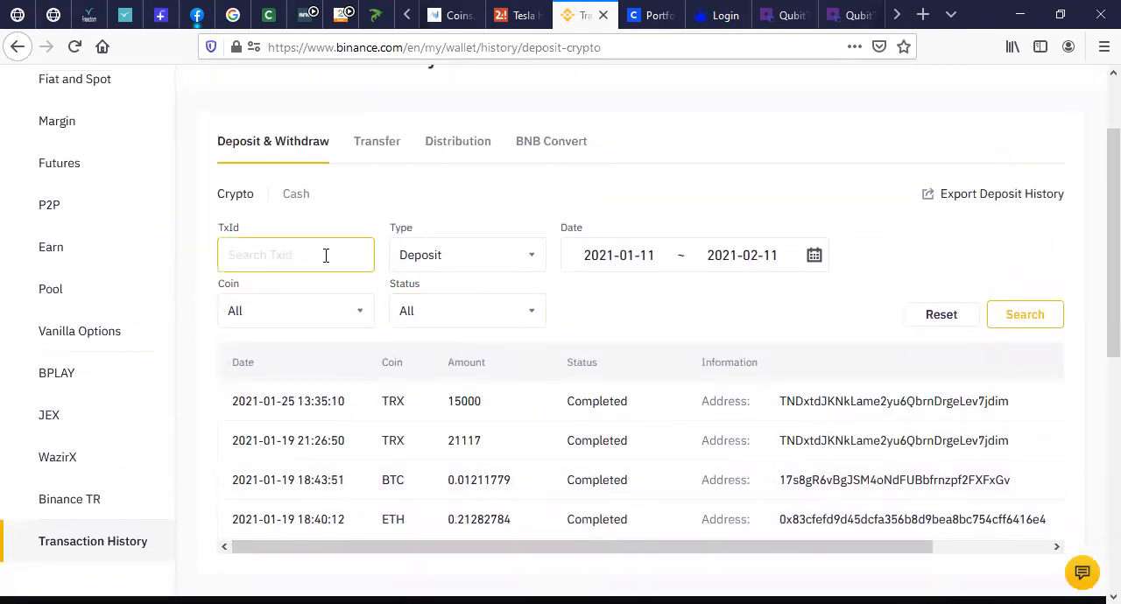
Step: Switch to cash deposits showing the 98.10 and 14.71 EUR card deposits, then return to the wallet
click(294, 192)
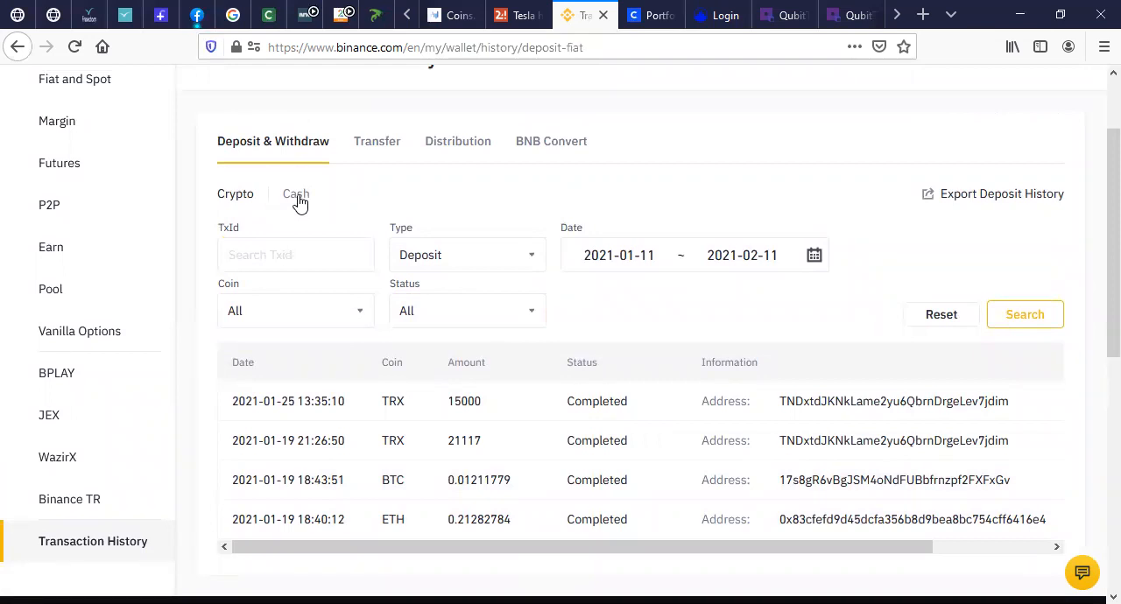
click(294, 192)
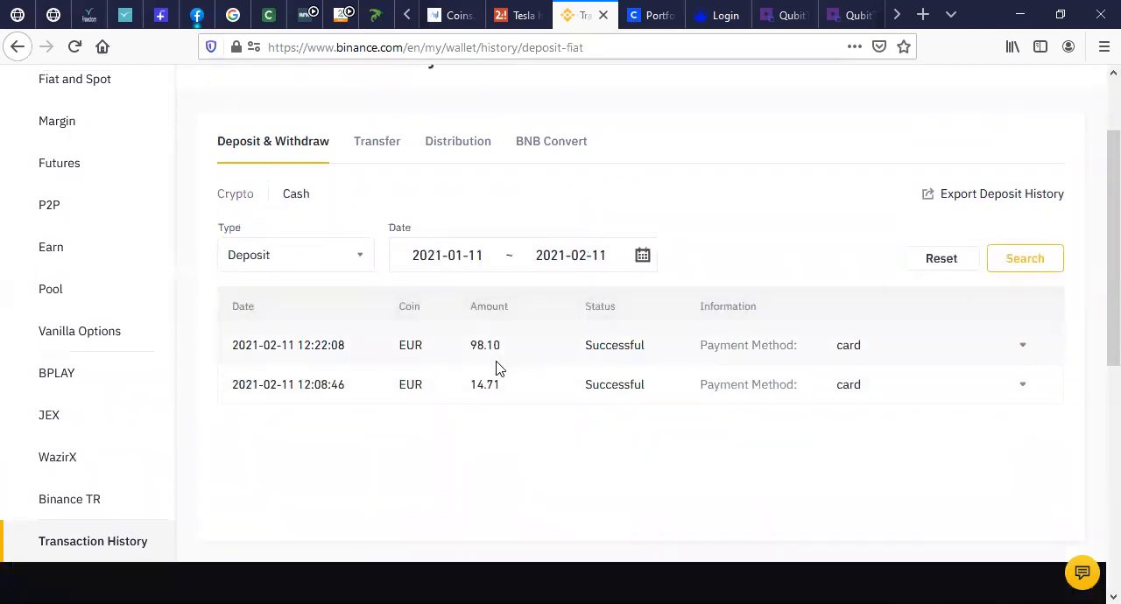
mouse_move(489, 360)
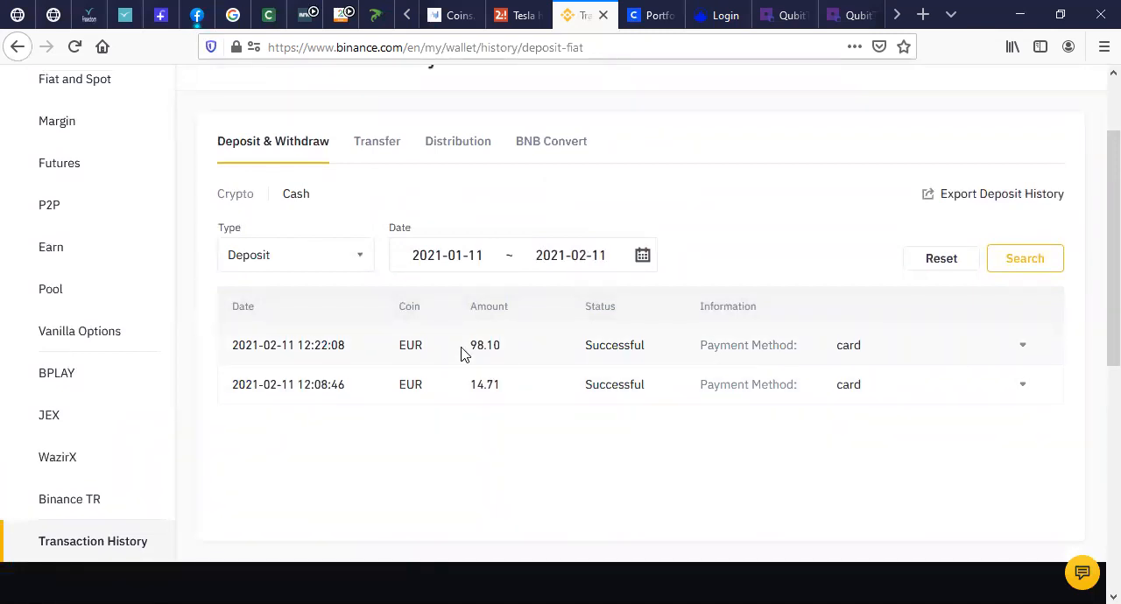
mouse_move(518, 352)
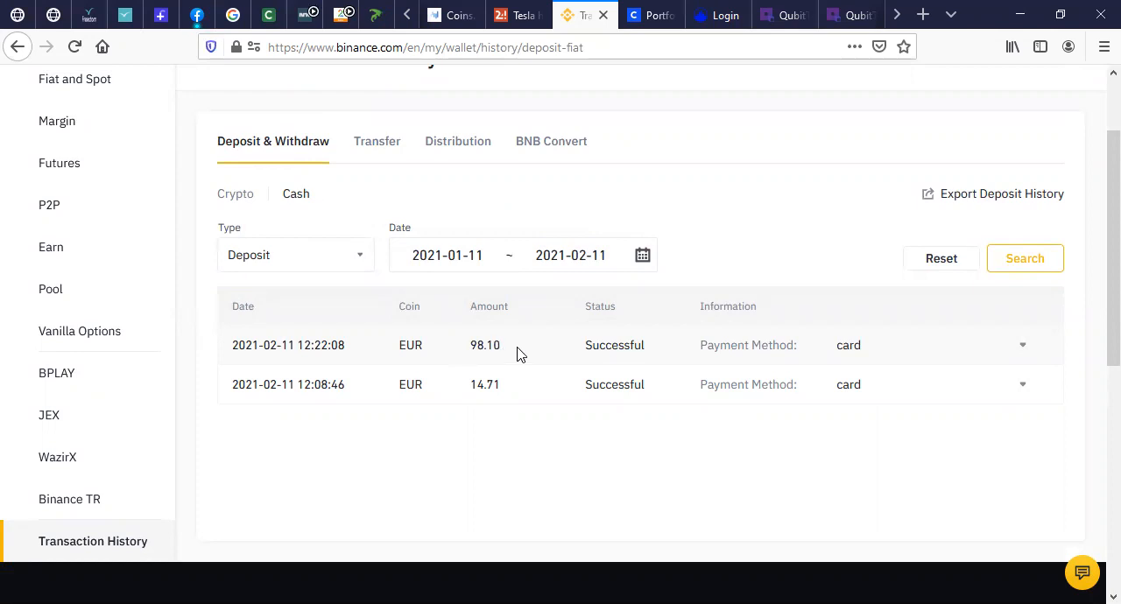
mouse_move(480, 345)
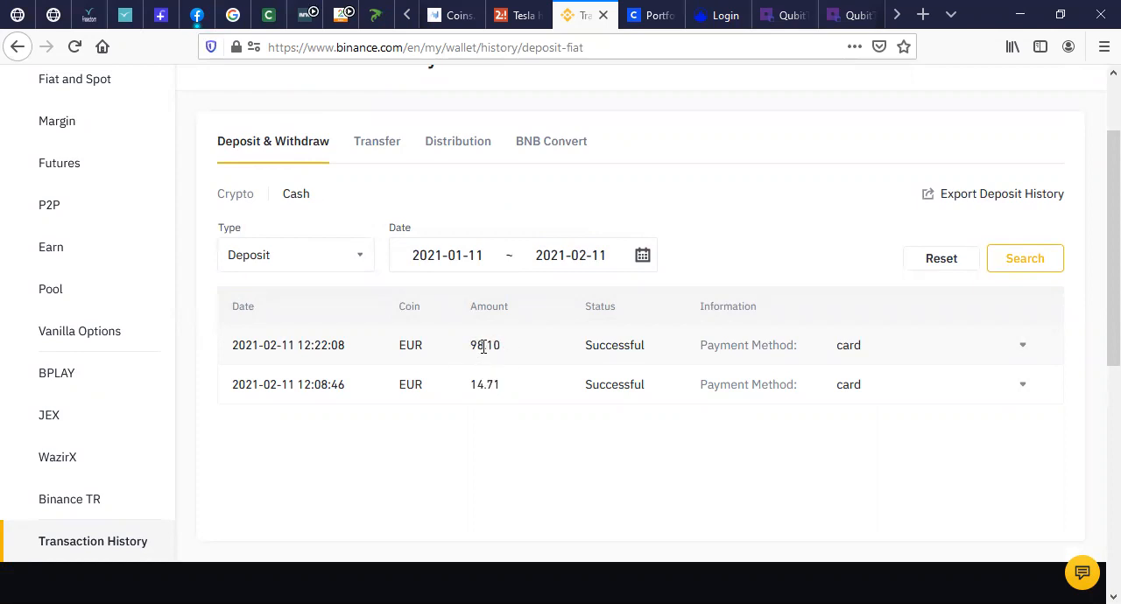
scroll(up, 3)
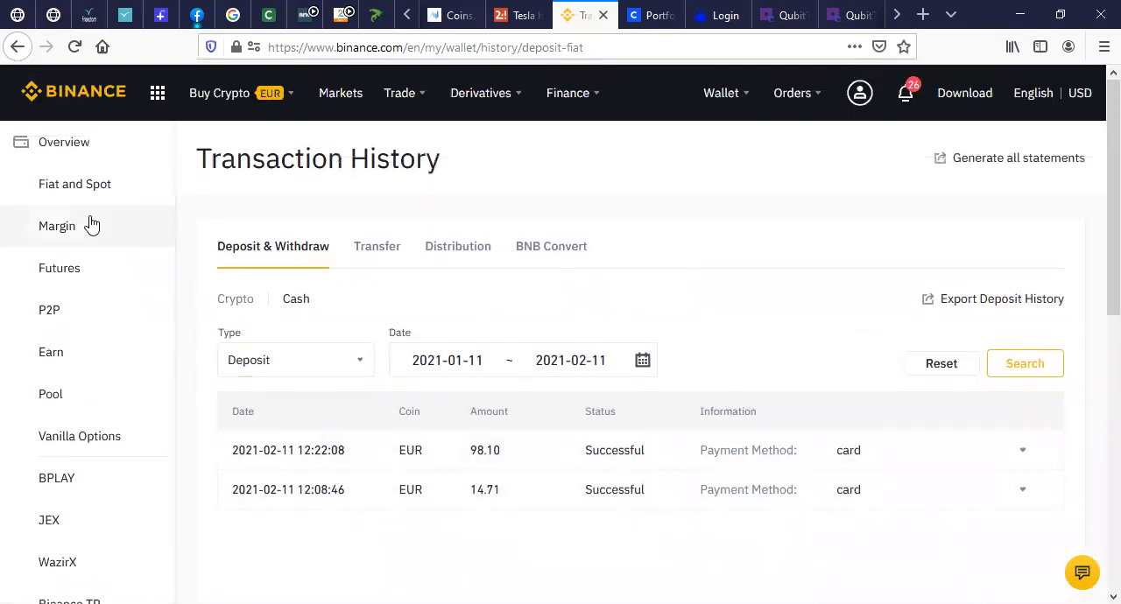
mouse_move(73, 183)
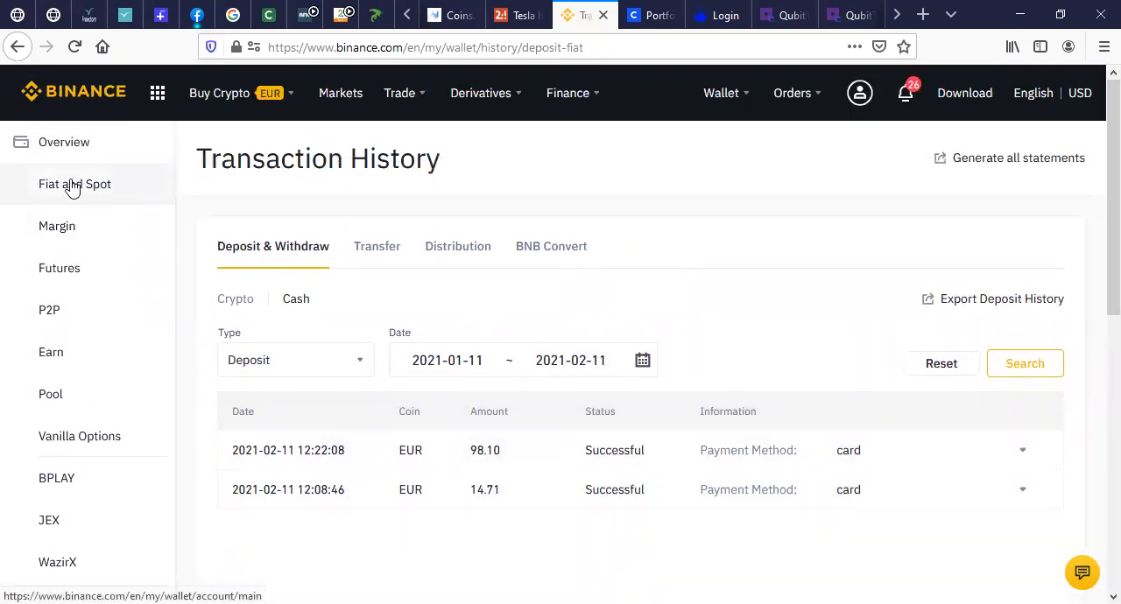
click(76, 184)
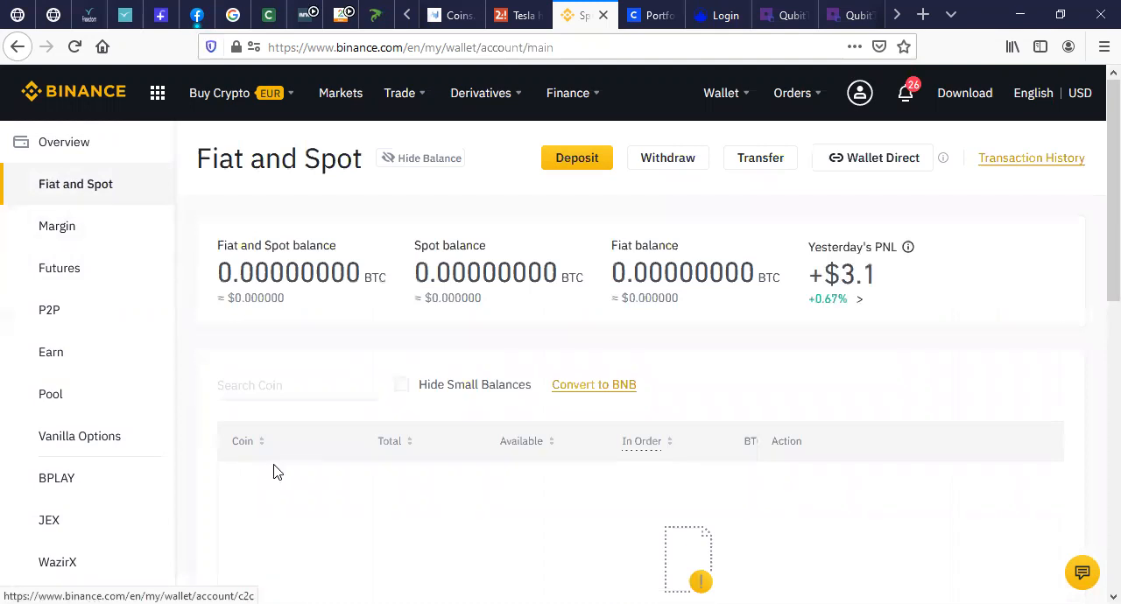
Step: Review the reloaded wallet balances and bring up the Buy Crypto (EUR) payment options
scroll(down, 3)
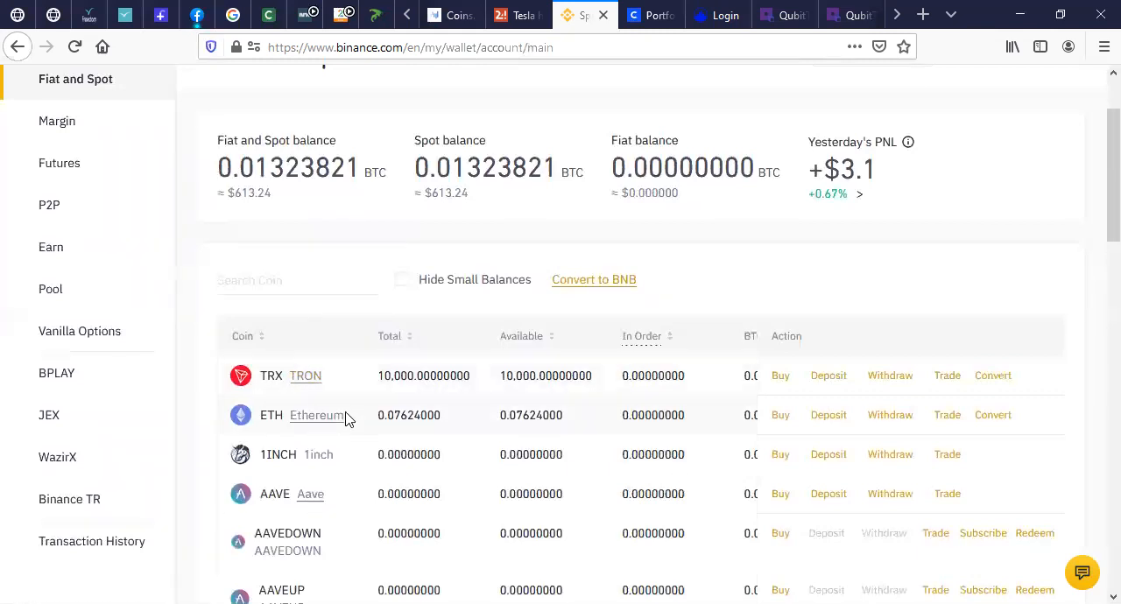
mouse_move(890, 374)
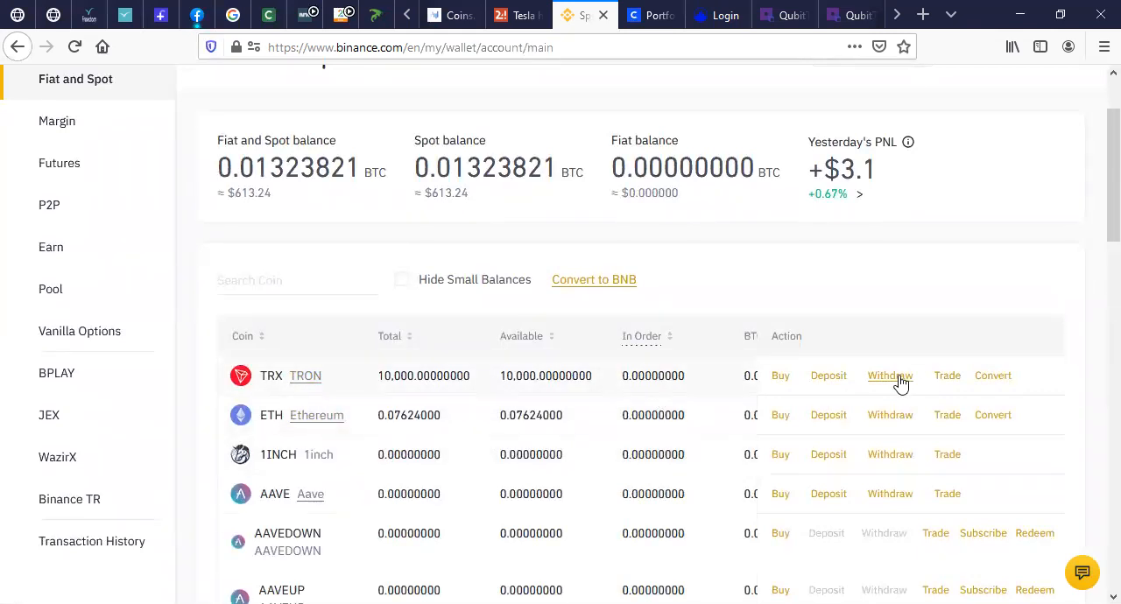
scroll(up, 3)
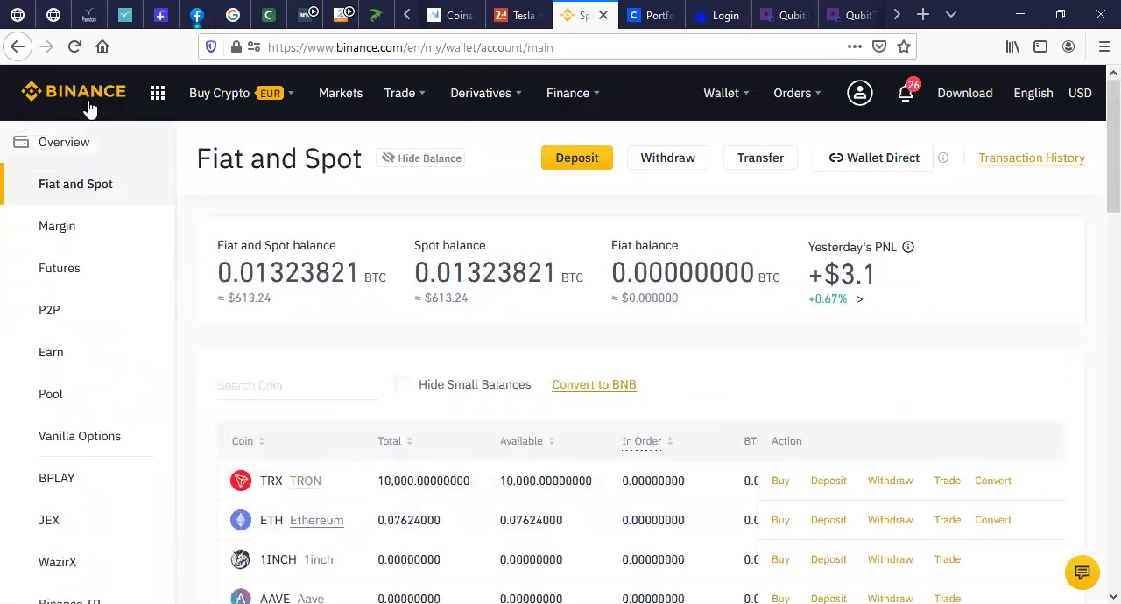
scroll(down, 3)
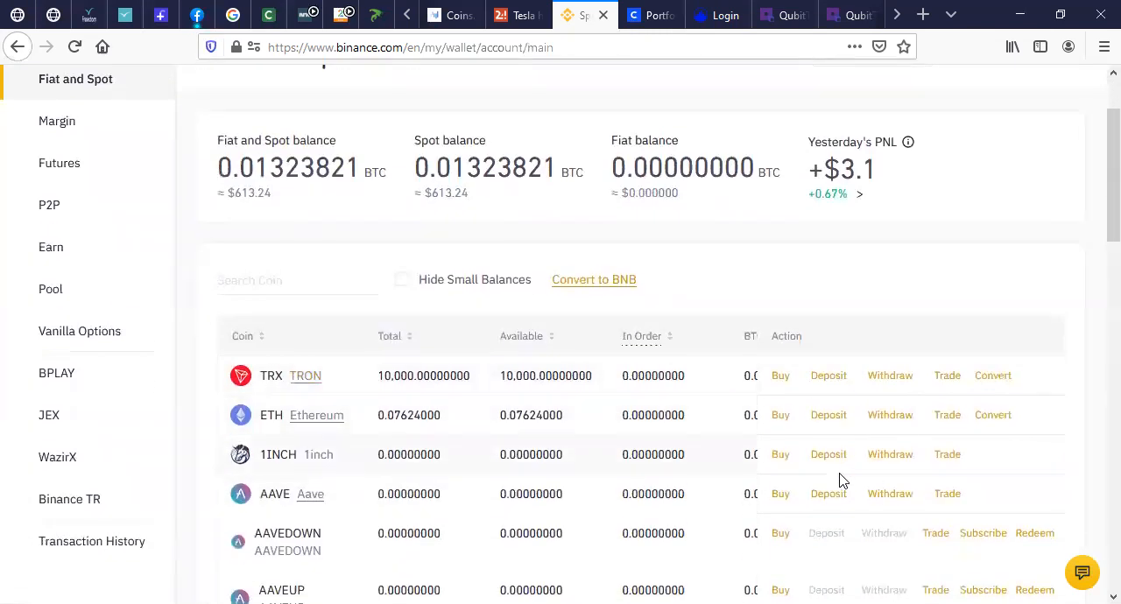
scroll(up, 3)
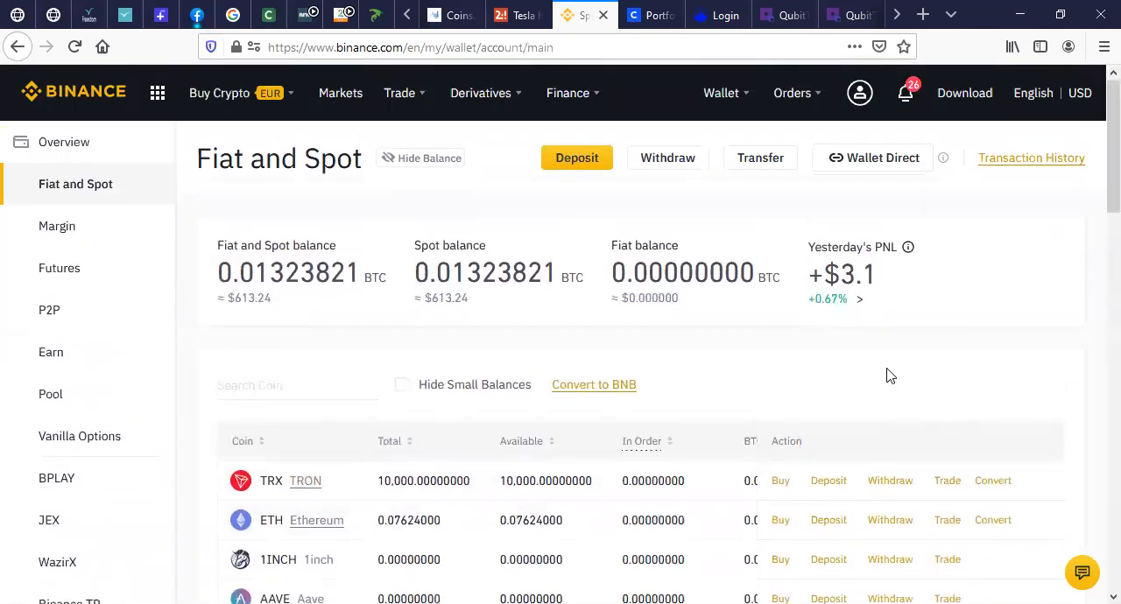
mouse_move(889, 480)
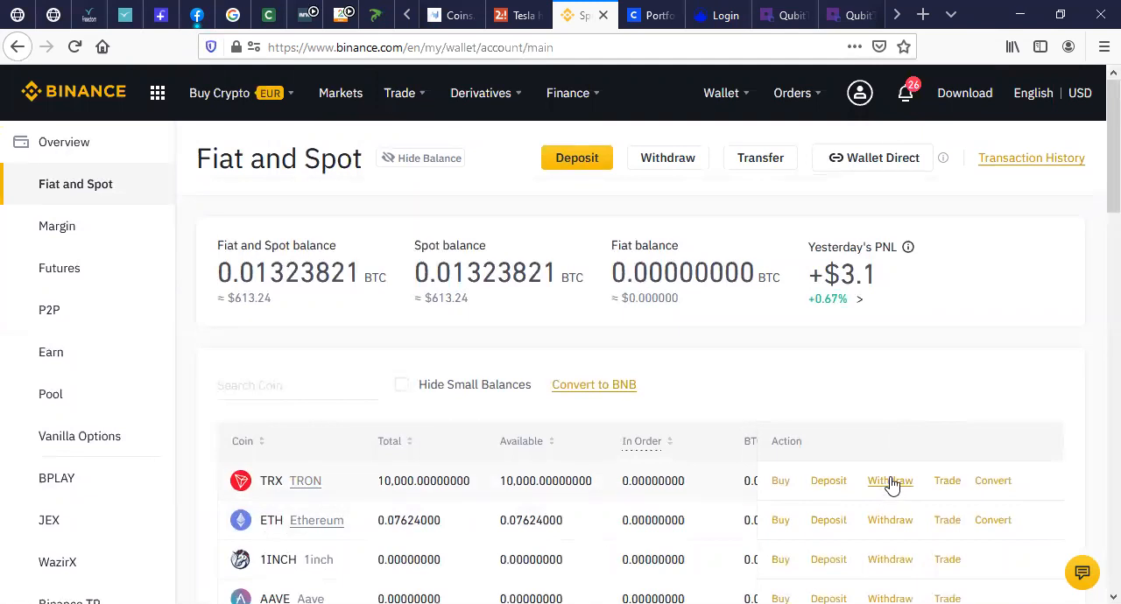
click(219, 93)
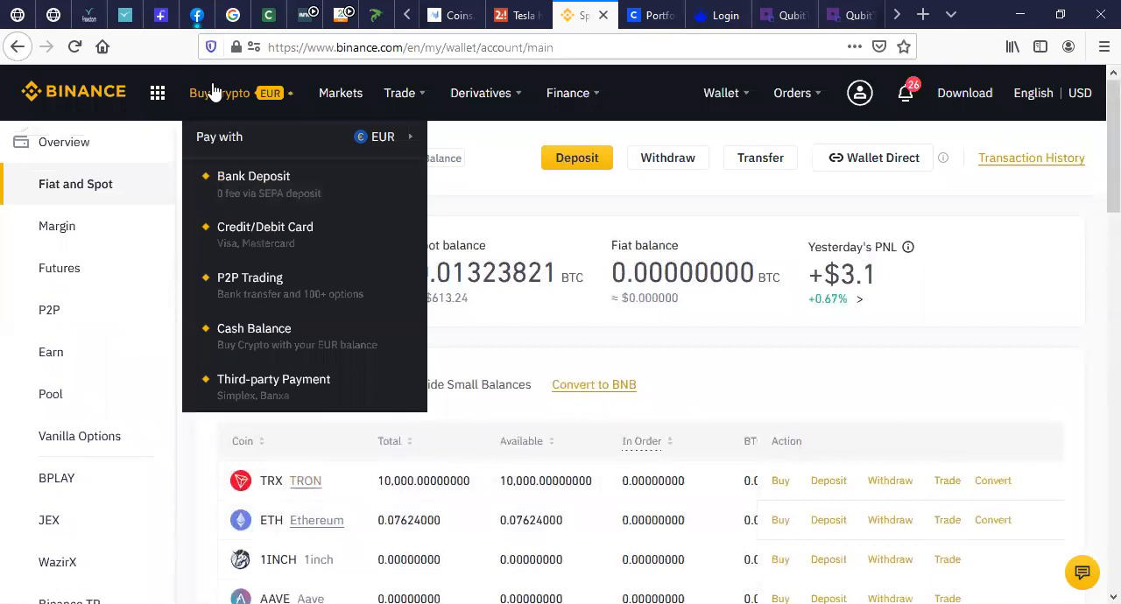
mouse_move(264, 228)
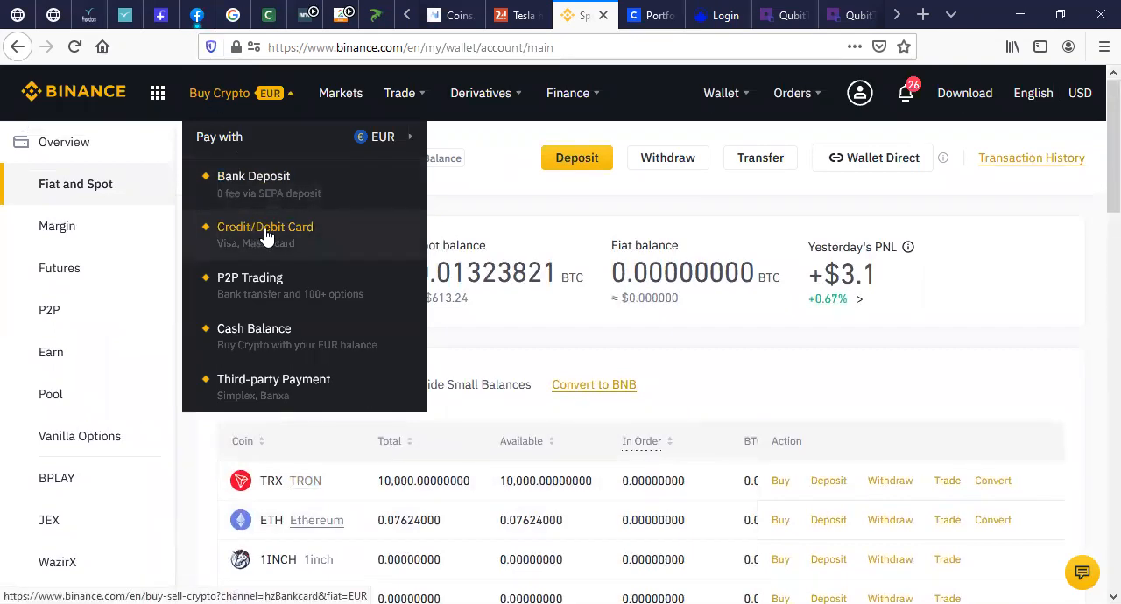
Step: Choose Credit/Debit Card and enter 100 EUR for about 0.002606 BTC, then start the purchase
click(265, 227)
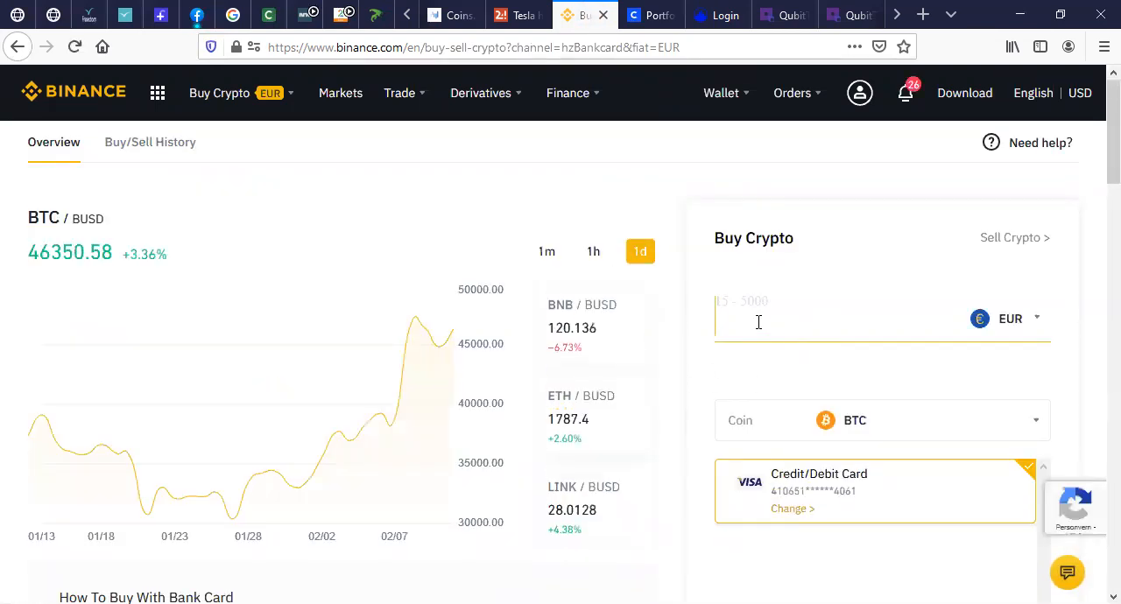
text(100)
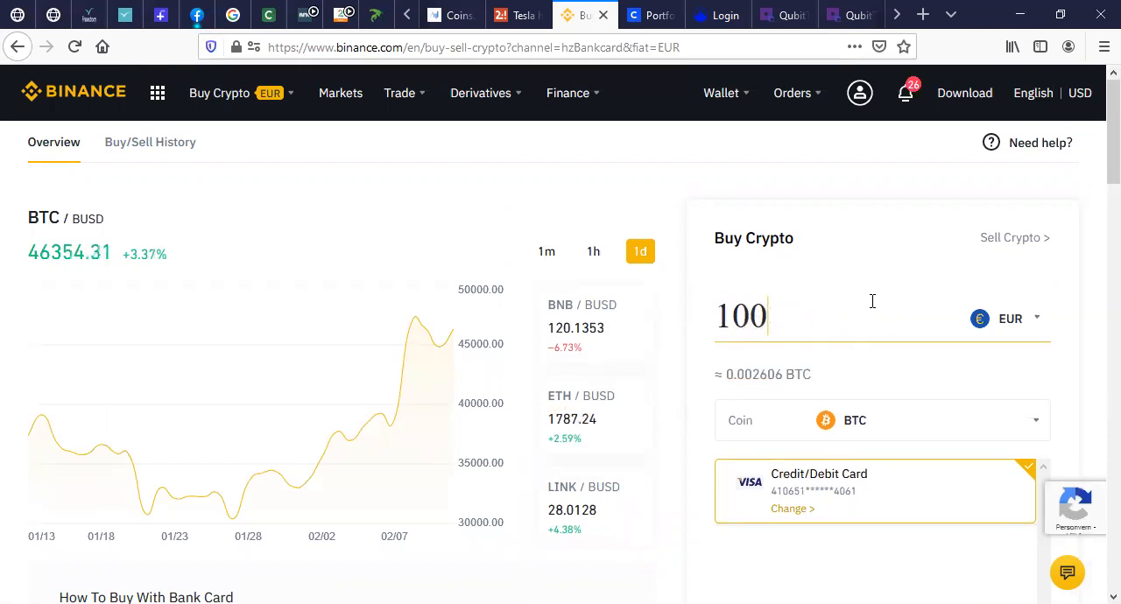
scroll(down, 3)
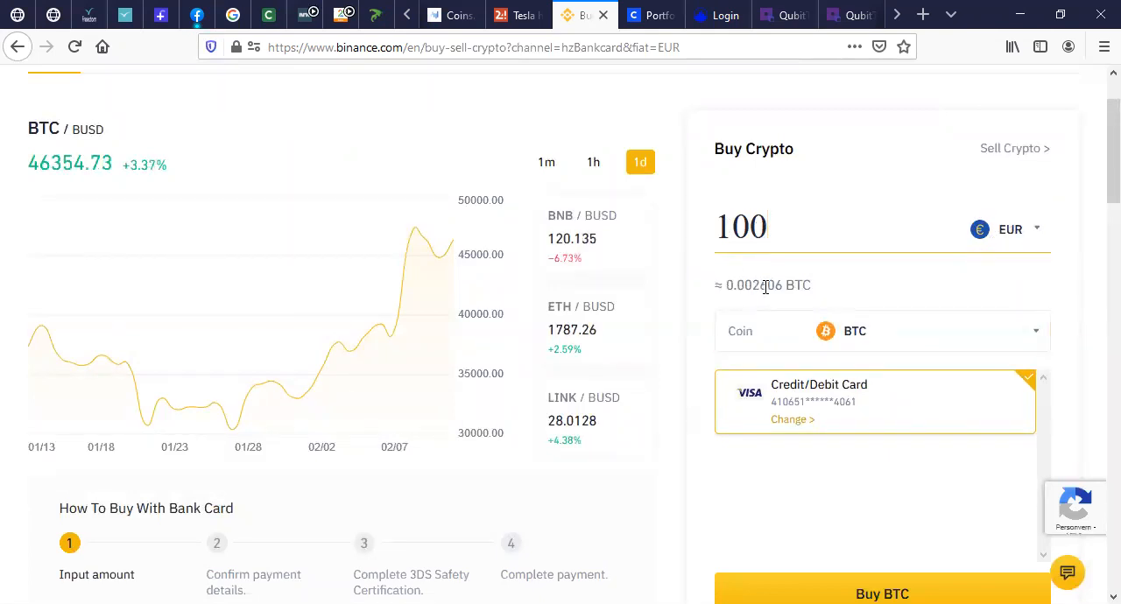
mouse_move(914, 315)
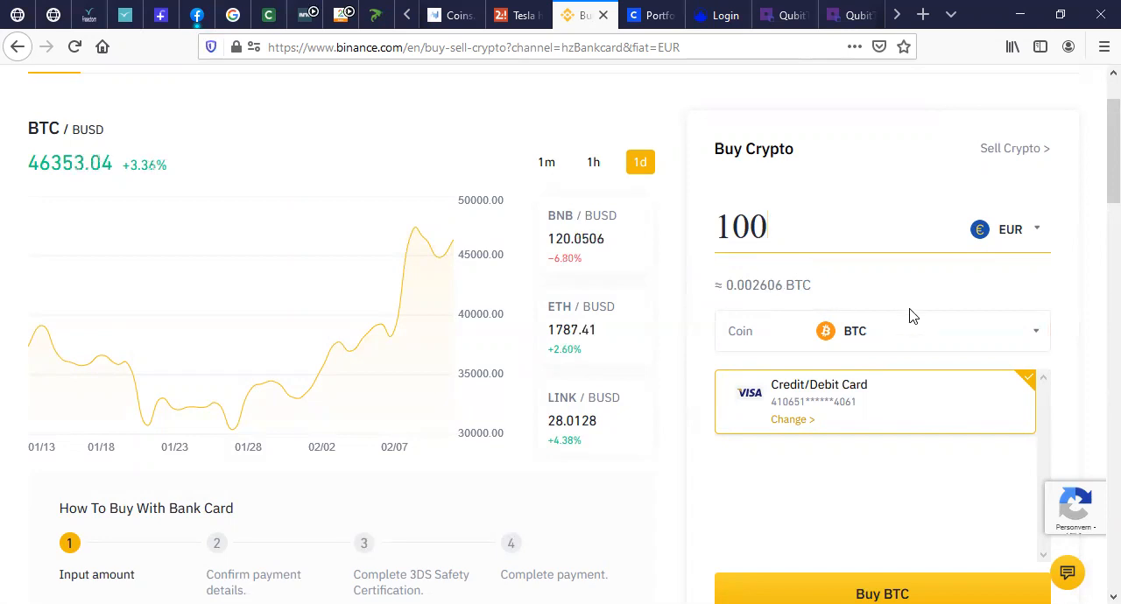
scroll(down, 3)
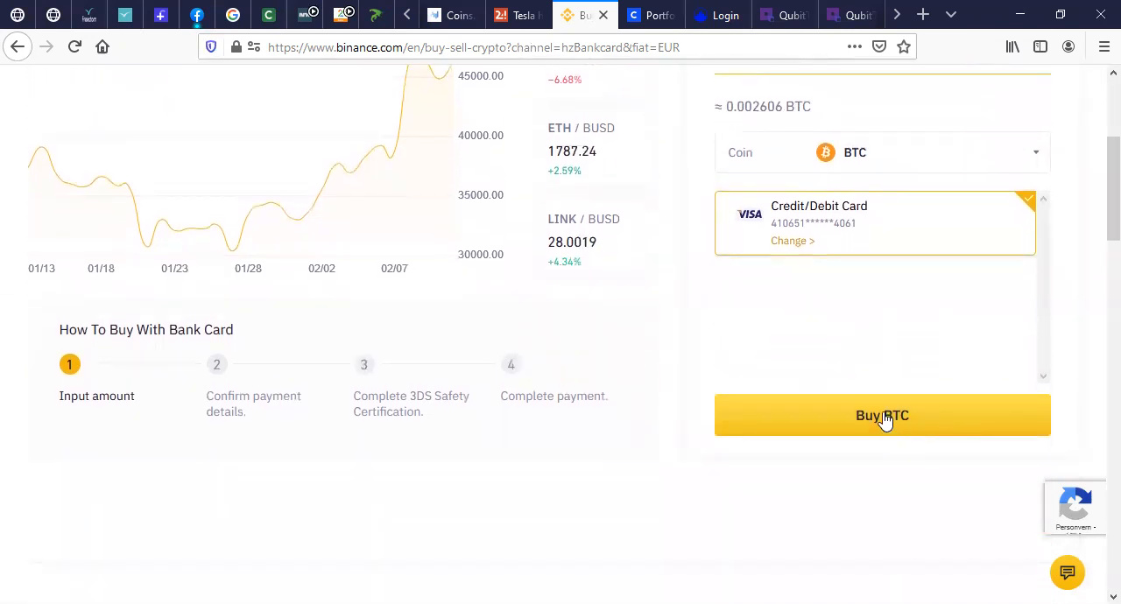
click(883, 414)
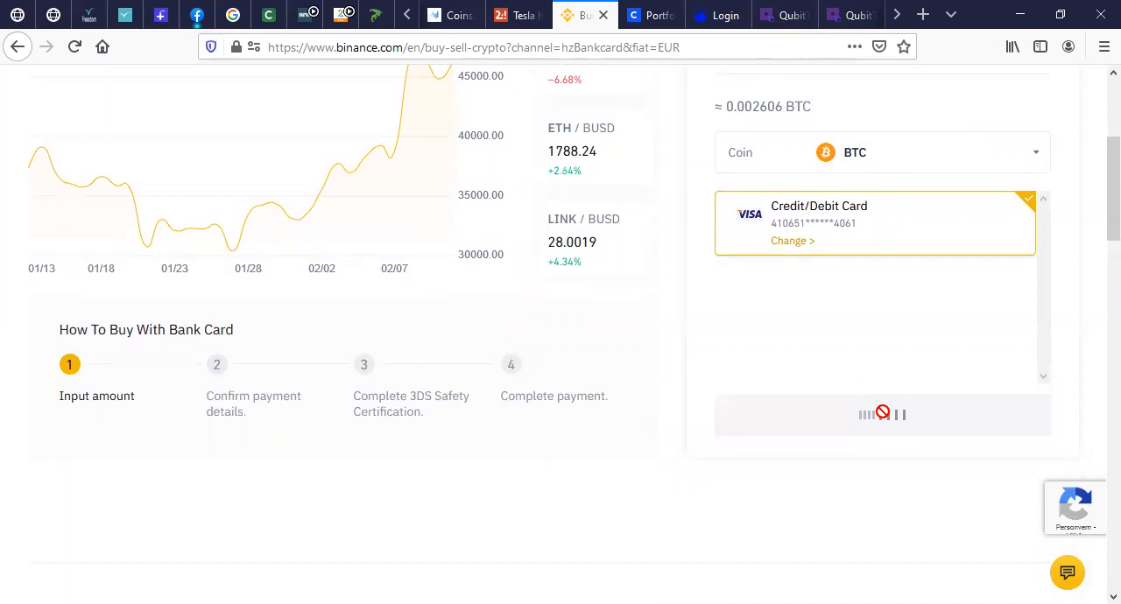
Step: Confirm the payment details and submit the 100 EUR card order for 0.002553 BTC
click(883, 413)
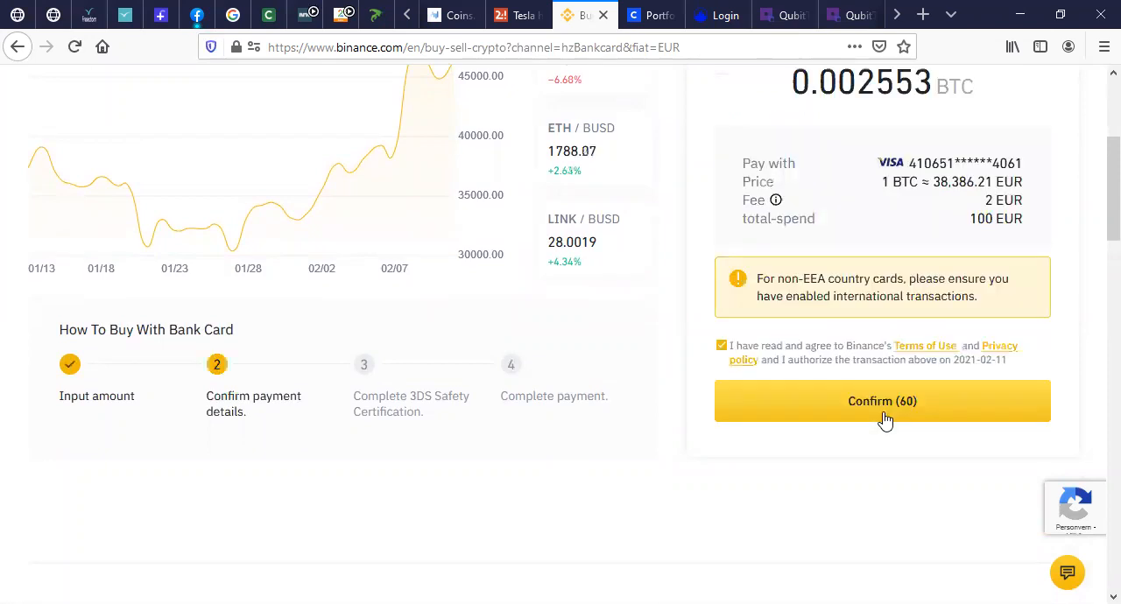
mouse_move(896, 453)
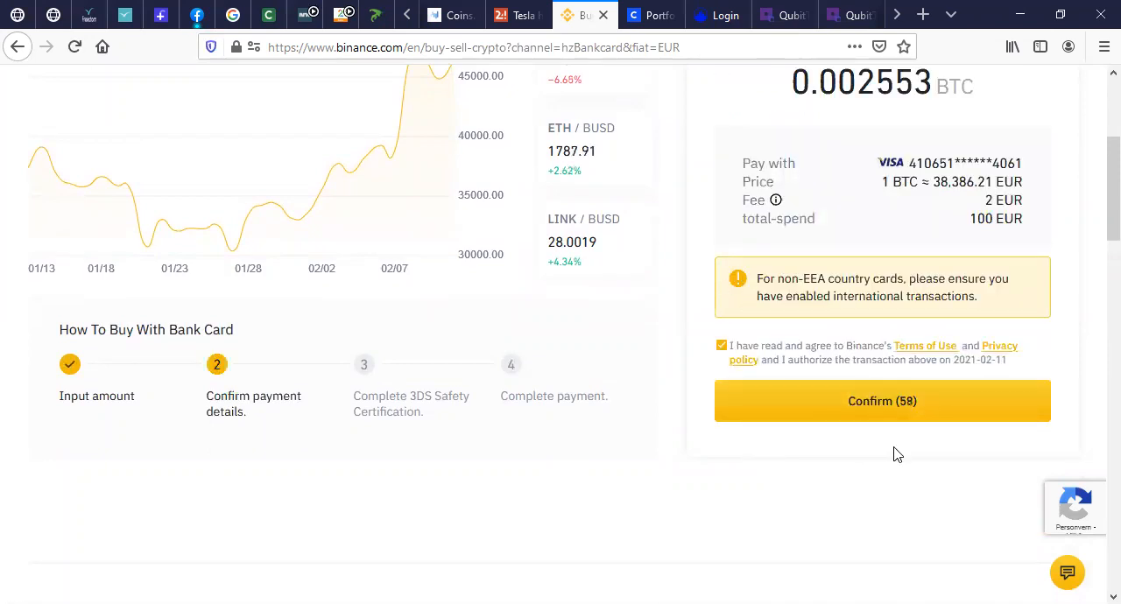
click(881, 401)
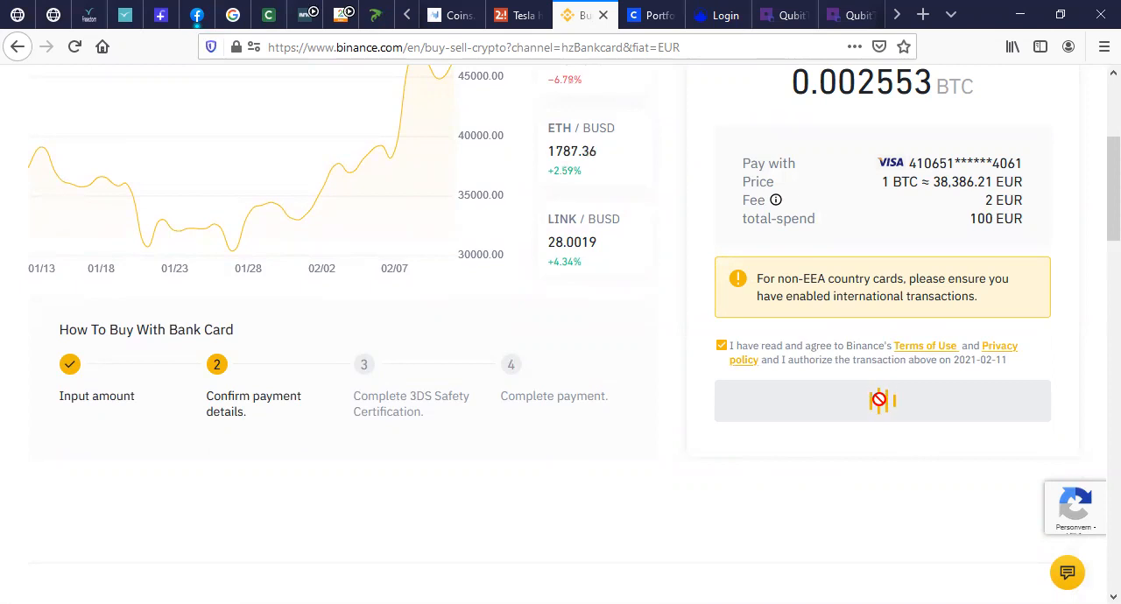
click(880, 399)
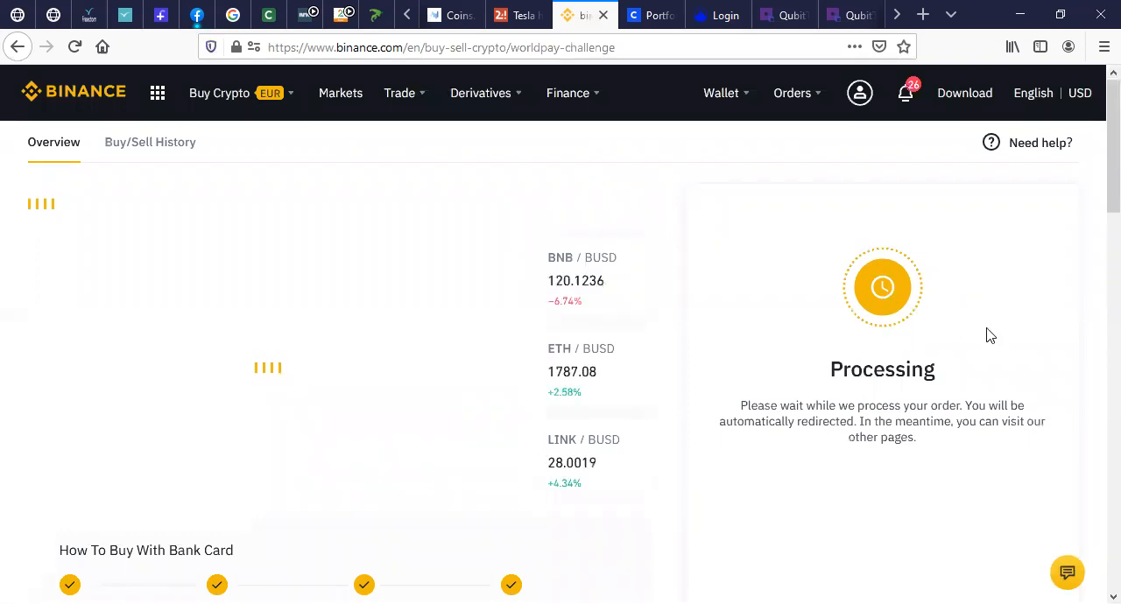
mouse_move(959, 518)
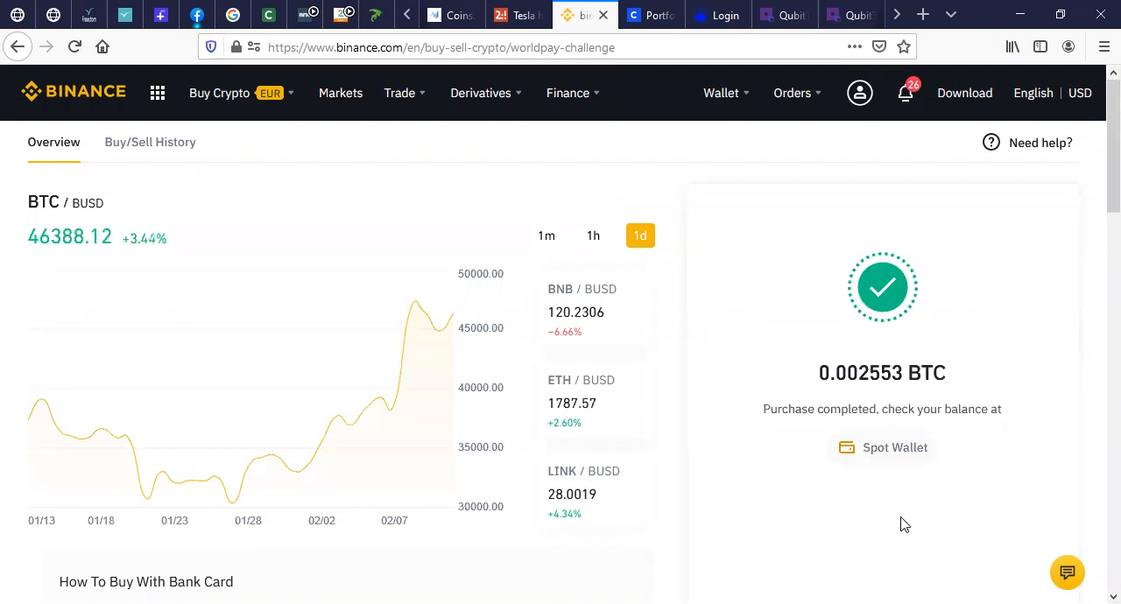
mouse_move(890, 522)
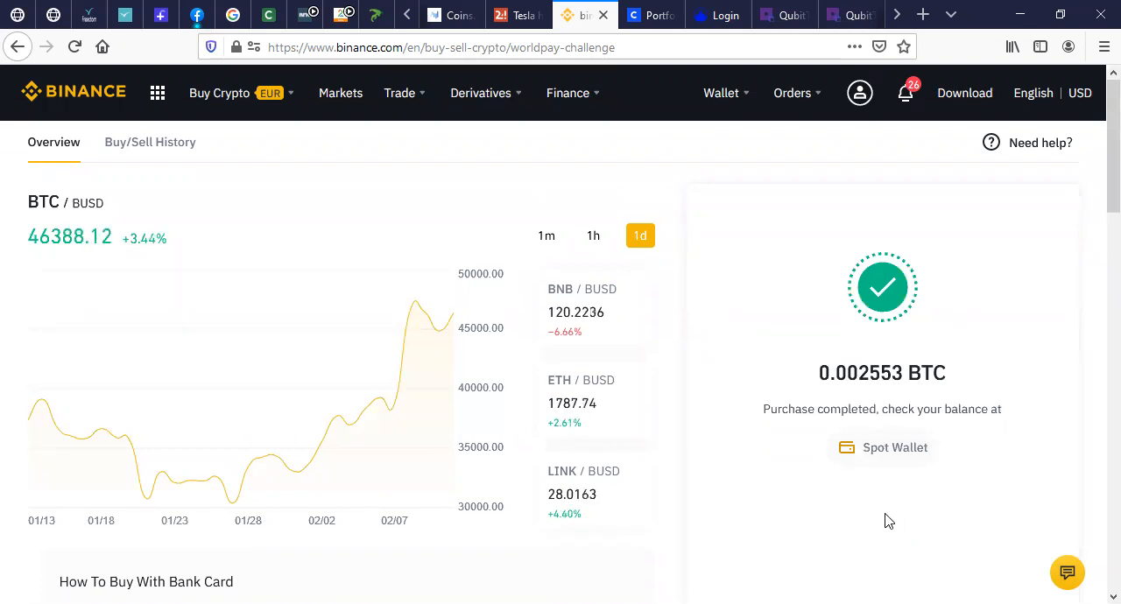
Step: After processing finishes, go to the Fiat and Spot wallet
scroll(down, 3)
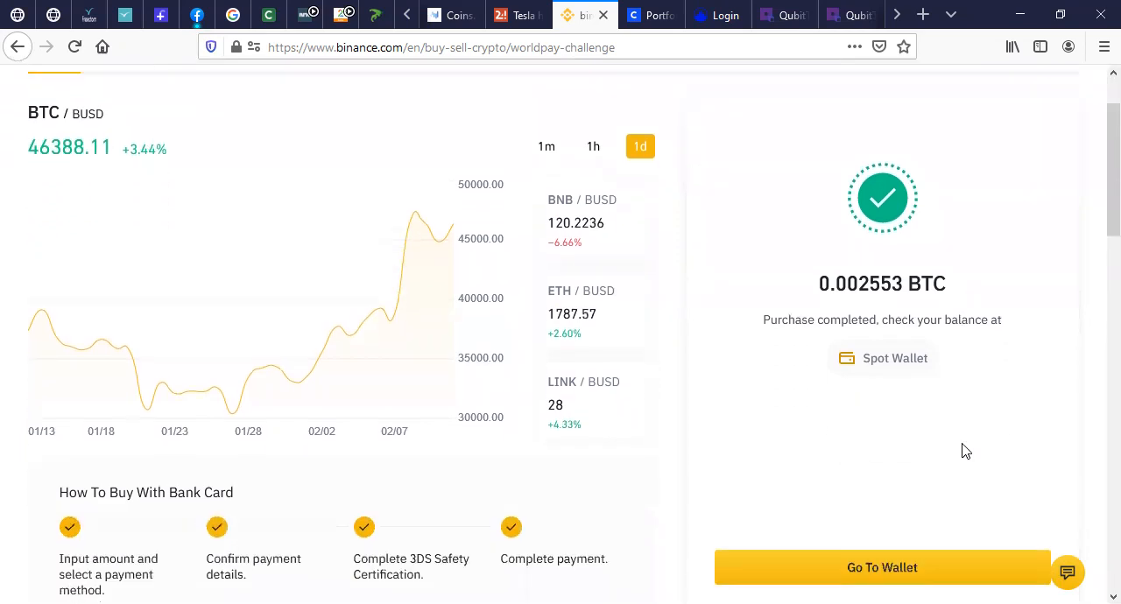
click(880, 567)
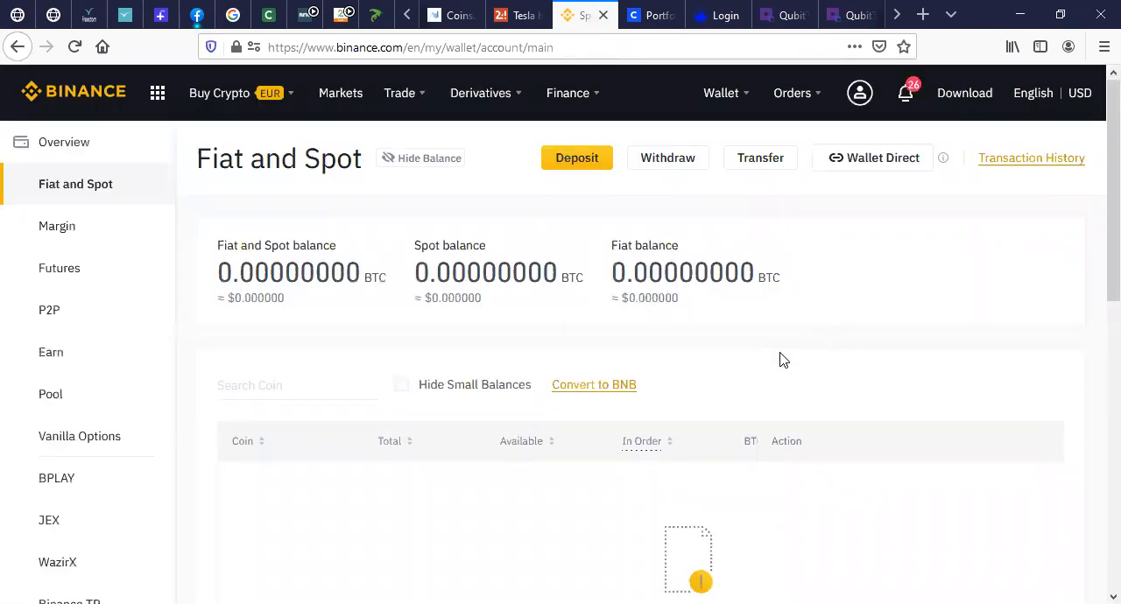
Step: Tick Hide Small Balances so only TRX, ETH and 0.002553 BTC are listed
scroll(down, 3)
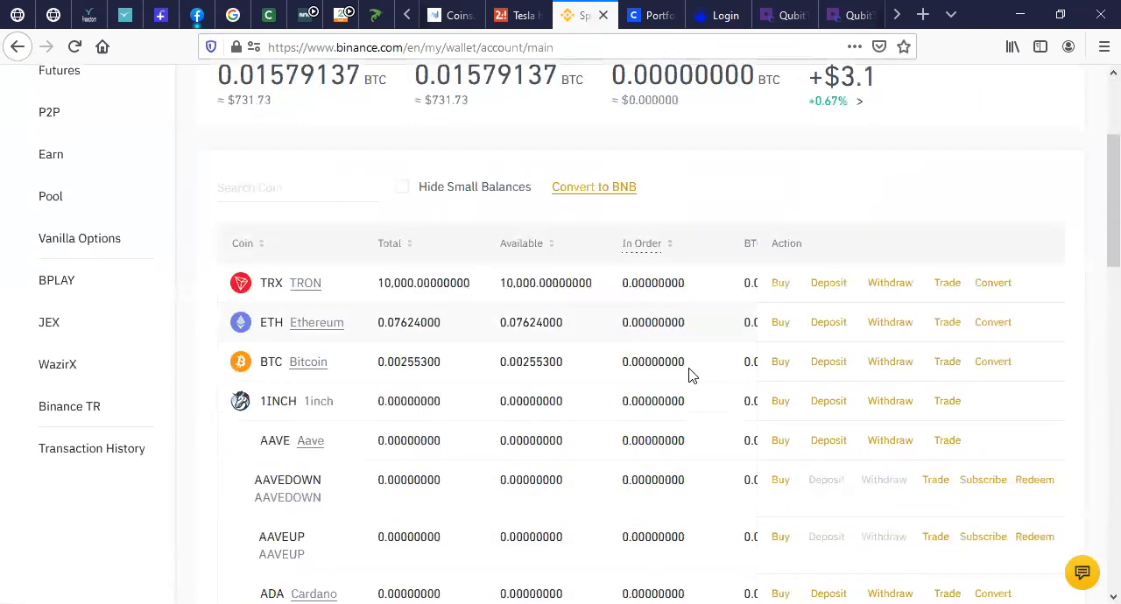
scroll(up, 3)
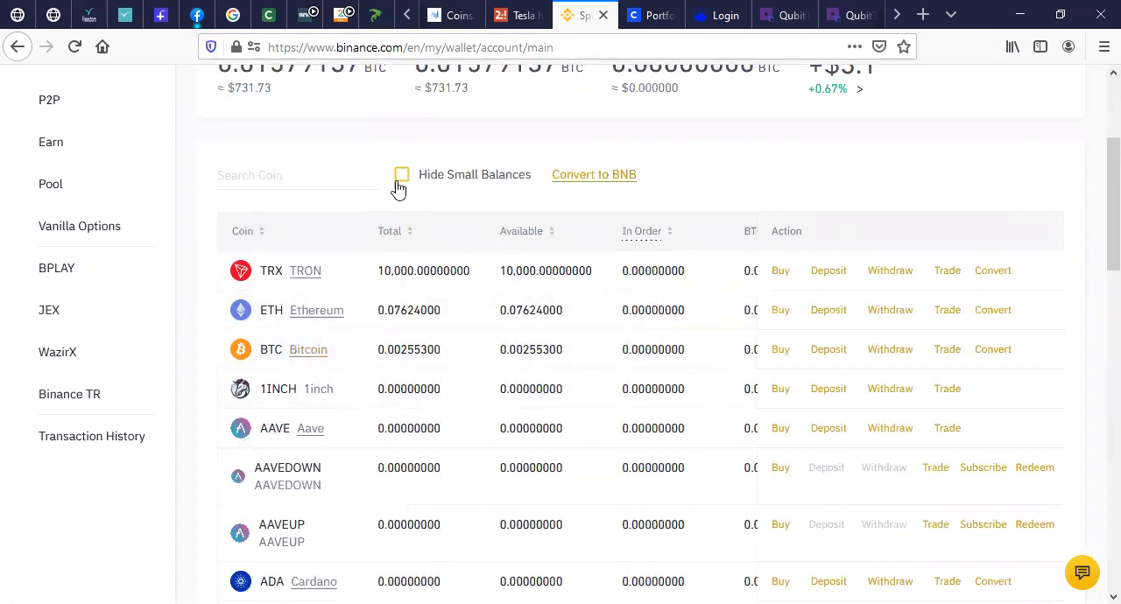
click(401, 175)
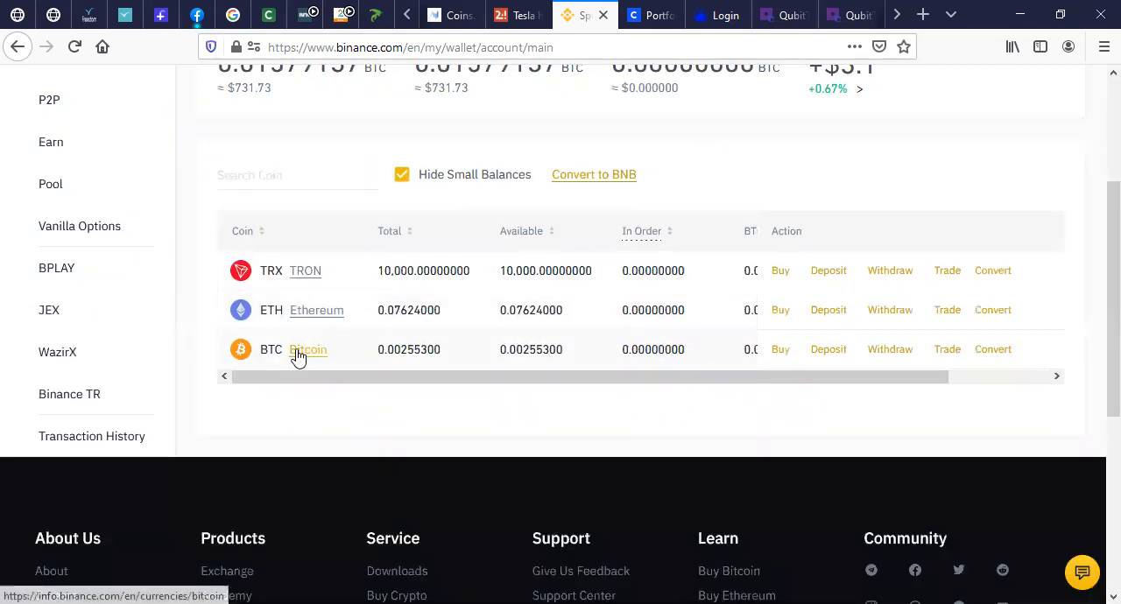
mouse_move(254, 355)
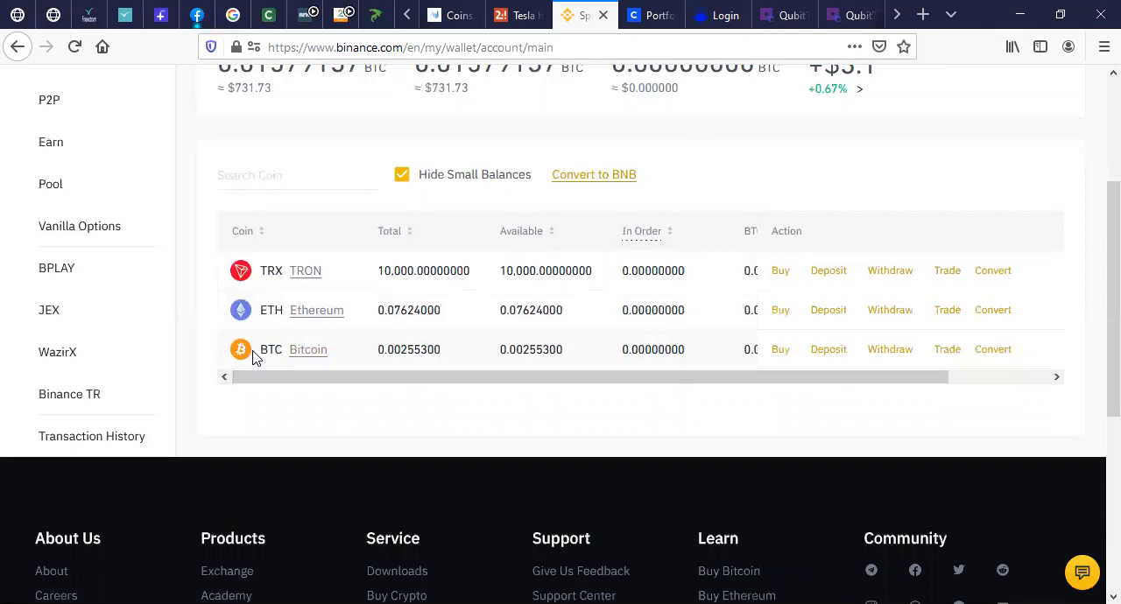
mouse_move(499, 371)
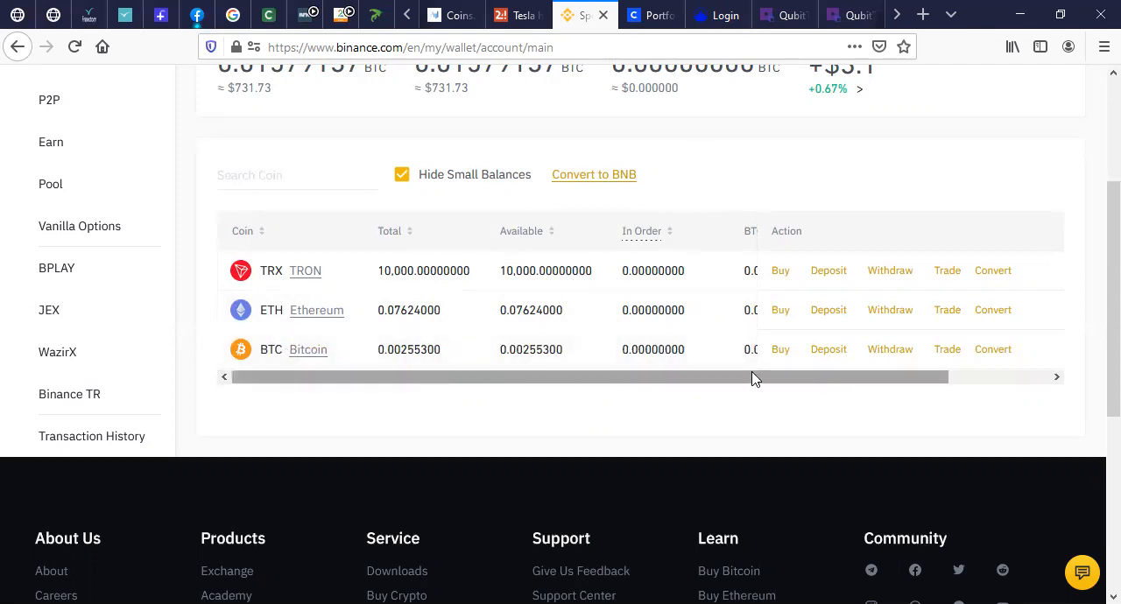
Step: Bring up the BTC withdrawal form and scroll to its Amount field
click(889, 349)
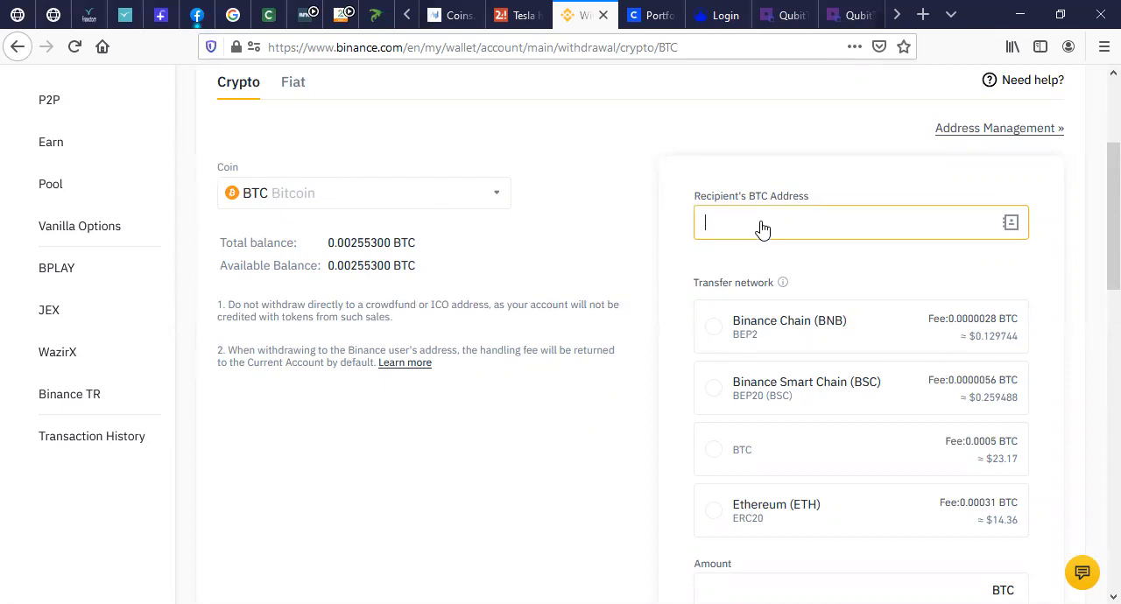
scroll(down, 3)
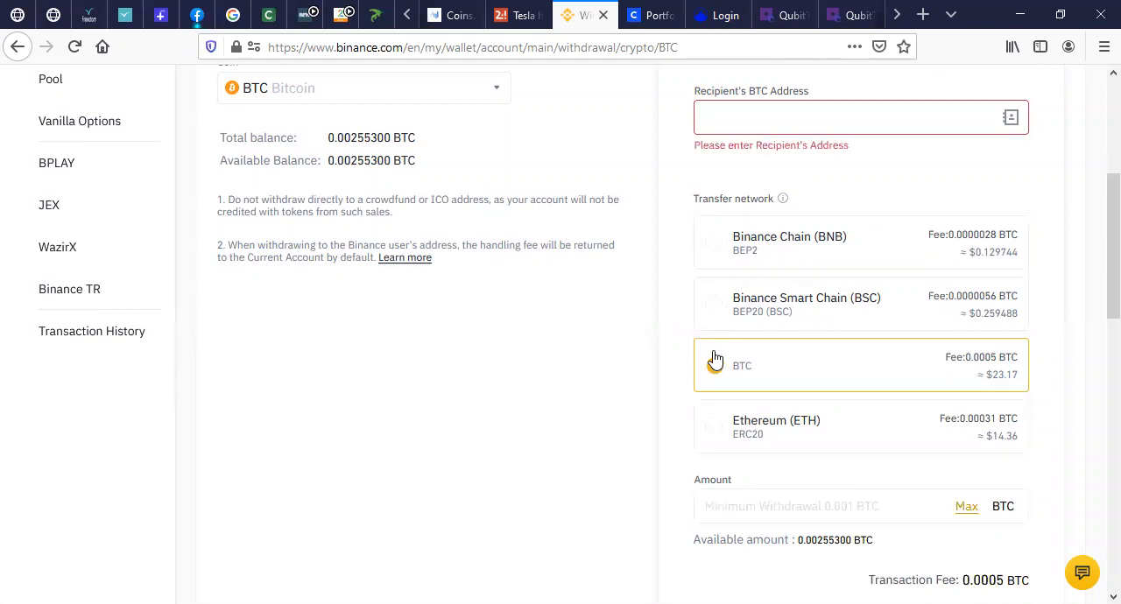
scroll(down, 3)
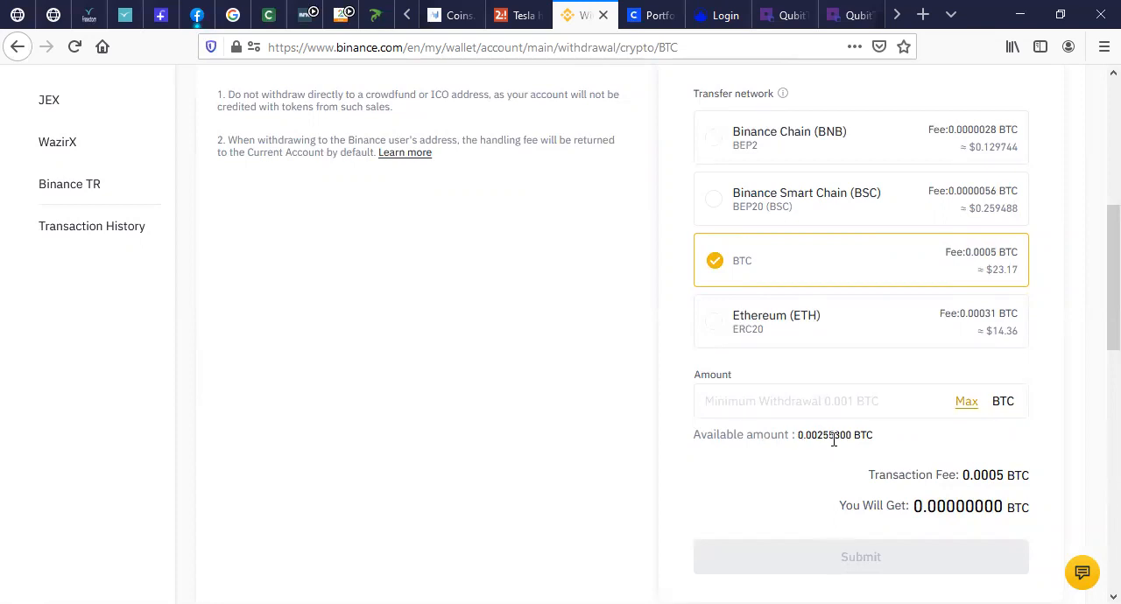
Step: Fill the Amount with Max, the full 0.002553 BTC balance, on the BTC network with a 0.0005 BTC fee
click(967, 401)
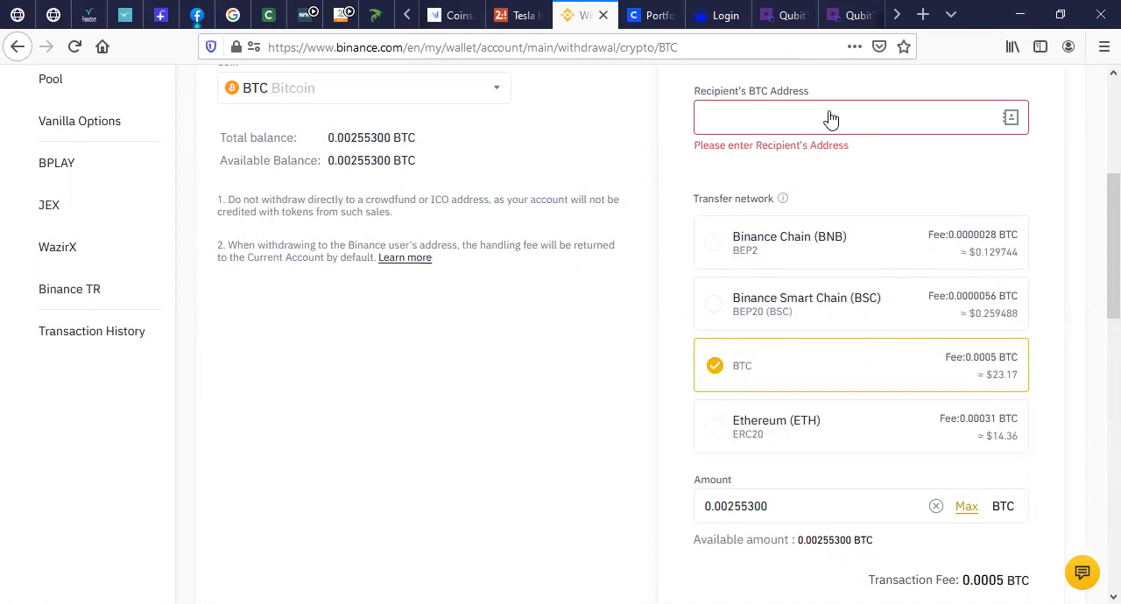
mouse_move(834, 122)
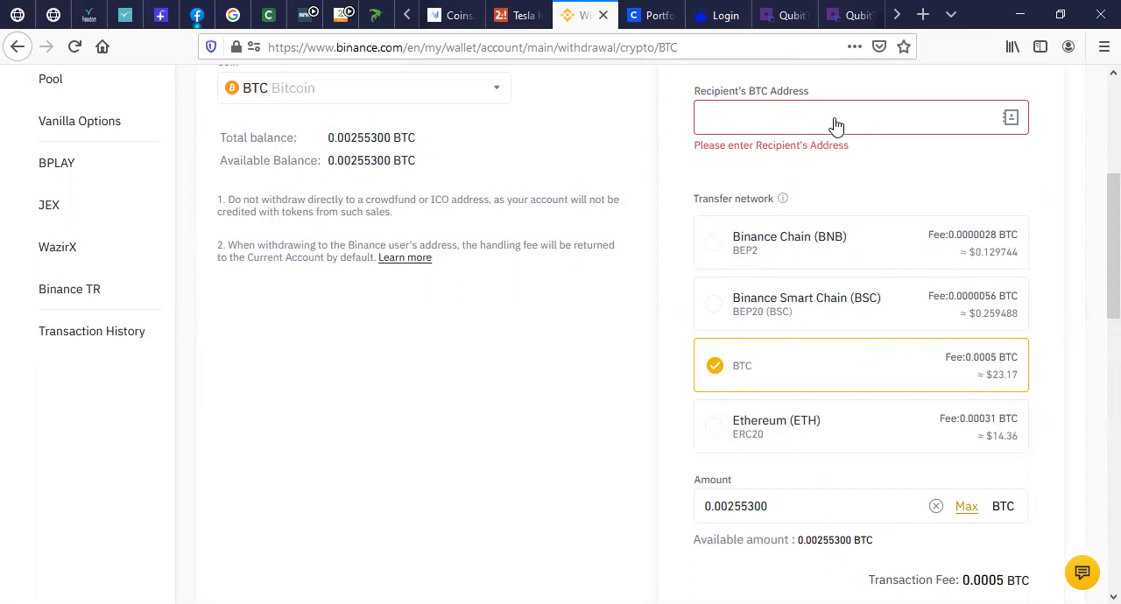
scroll(down, 3)
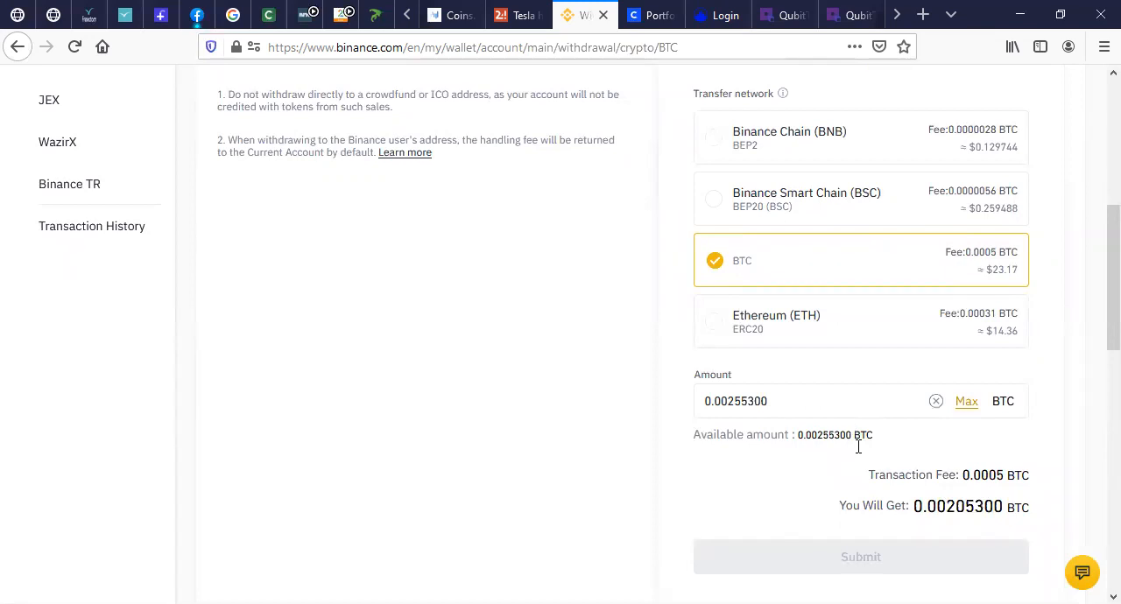
mouse_move(796, 497)
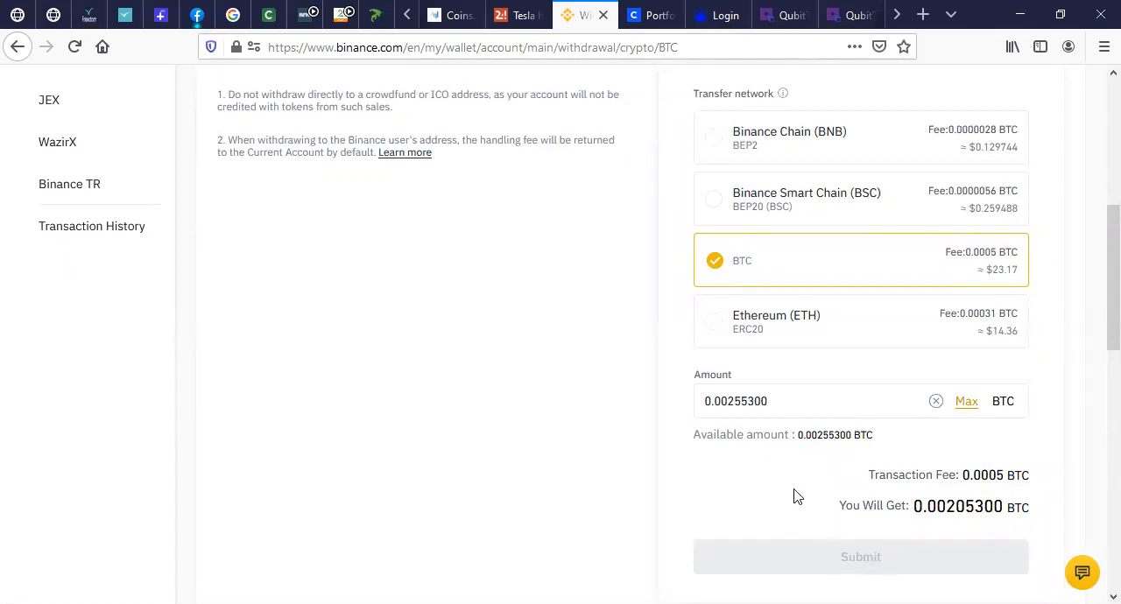
scroll(up, 3)
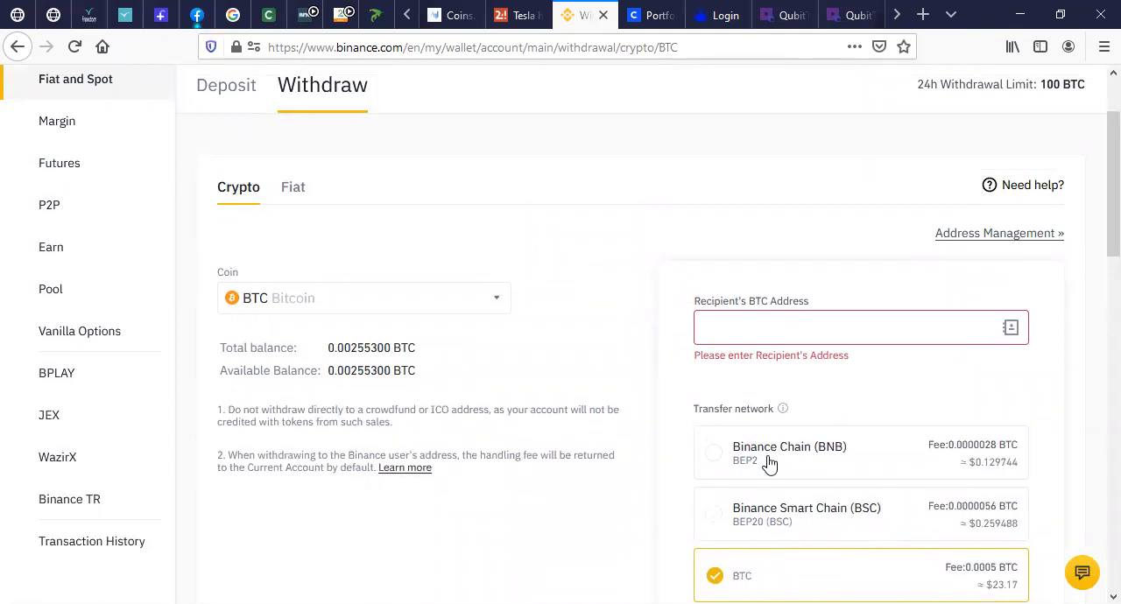
scroll(down, 3)
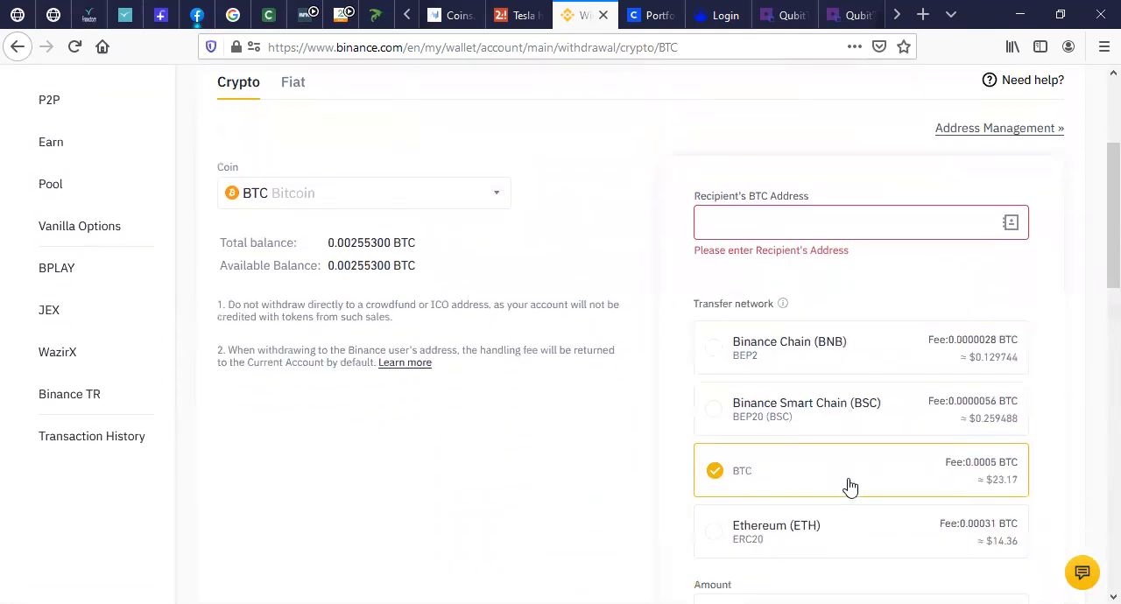
scroll(up, 3)
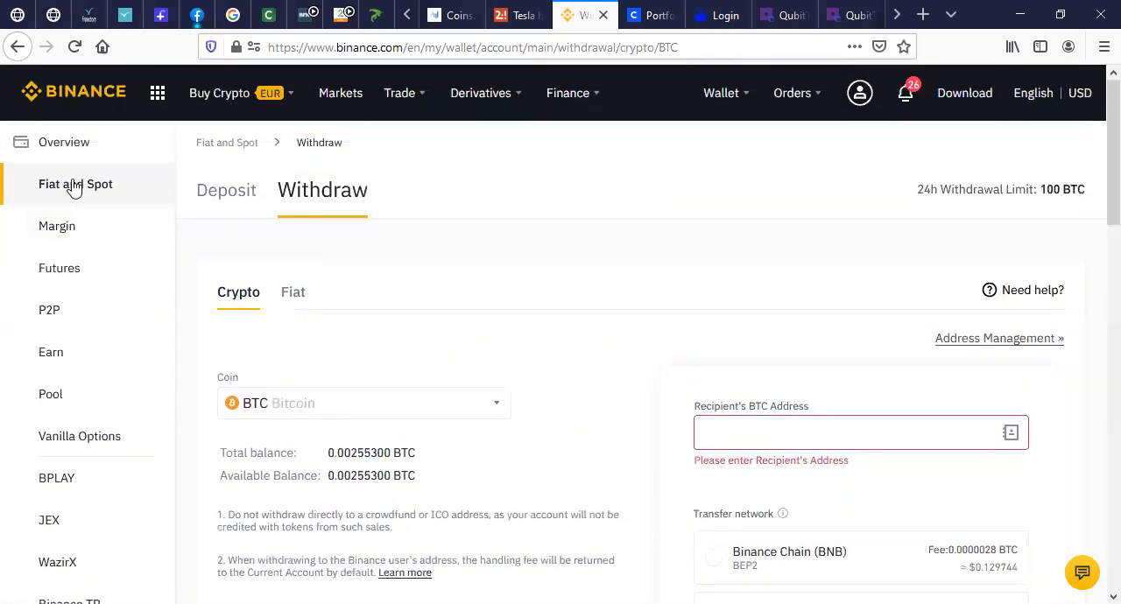
Step: Return to the Fiat and Spot overview and scroll to the TRX, ETH and BTC coin table
click(75, 184)
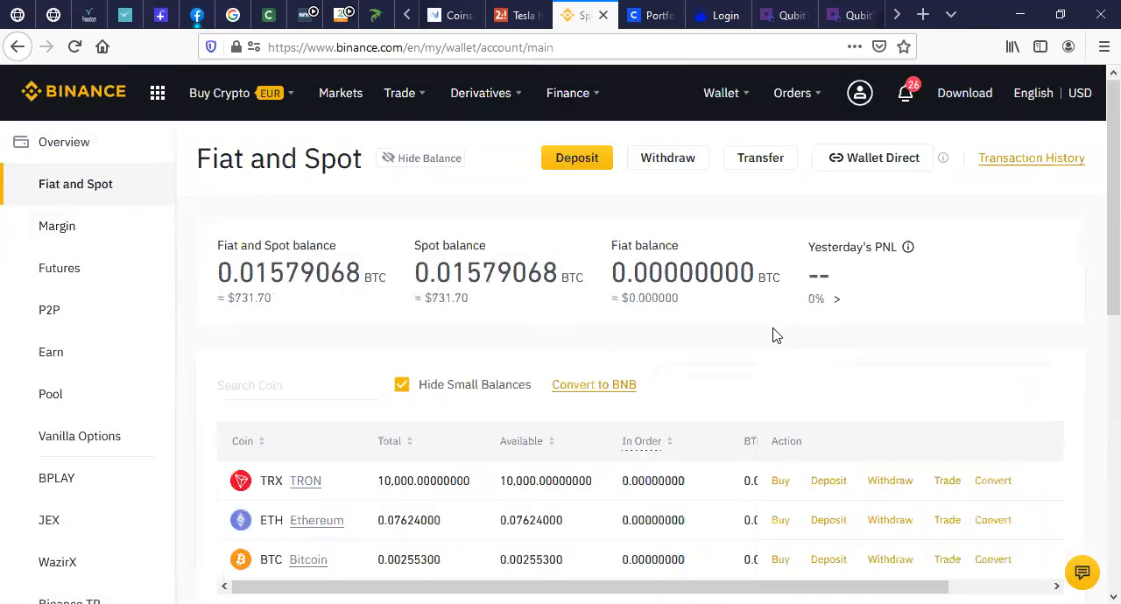
mouse_move(757, 352)
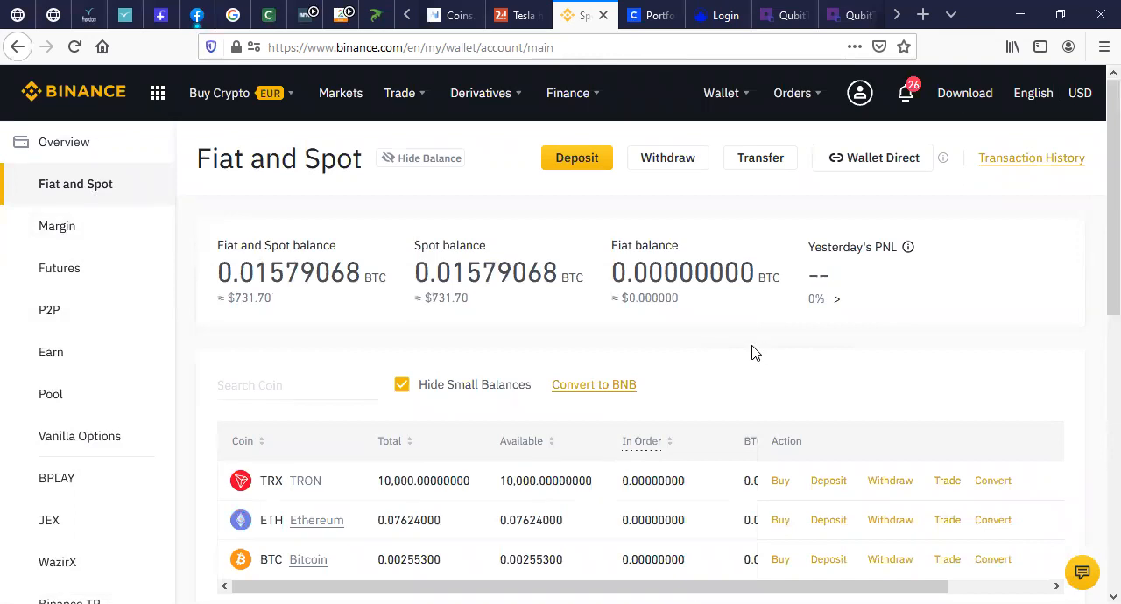
mouse_move(763, 378)
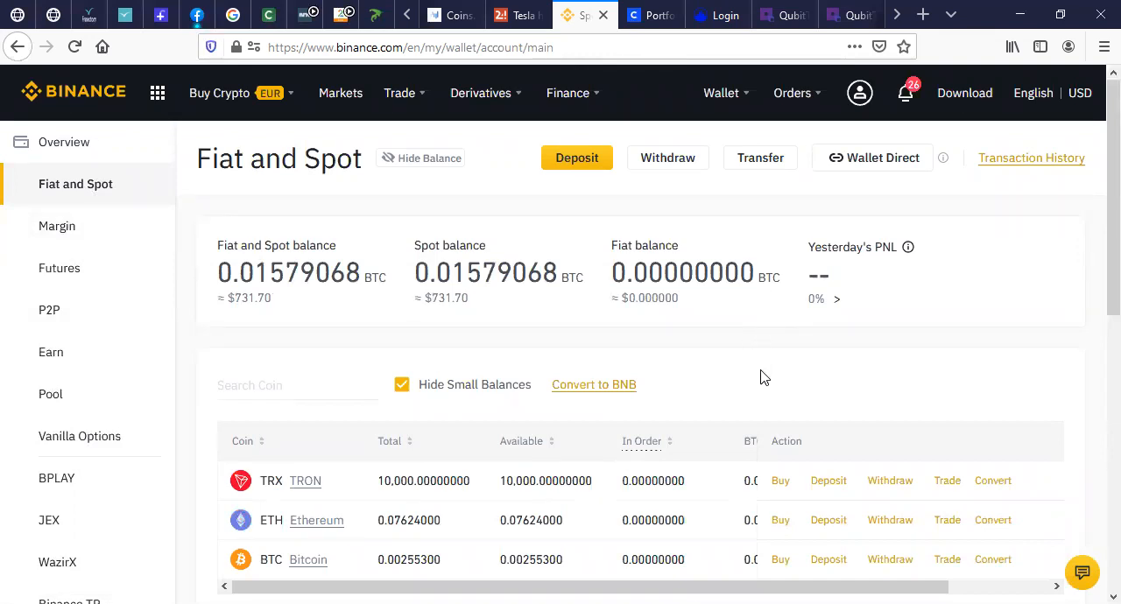
mouse_move(746, 382)
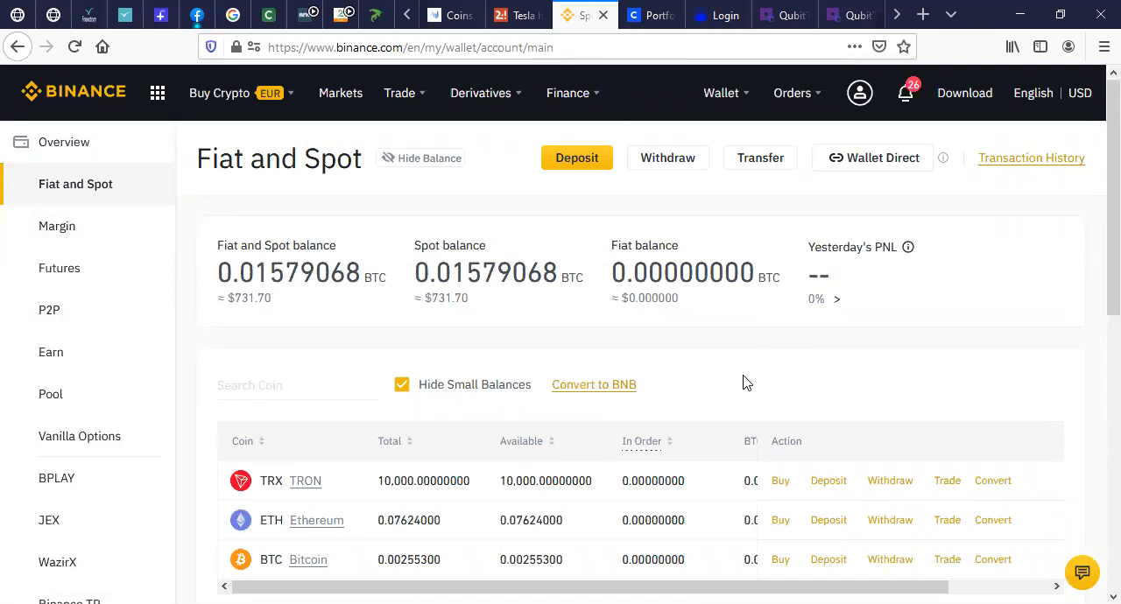
mouse_move(714, 330)
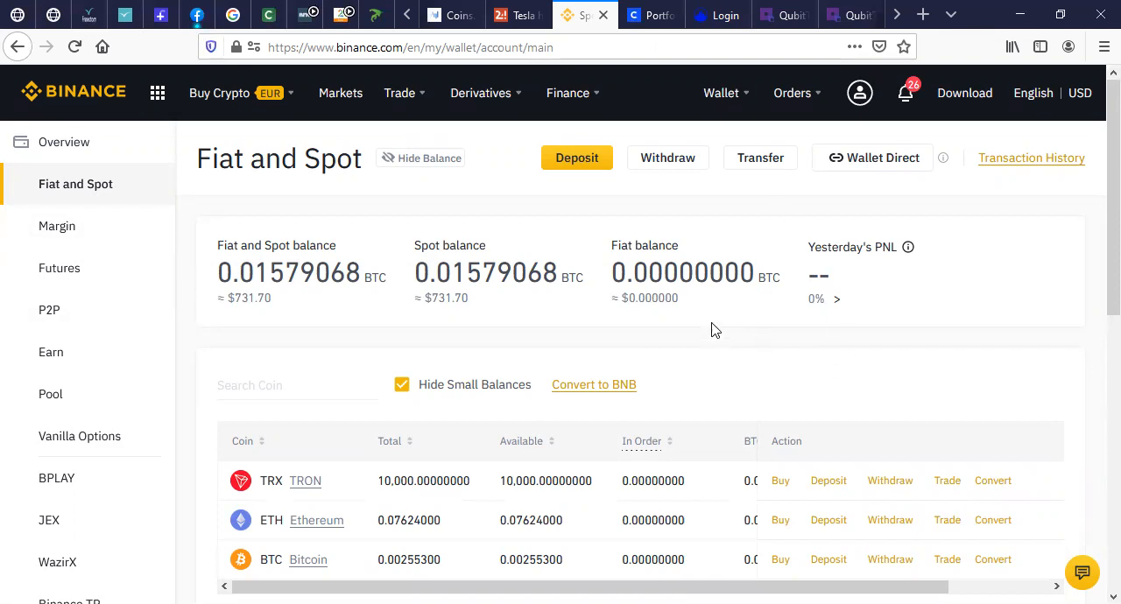
scroll(down, 3)
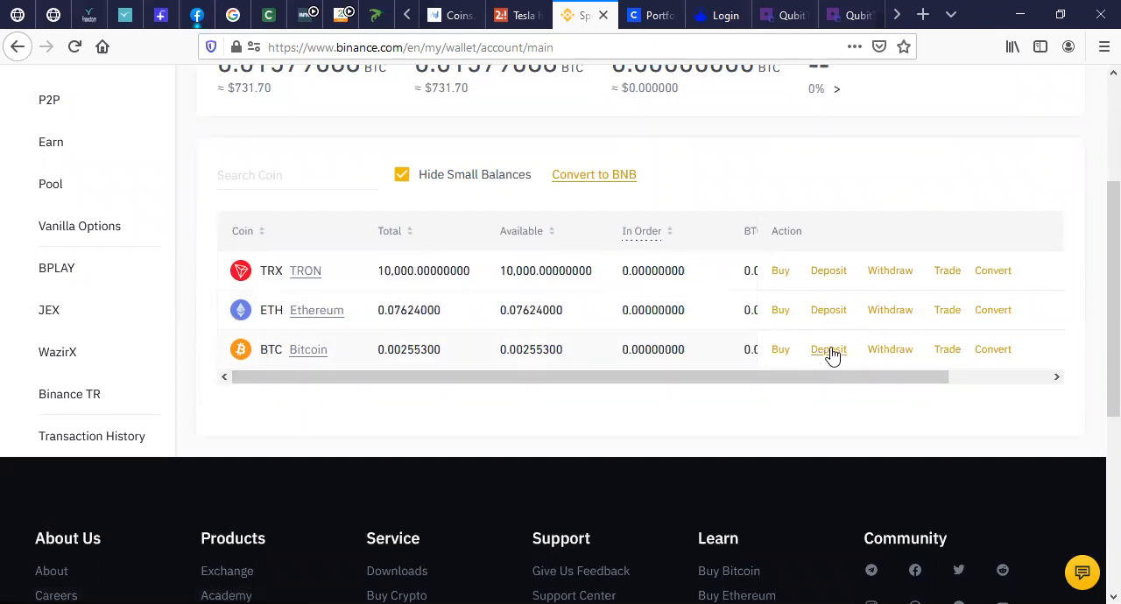
Step: Show the BTC deposit page with its BTC-network deposit address and QR code
click(827, 350)
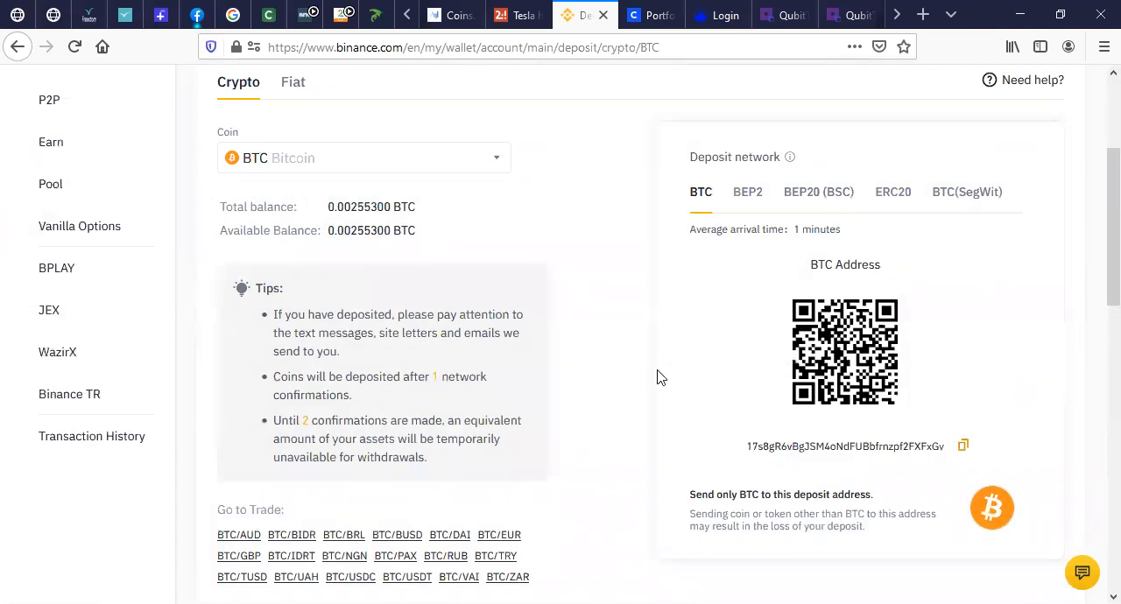
mouse_move(639, 364)
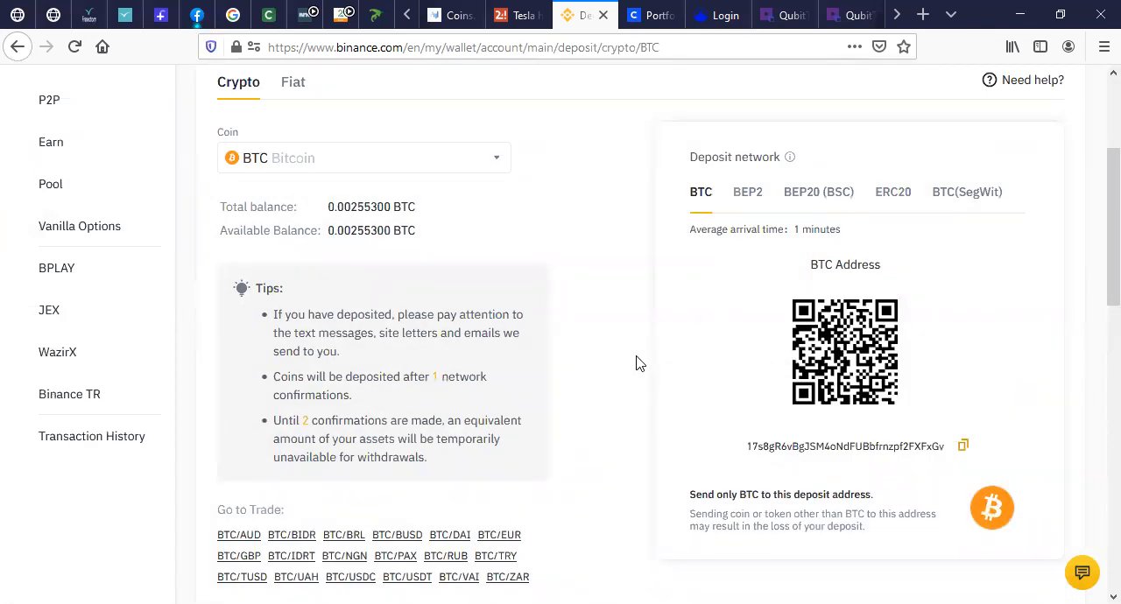
scroll(down, 3)
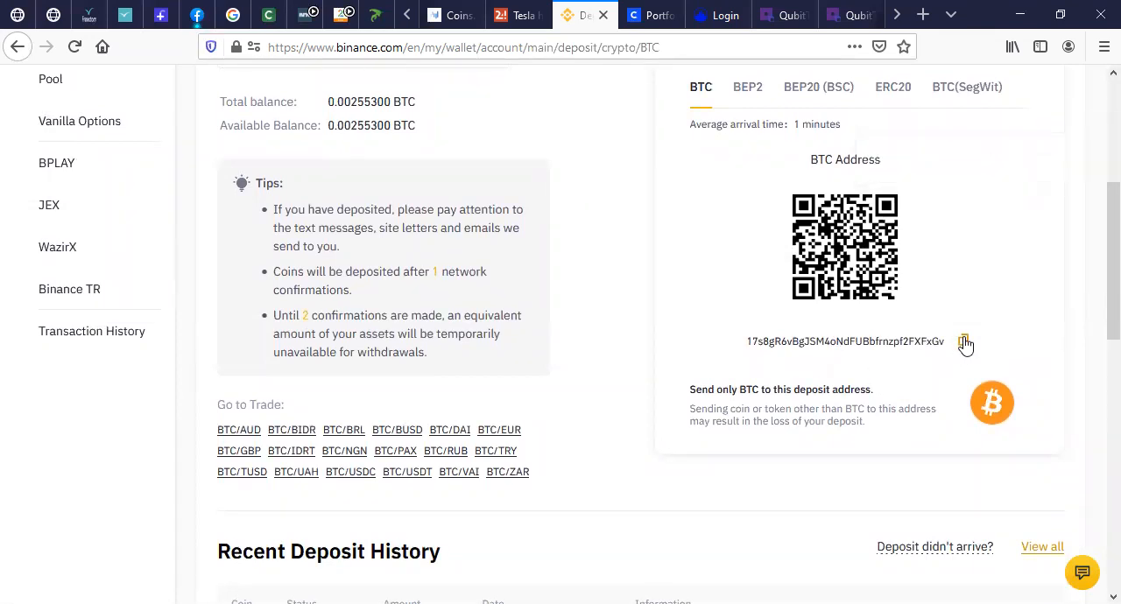
mouse_move(953, 350)
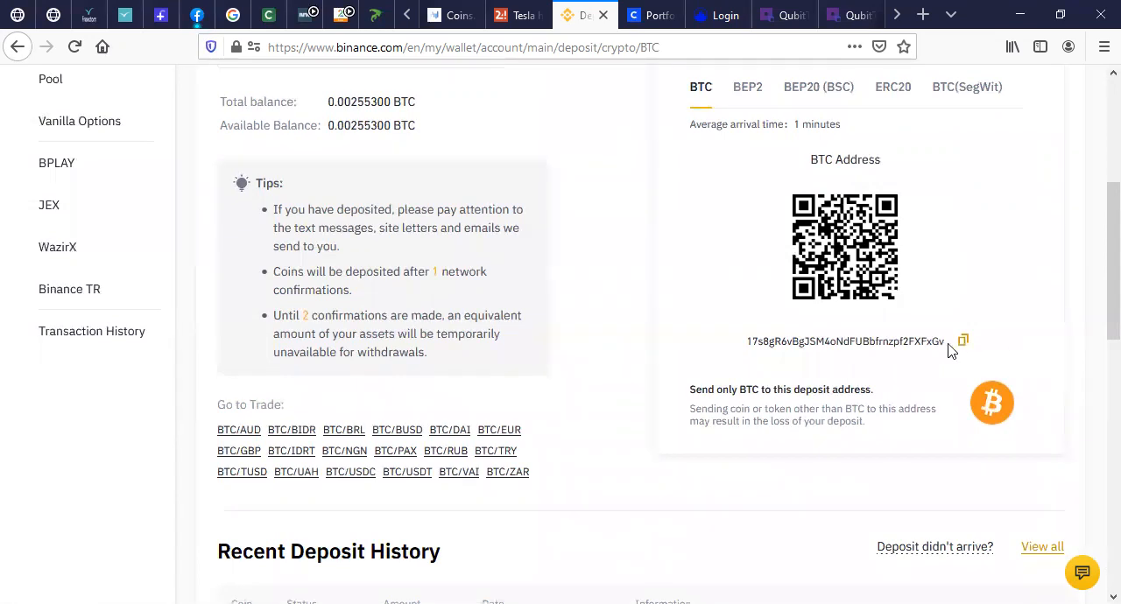
mouse_move(977, 266)
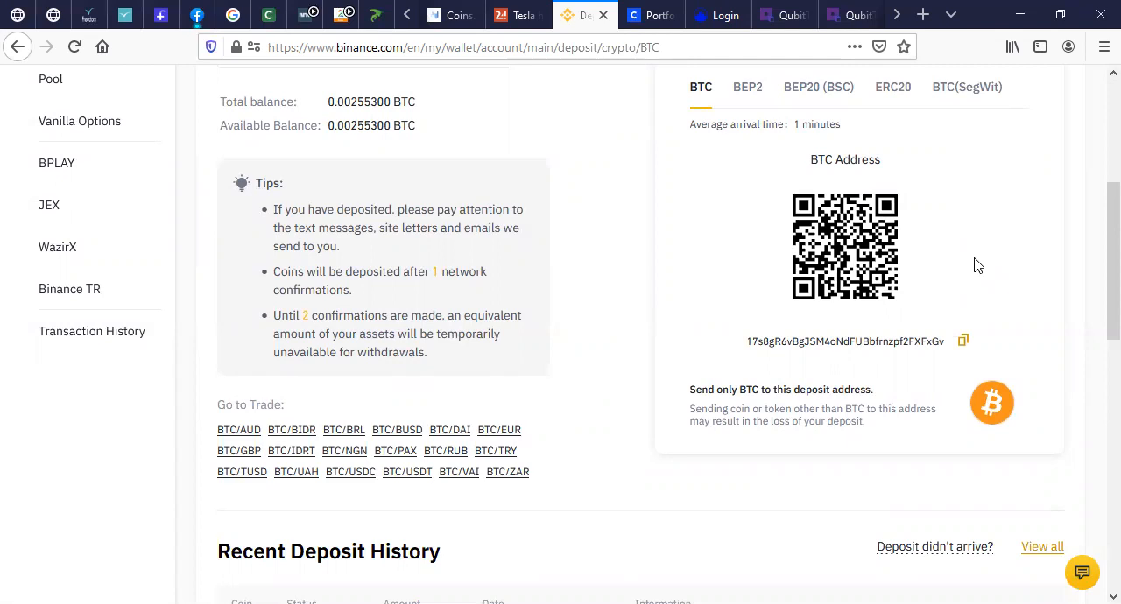
mouse_move(816, 374)
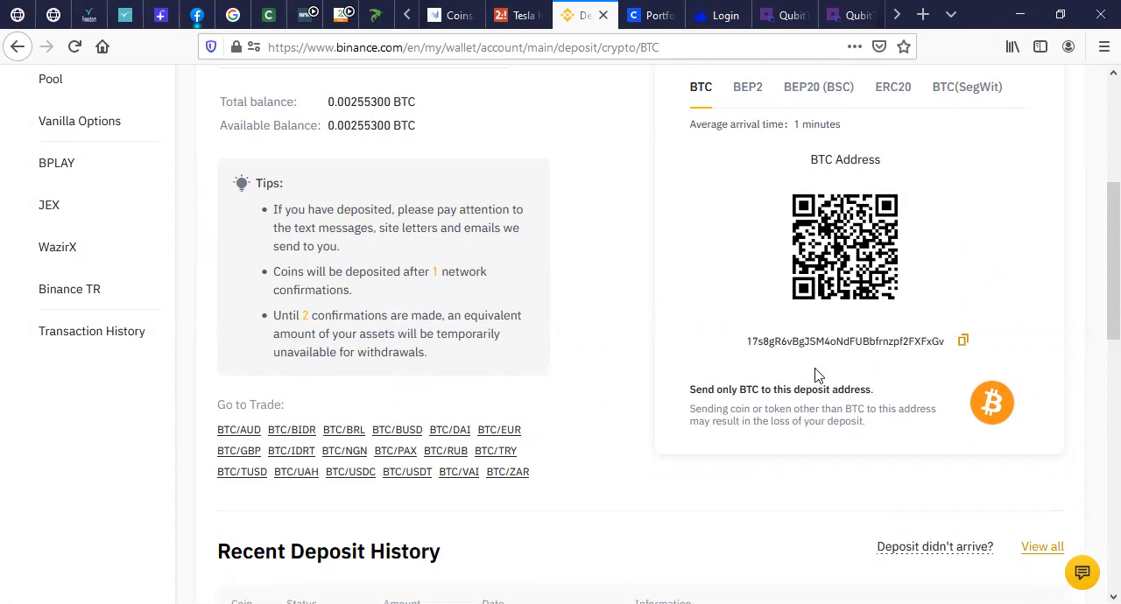
mouse_move(931, 374)
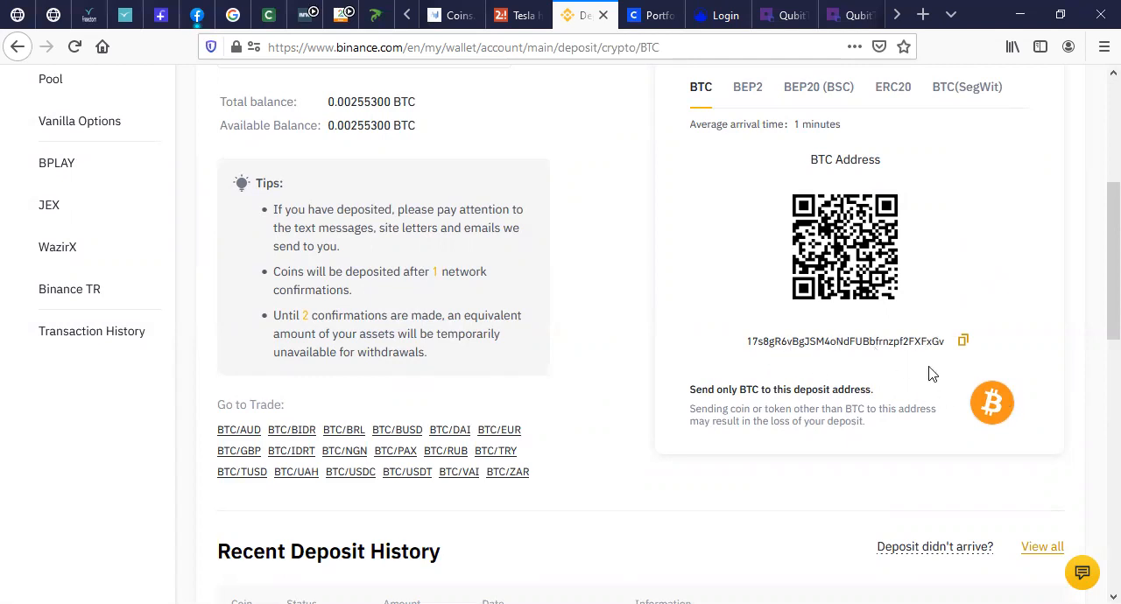
mouse_move(749, 329)
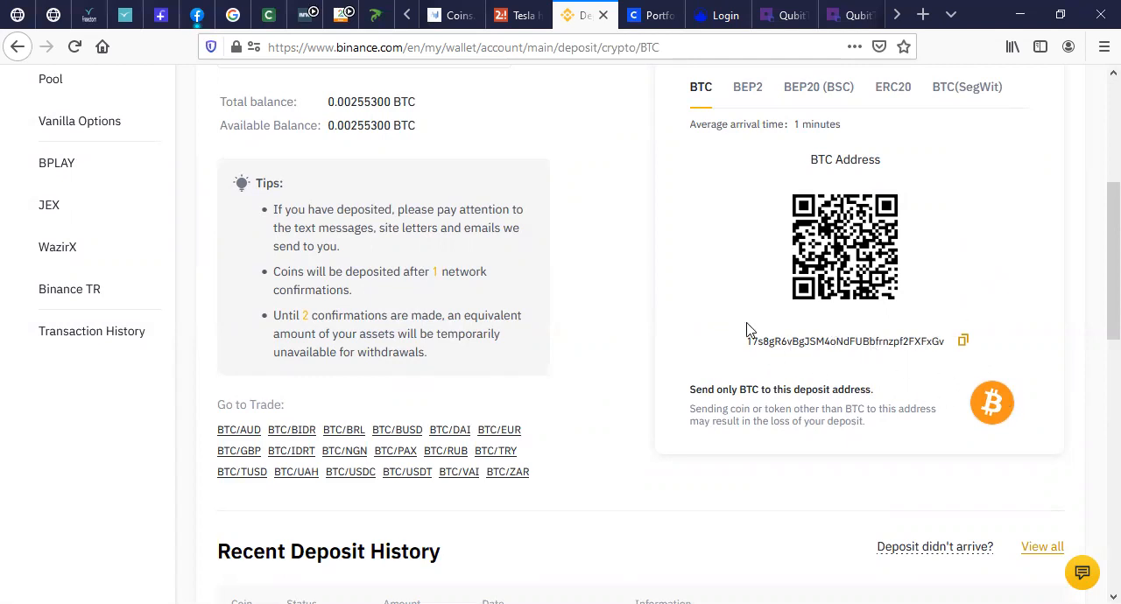
scroll(up, 3)
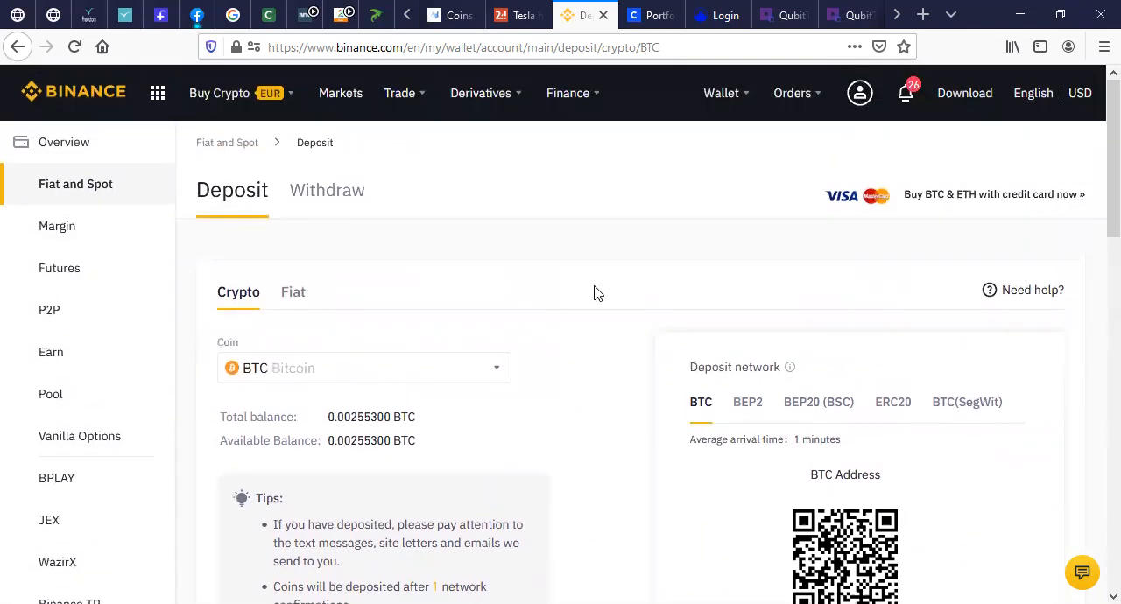
Step: Show the account menu with the verified VIP 0 account, then dismiss it
click(857, 93)
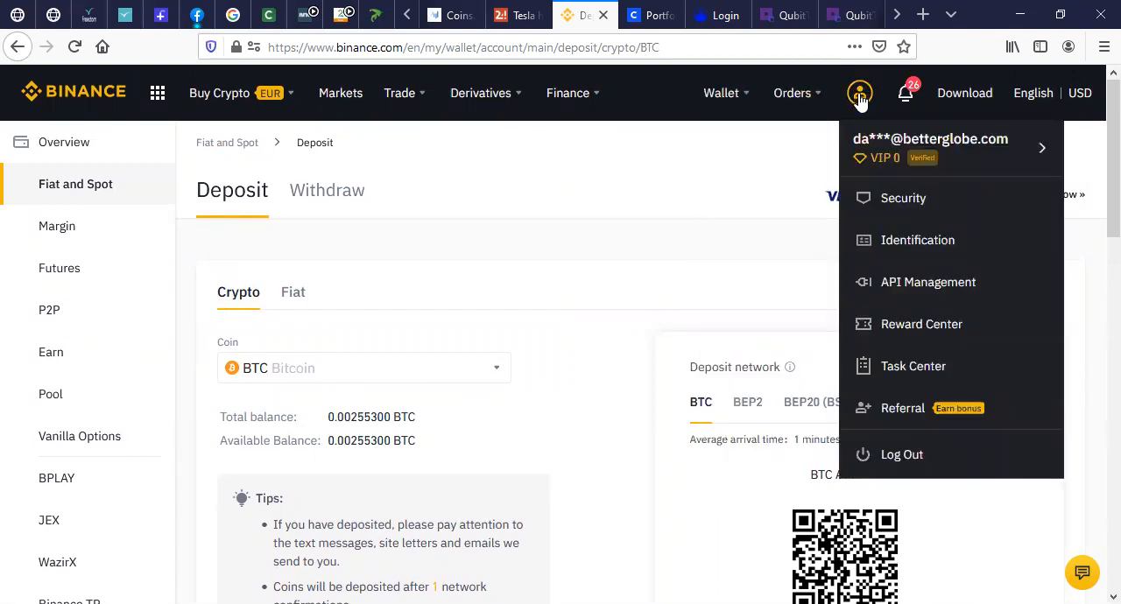
mouse_move(918, 240)
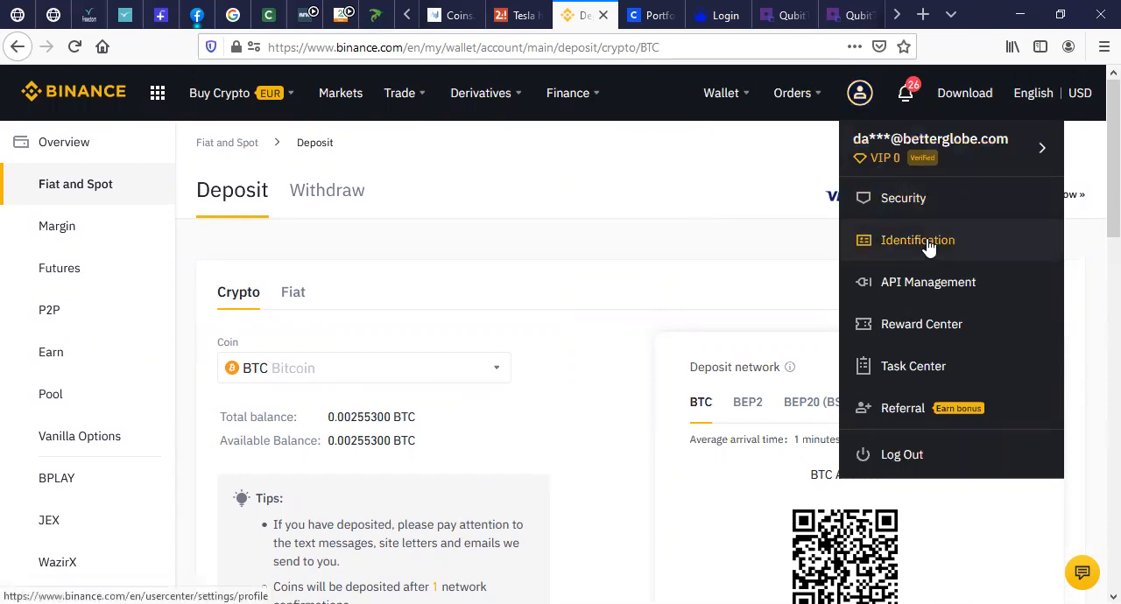
mouse_move(924, 249)
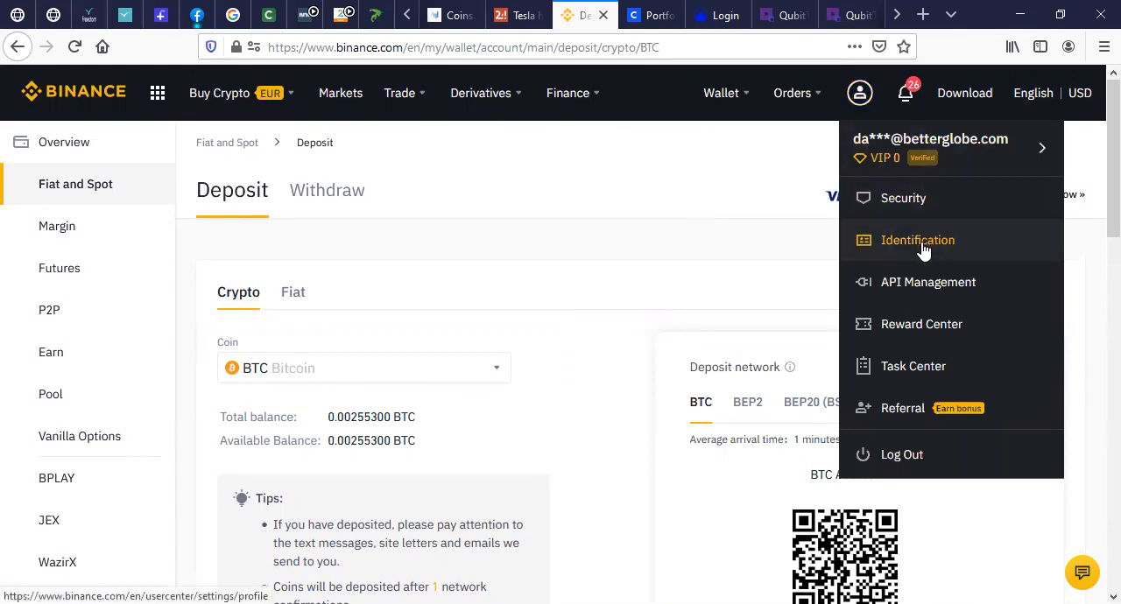
mouse_move(884, 166)
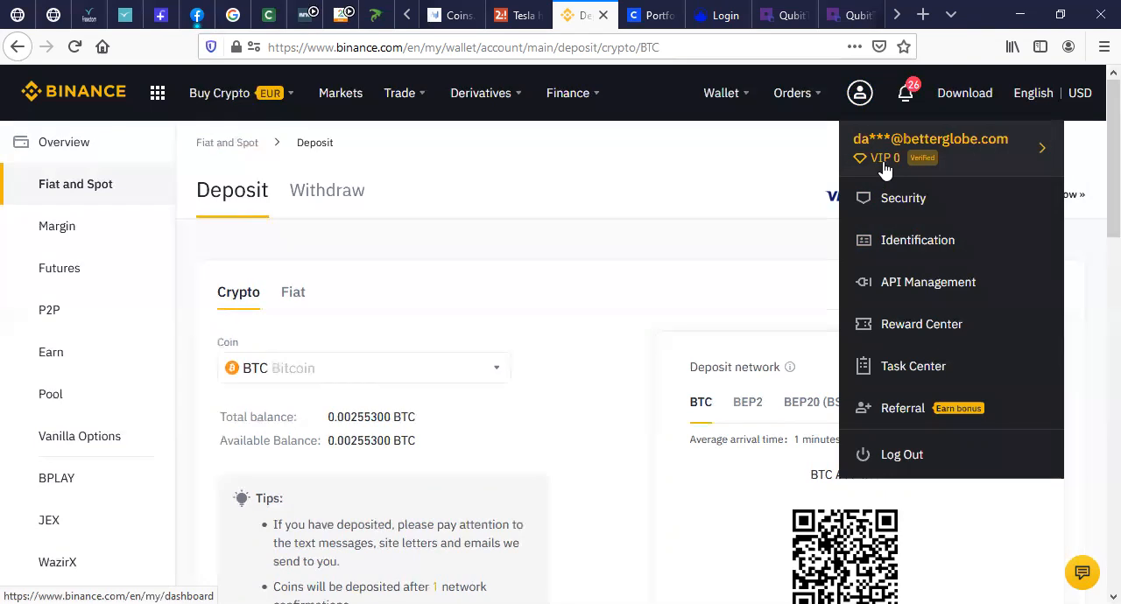
mouse_move(893, 168)
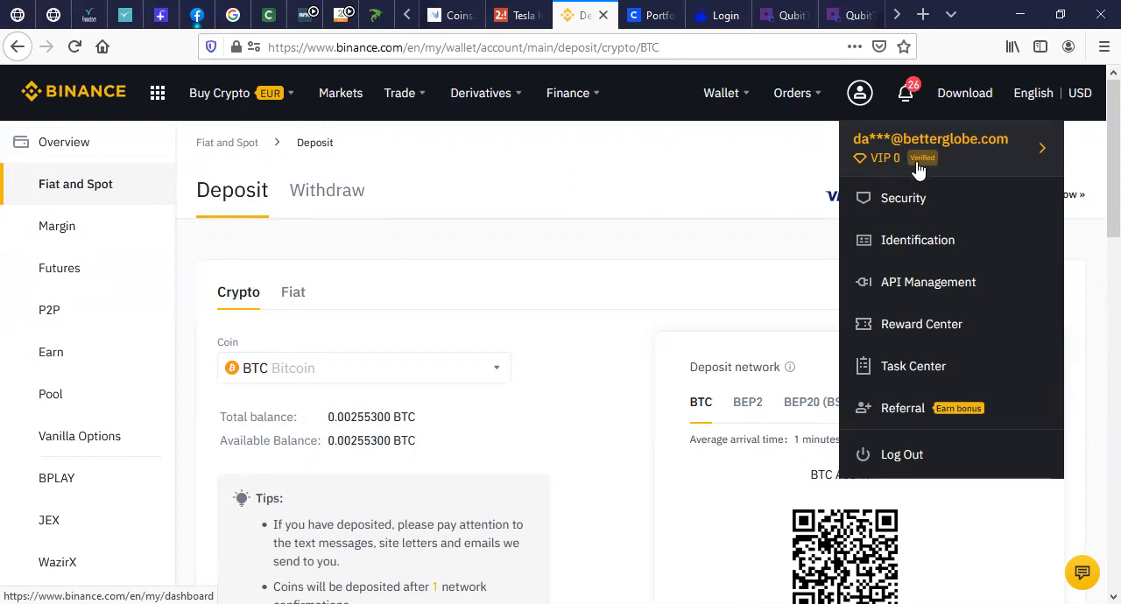
click(592, 319)
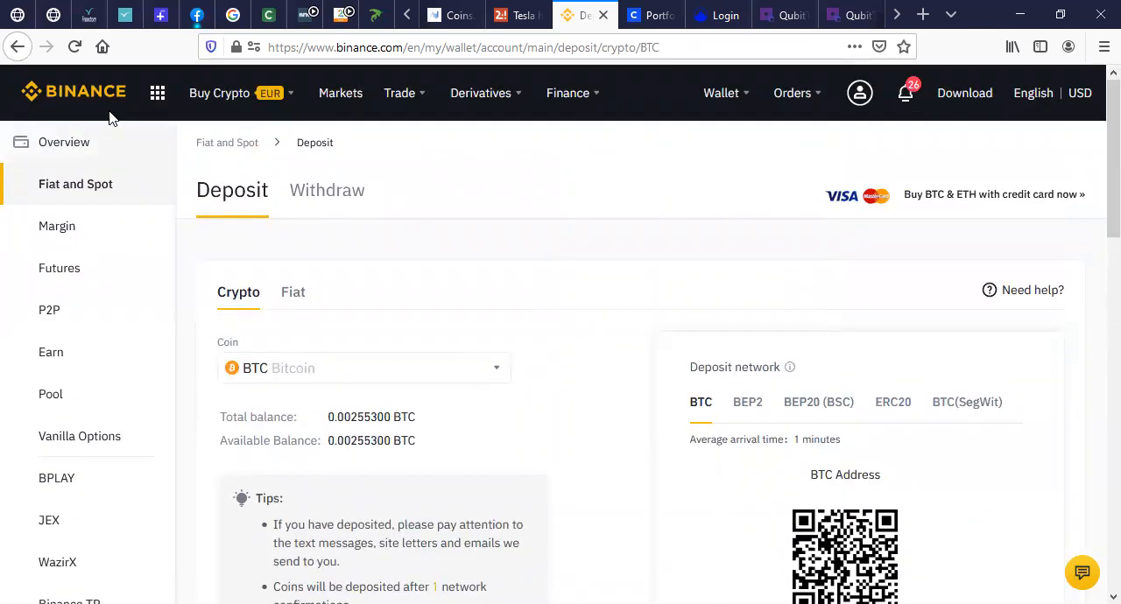
mouse_move(721, 93)
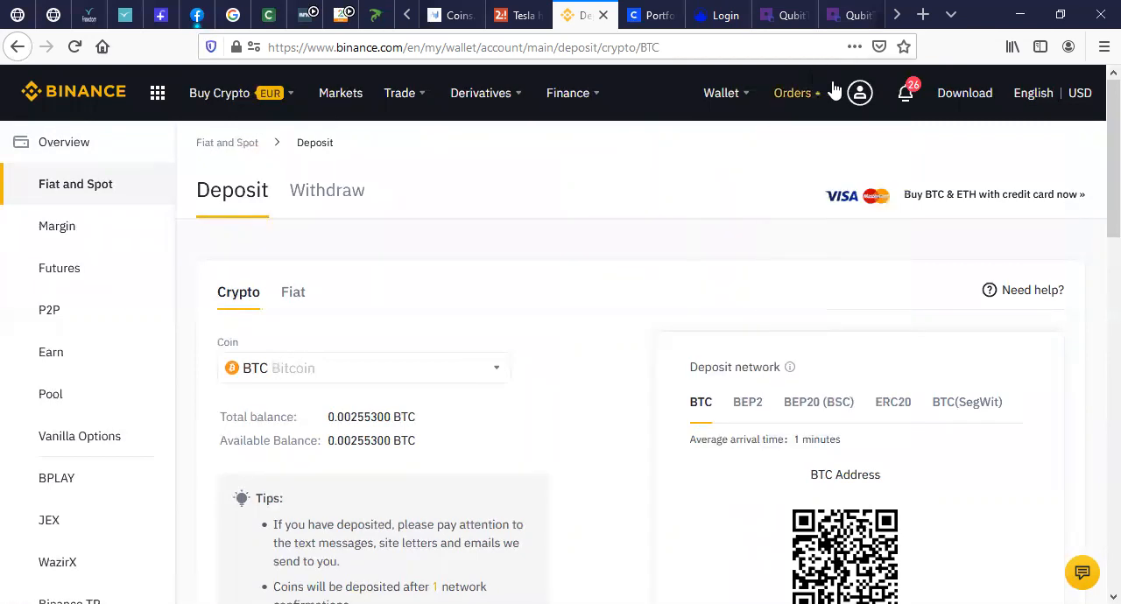
mouse_move(903, 463)
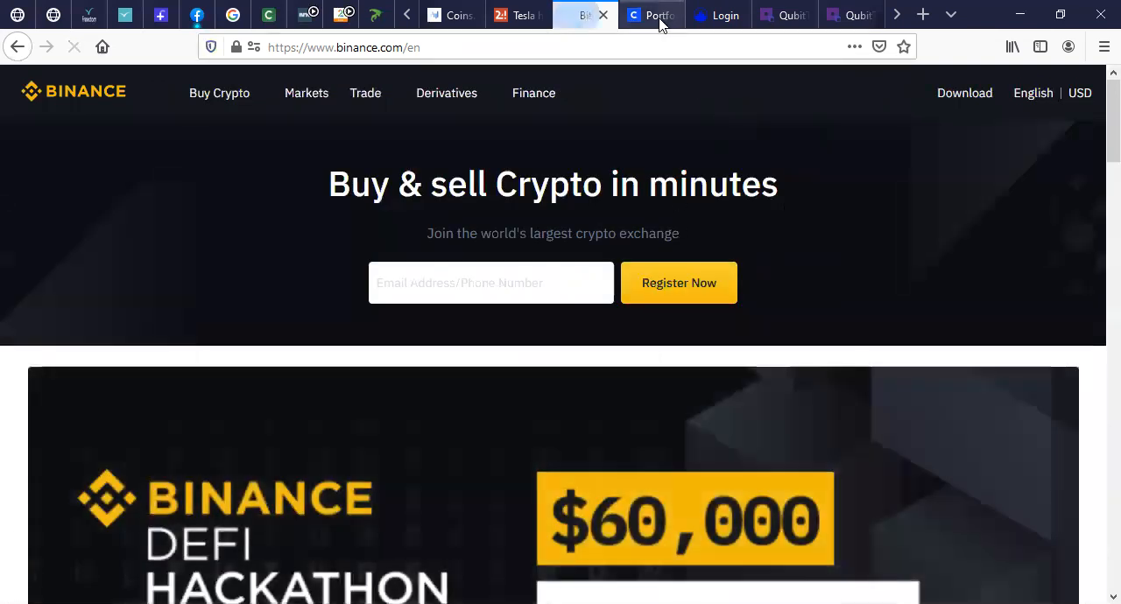
Step: Switch to the Coinbase Portfolio tab and look over the $1,031.41 balance and recent Bitcoin transactions
click(652, 14)
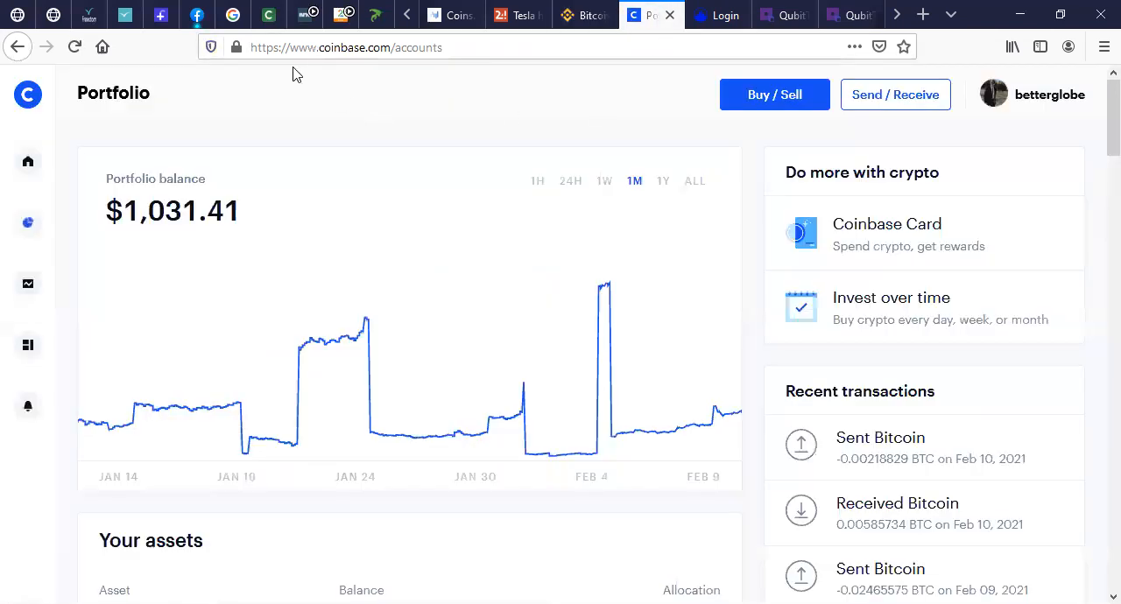
mouse_move(368, 112)
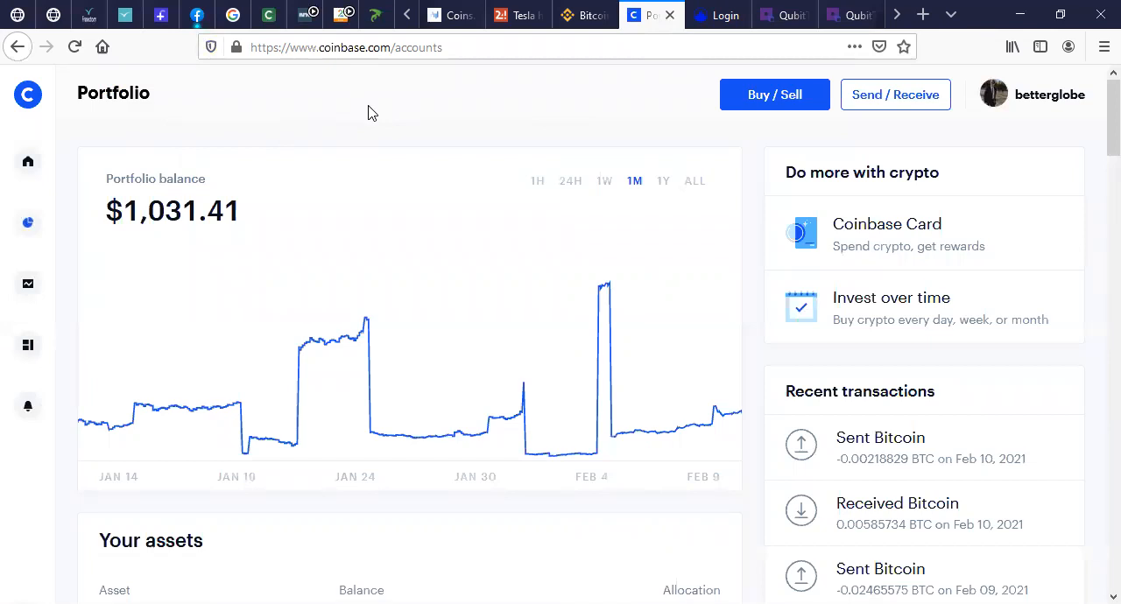
scroll(down, 3)
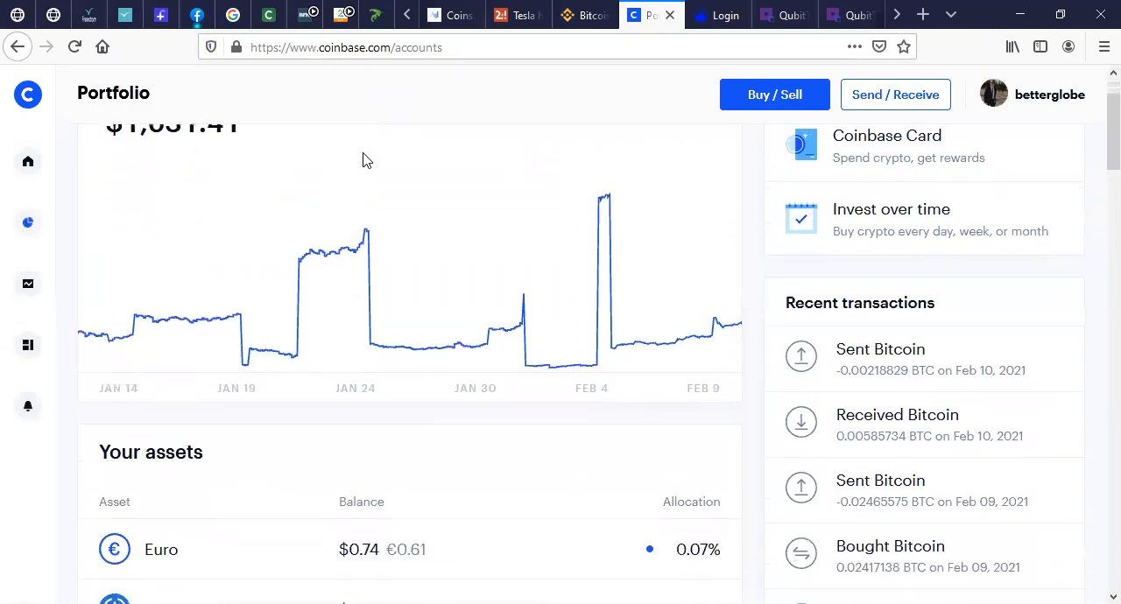
scroll(up, 3)
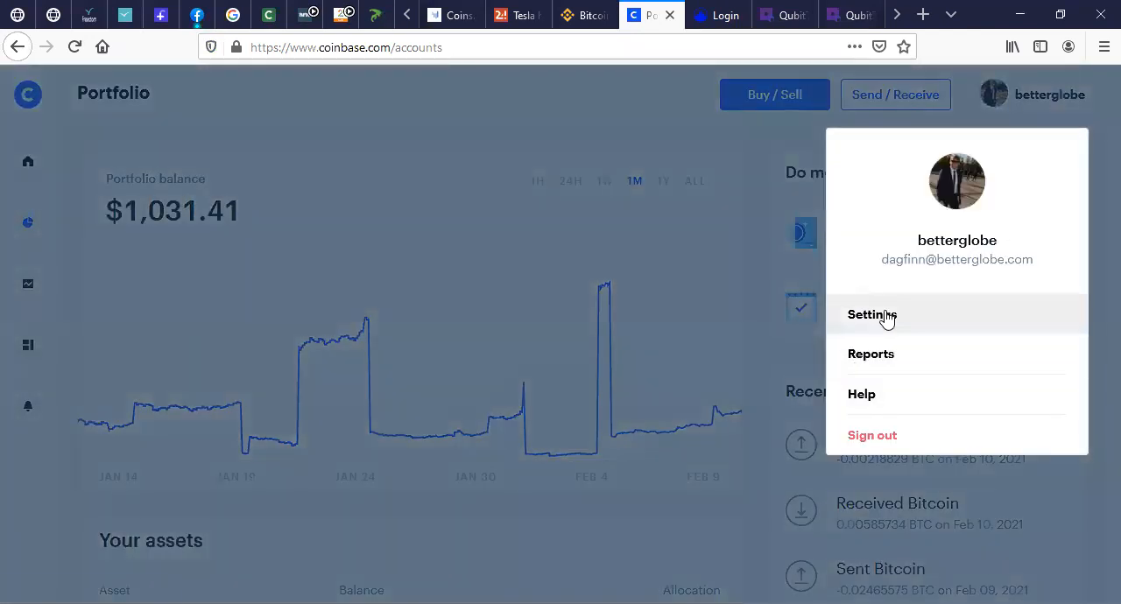
Step: From Settings > Profile, start Document Verification via the 'here' link under Change your legal name
click(872, 313)
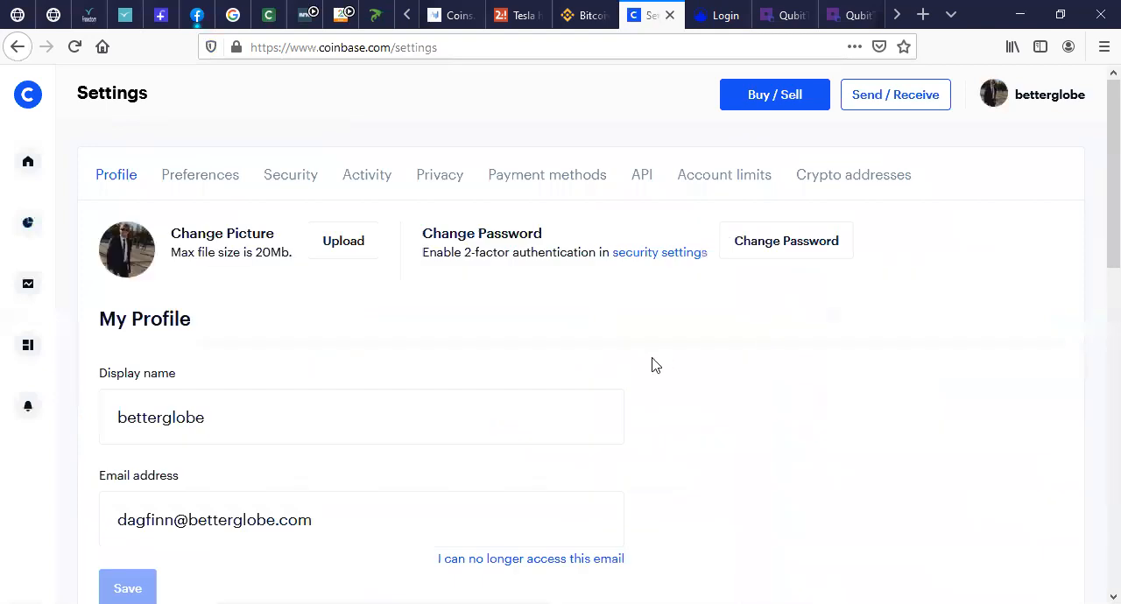
scroll(down, 3)
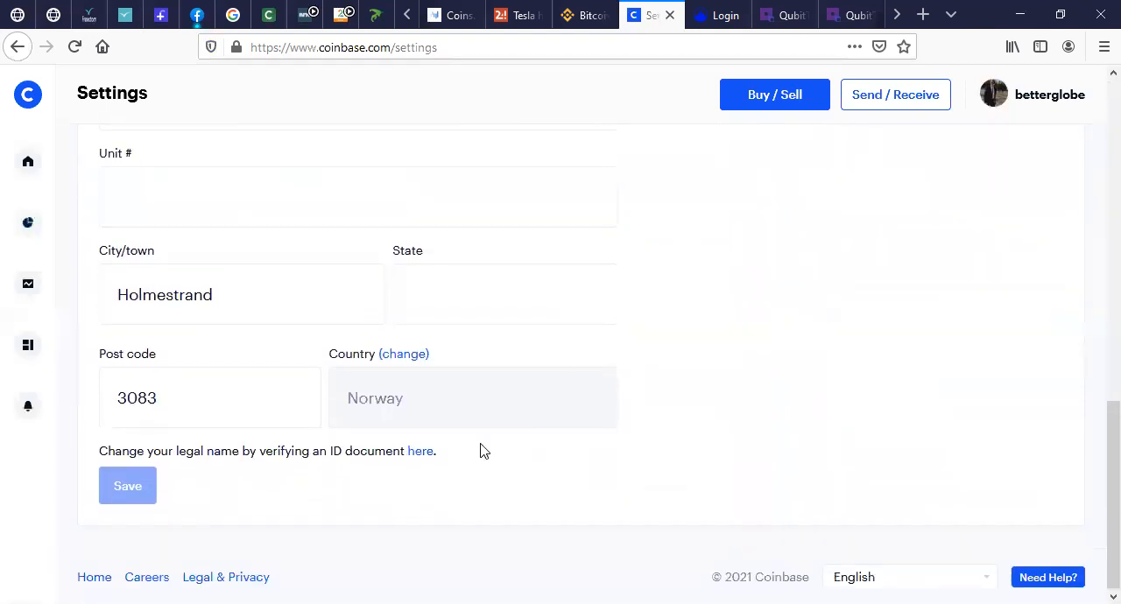
click(421, 452)
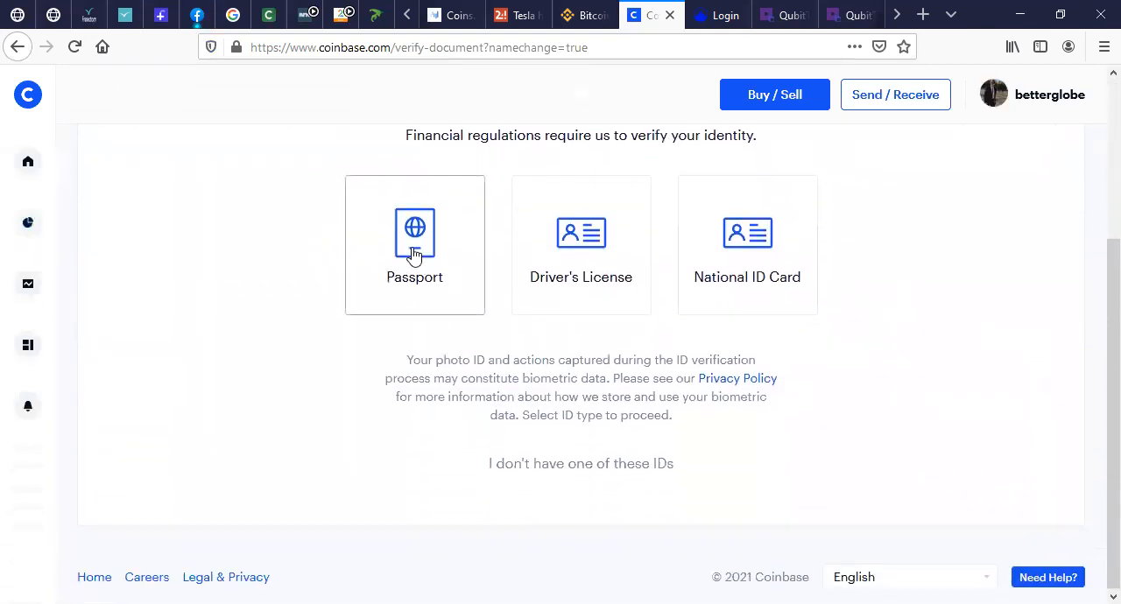
scroll(up, 3)
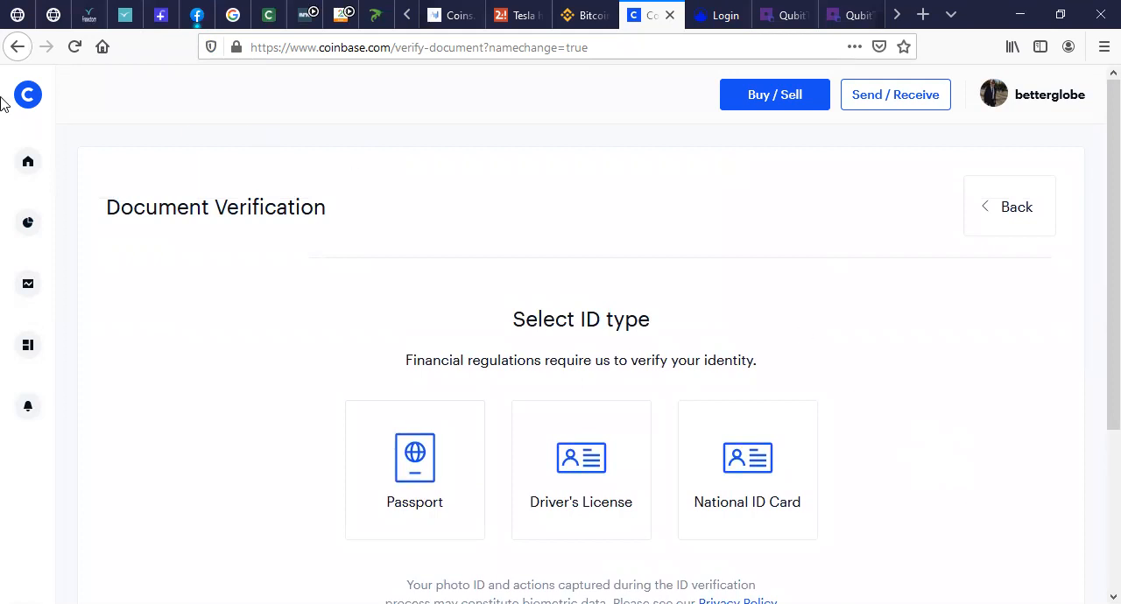
mouse_move(336, 191)
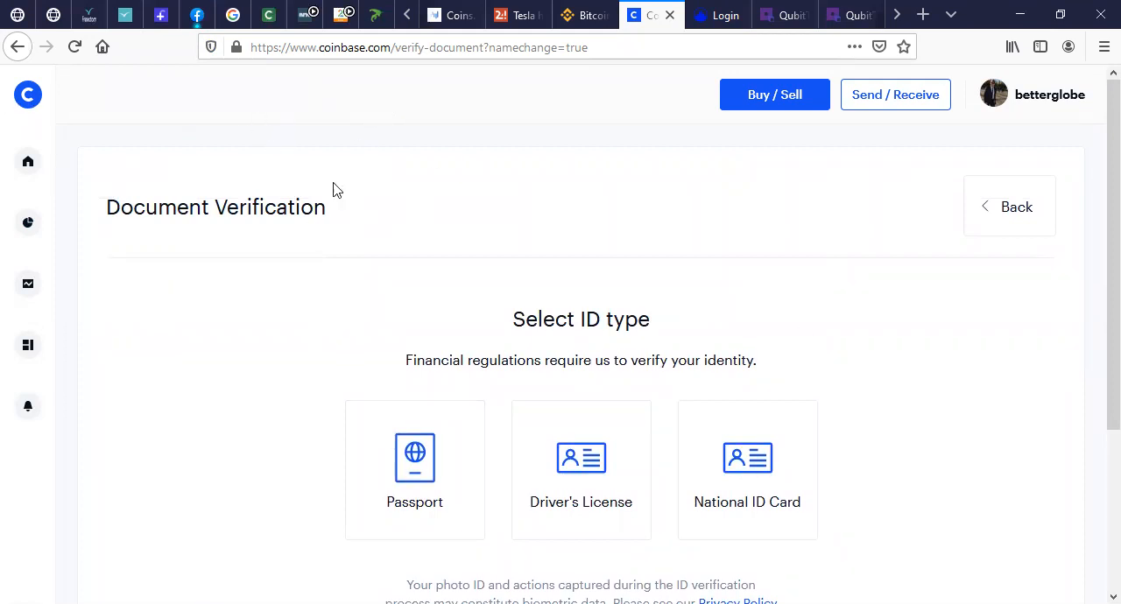
mouse_move(231, 170)
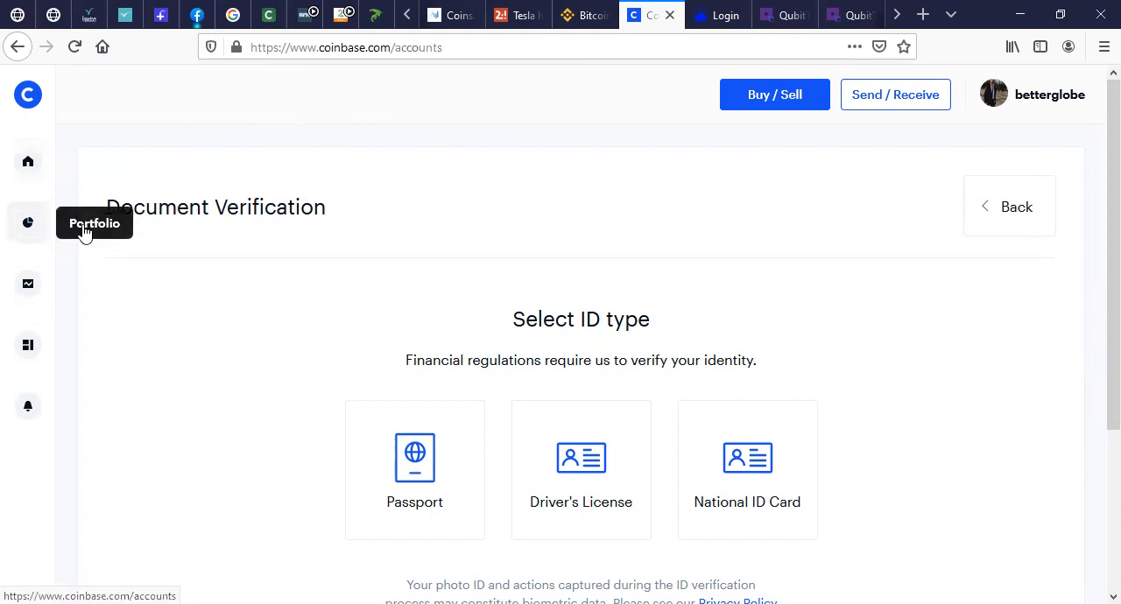
Step: Return to the Portfolio overview and review the $1,031.41 balance and Your assets list
click(28, 222)
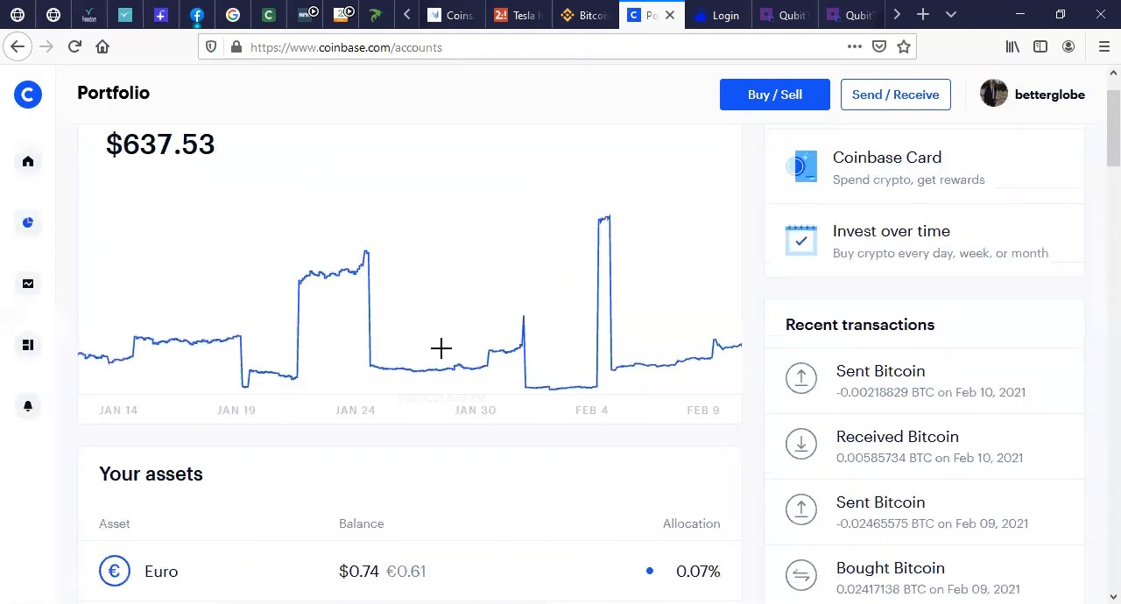
scroll(down, 3)
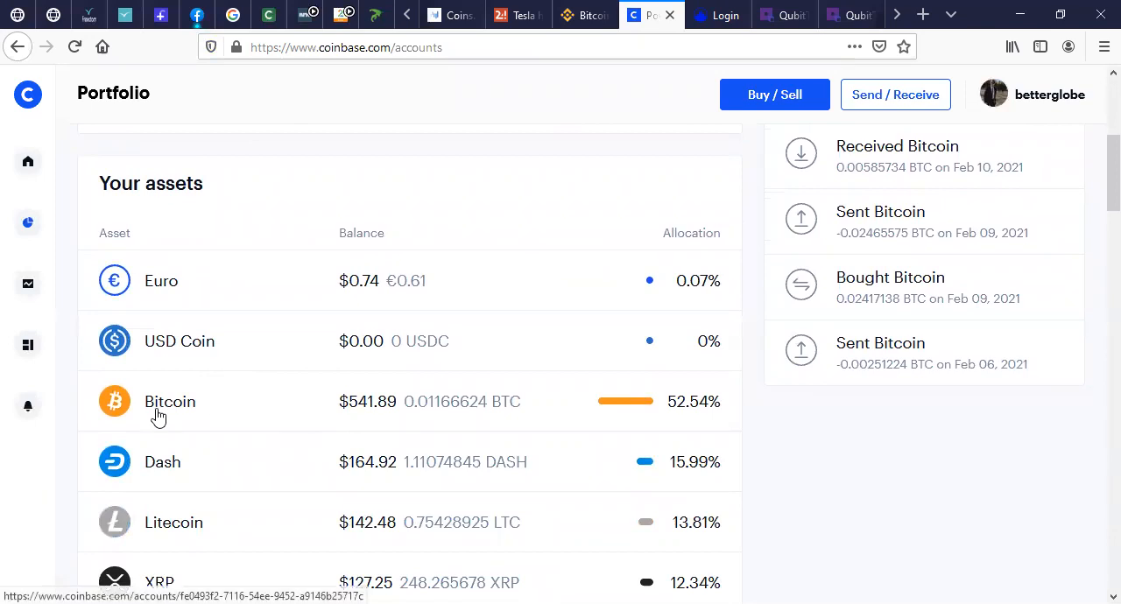
scroll(down, 3)
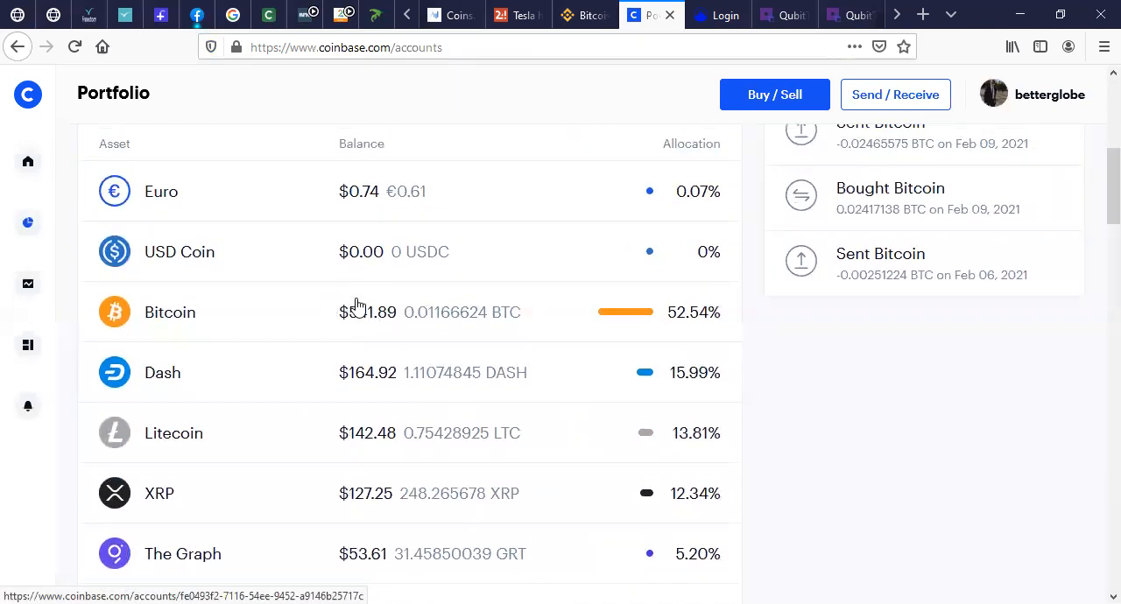
scroll(up, 3)
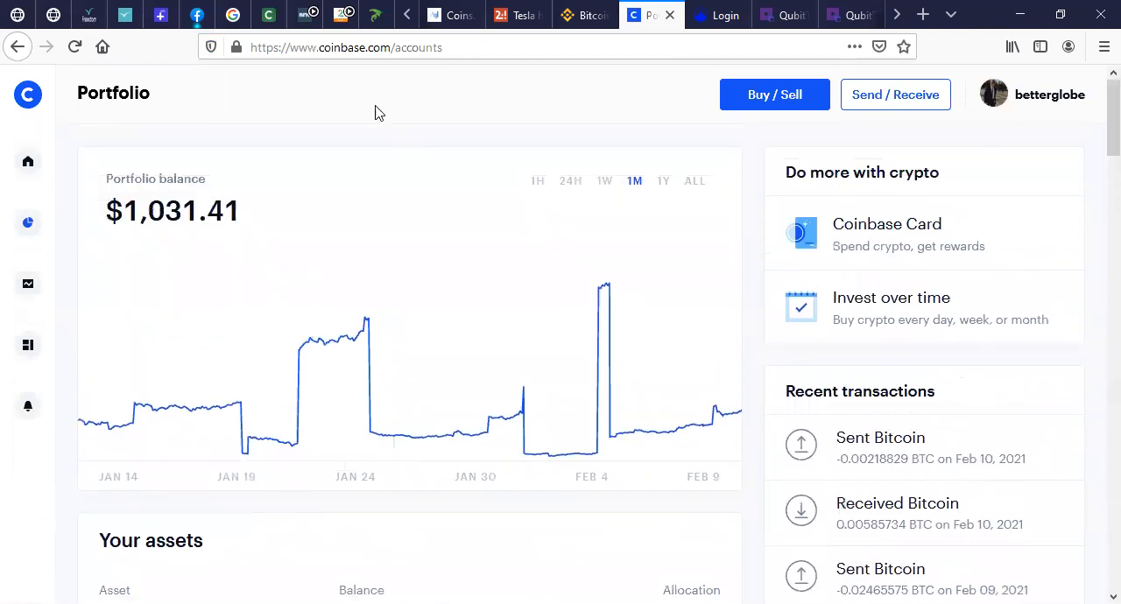
mouse_move(407, 105)
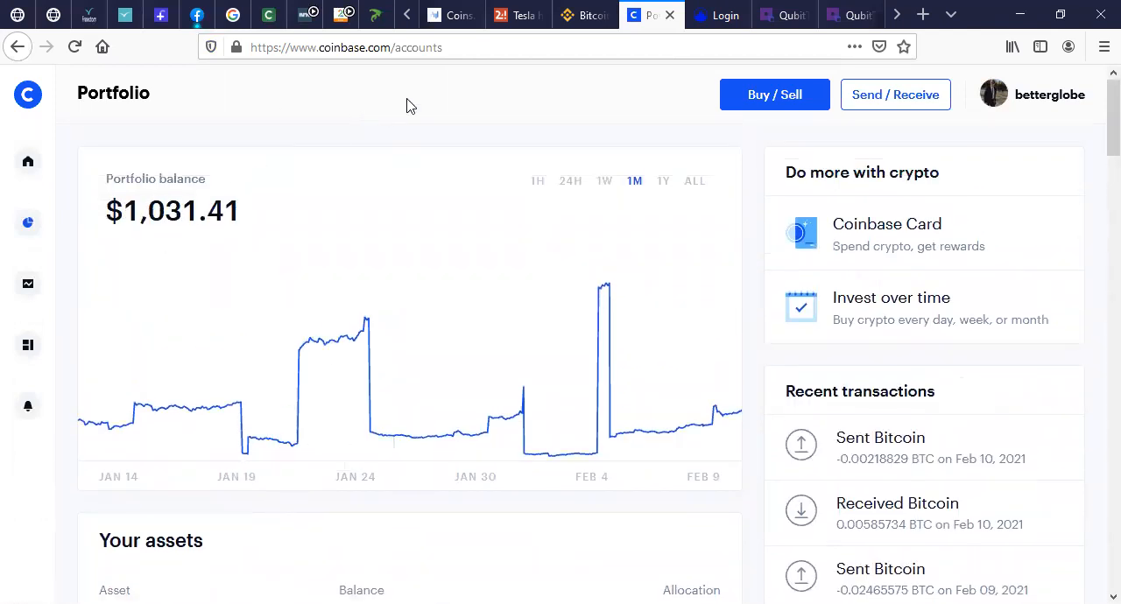
mouse_move(774, 94)
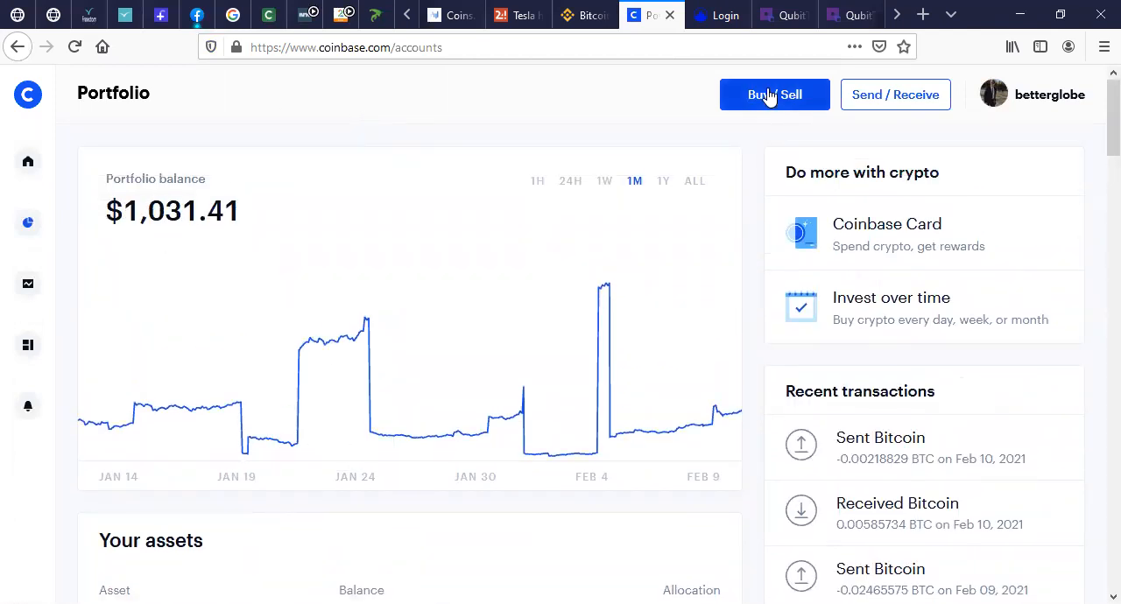
Step: Bring up the Bitcoin Buy / Sell panel and close it without buying
click(774, 95)
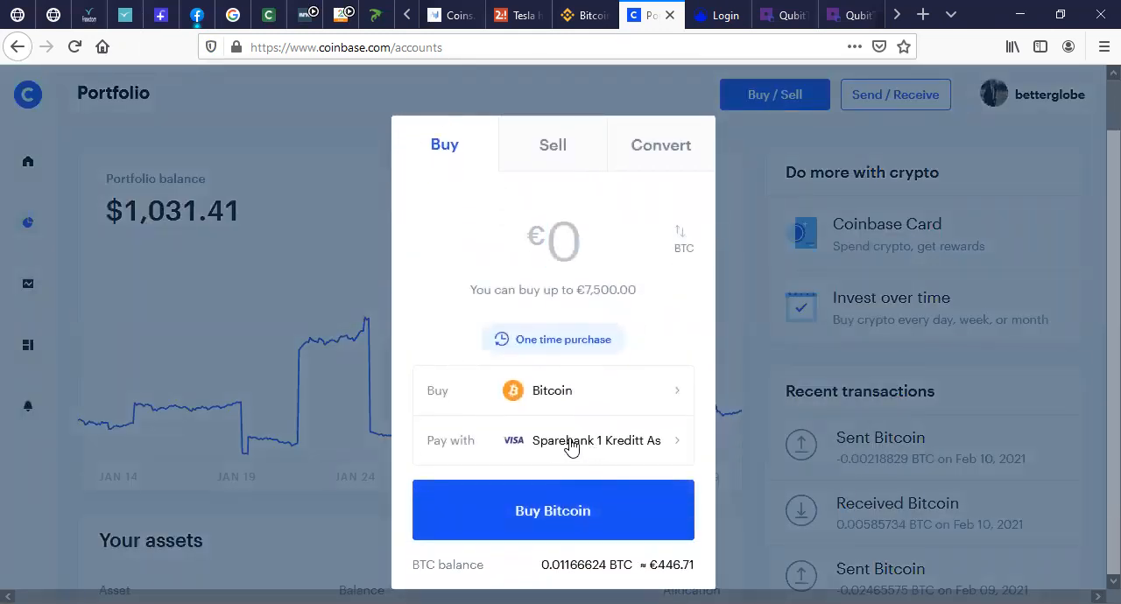
click(569, 441)
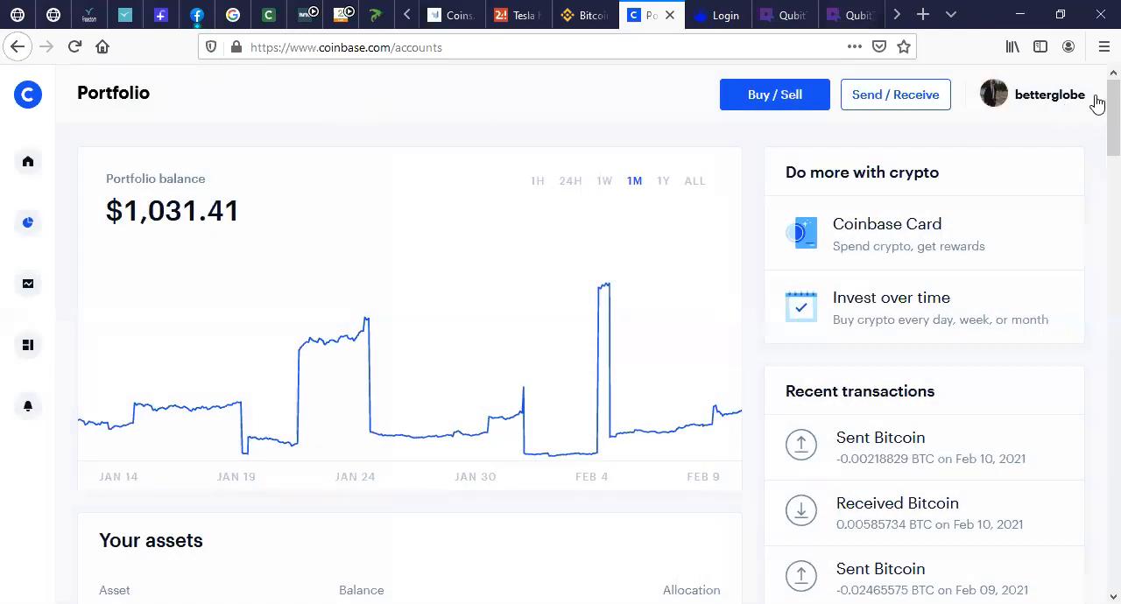
Step: Show Settings > Payment methods listing two Visa debit cards, a SEPA bank account and PayPal
click(1047, 94)
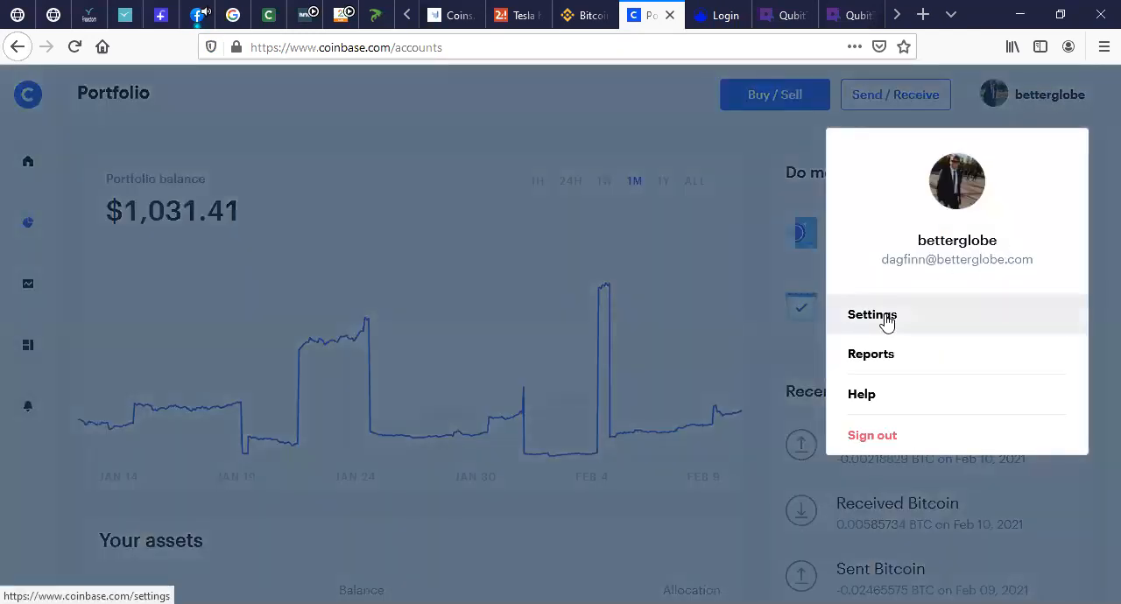
click(872, 313)
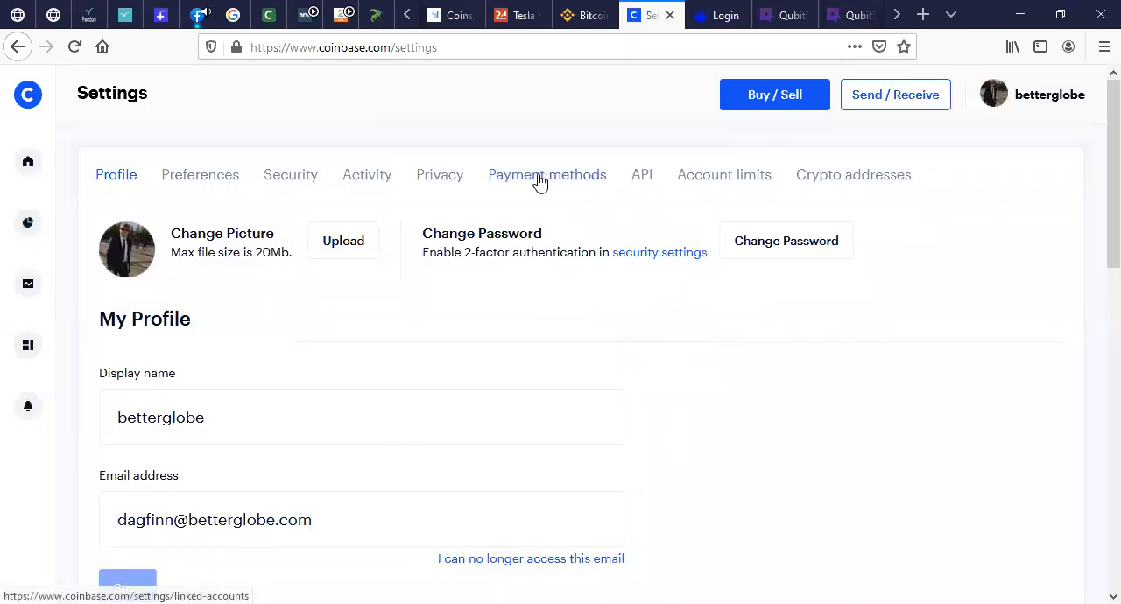
click(546, 175)
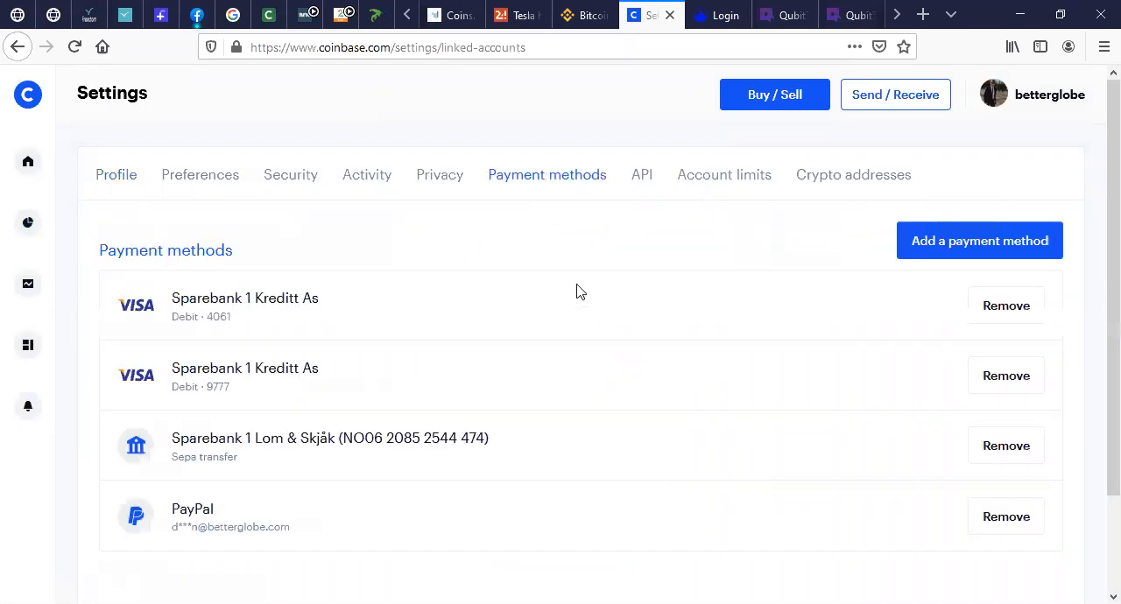
scroll(down, 3)
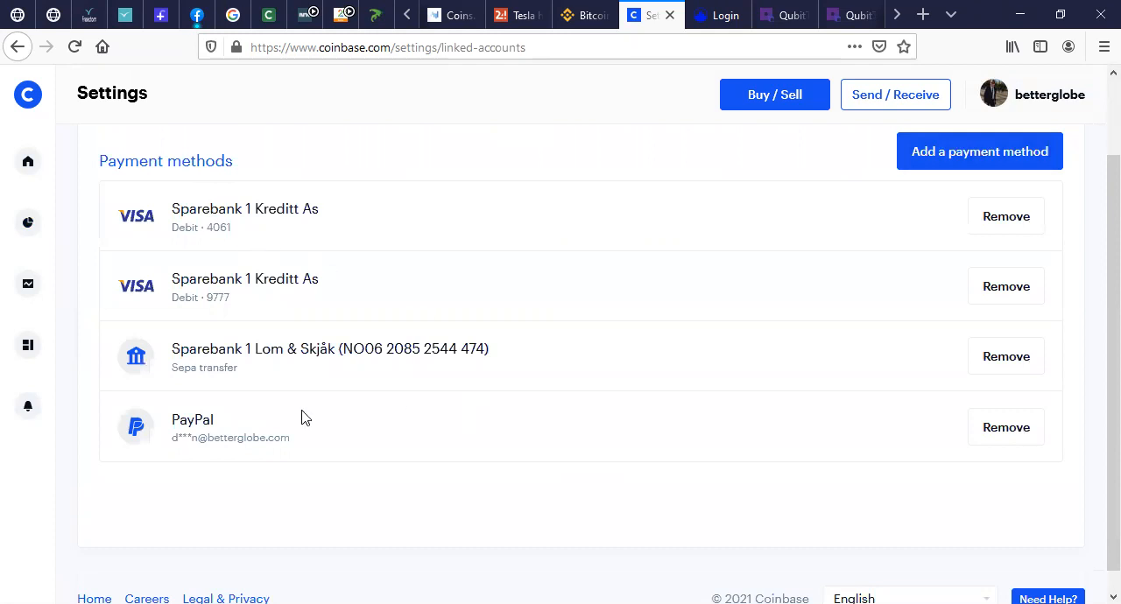
mouse_move(391, 369)
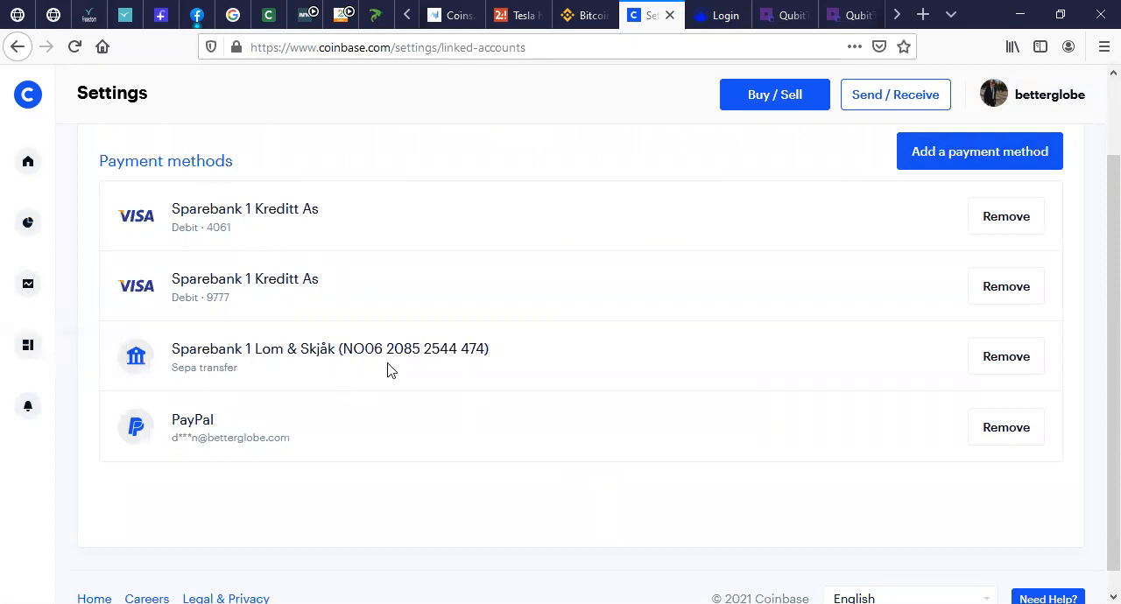
mouse_move(560, 364)
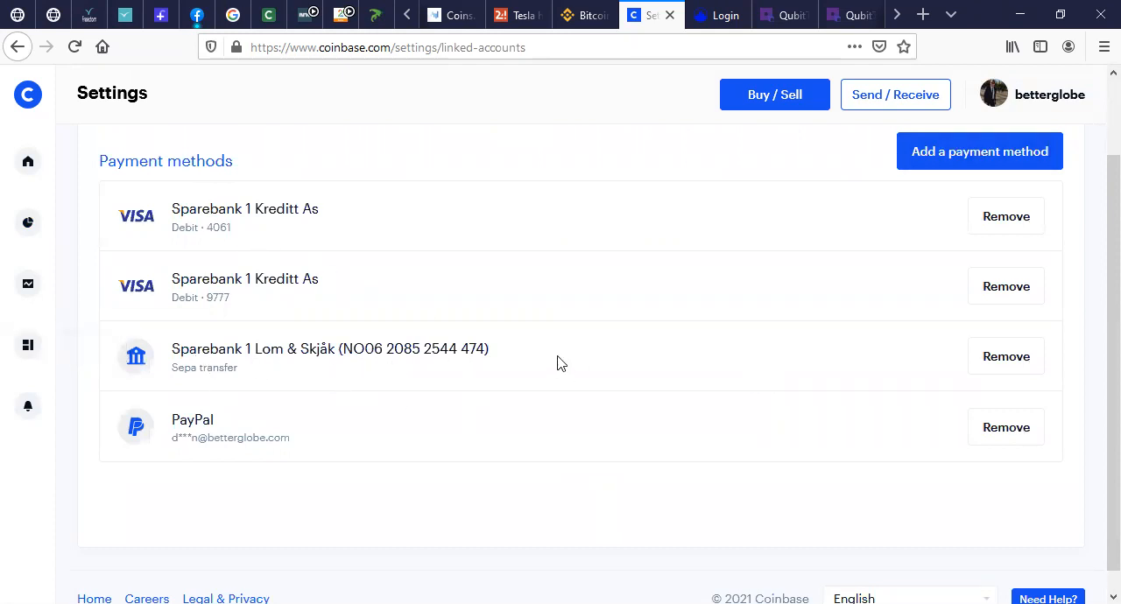
scroll(up, 3)
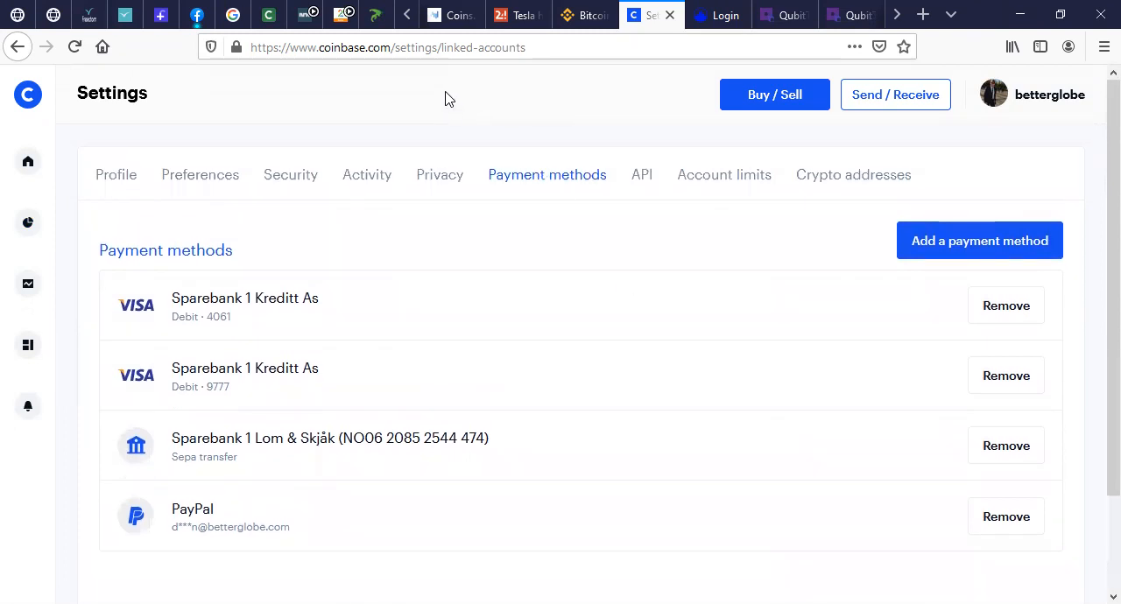
Step: Enter a €100 Bitcoin buy by Visa card in the Buy / Sell panel and preview the purchase
click(774, 94)
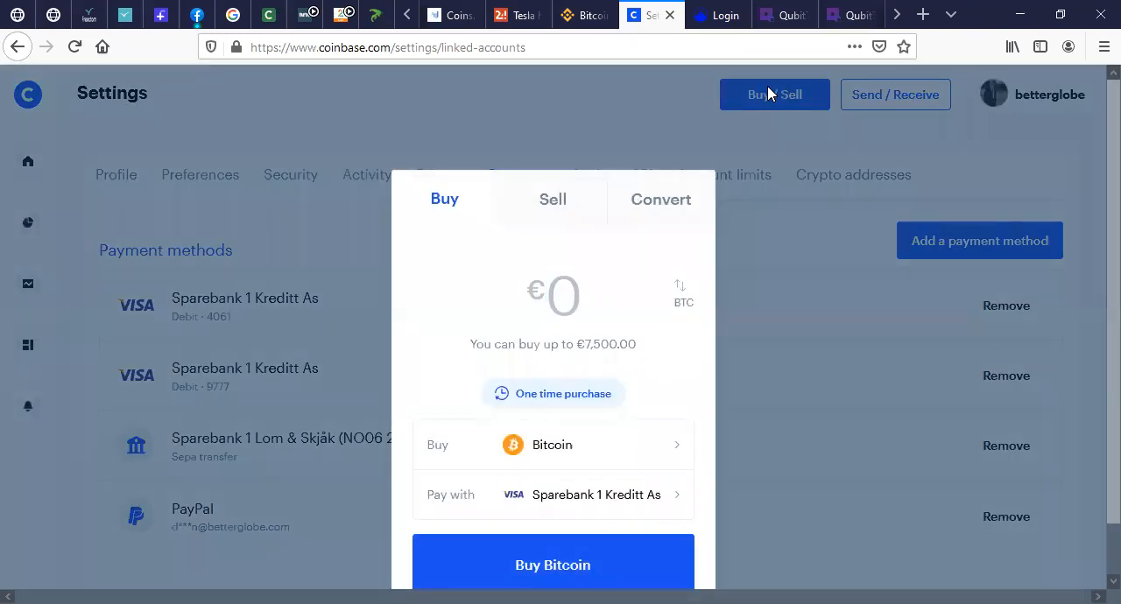
click(560, 294)
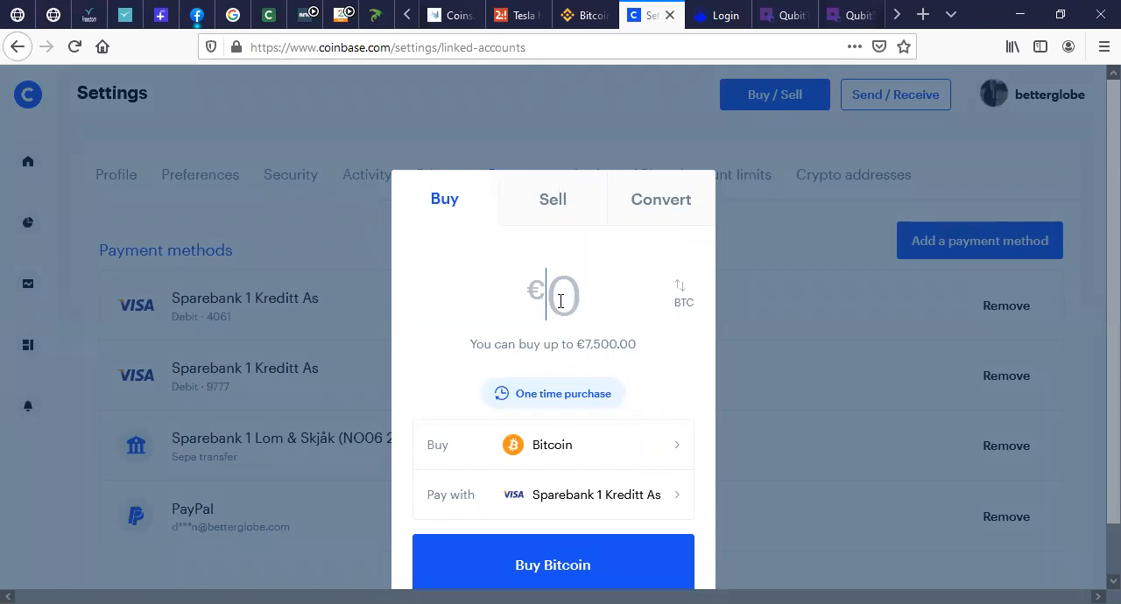
text(100)
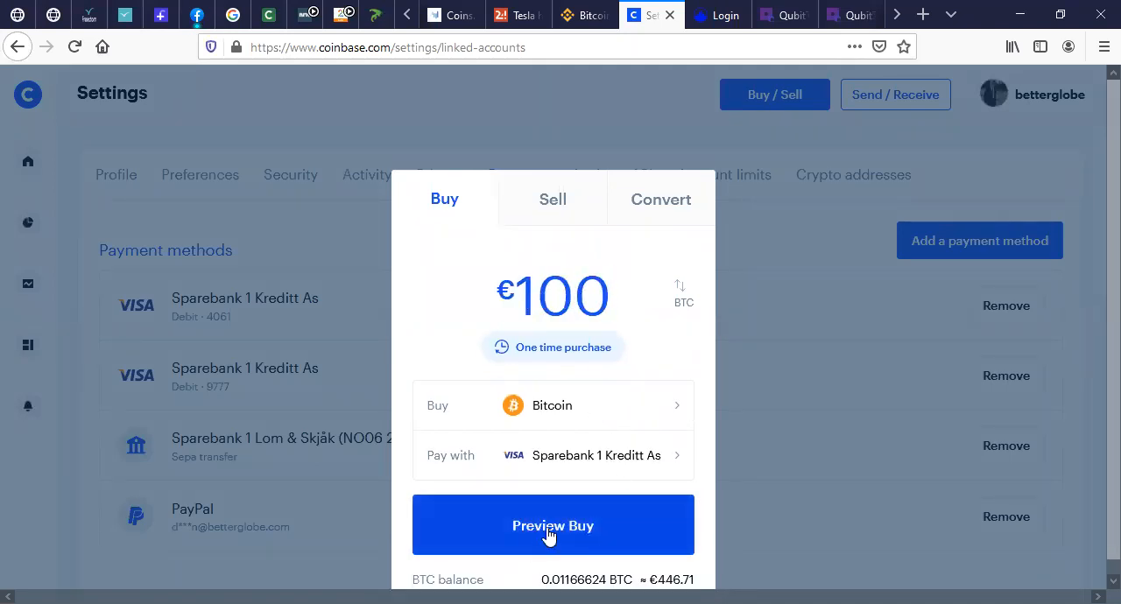
click(553, 526)
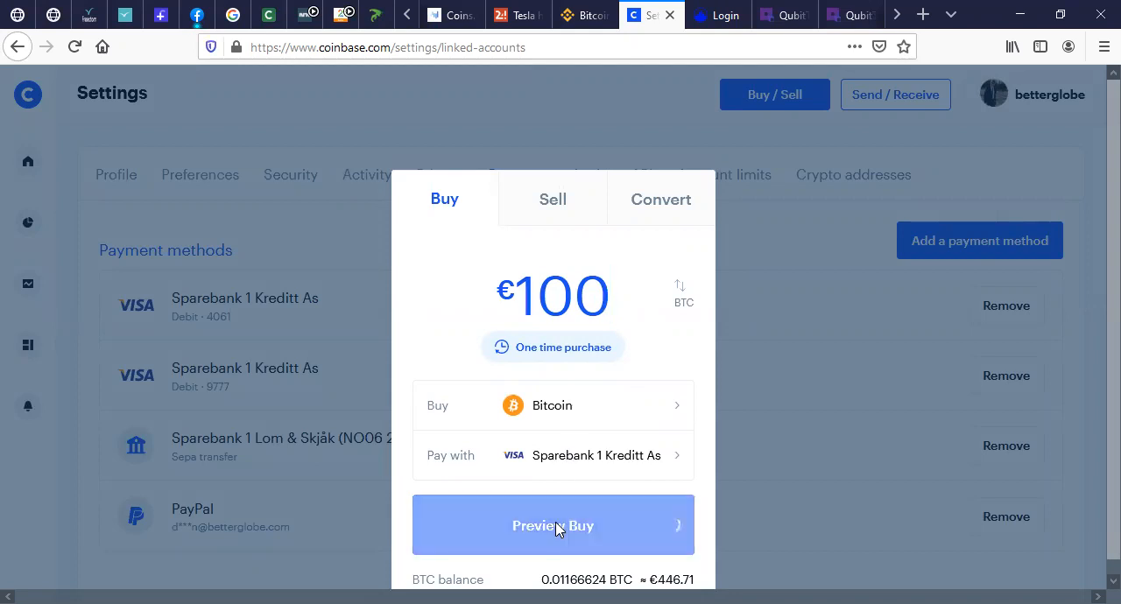
click(553, 525)
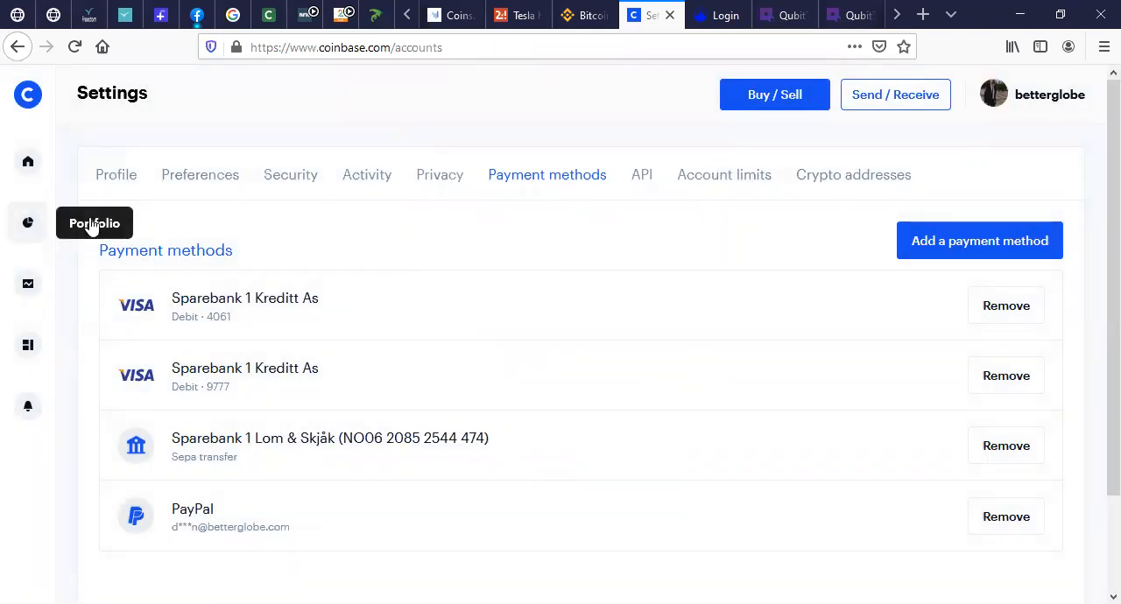
Step: Return to the Portfolio overview showing $1,031.41 and 0.01166624 BTC among the assets
click(28, 222)
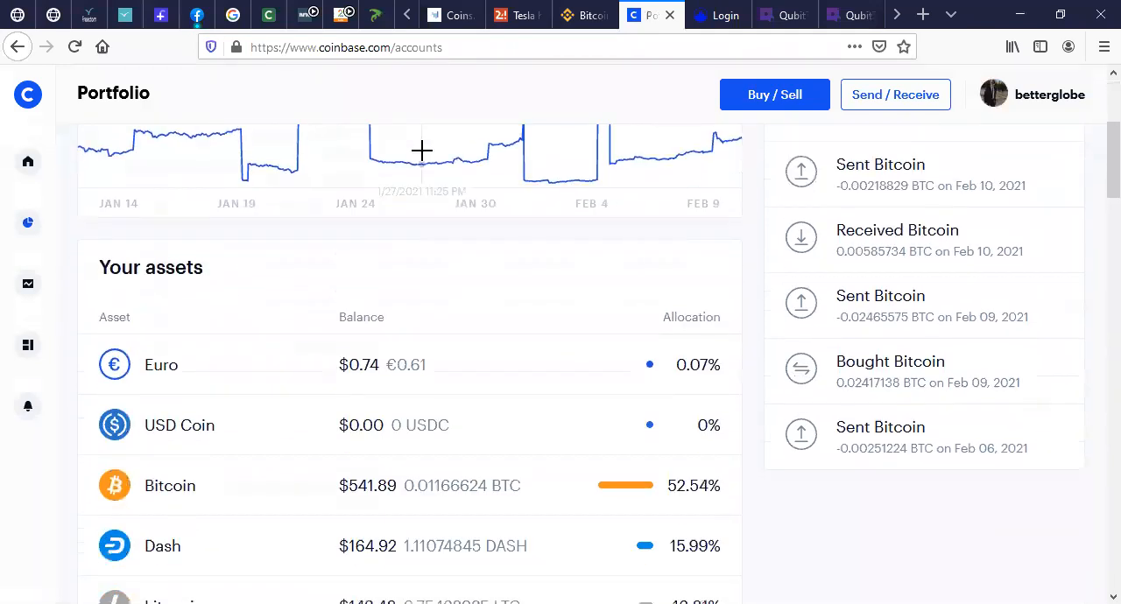
scroll(down, 3)
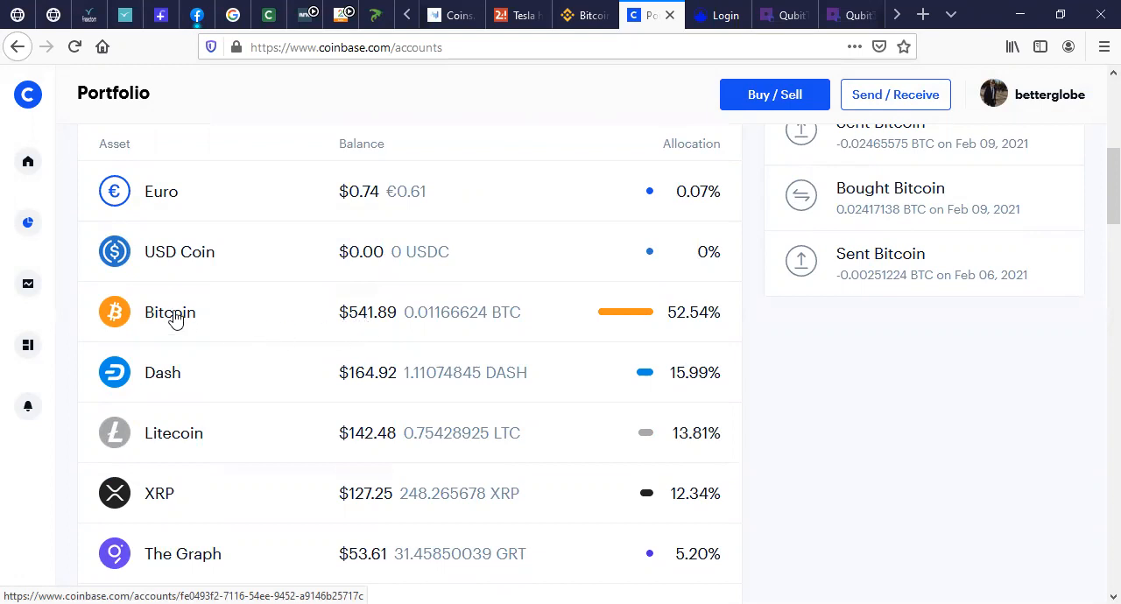
scroll(up, 3)
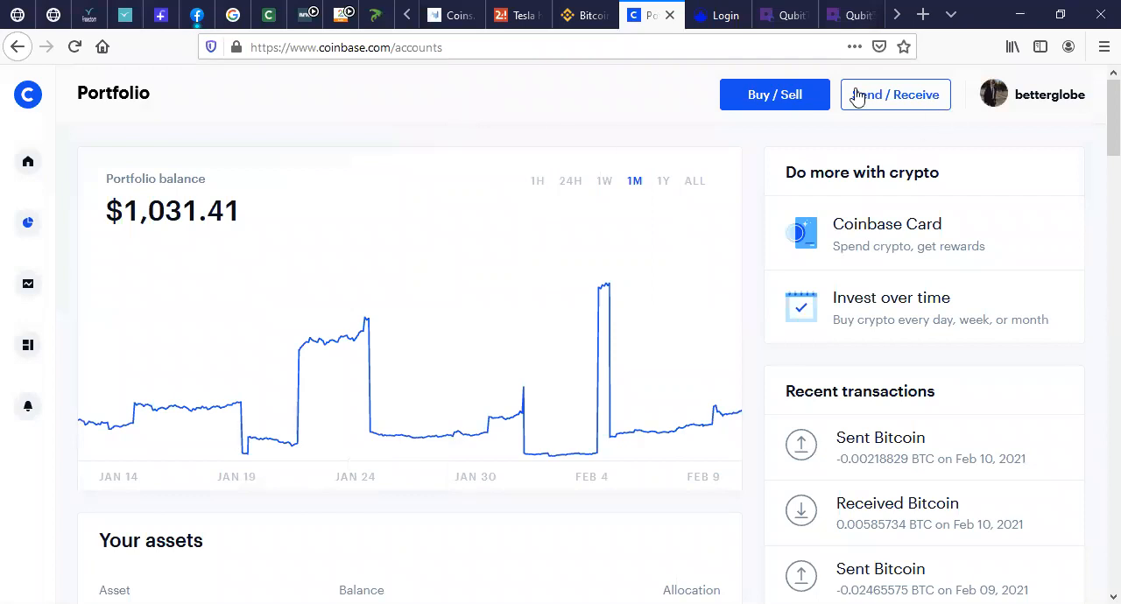
click(895, 95)
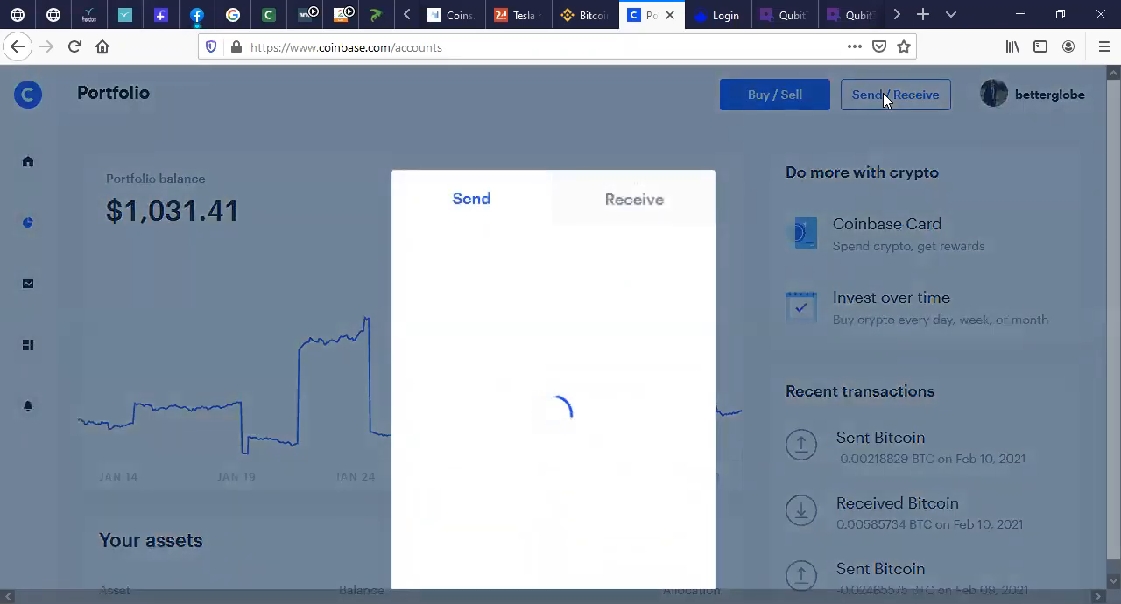
mouse_move(315, 156)
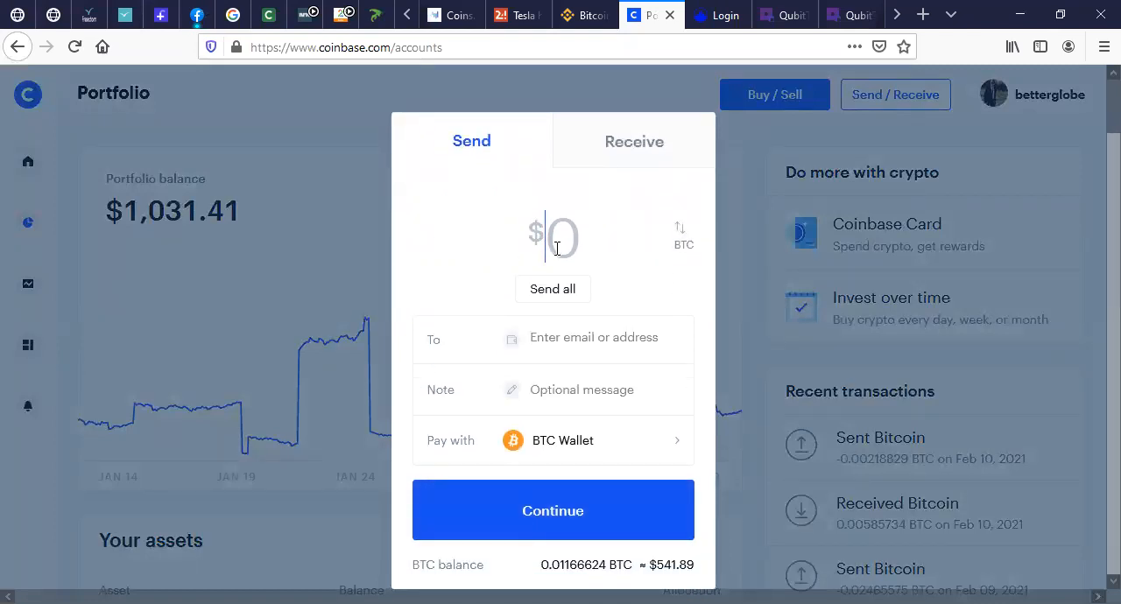
click(681, 229)
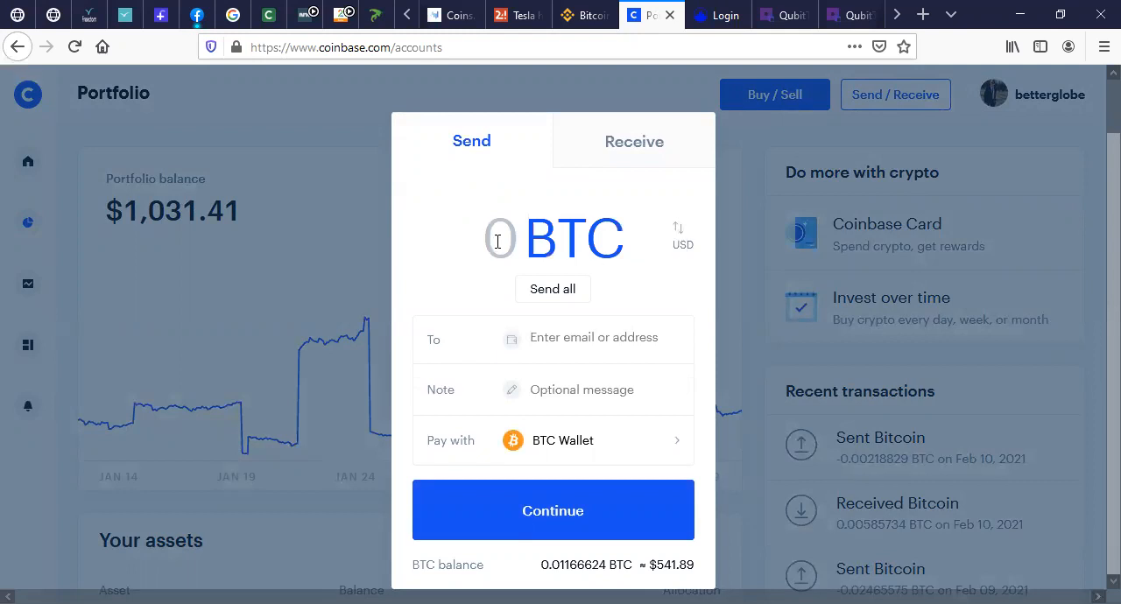
click(499, 238)
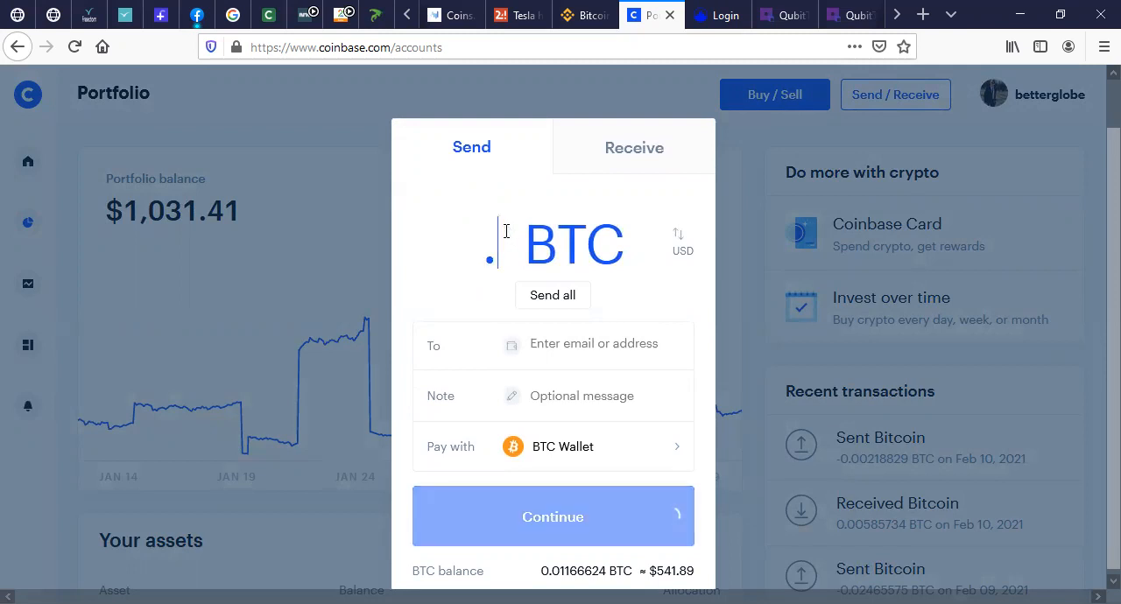
text(0)
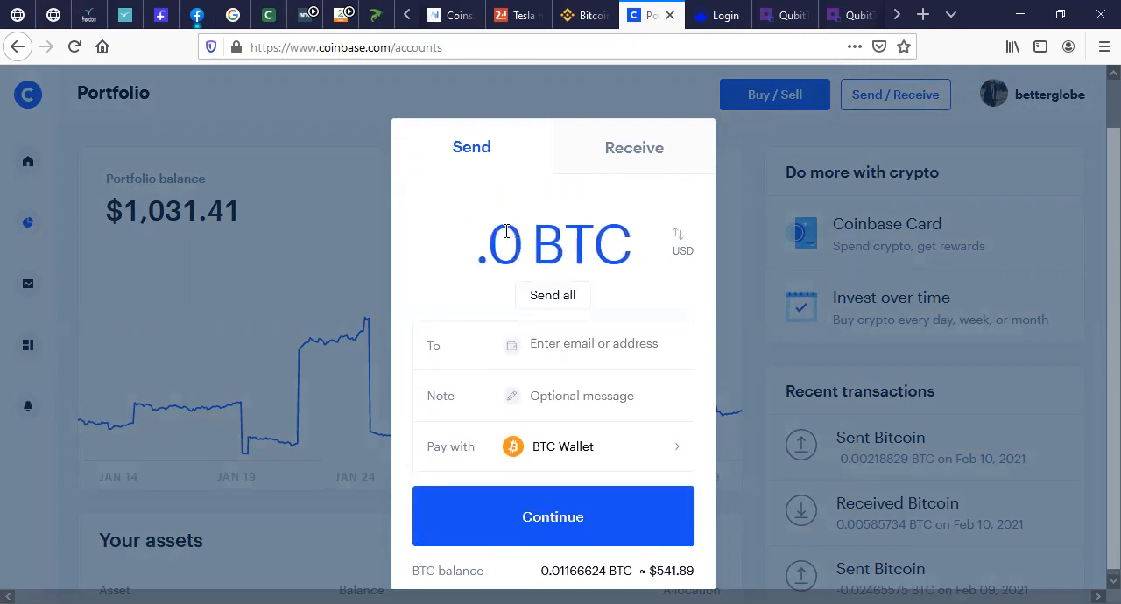
text(00)
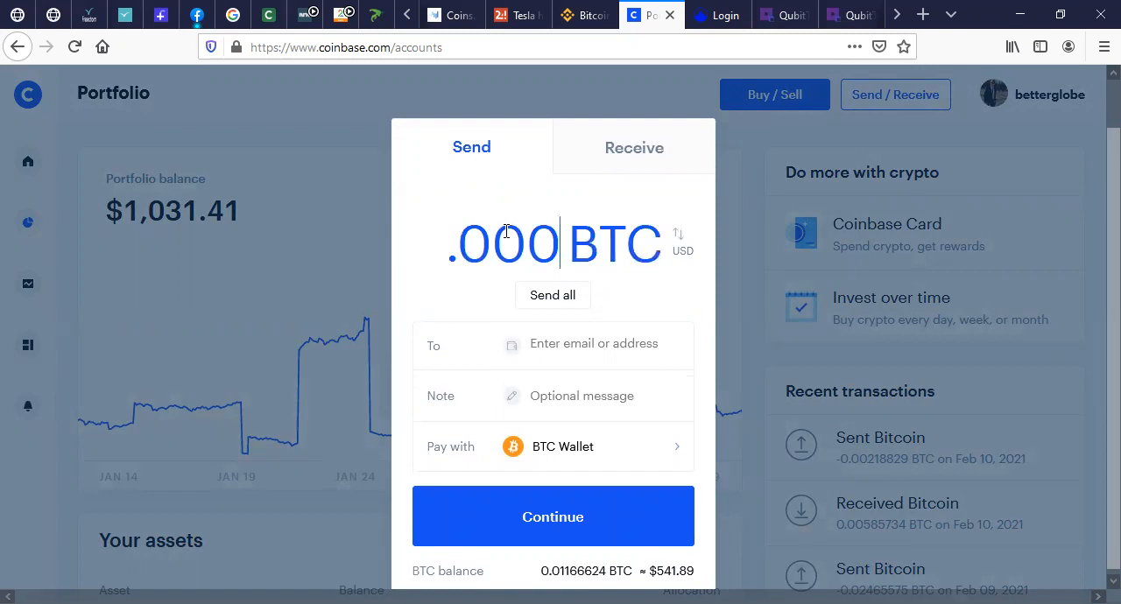
click(553, 515)
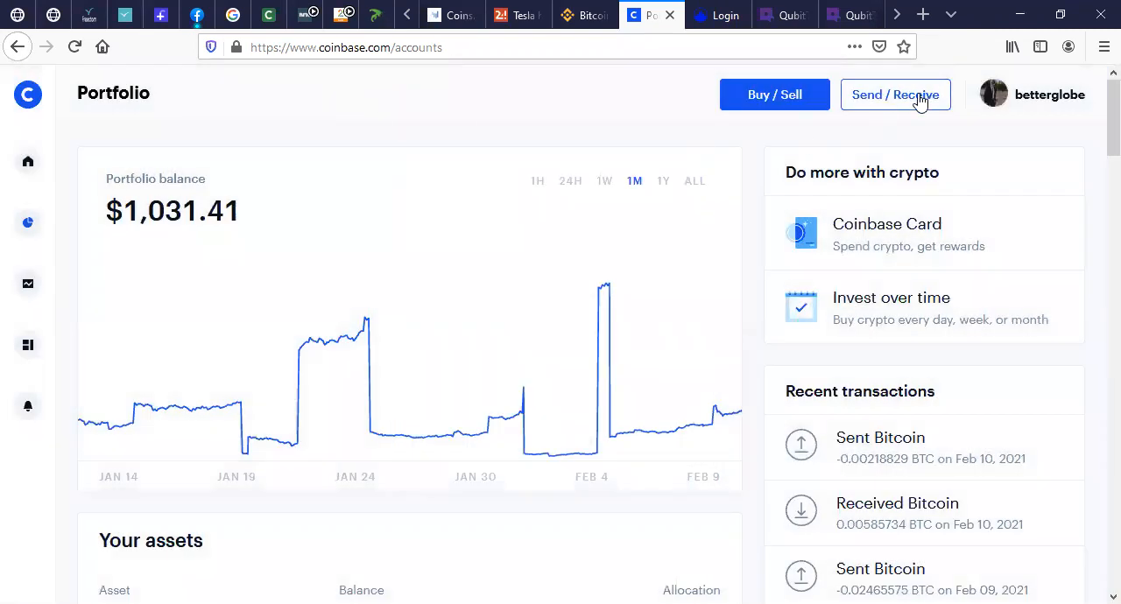
click(894, 95)
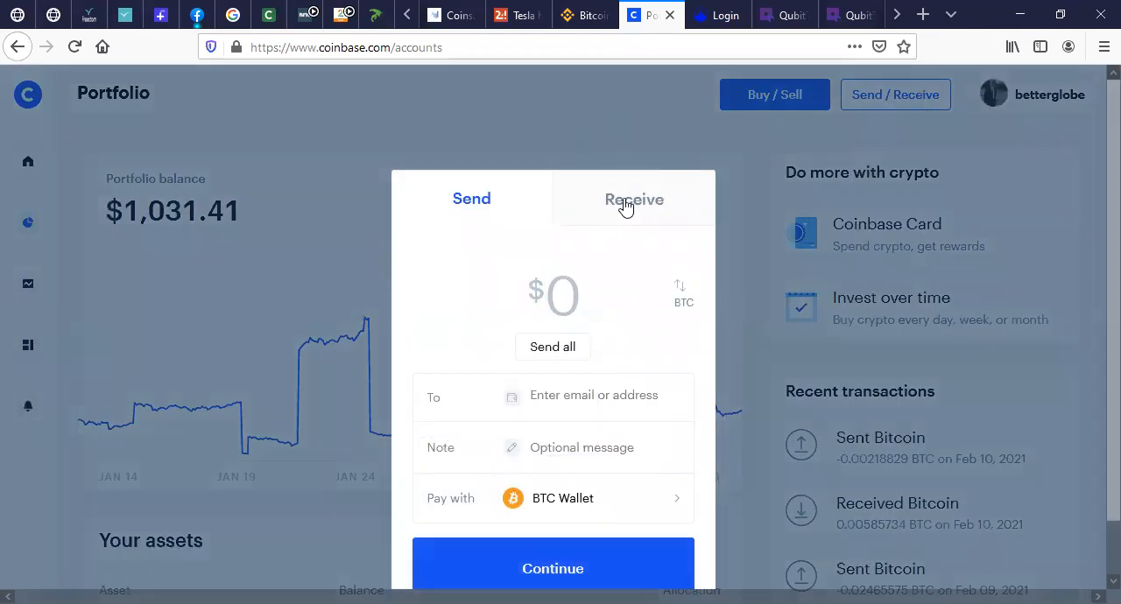
click(634, 199)
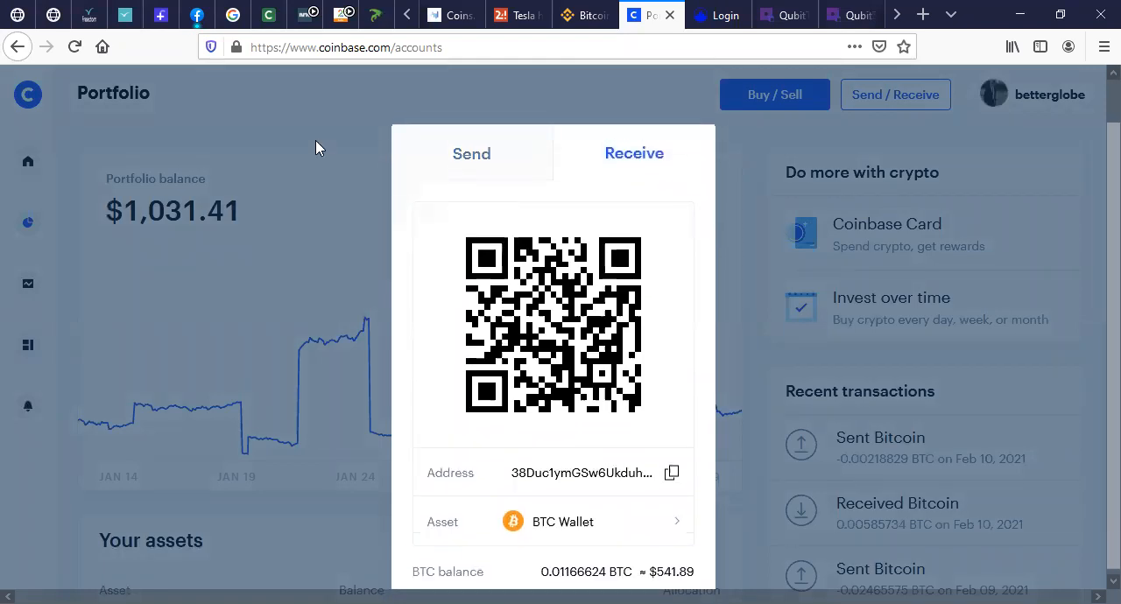
mouse_move(671, 468)
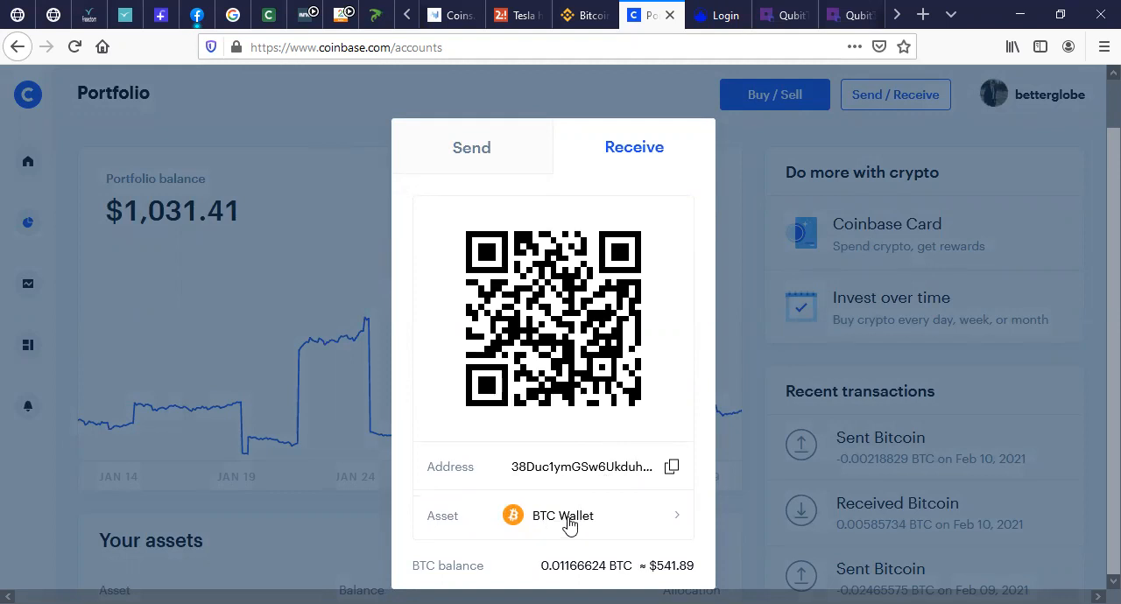
mouse_move(673, 466)
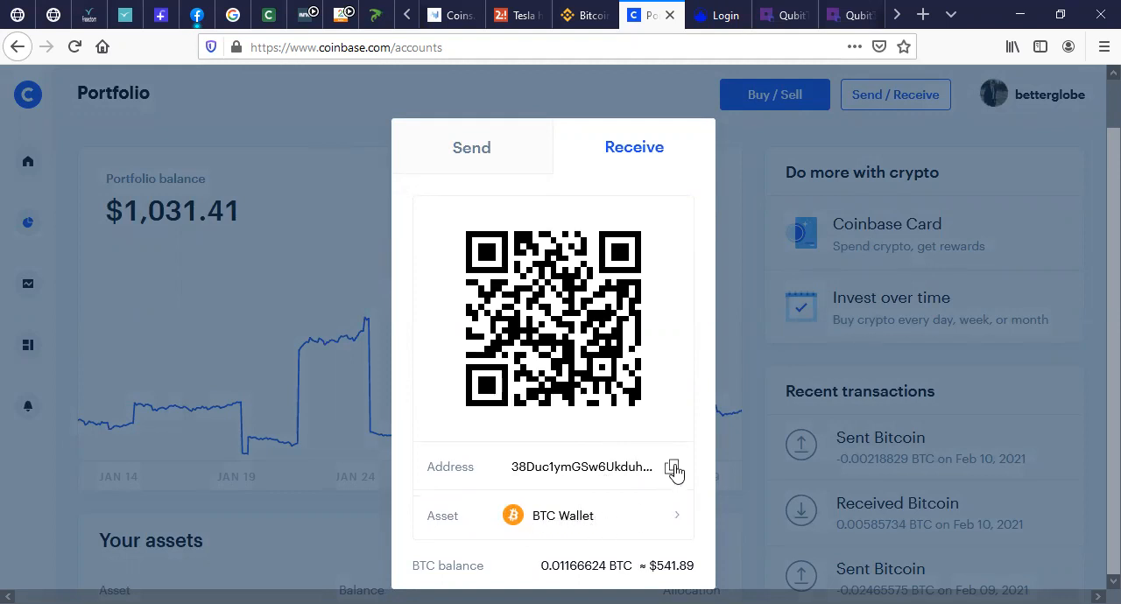
click(674, 466)
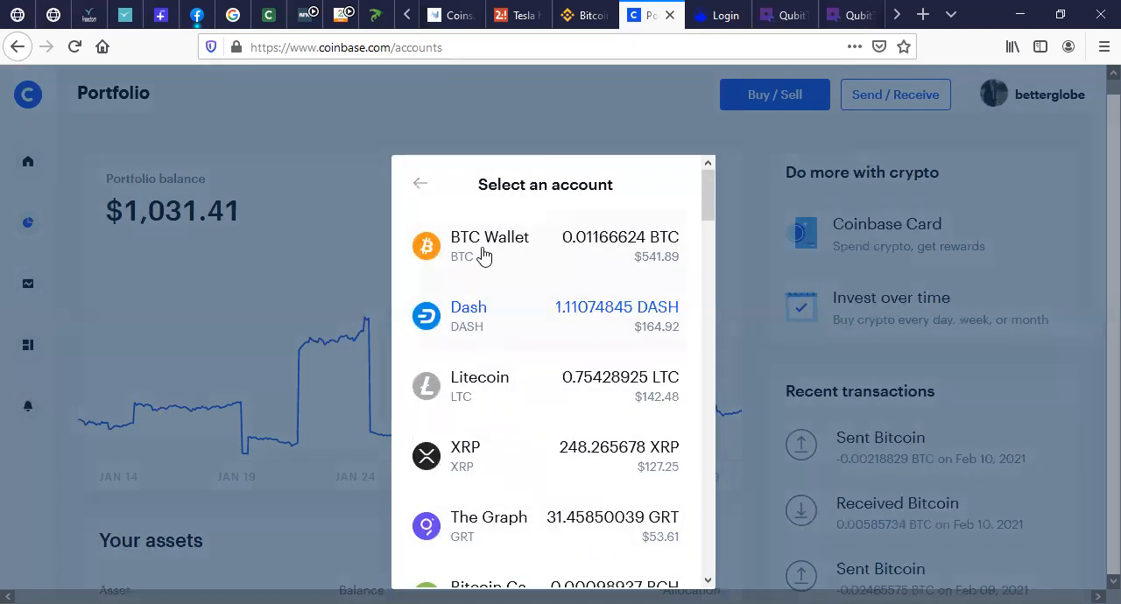
click(491, 245)
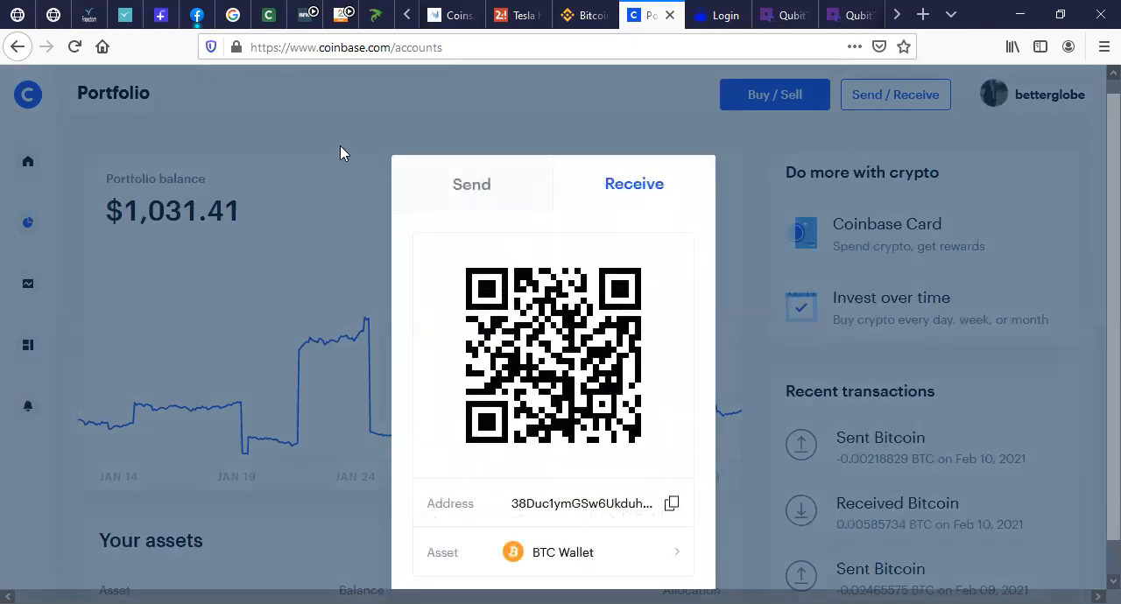
click(342, 154)
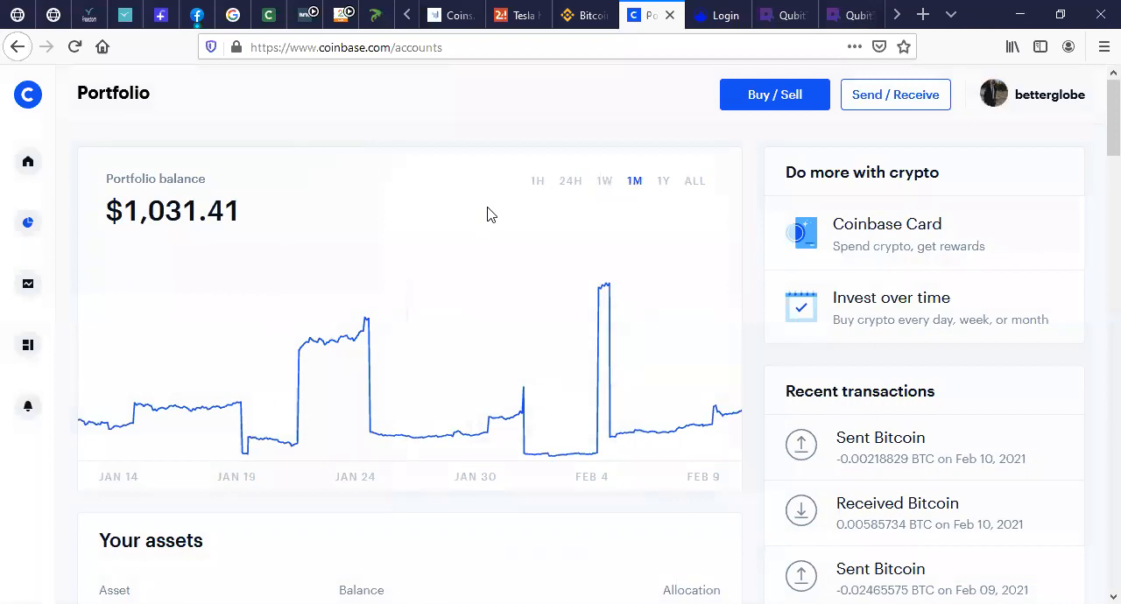
mouse_move(529, 108)
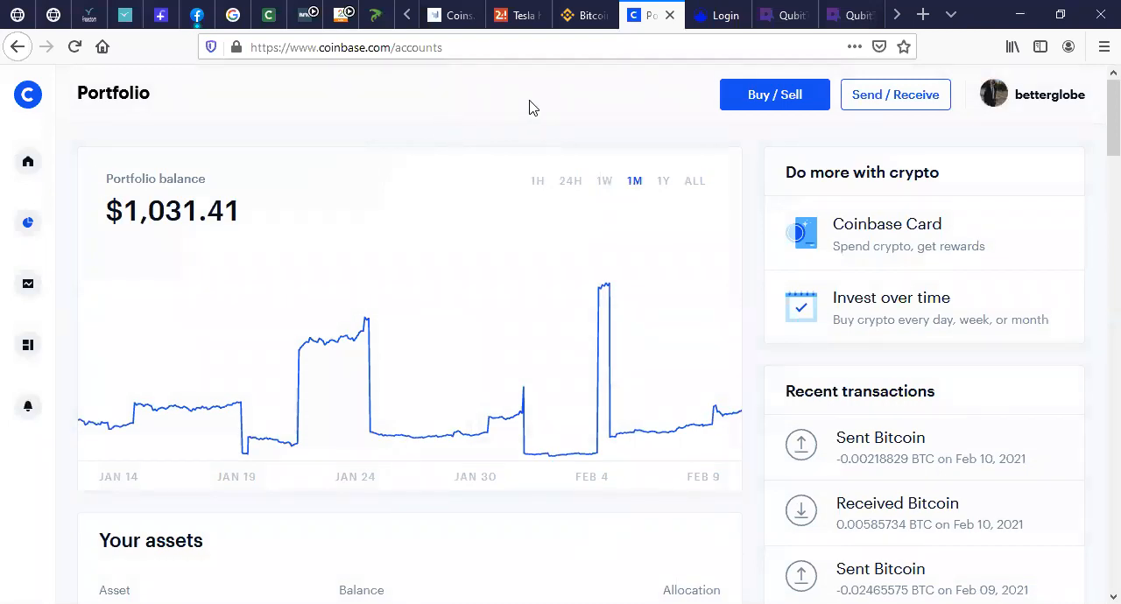
mouse_move(655, 79)
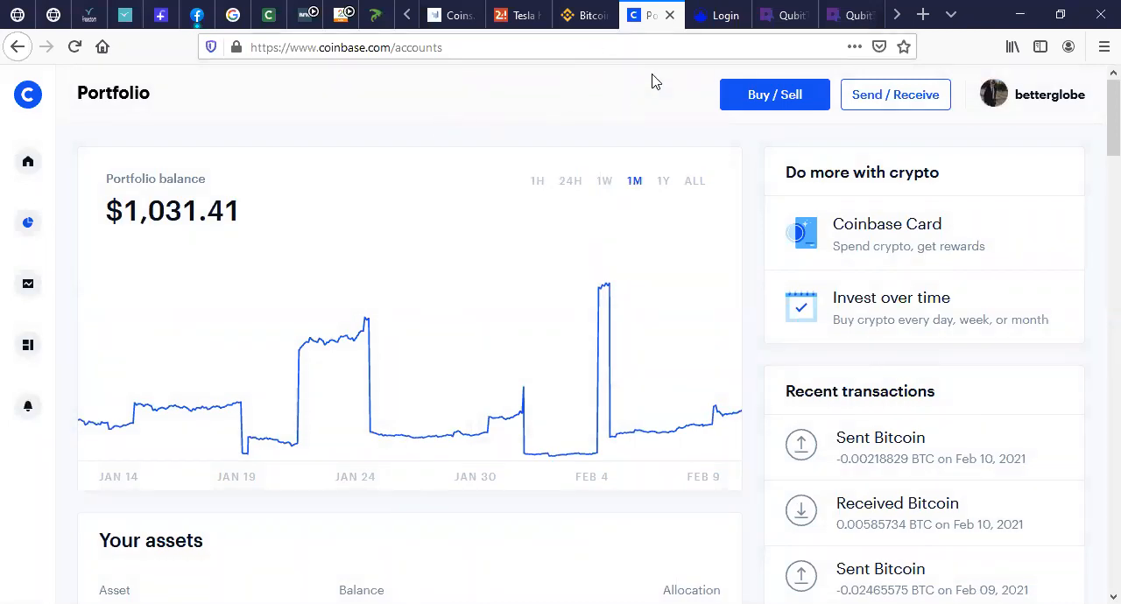
mouse_move(514, 109)
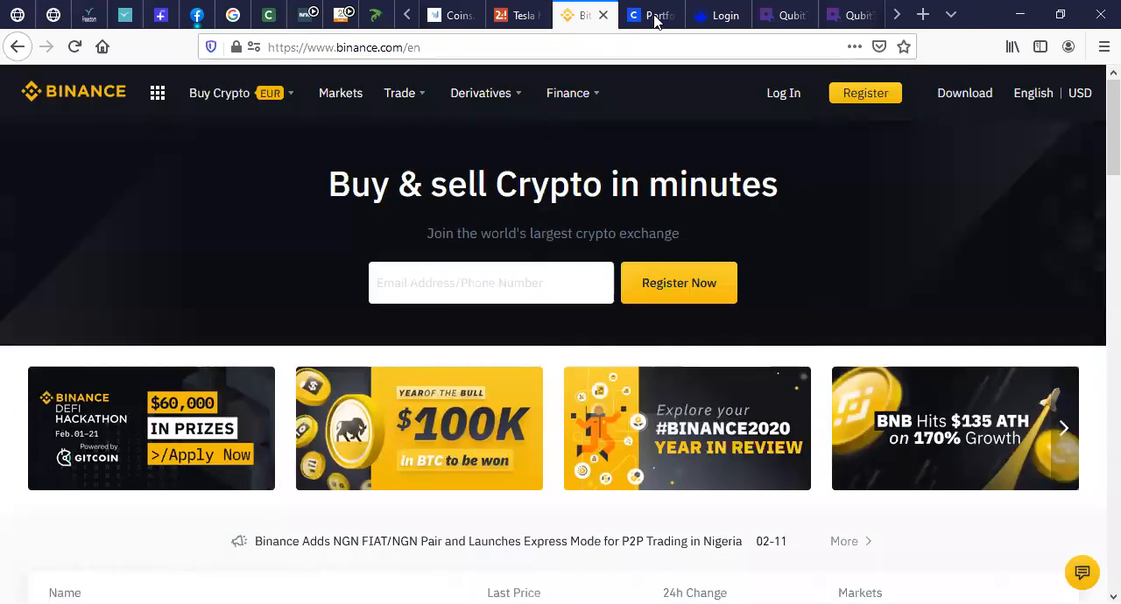
click(651, 14)
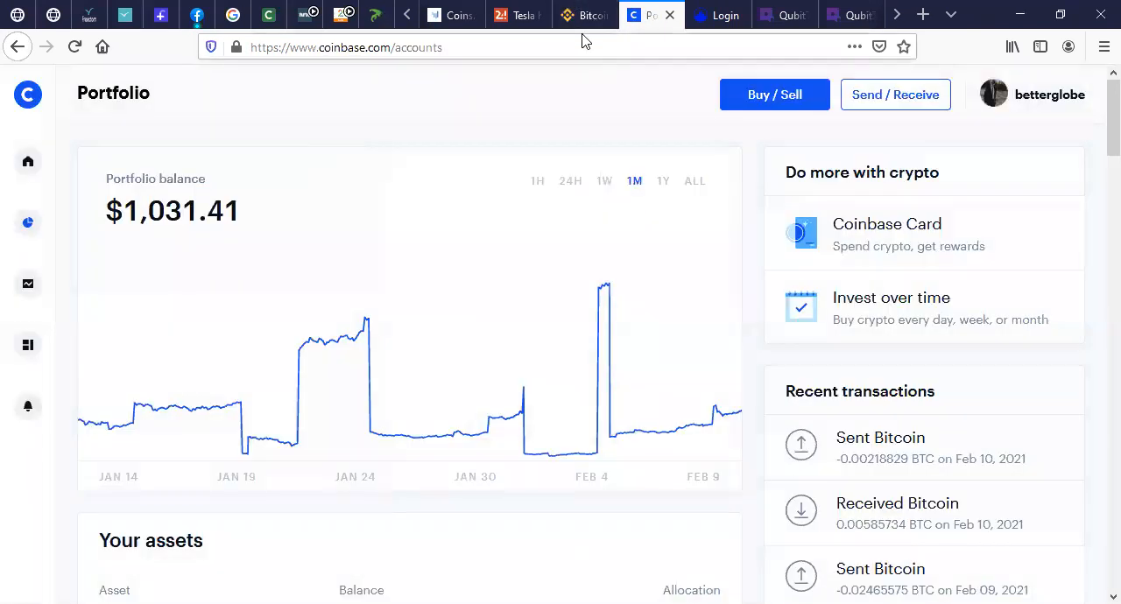
mouse_move(584, 14)
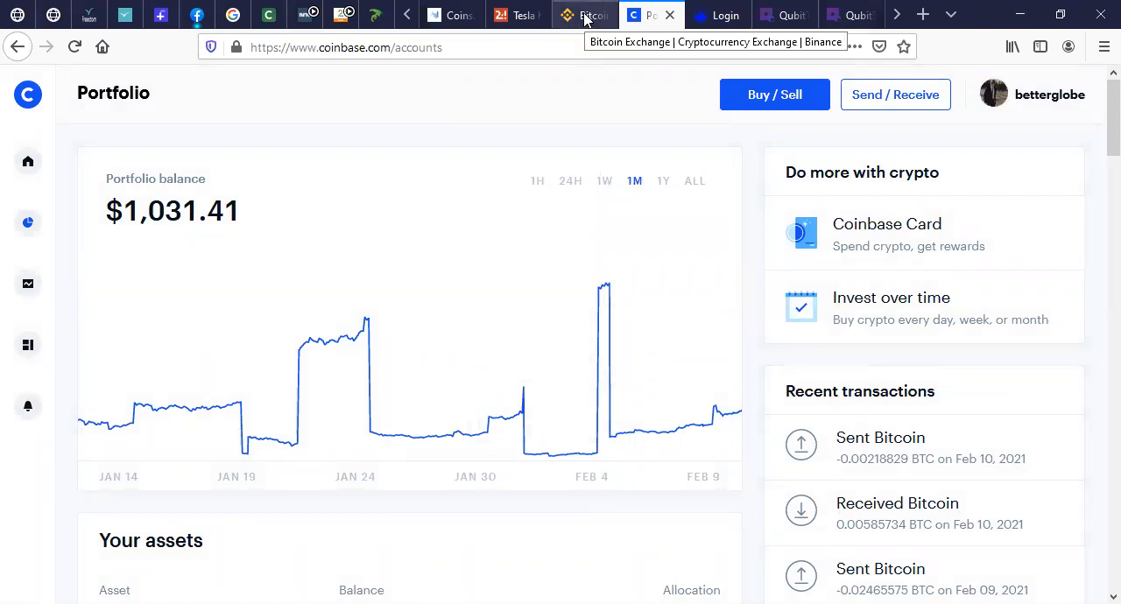
click(584, 14)
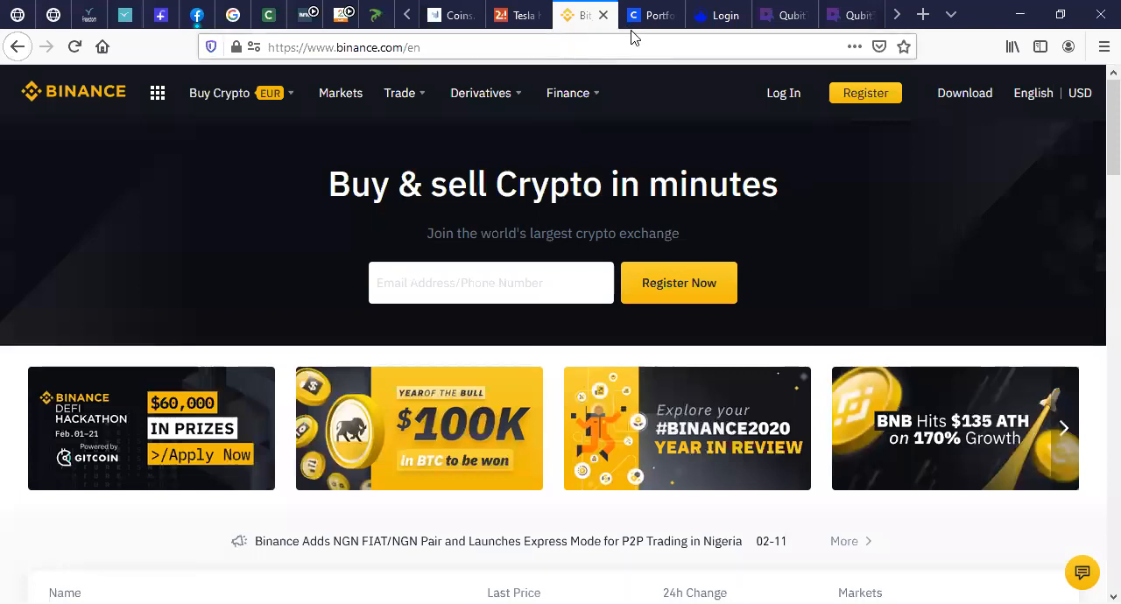
click(651, 14)
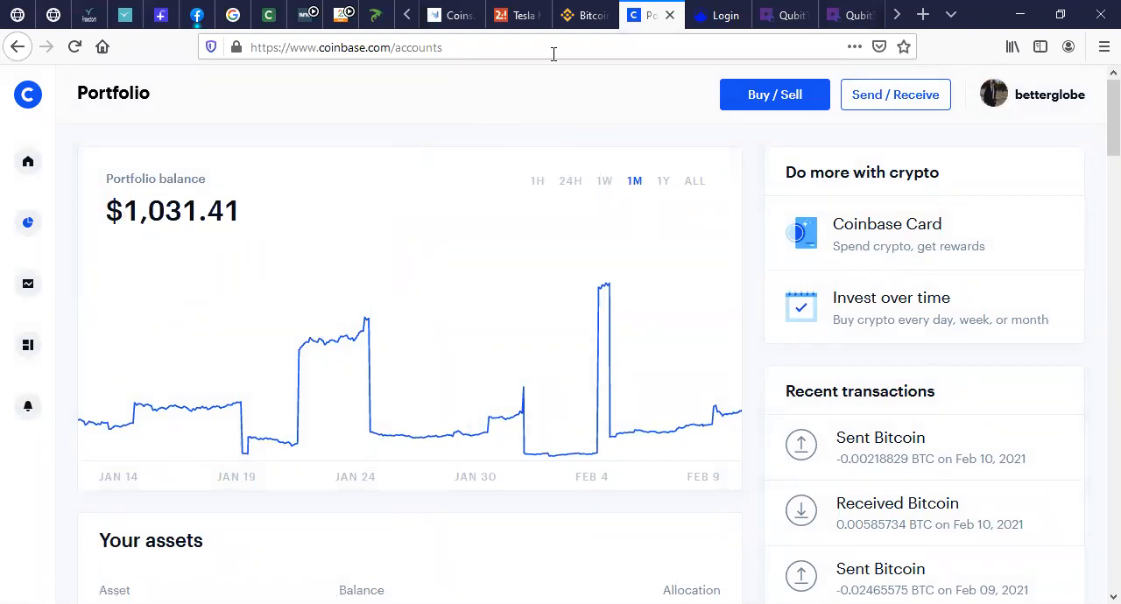
mouse_move(479, 109)
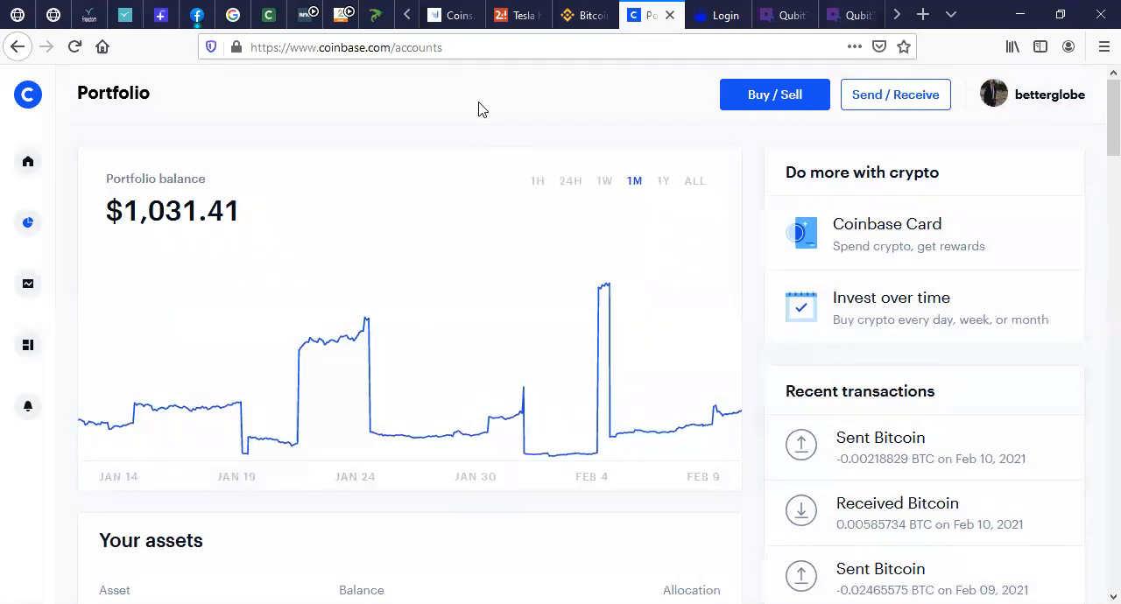
mouse_move(431, 115)
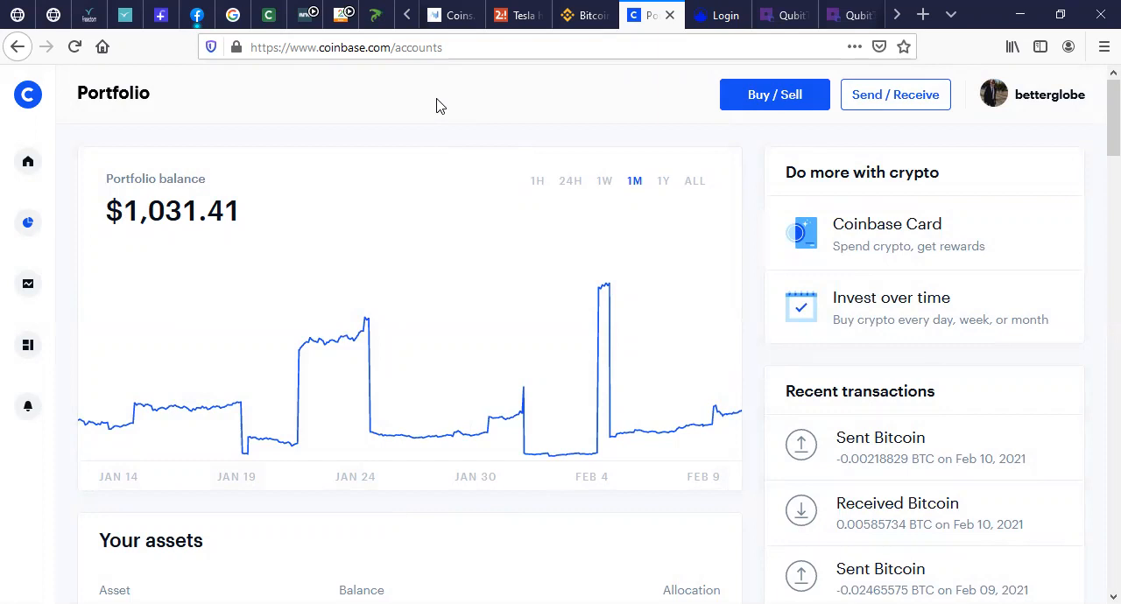
mouse_move(471, 115)
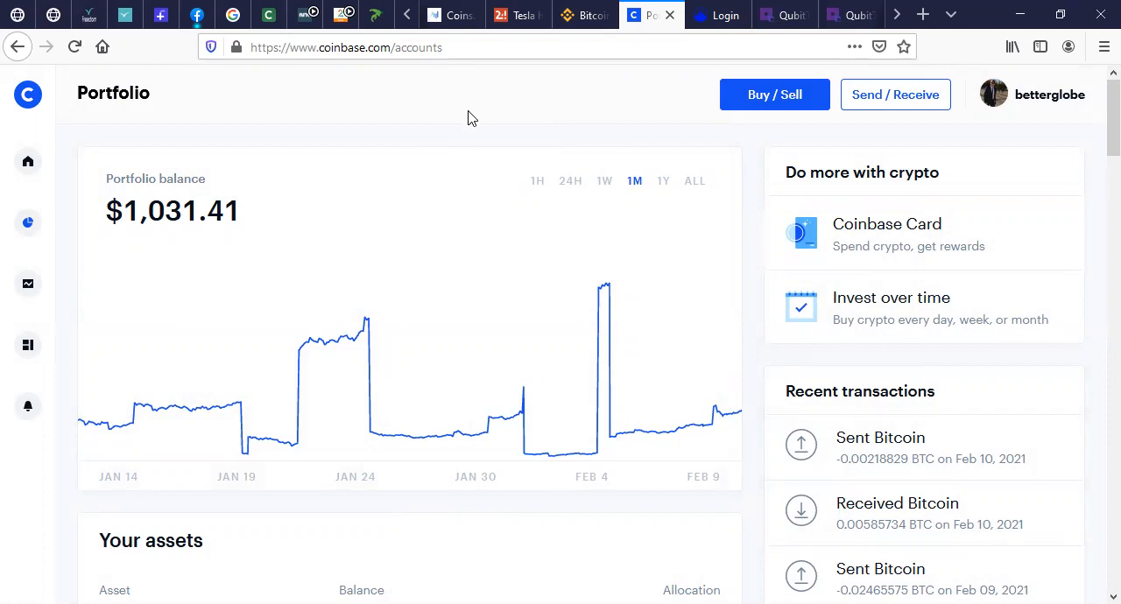
mouse_move(685, 578)
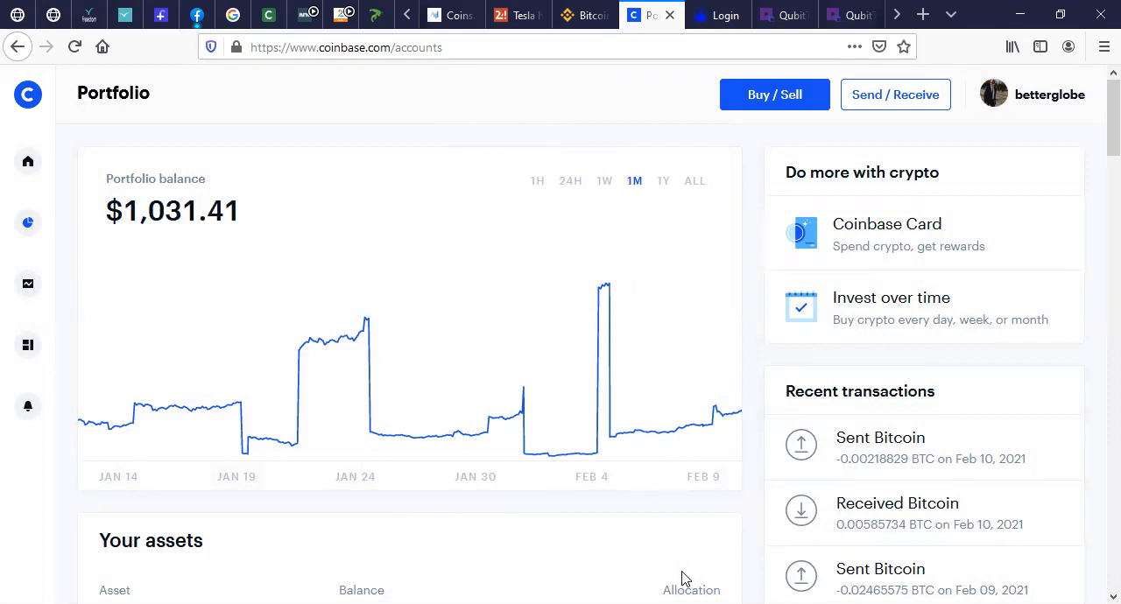
mouse_move(522, 578)
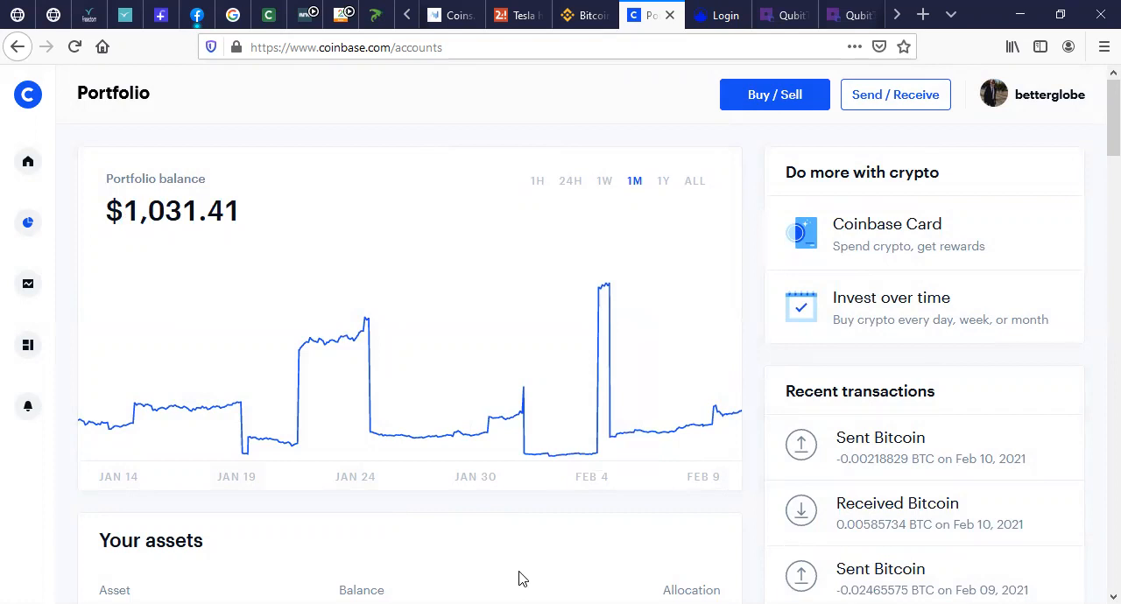